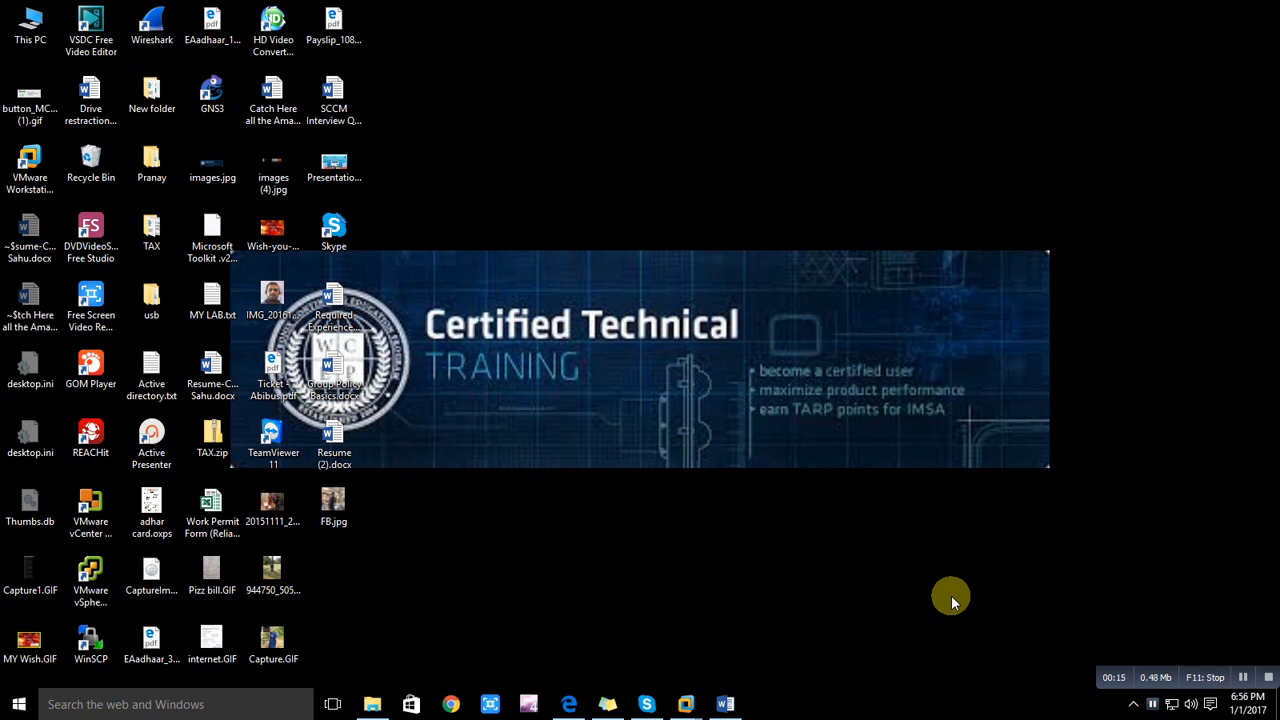
mouse_move(700, 695)
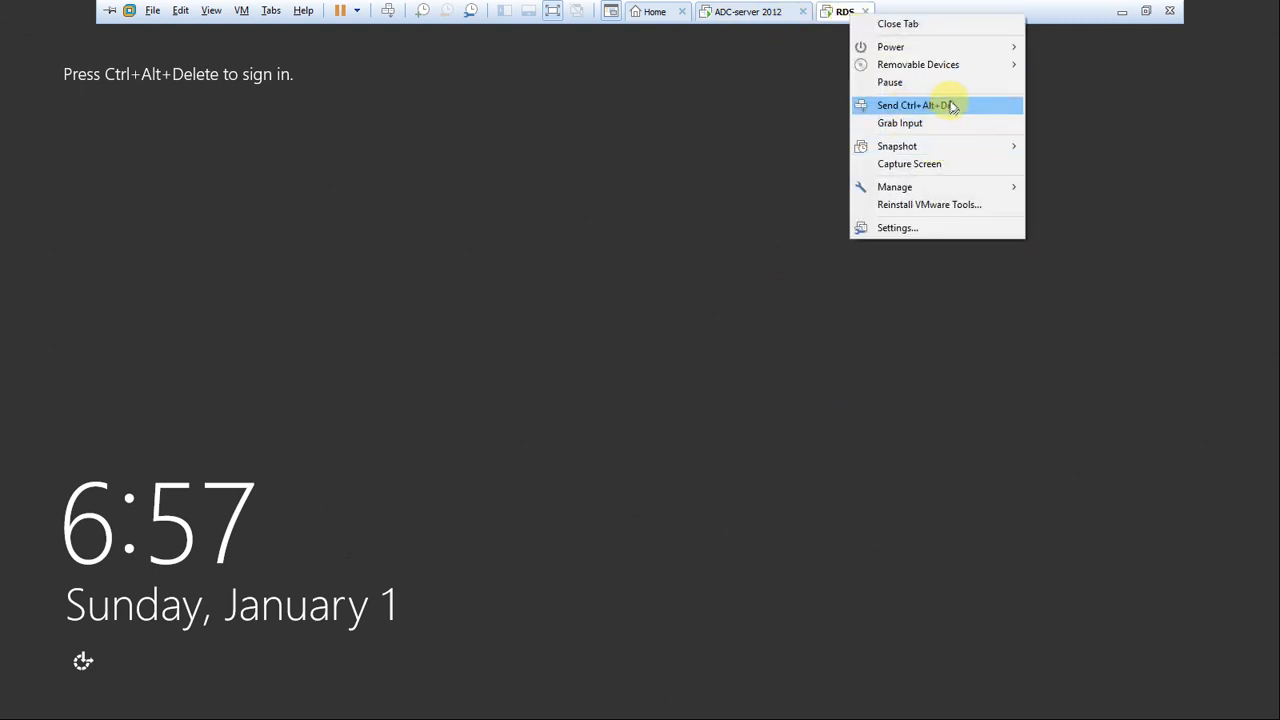
Sign in to the RDS virtual machine as mylab\administrator with its password.
click(912, 105)
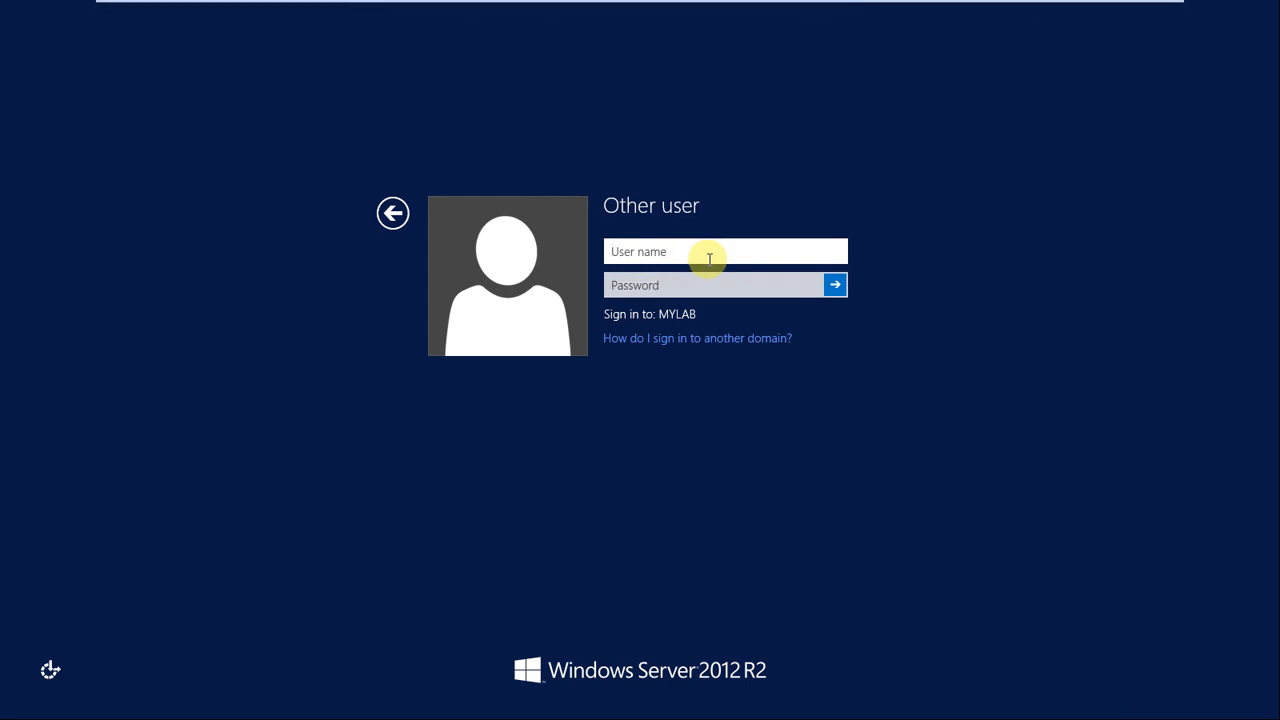
text(my)
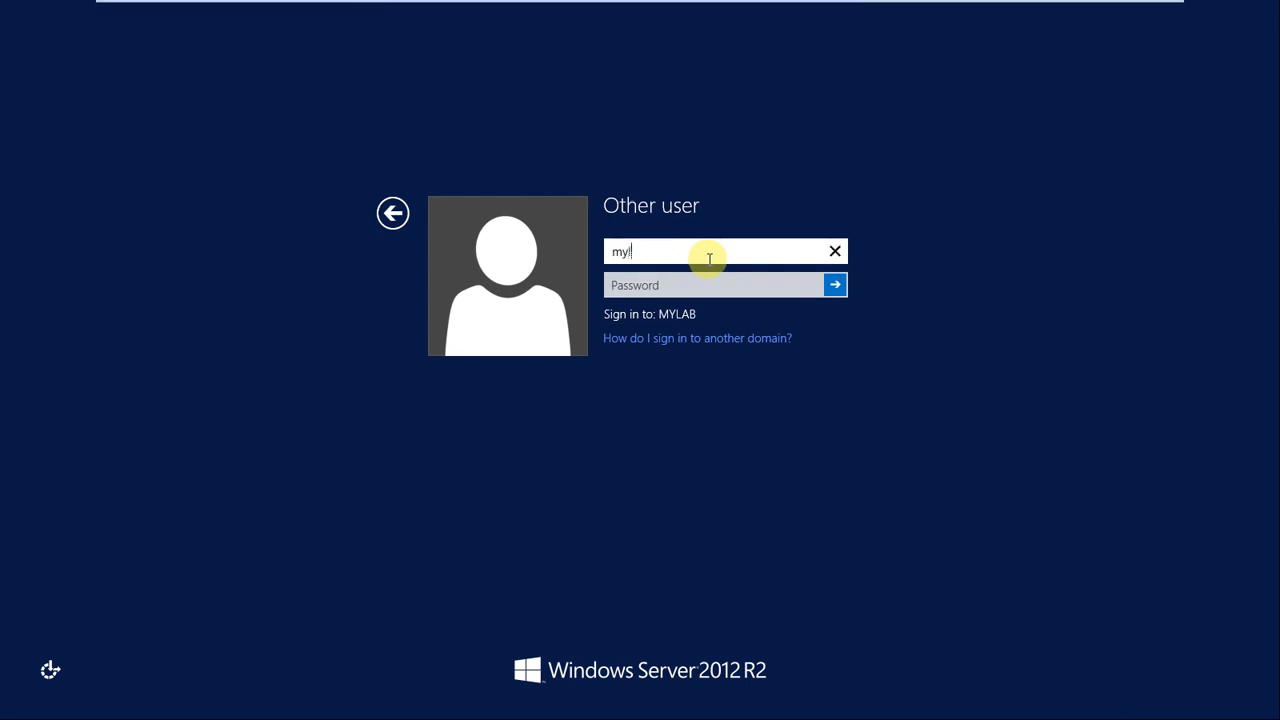
text(lab\)
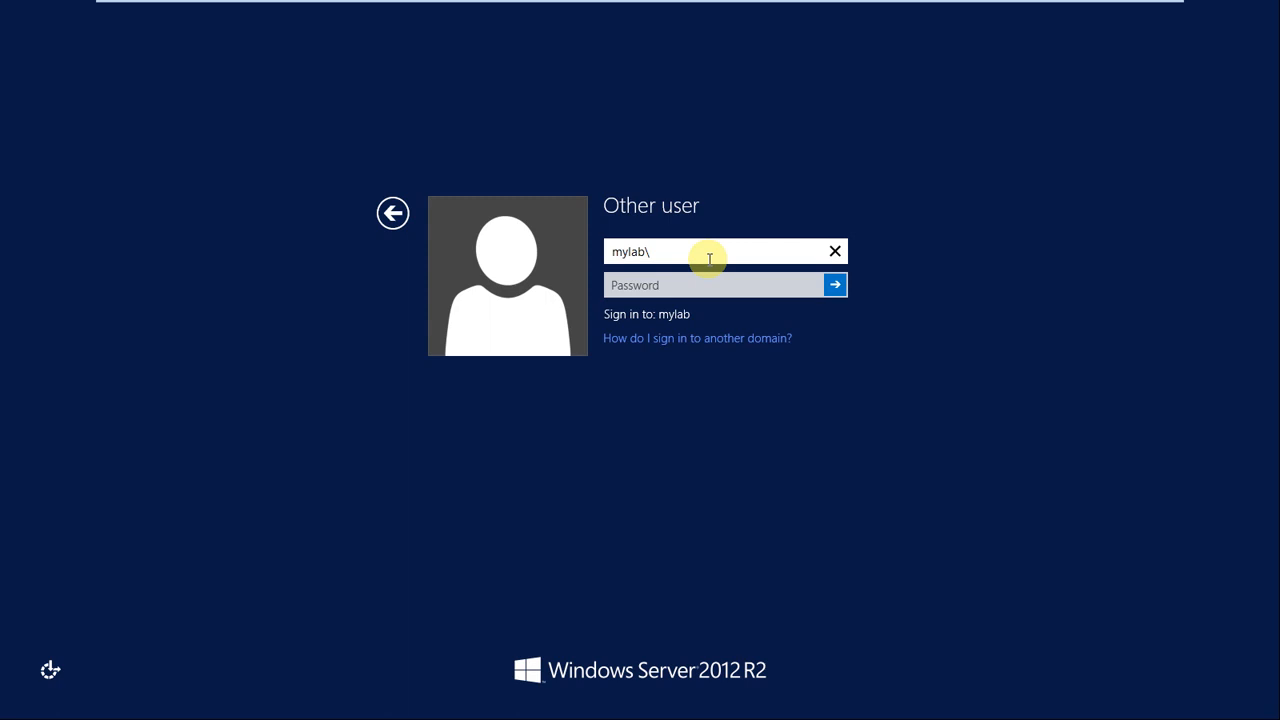
text(admin)
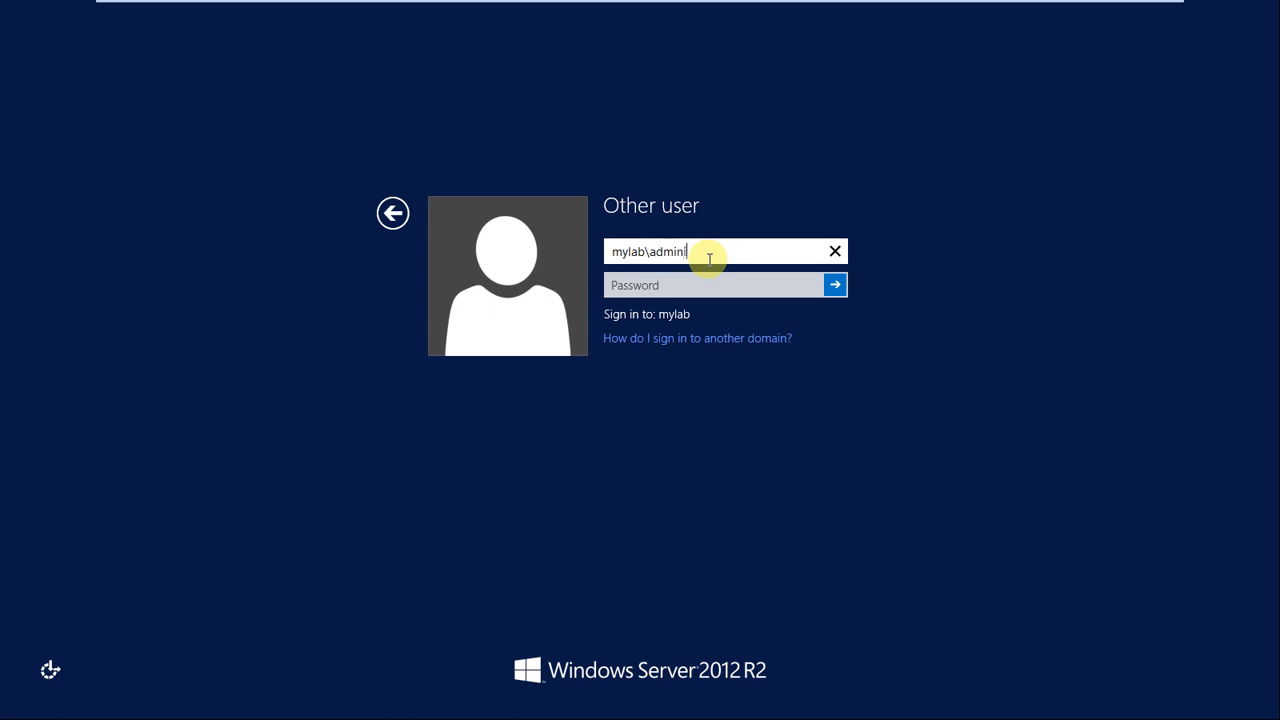
text(istrator)
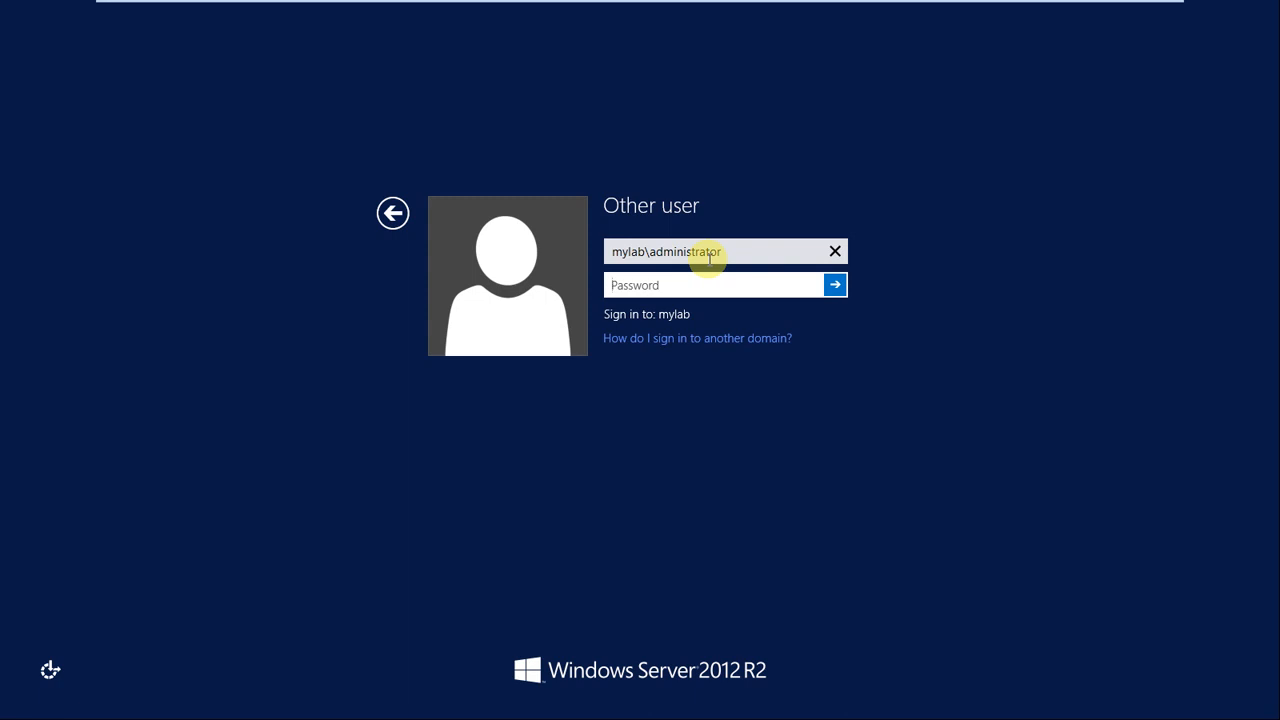
click(715, 285)
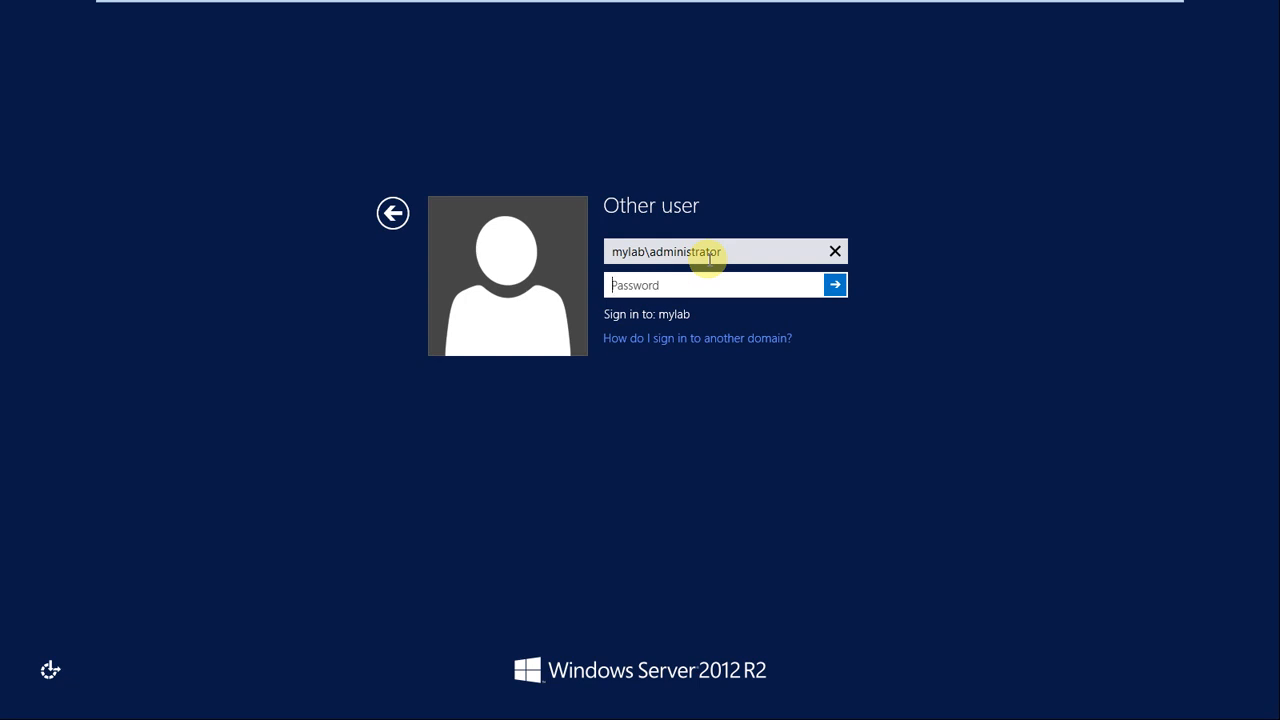
text(password)
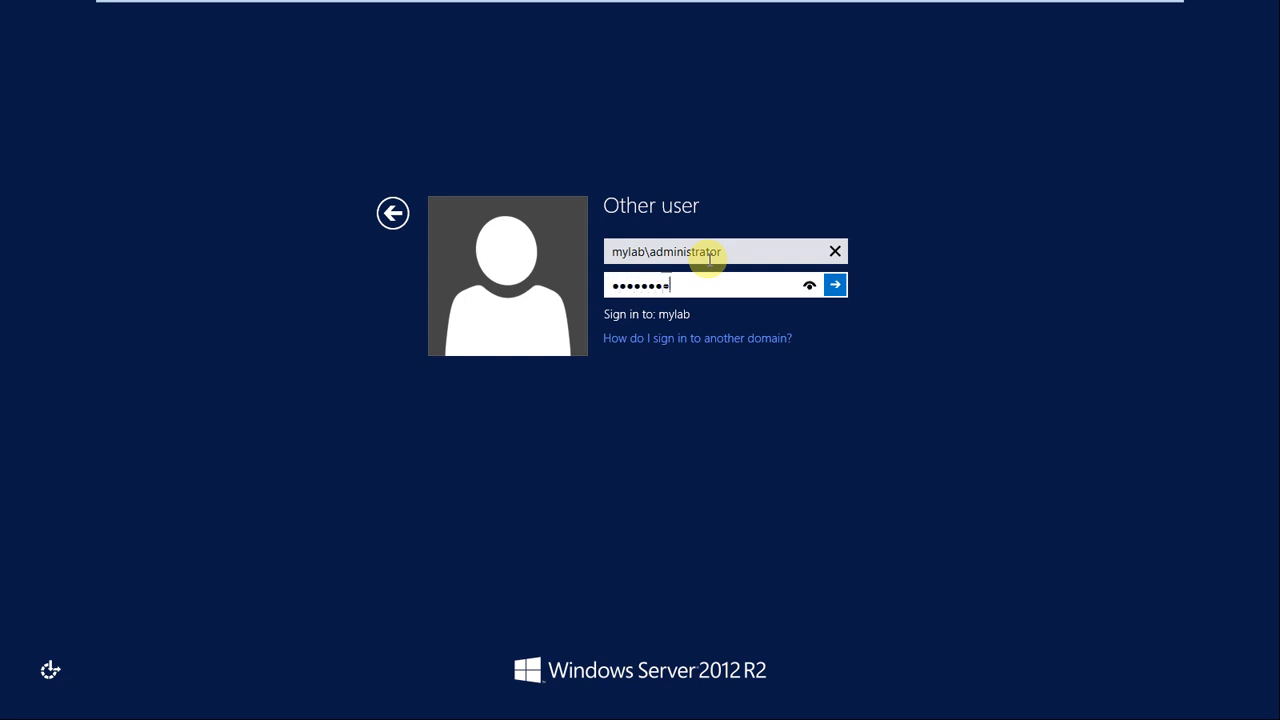
click(834, 285)
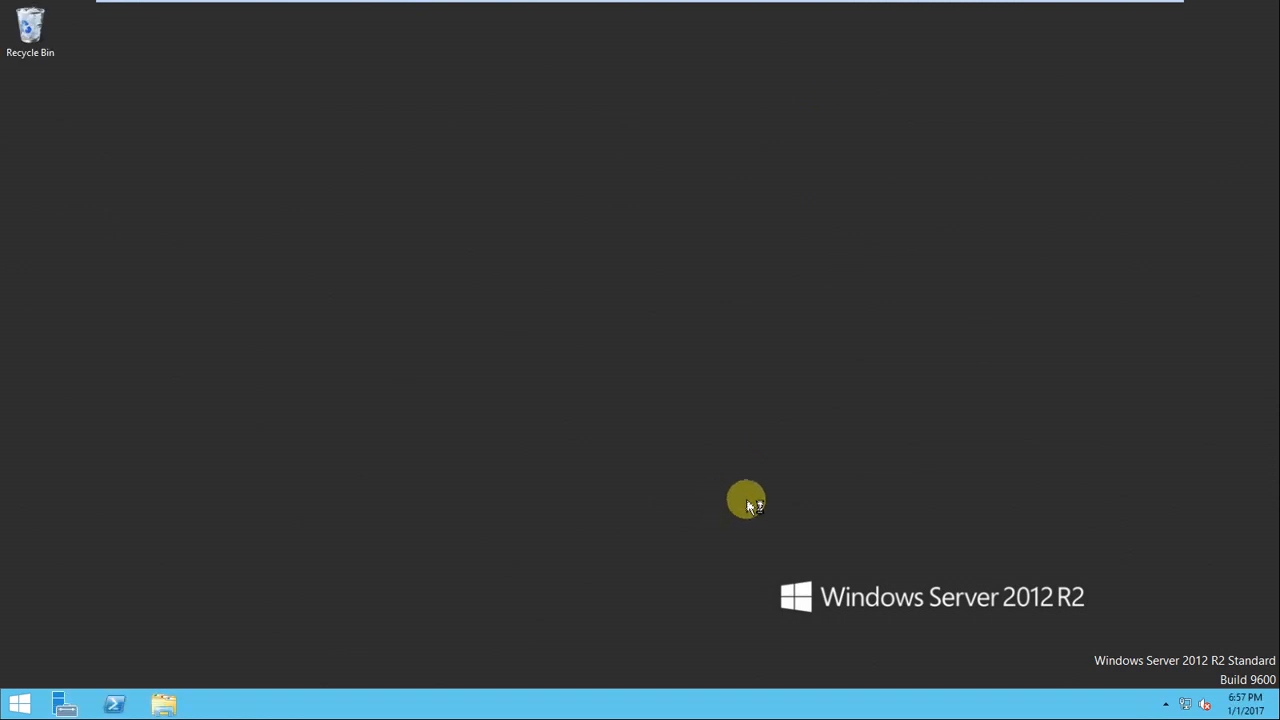
mouse_move(731, 470)
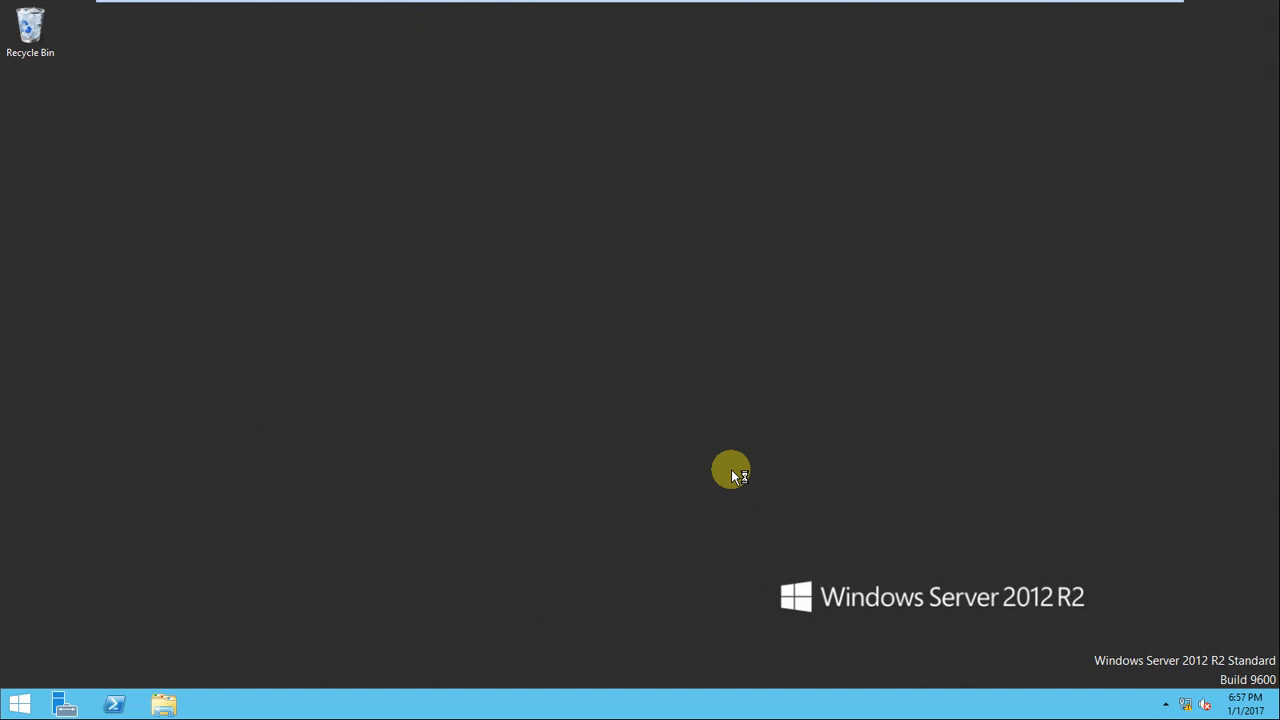
Launch Server Manager from the RDS server's taskbar icon.
click(845, 11)
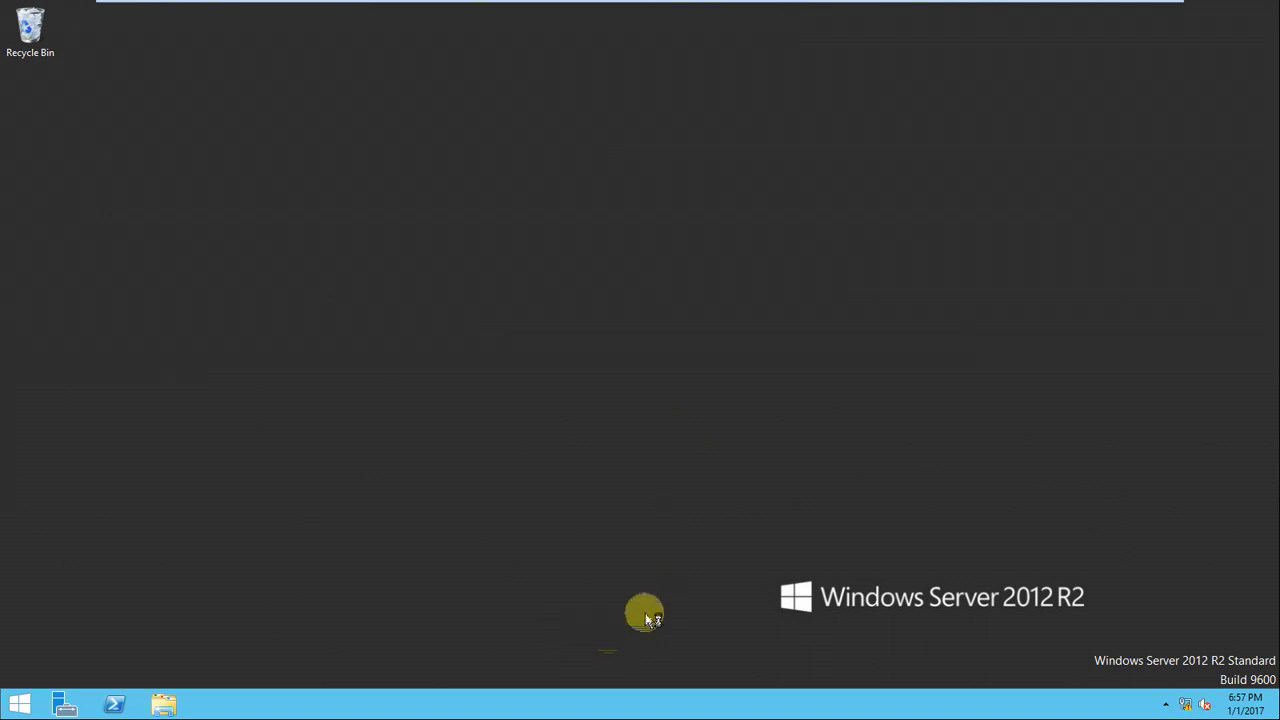
click(64, 705)
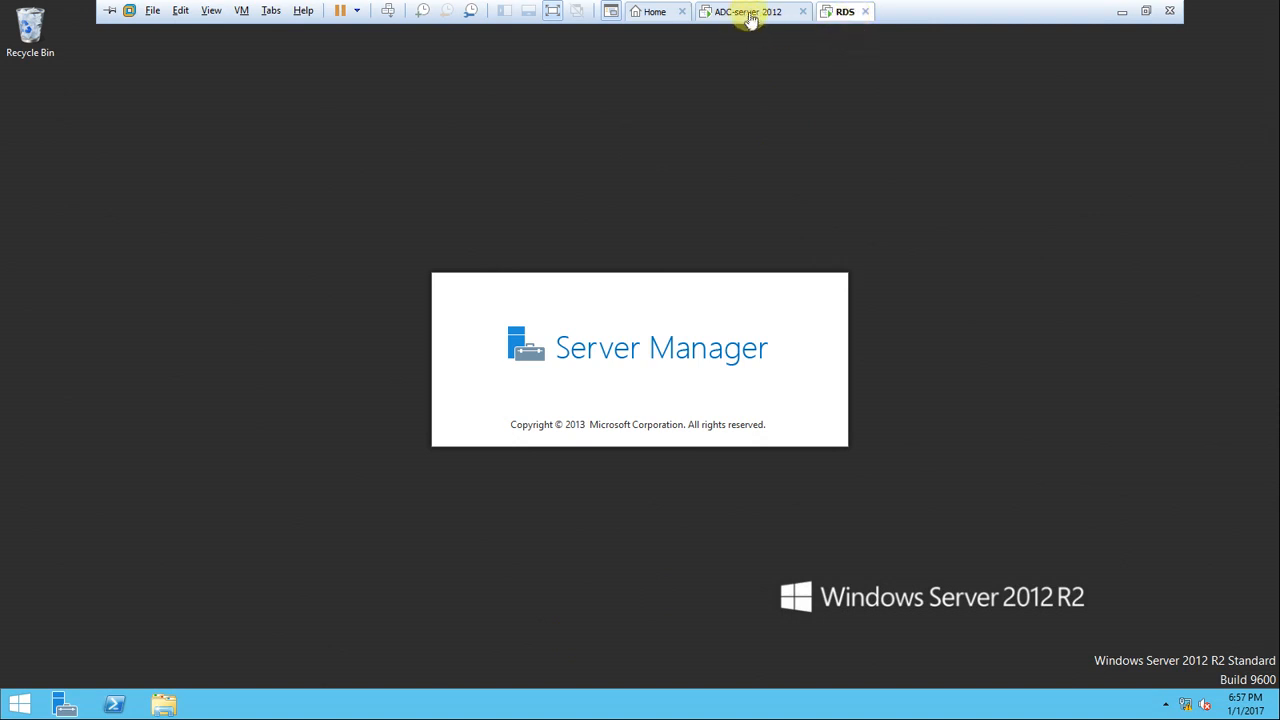
mouse_move(655, 11)
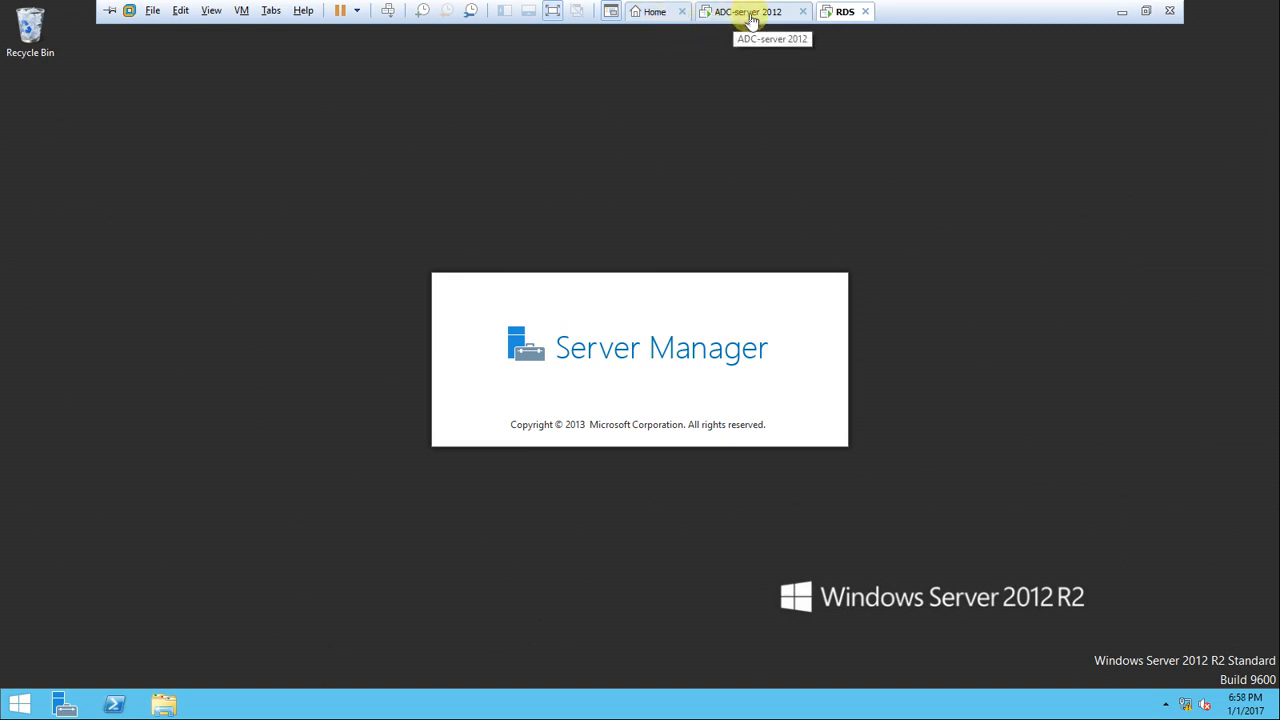
mouse_move(755, 23)
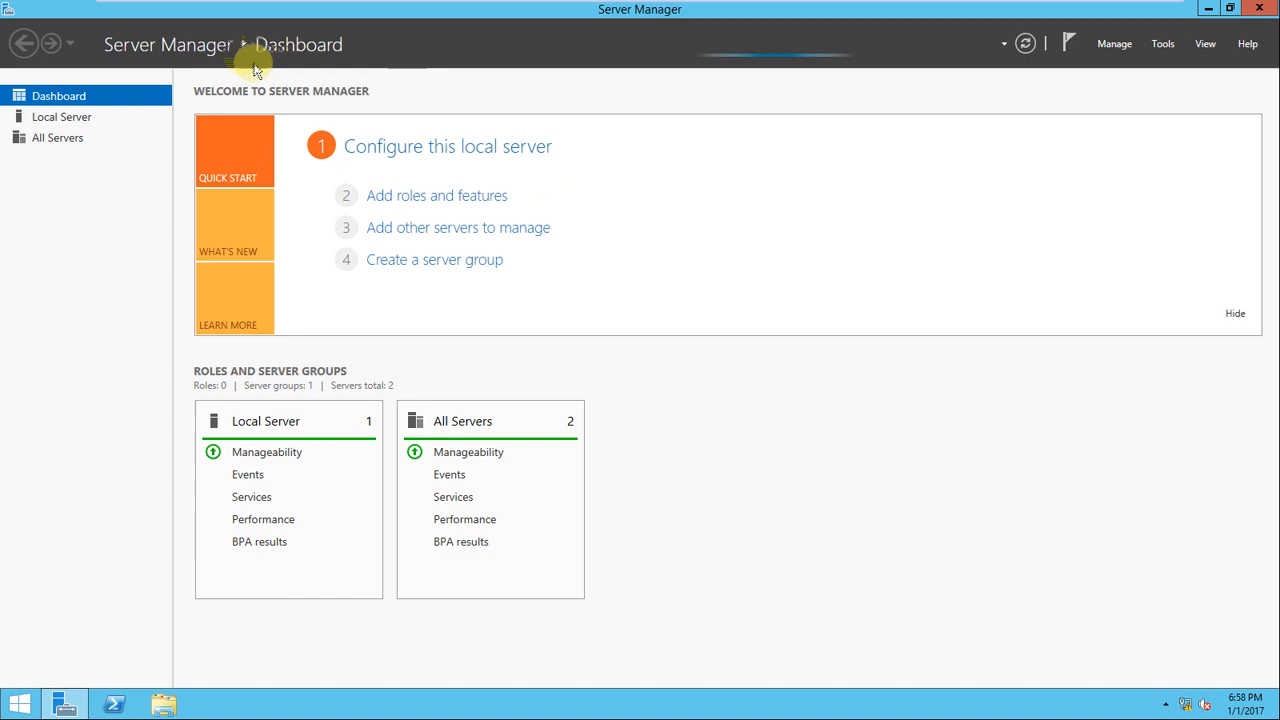
mouse_move(775, 85)
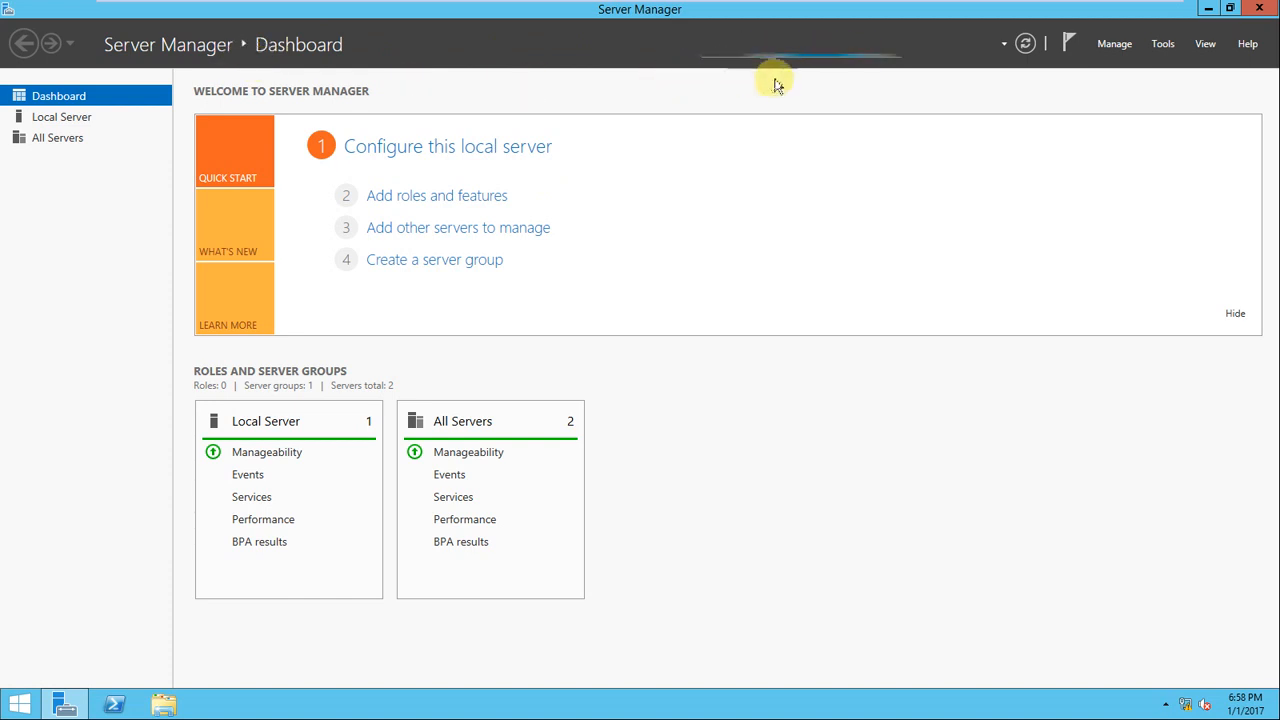
mouse_move(783, 85)
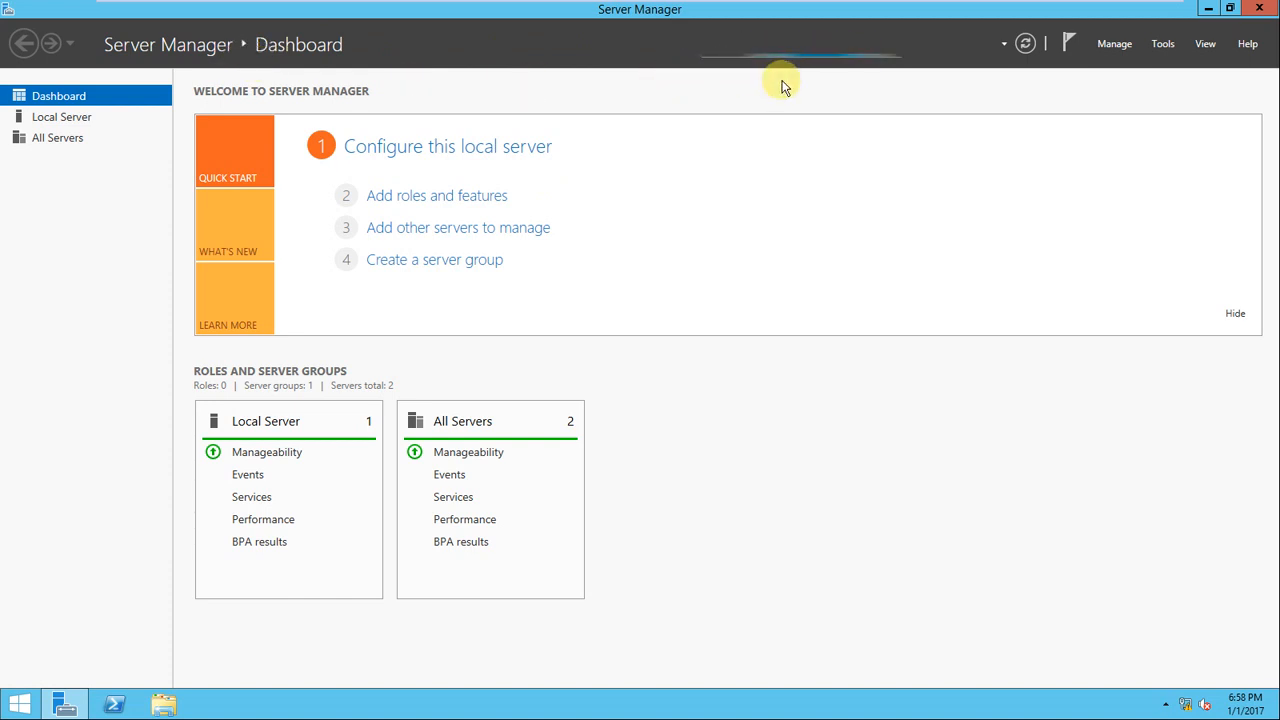
mouse_move(775, 107)
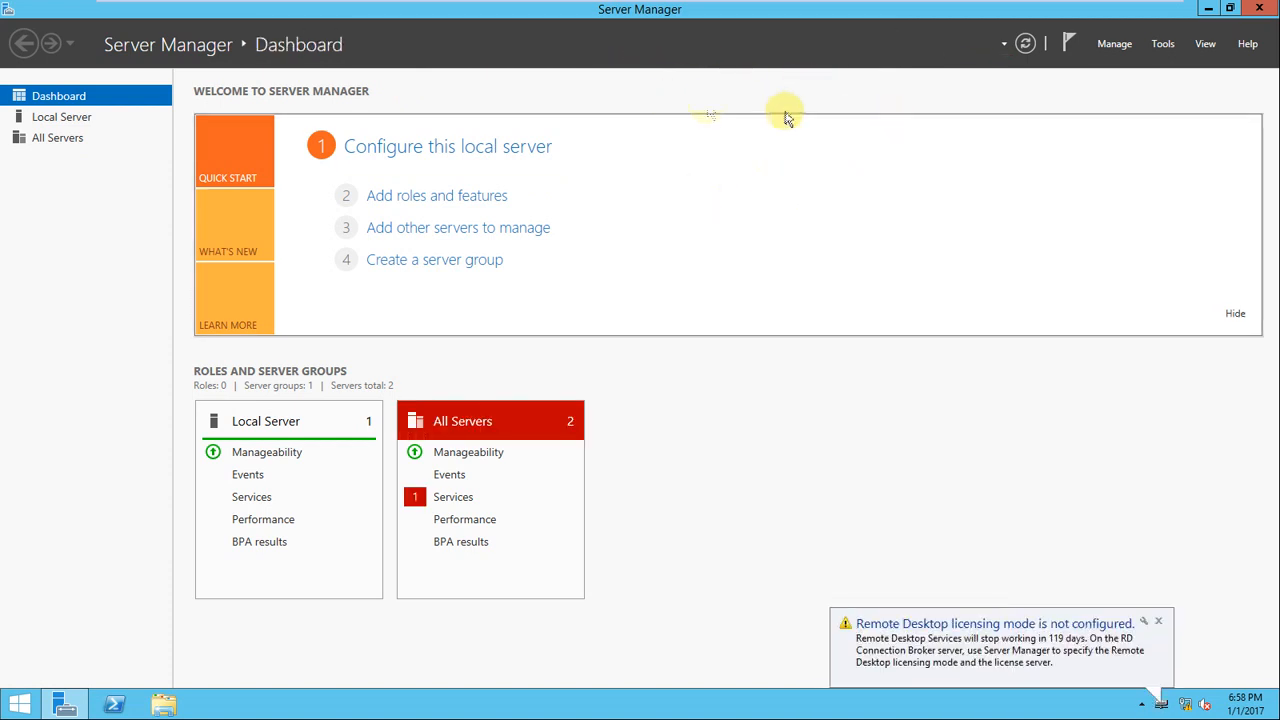
mouse_move(910, 630)
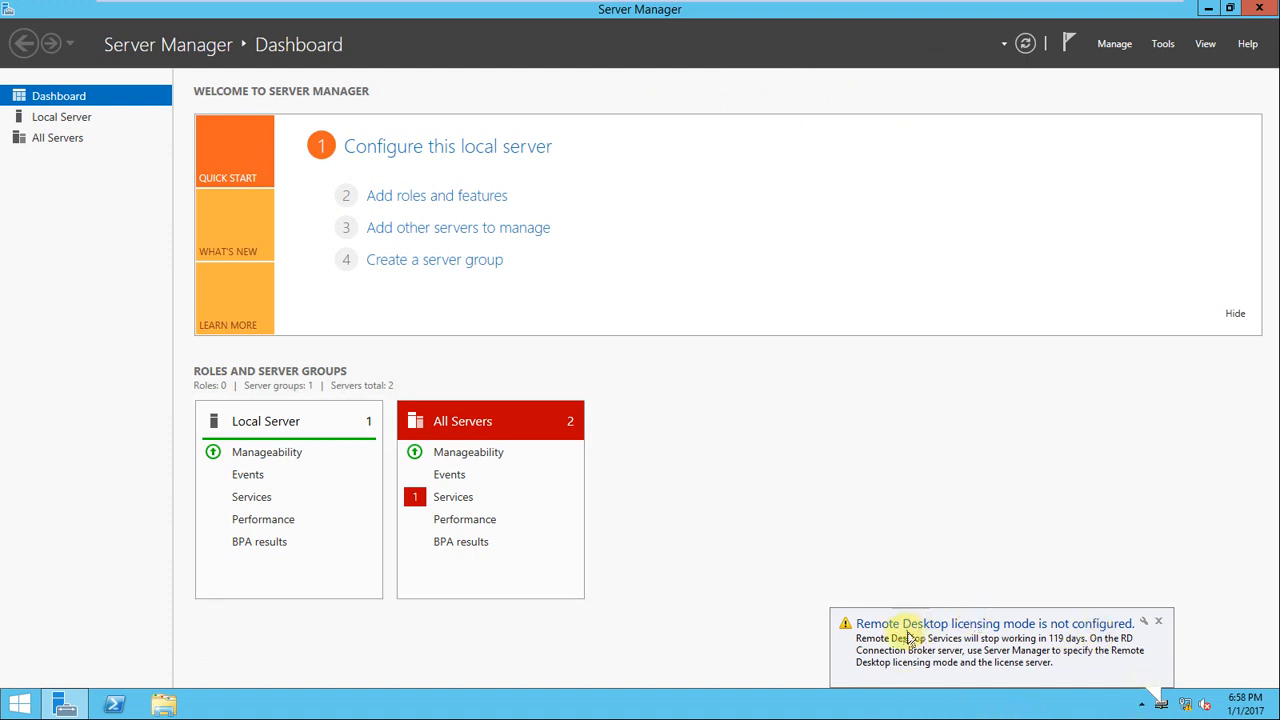
Dismiss the Remote Desktop licensing notification on the Server Manager dashboard.
click(1159, 621)
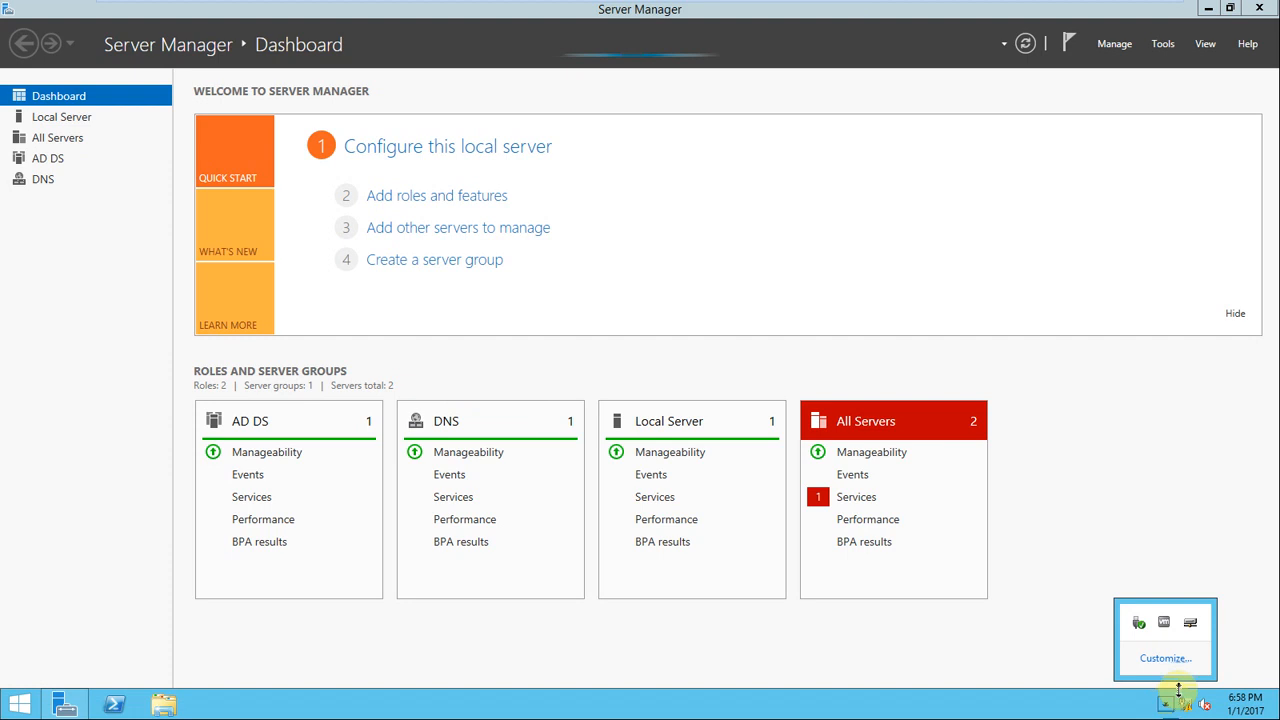
mouse_move(1191, 623)
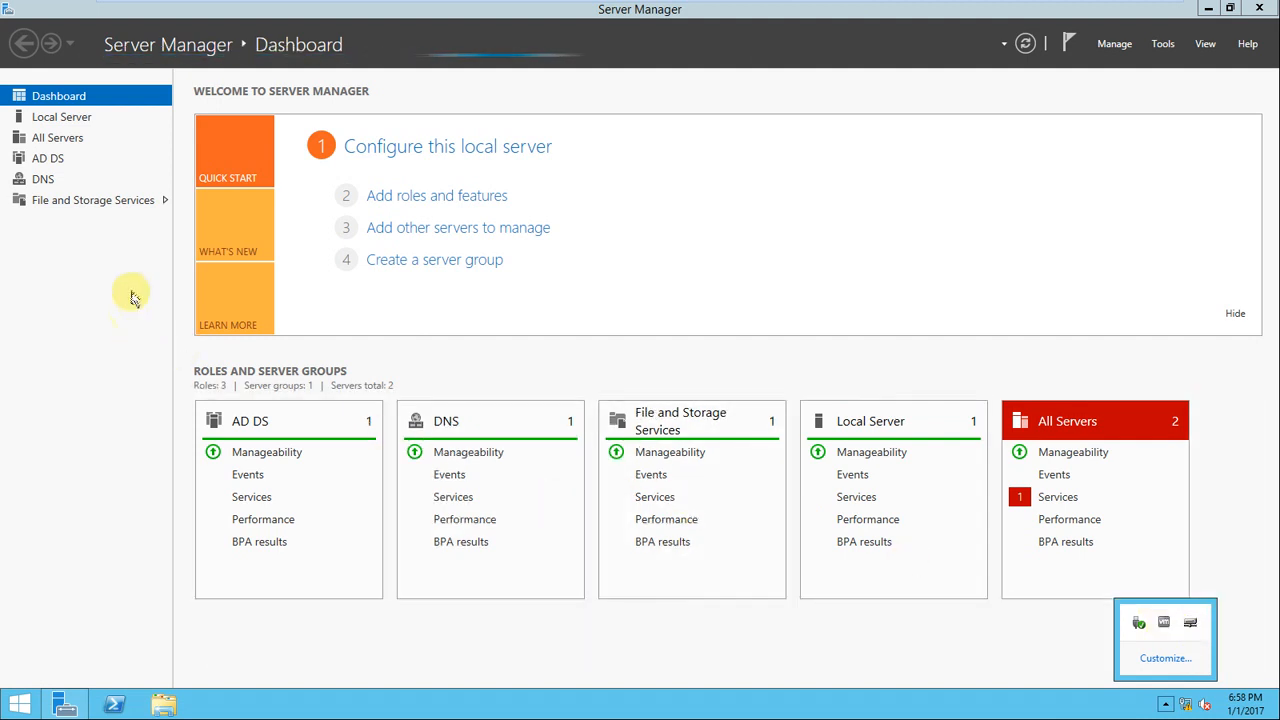
mouse_move(948, 487)
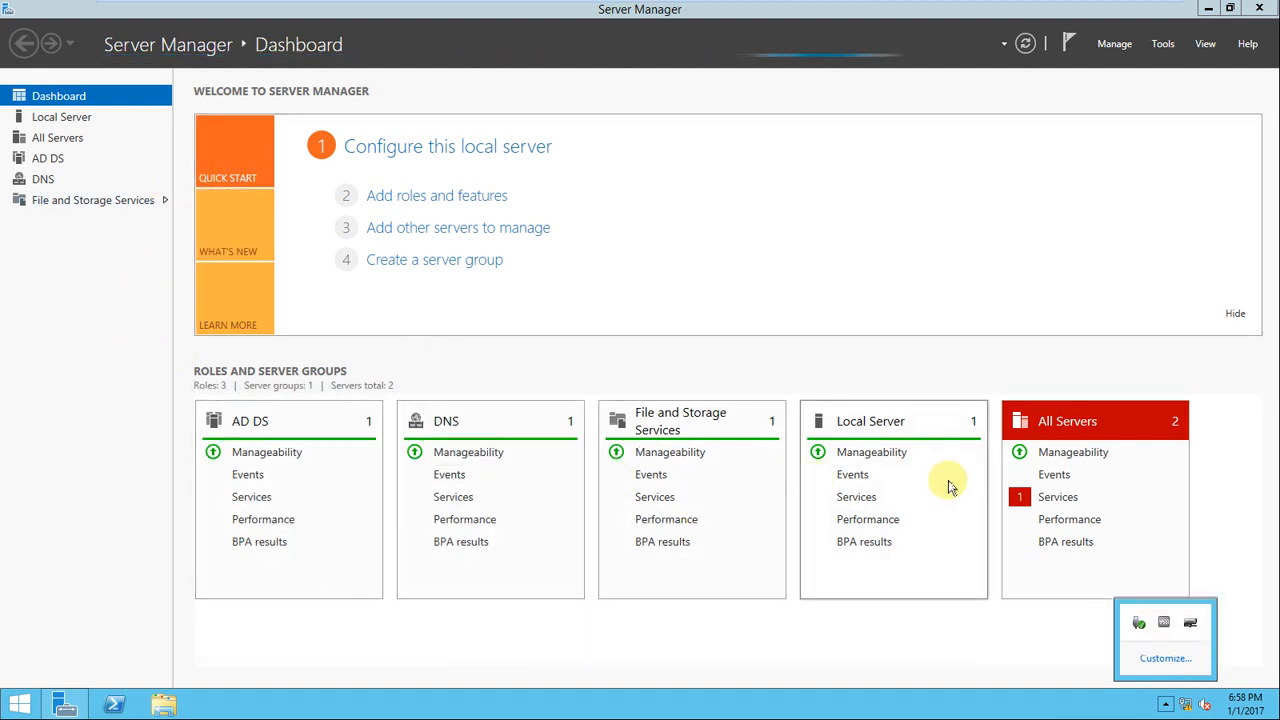
mouse_move(805, 460)
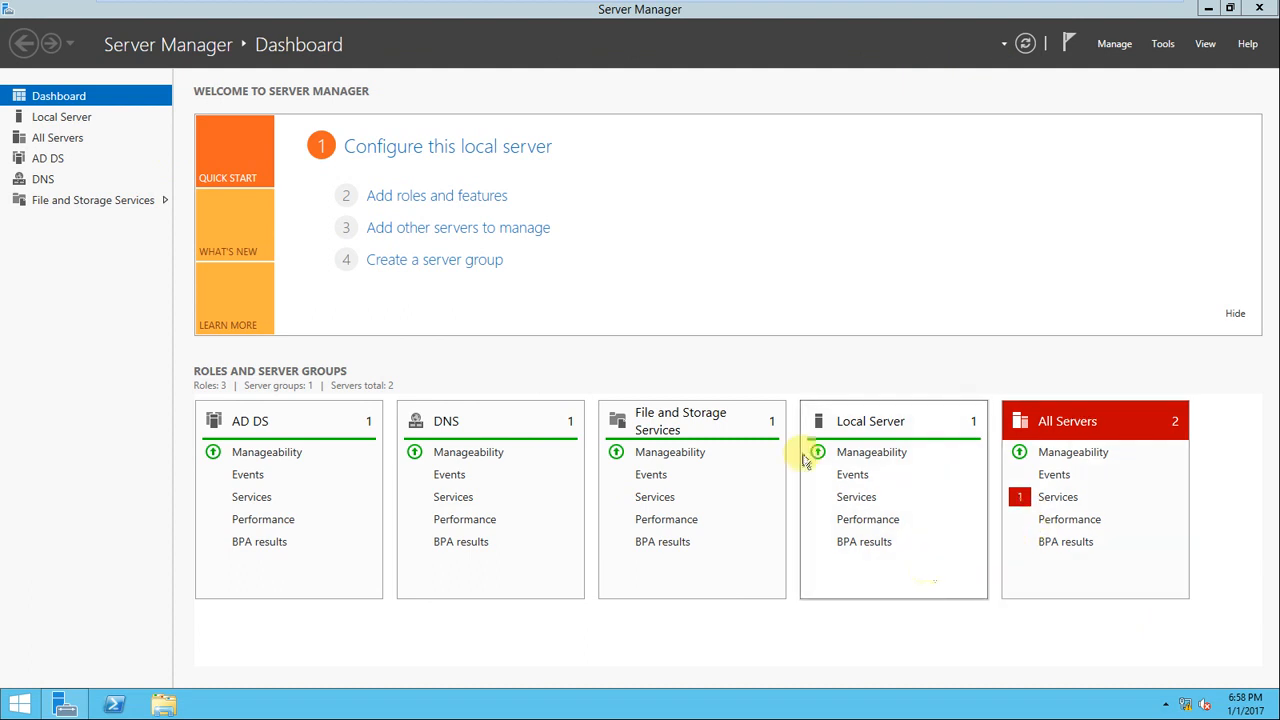
mouse_move(843, 277)
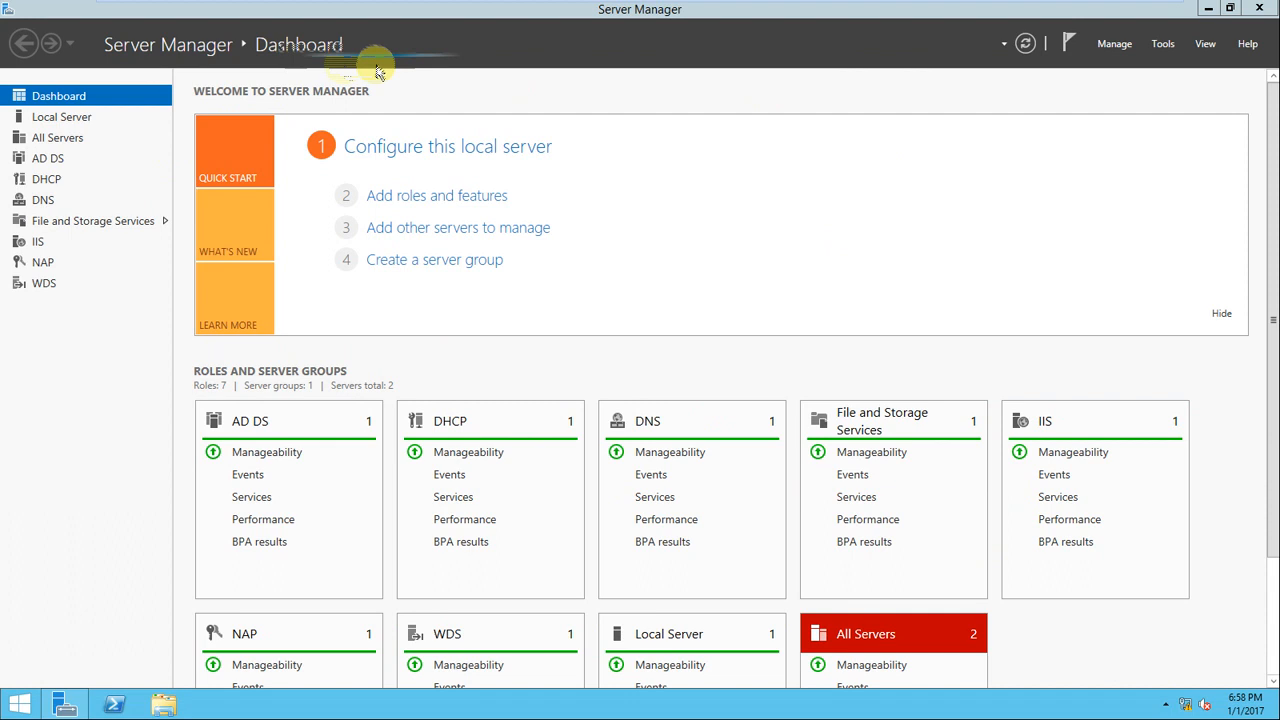
mouse_move(912, 452)
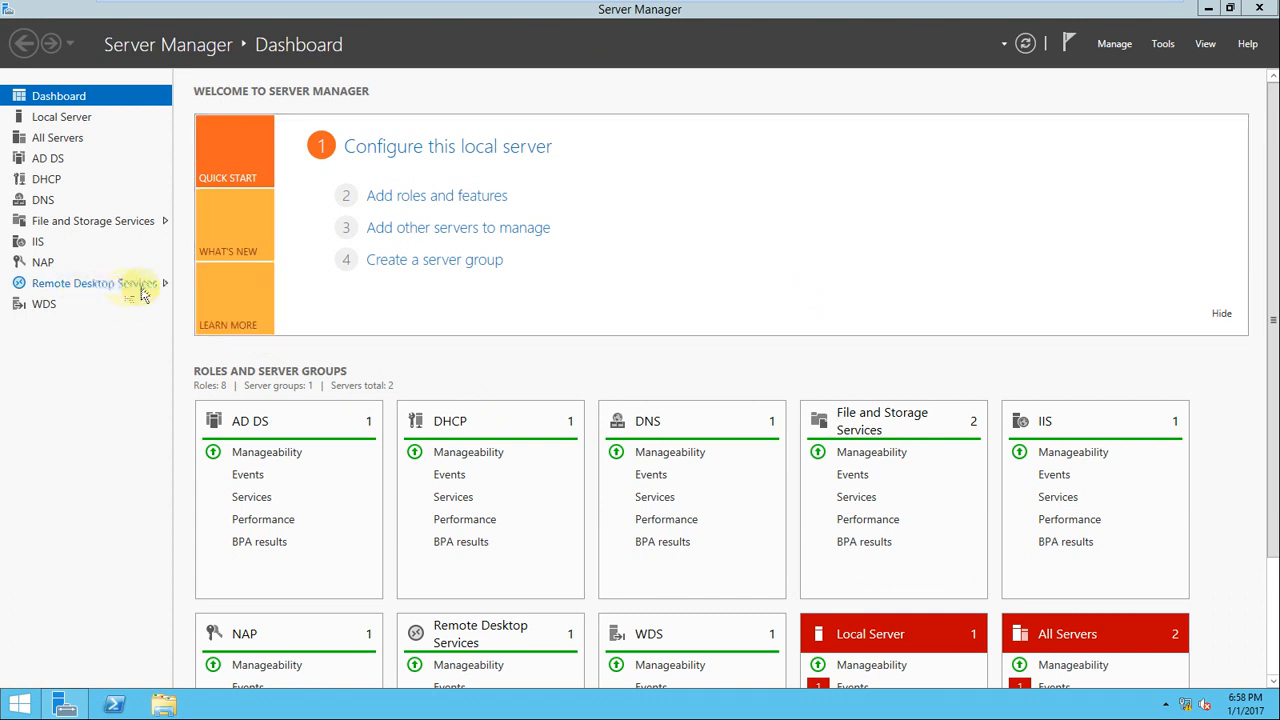
Open Remote Desktop Services > Servers to review FS-01's events and services panels.
click(72, 283)
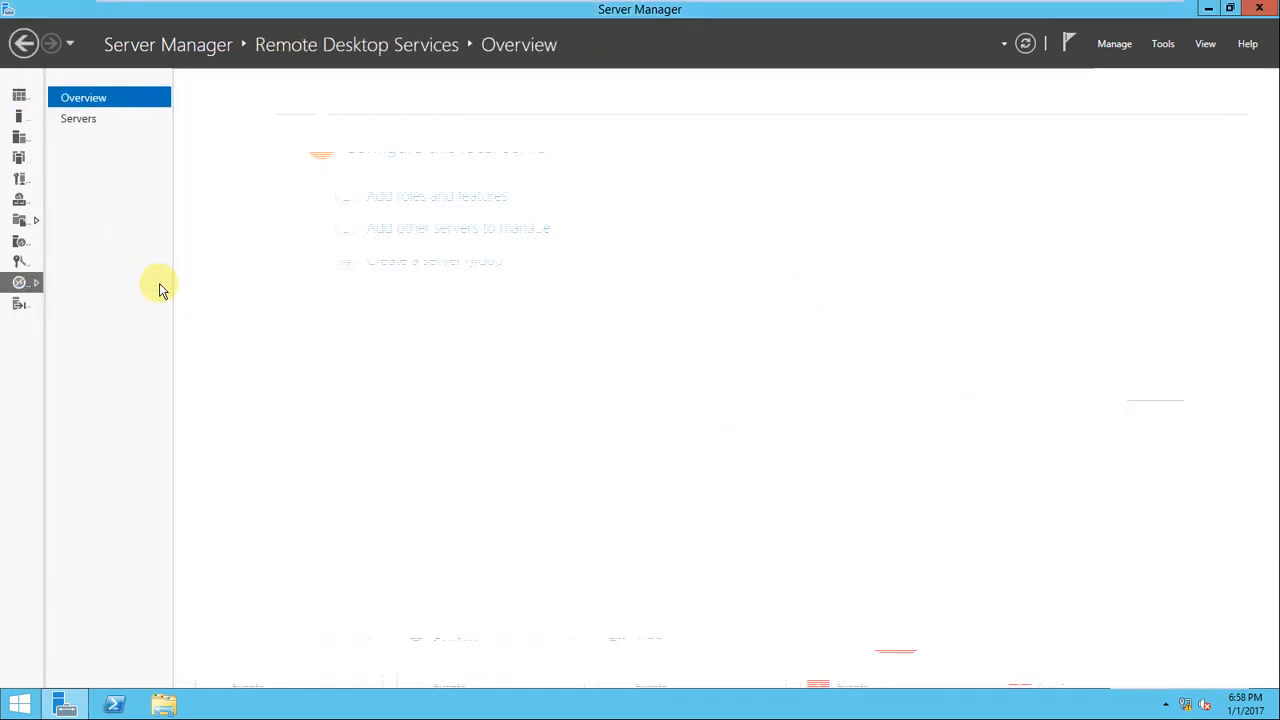
click(84, 118)
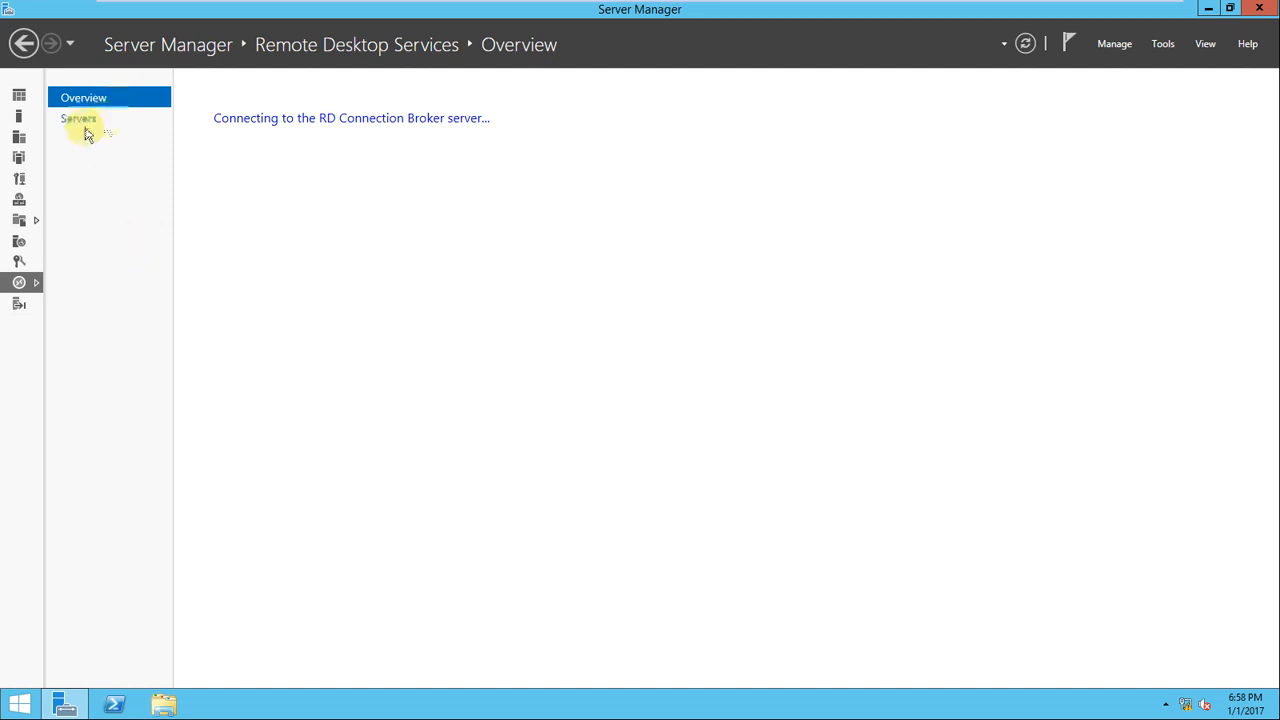
mouse_move(435, 130)
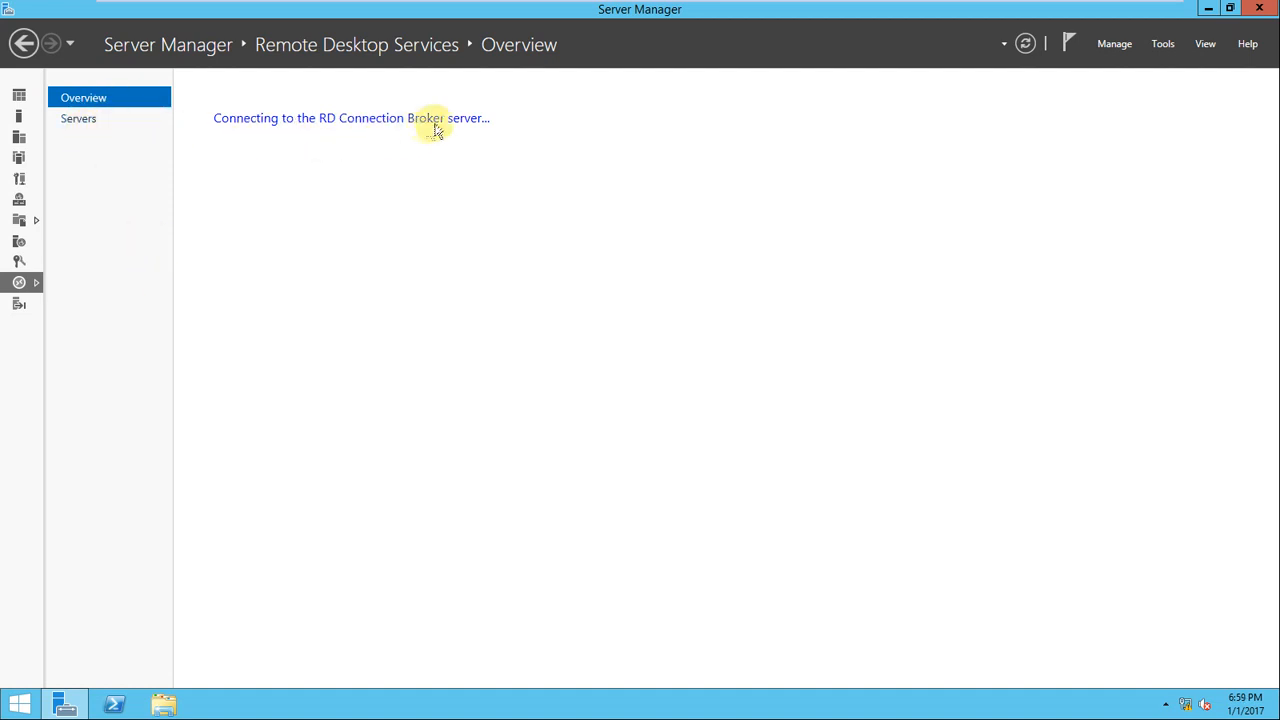
click(79, 118)
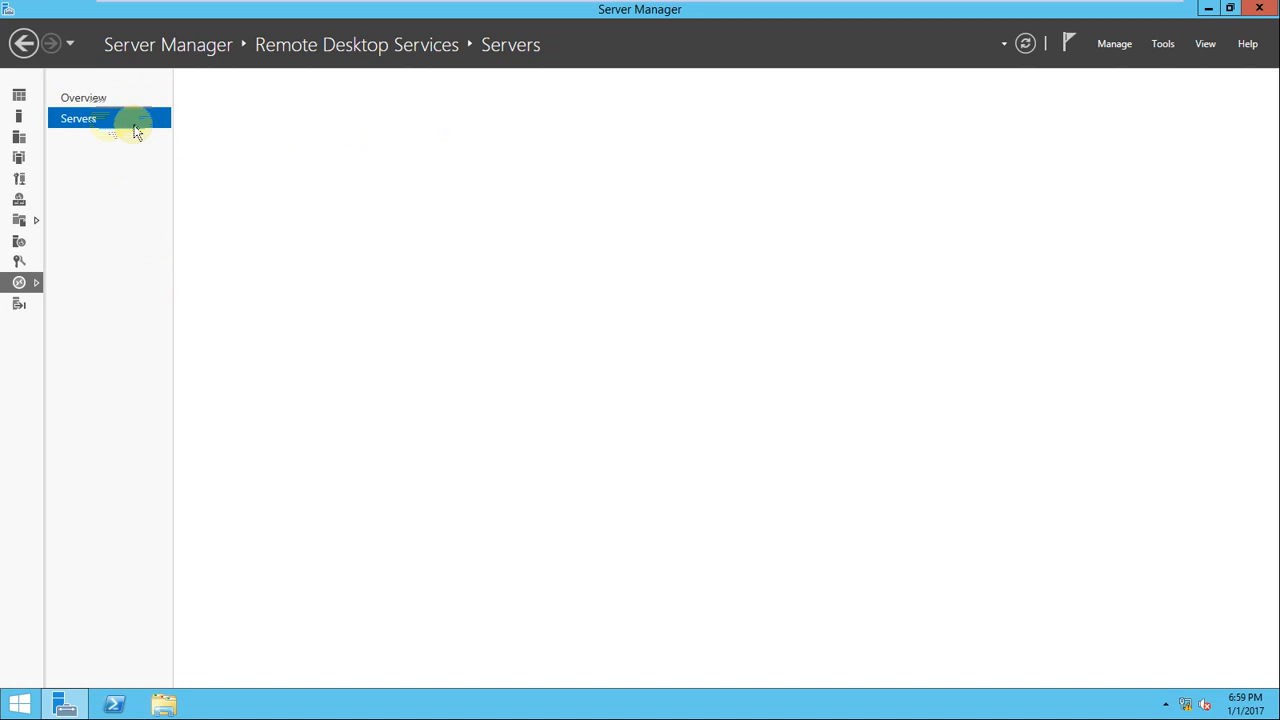
click(78, 118)
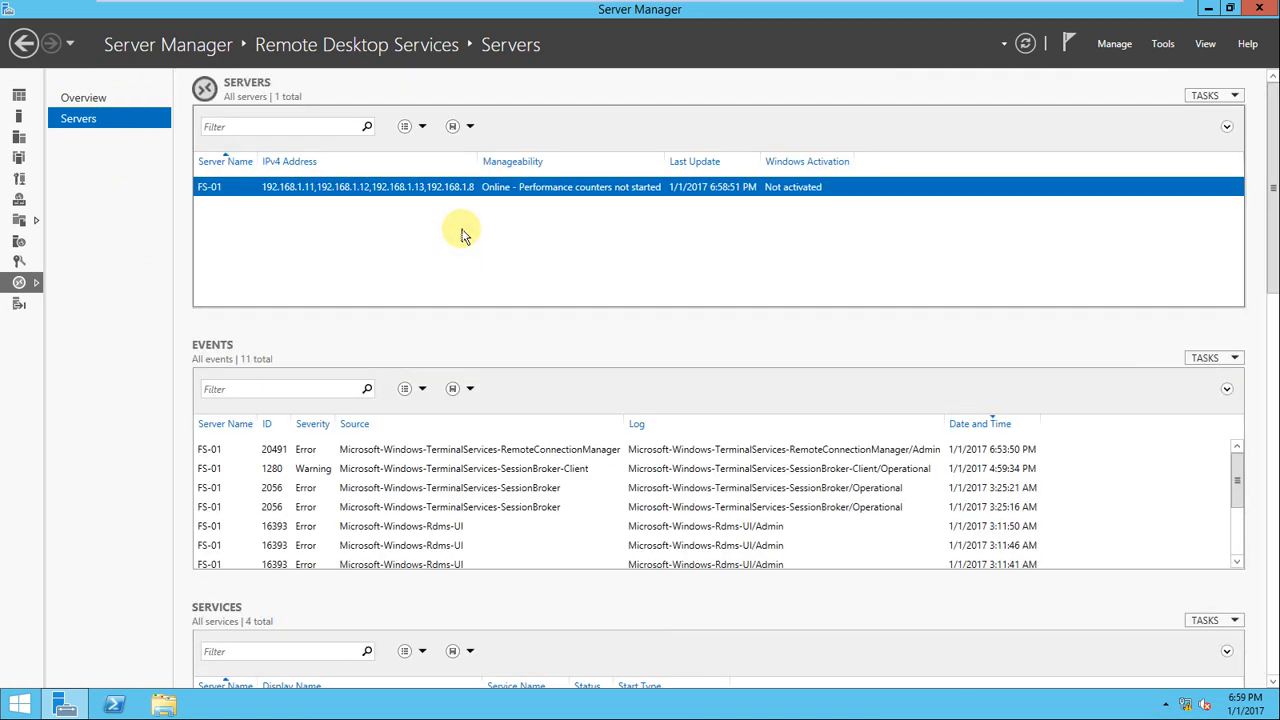
mouse_move(448, 210)
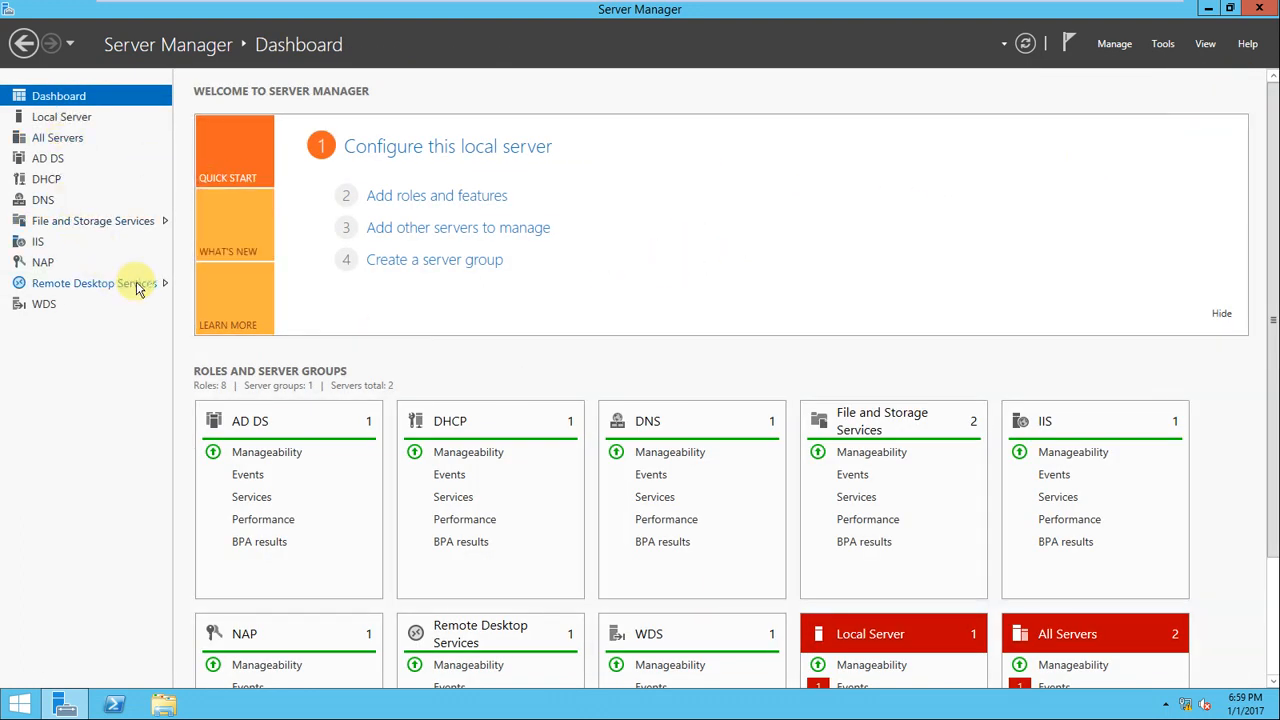
click(95, 283)
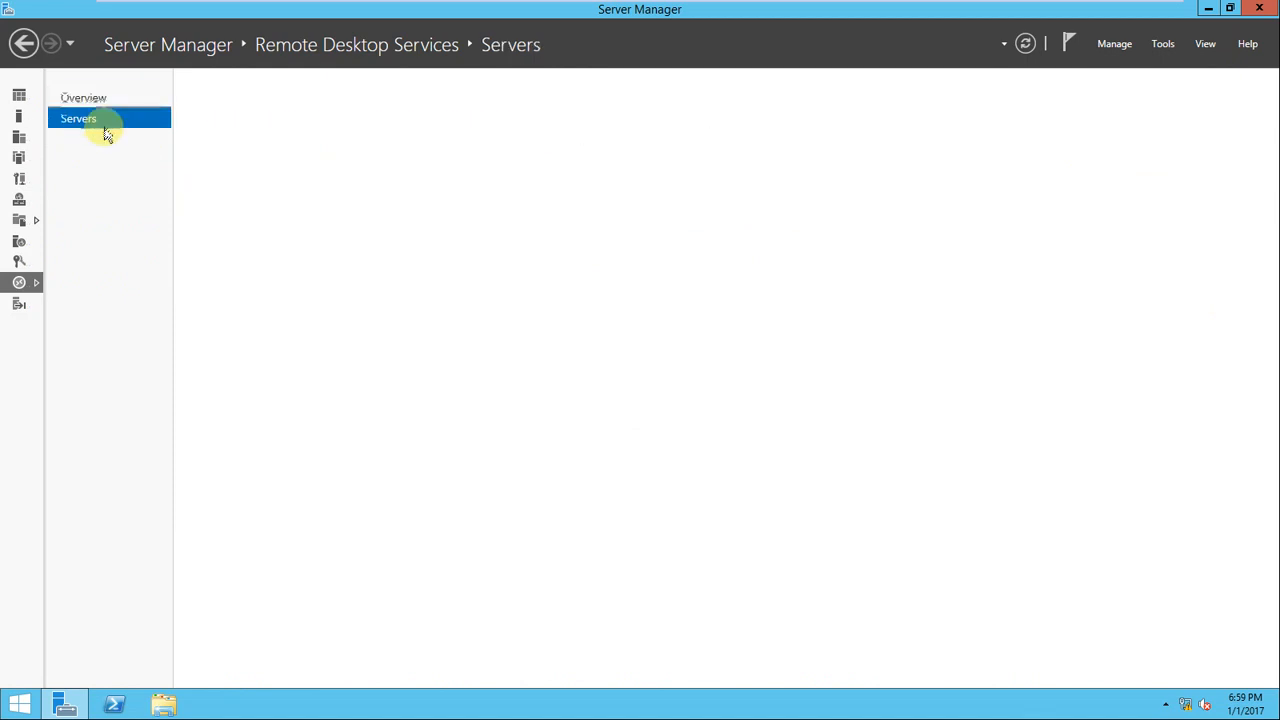
click(78, 118)
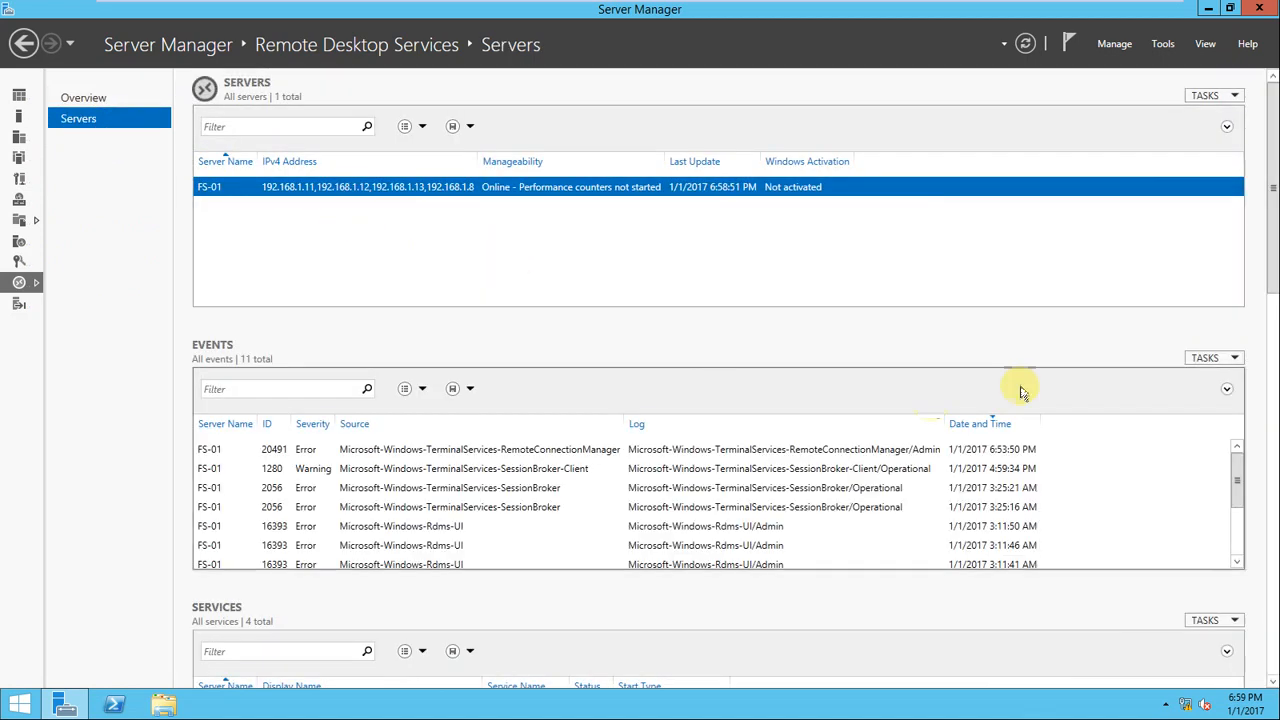
click(1213, 95)
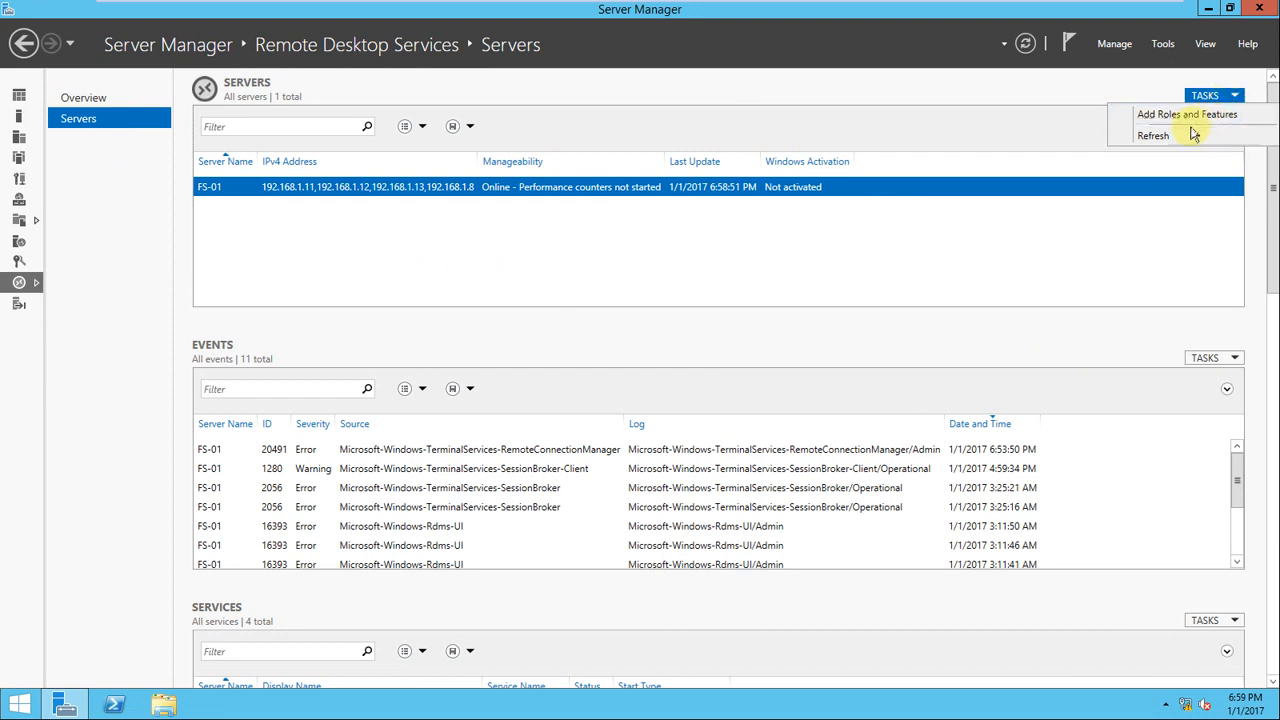
mouse_move(1103, 162)
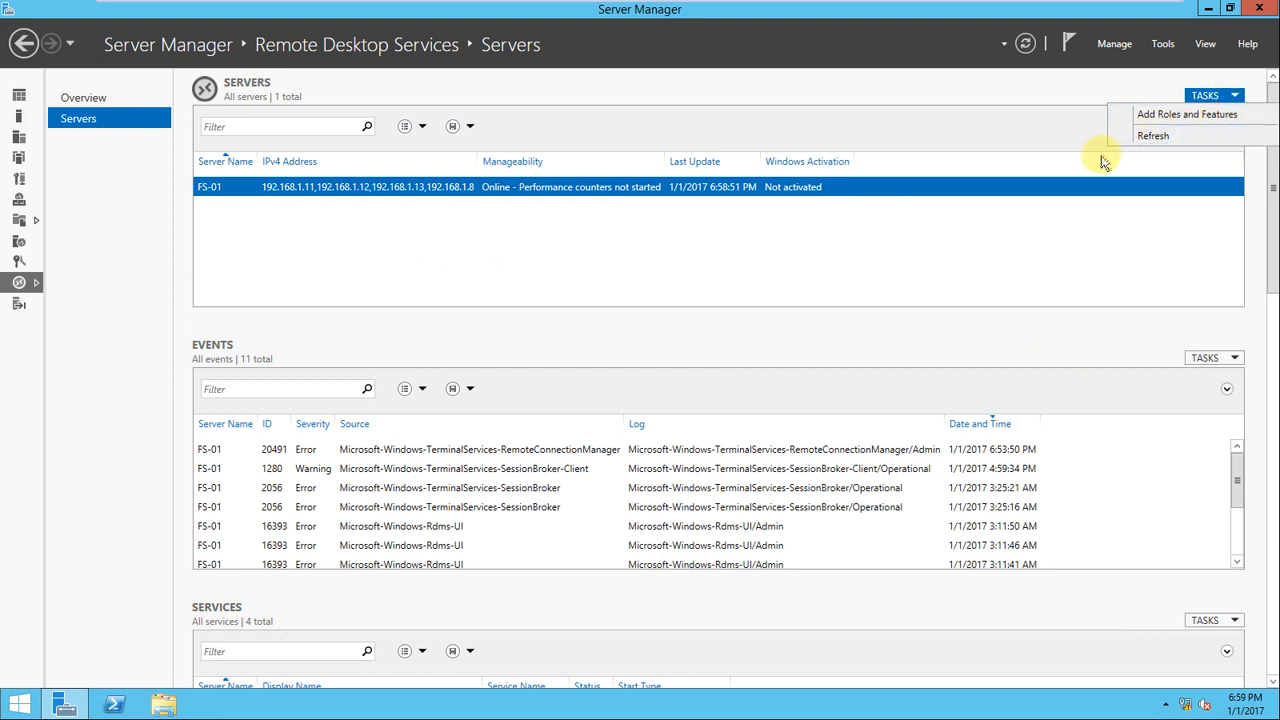
mouse_move(610, 205)
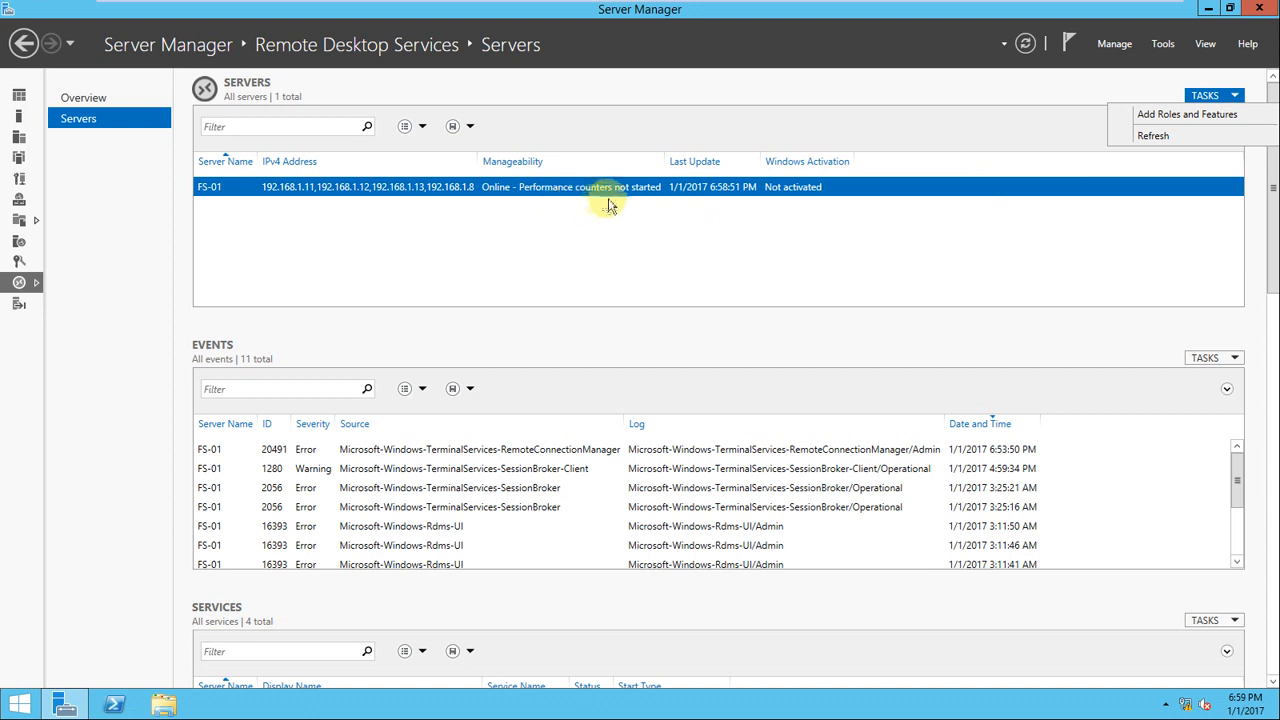
mouse_move(812, 202)
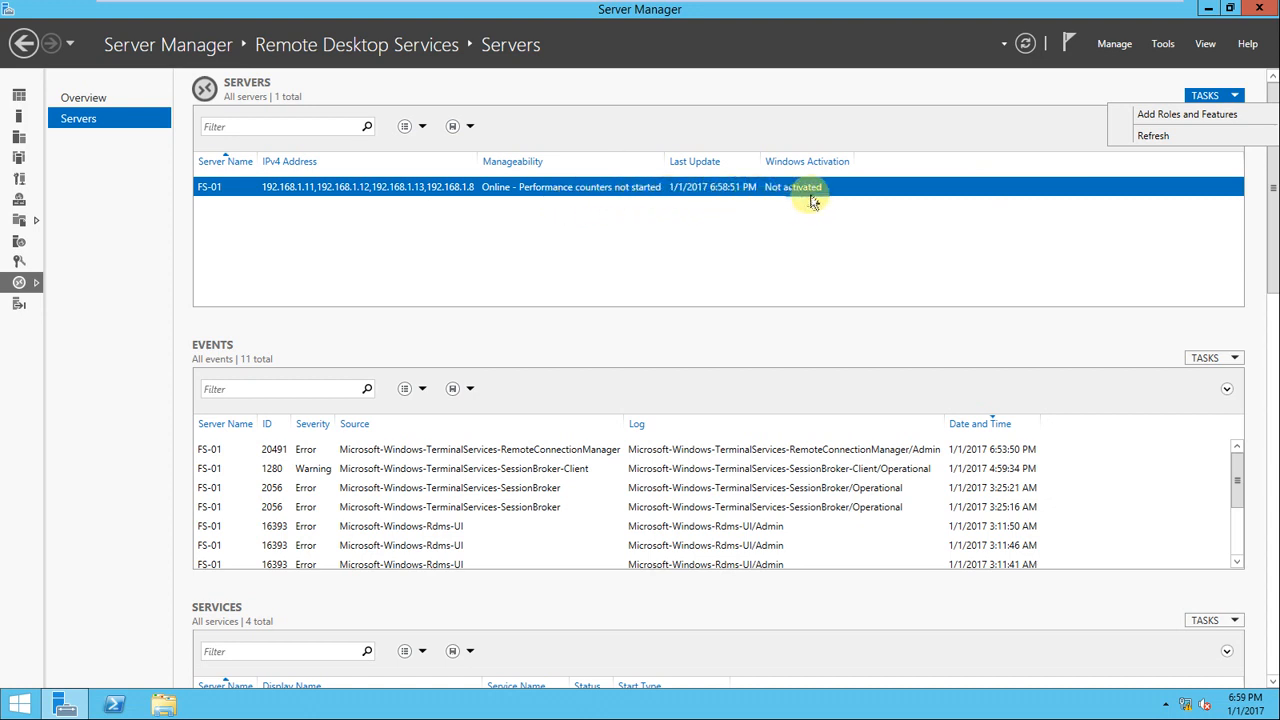
mouse_move(730, 195)
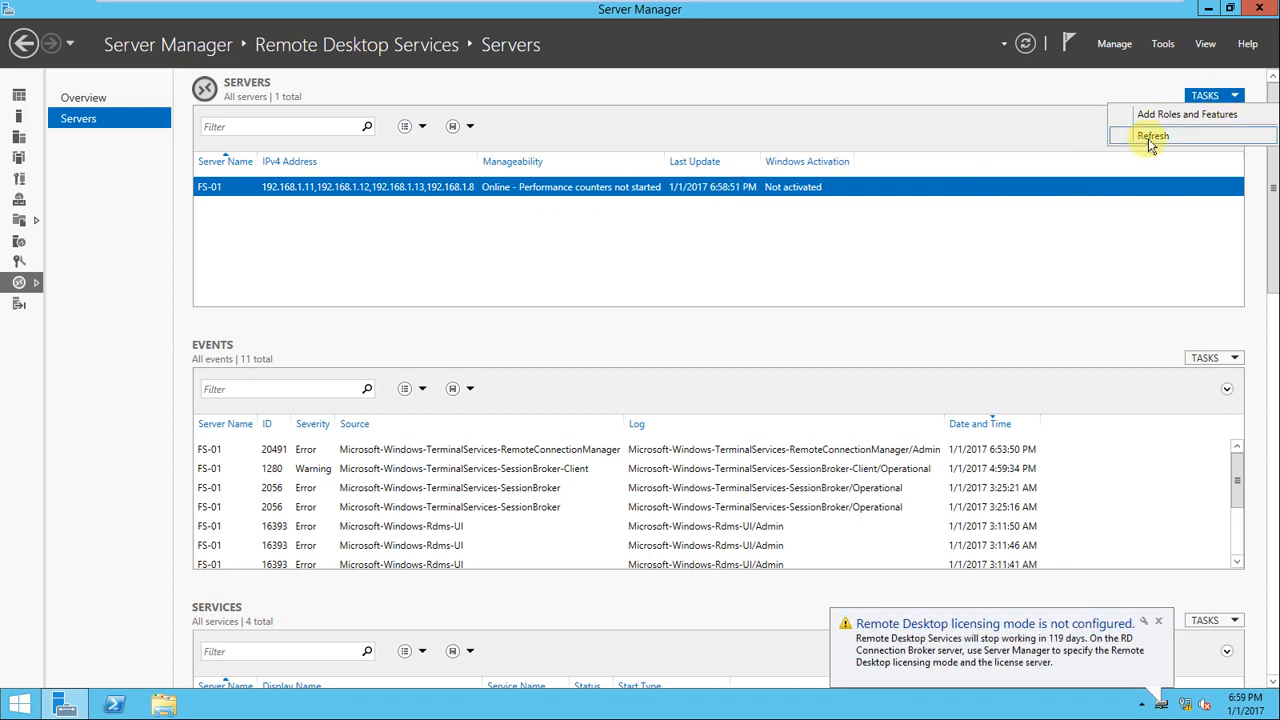
Refresh FS-01's server information and return to the Remote Desktop Services Overview.
click(1152, 135)
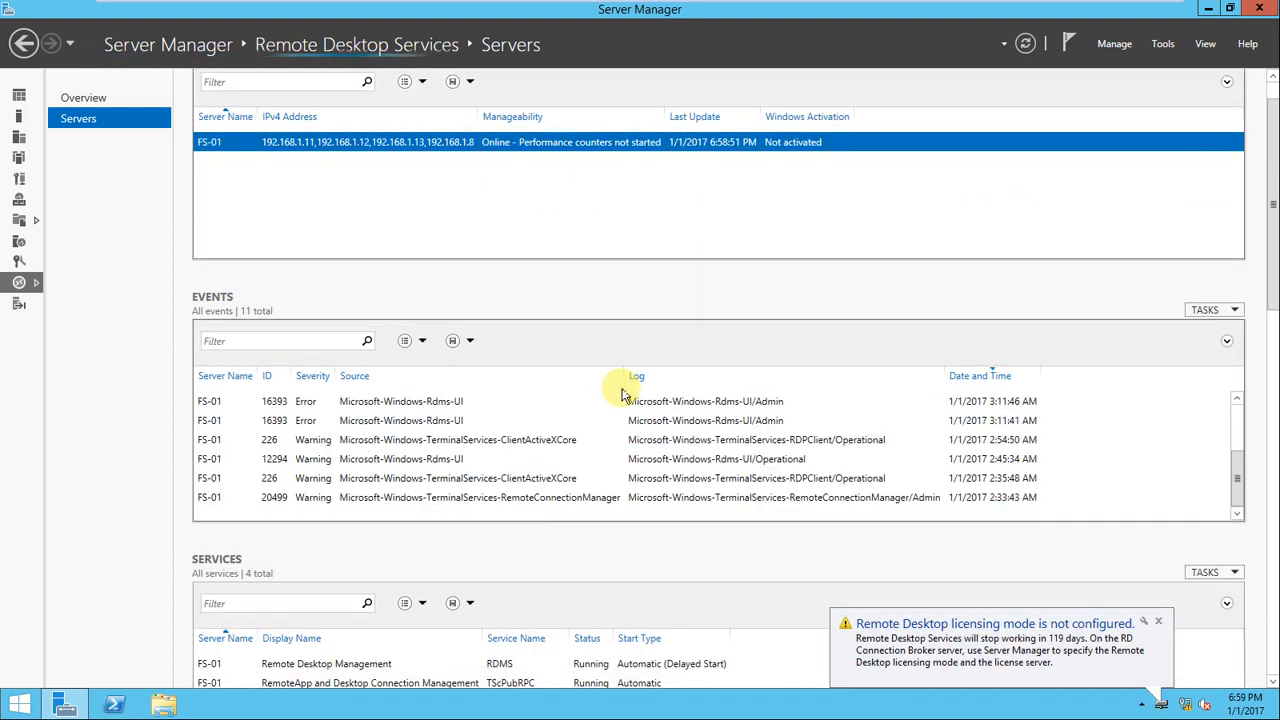
scroll(up, 3)
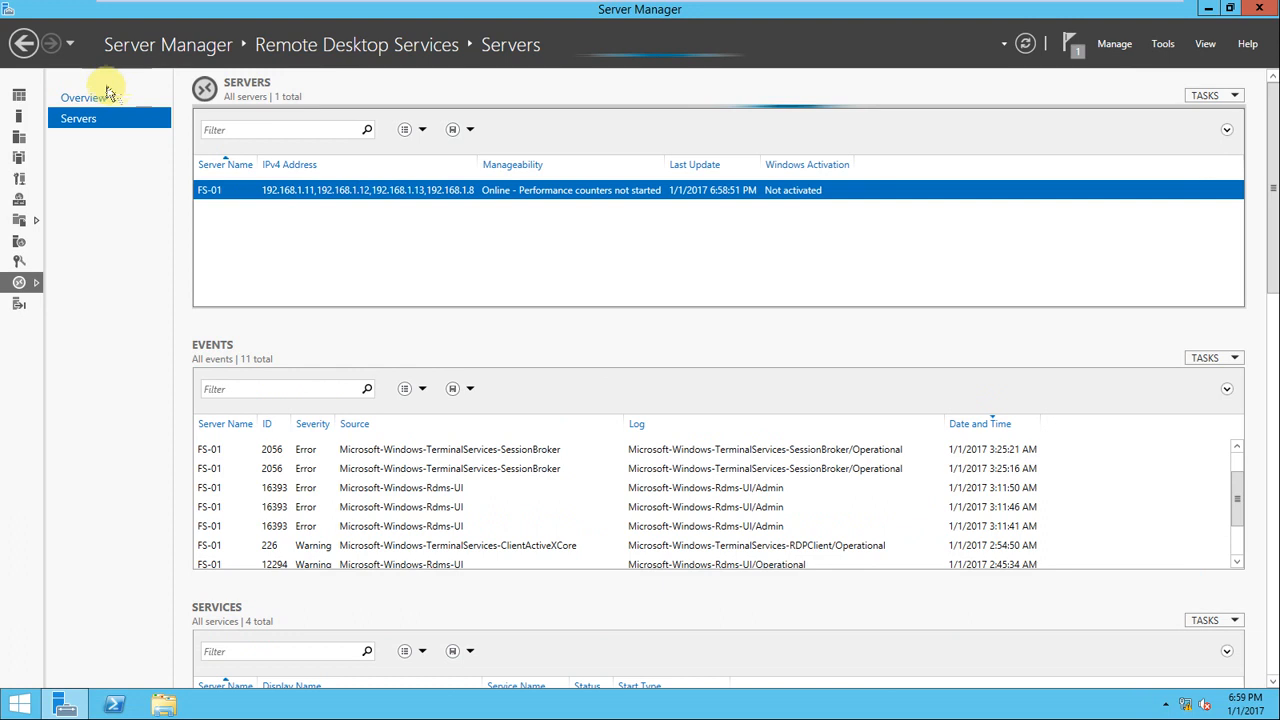
click(84, 97)
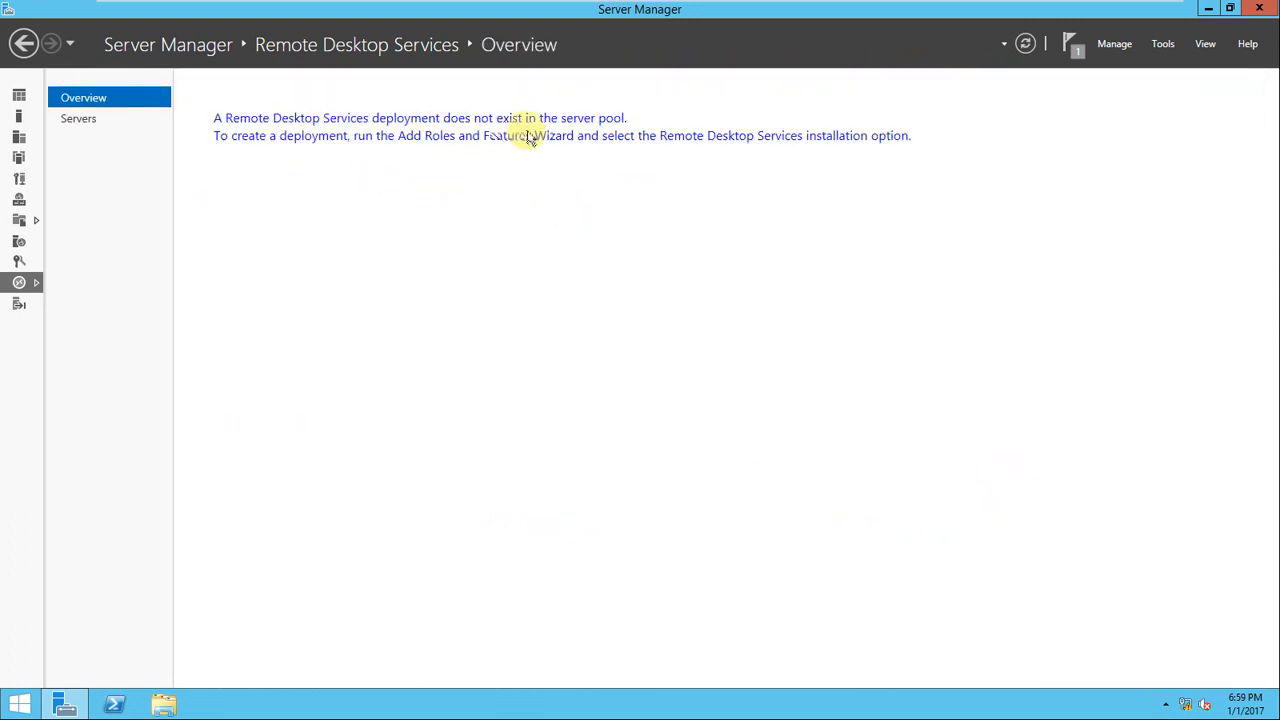
mouse_move(360, 155)
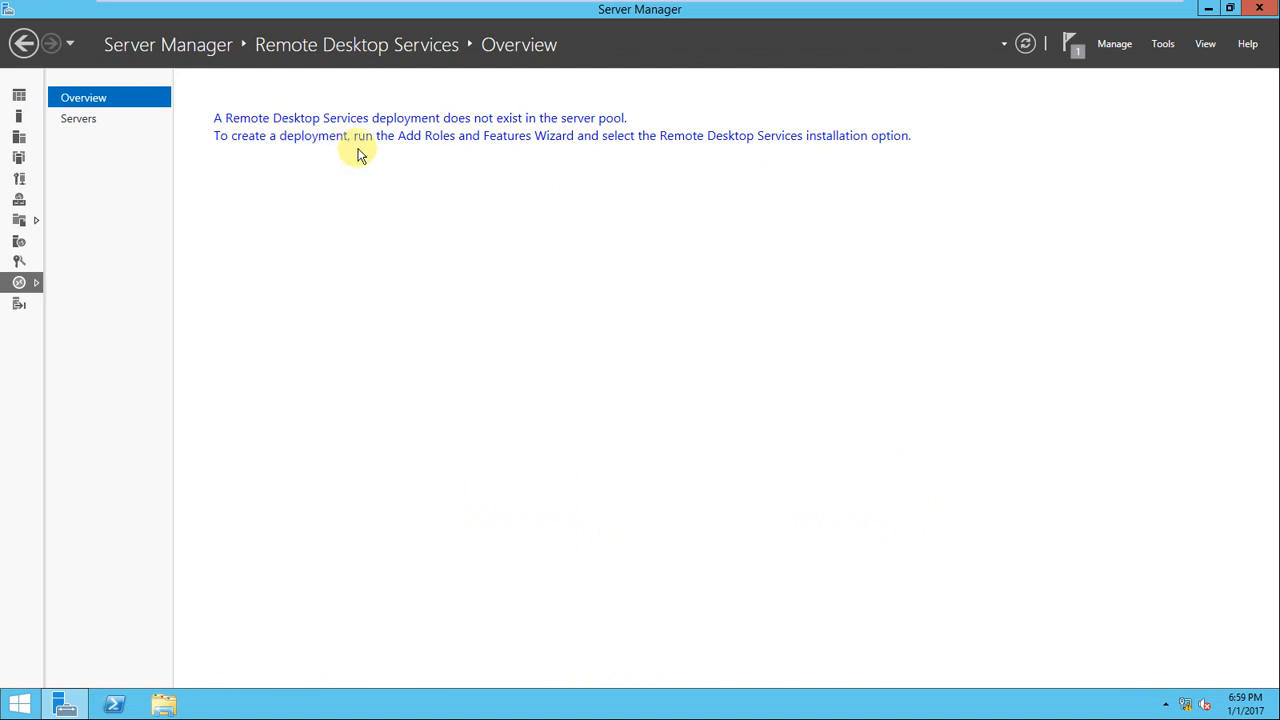
mouse_move(500, 158)
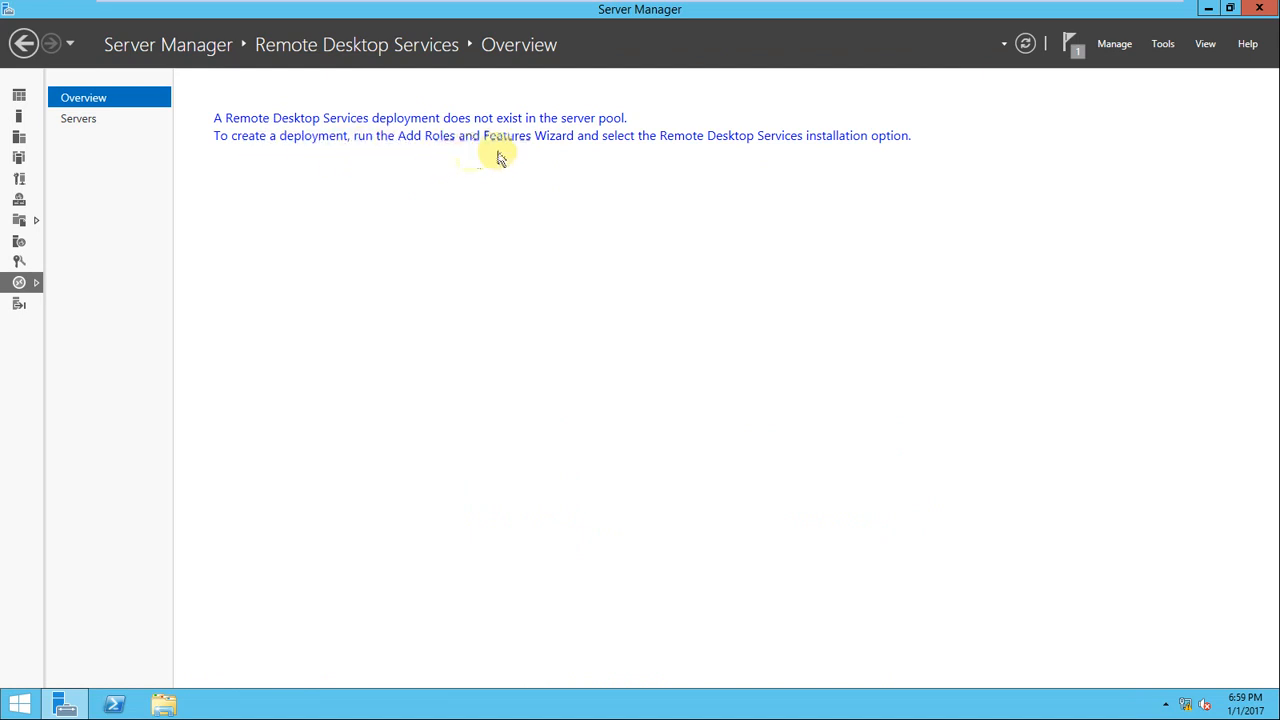
mouse_move(865, 205)
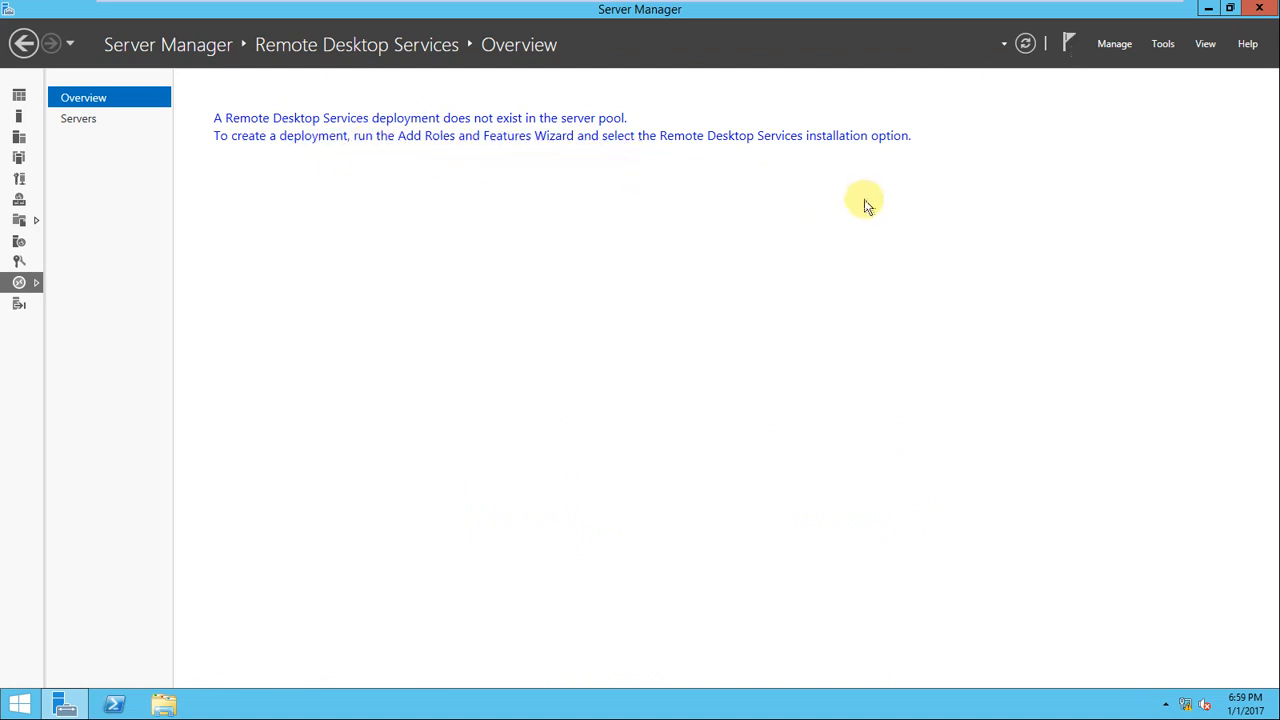
mouse_move(323, 188)
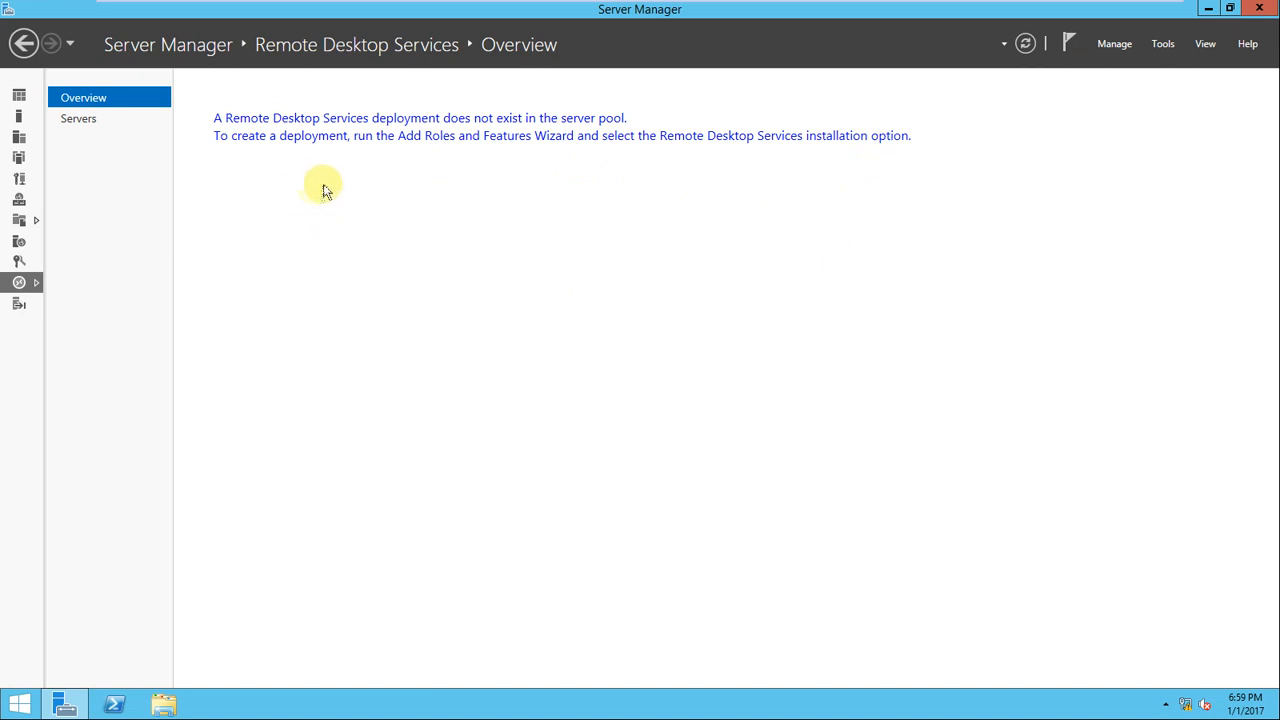
mouse_move(475, 160)
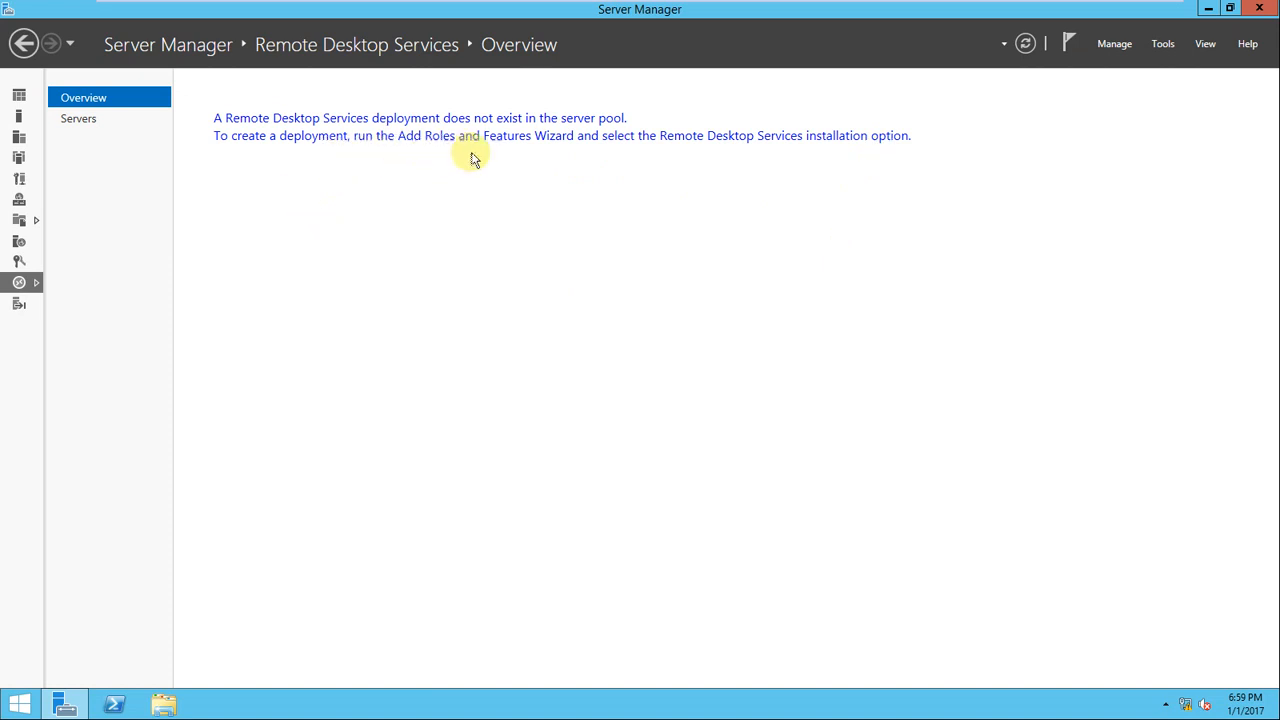
mouse_move(793, 183)
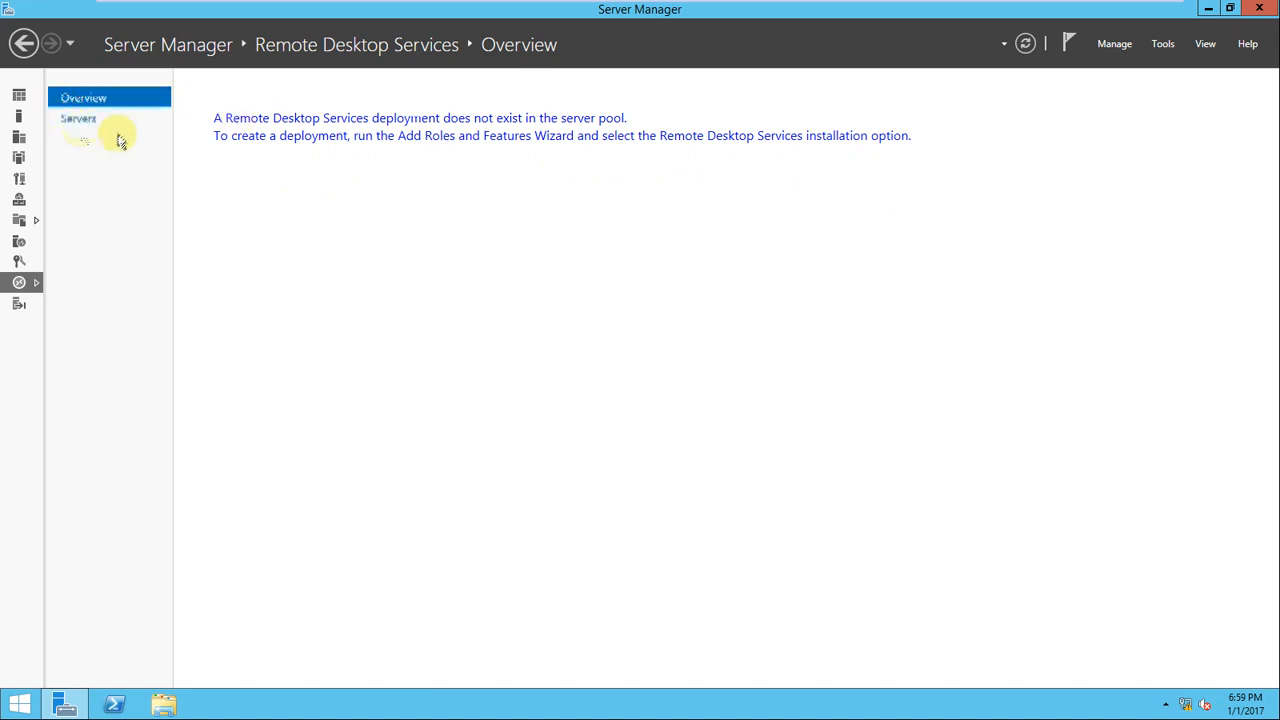
Run Add Roles and Features from the Servers page, choosing Remote Desktop Services installation.
click(78, 118)
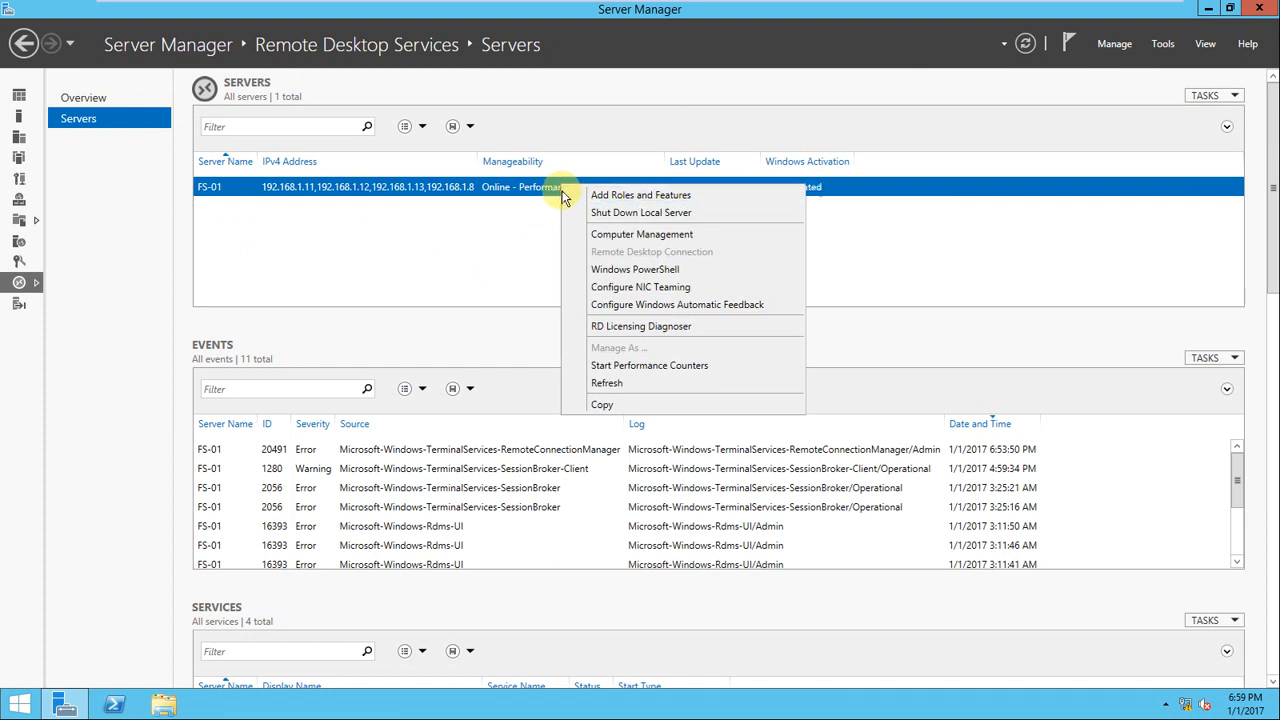
click(1213, 94)
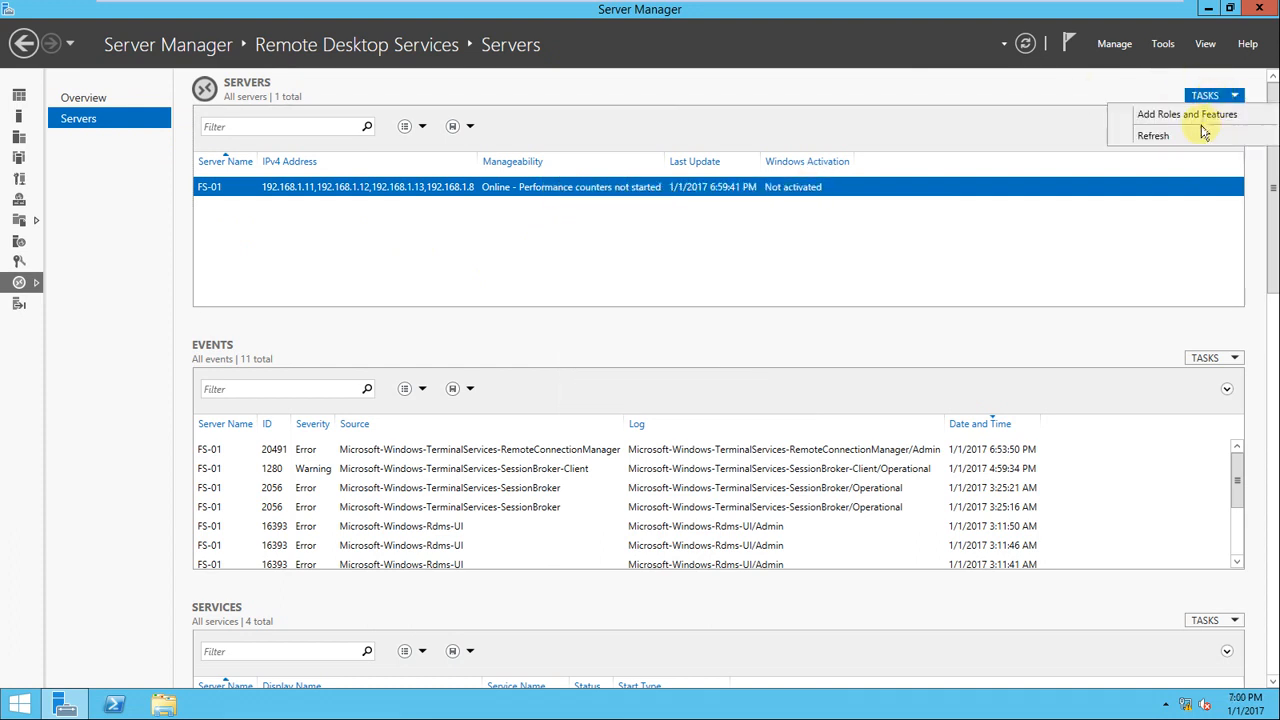
click(1186, 114)
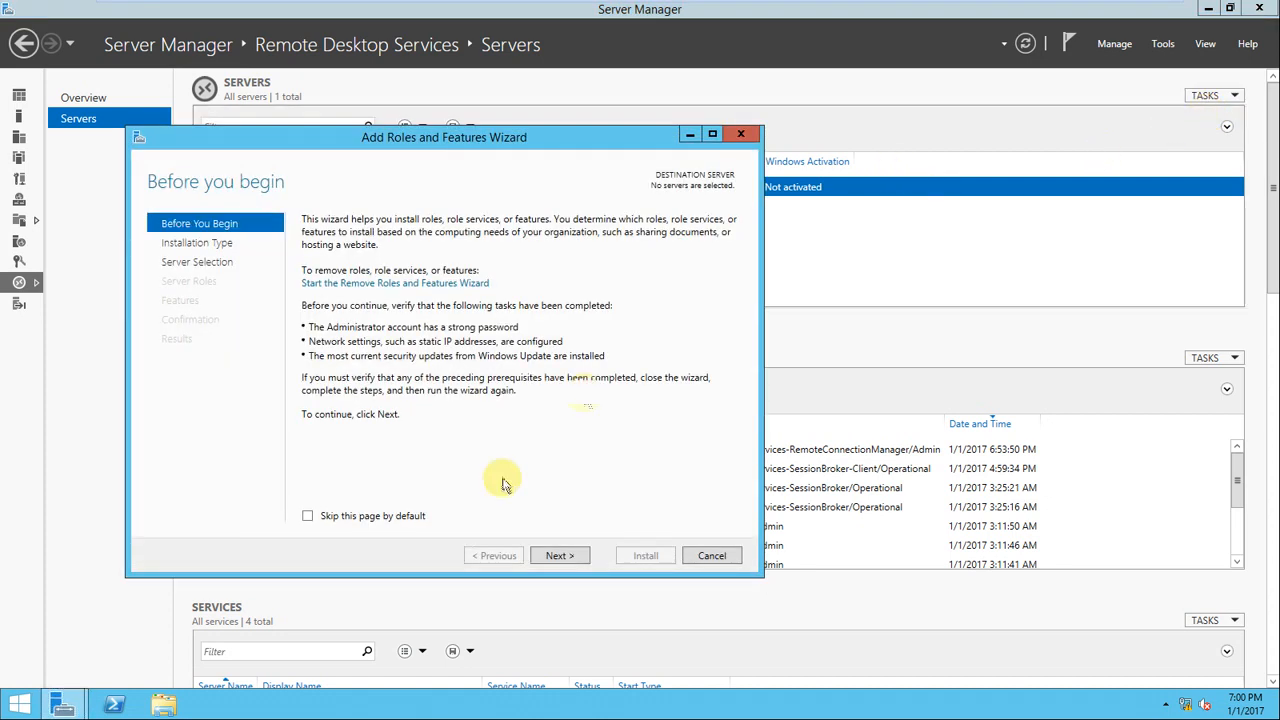
click(559, 555)
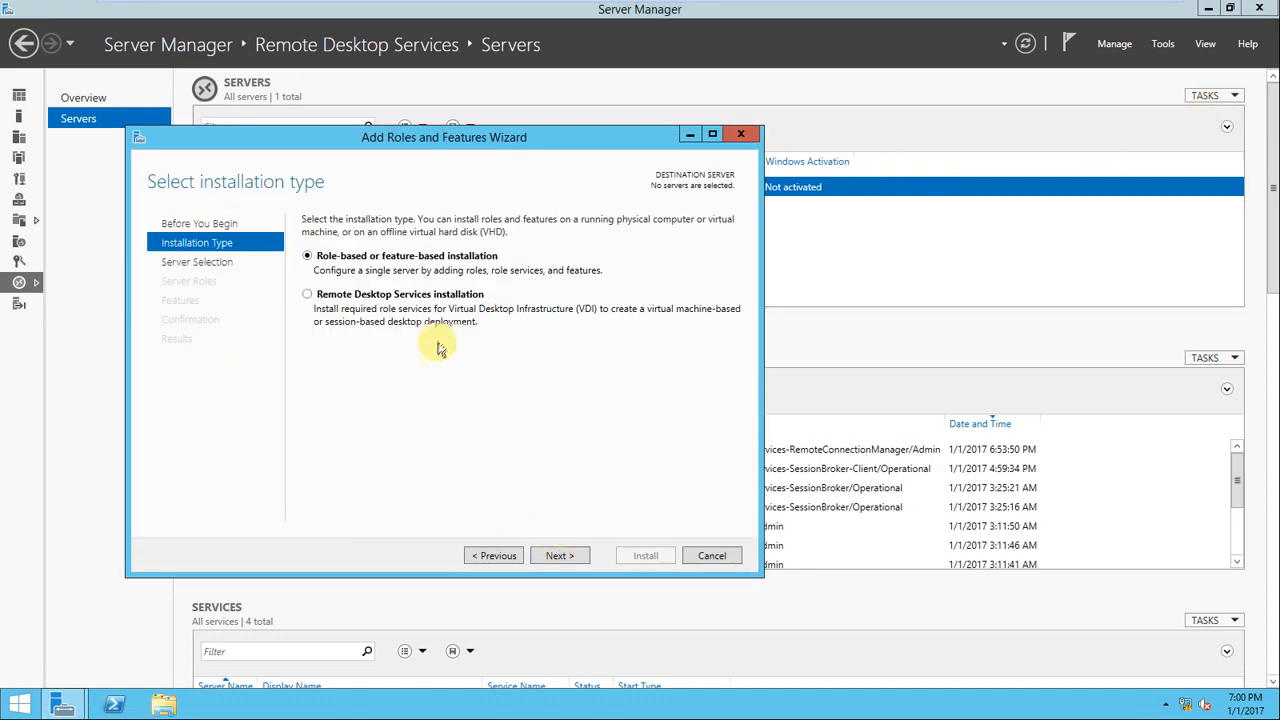
click(308, 293)
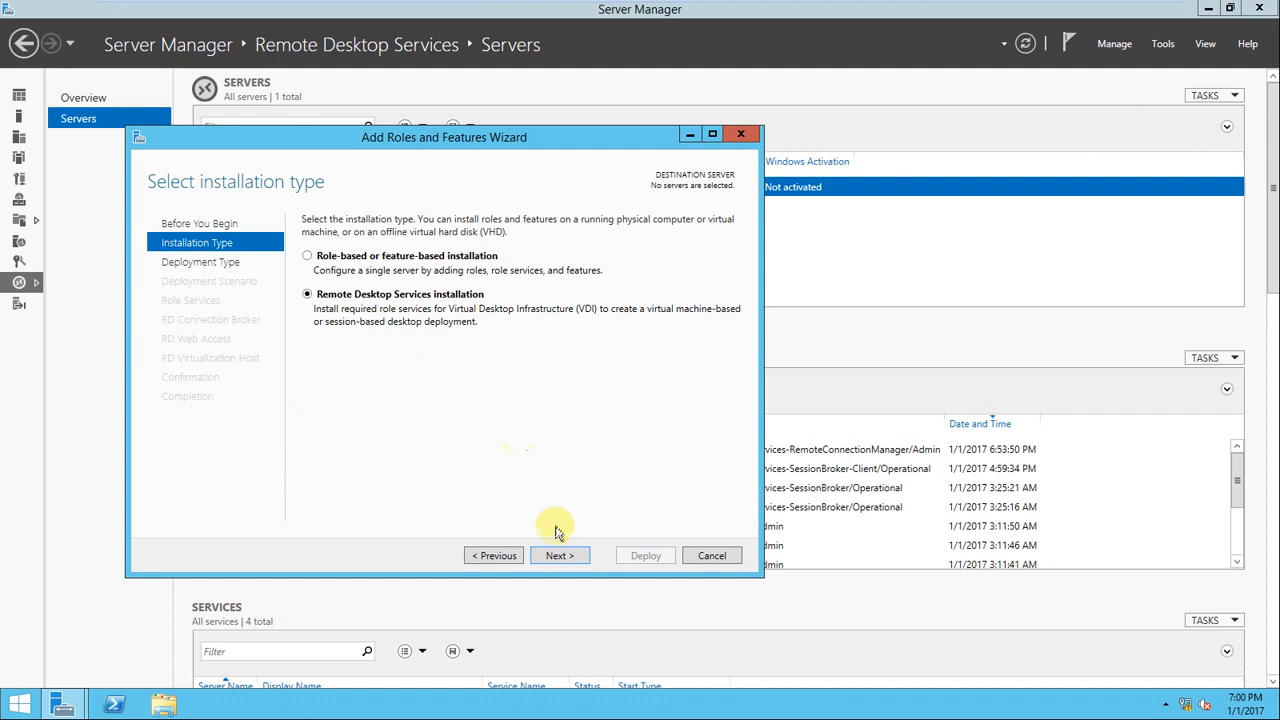
Select Quick Start once FS-01.mylab.com appears as the RD Connection Broker.
click(559, 555)
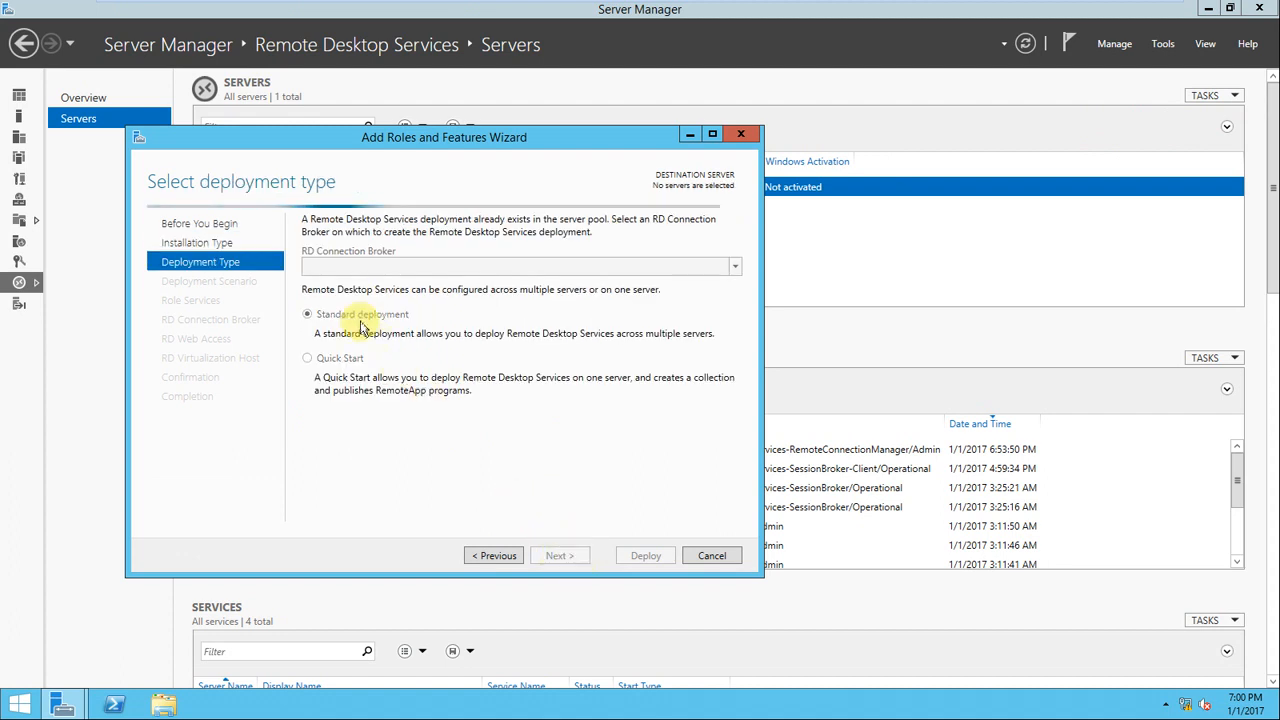
mouse_move(445, 342)
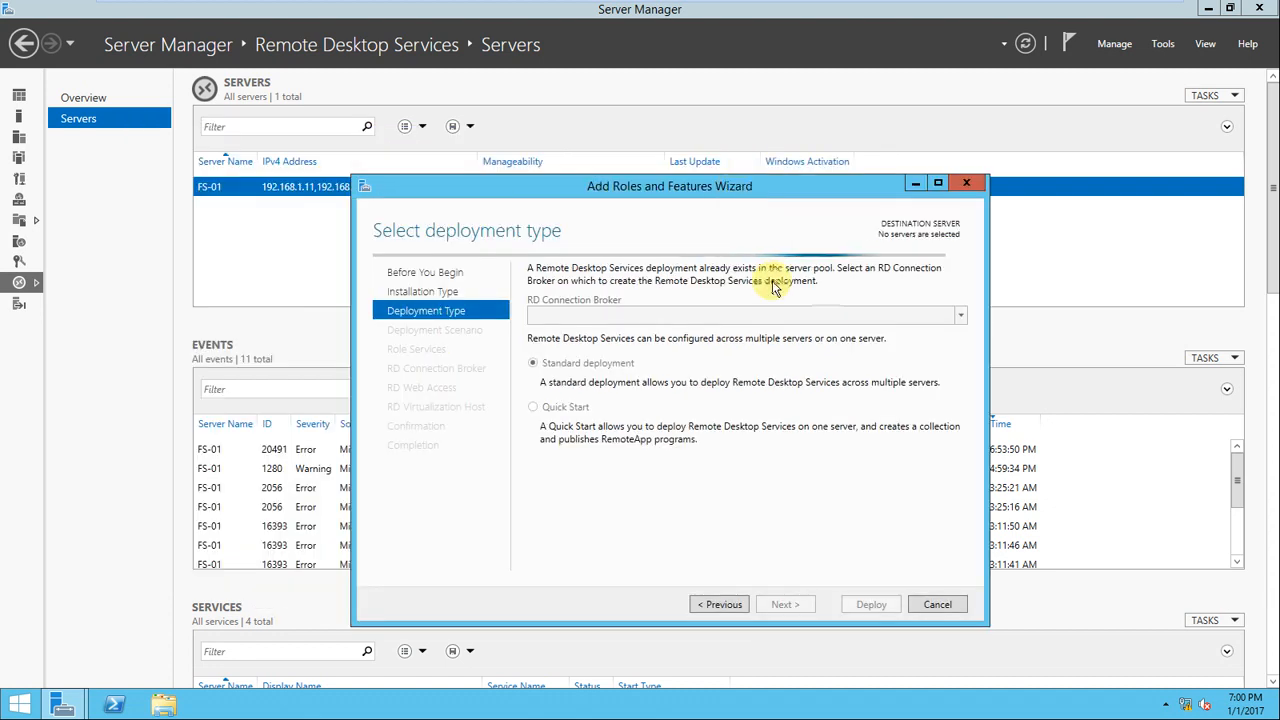
mouse_move(947, 373)
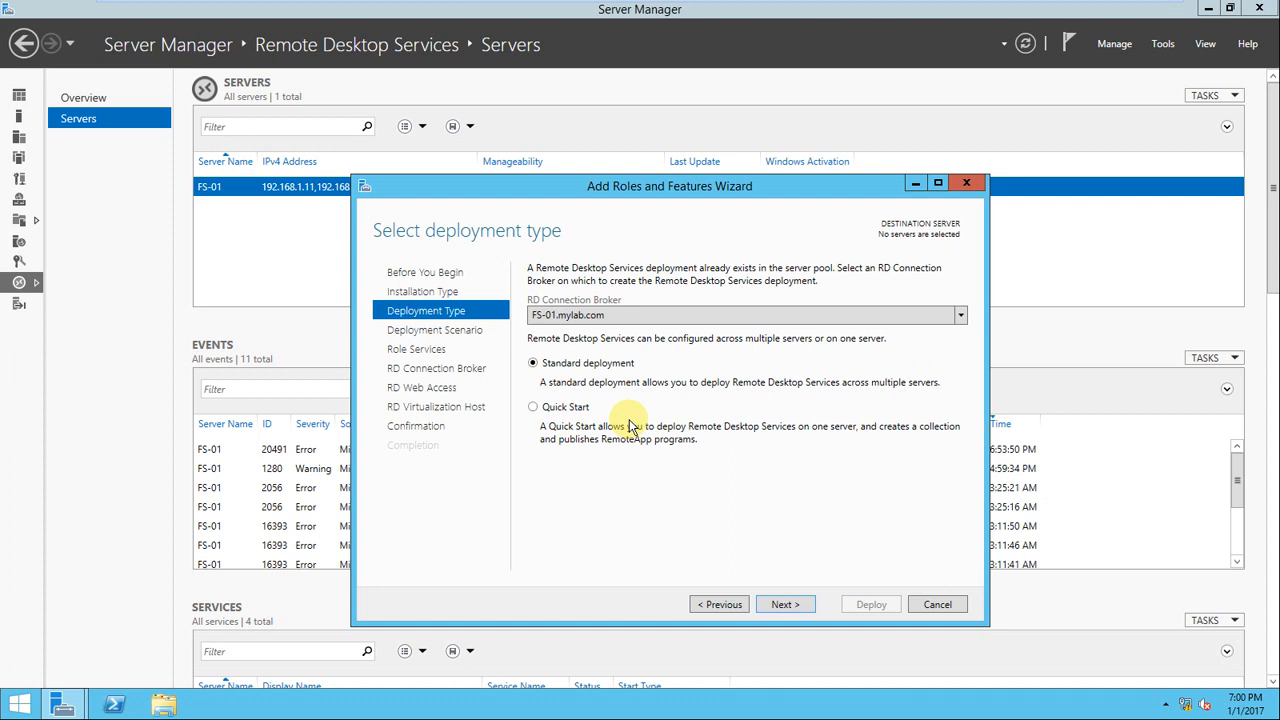
mouse_move(780, 323)
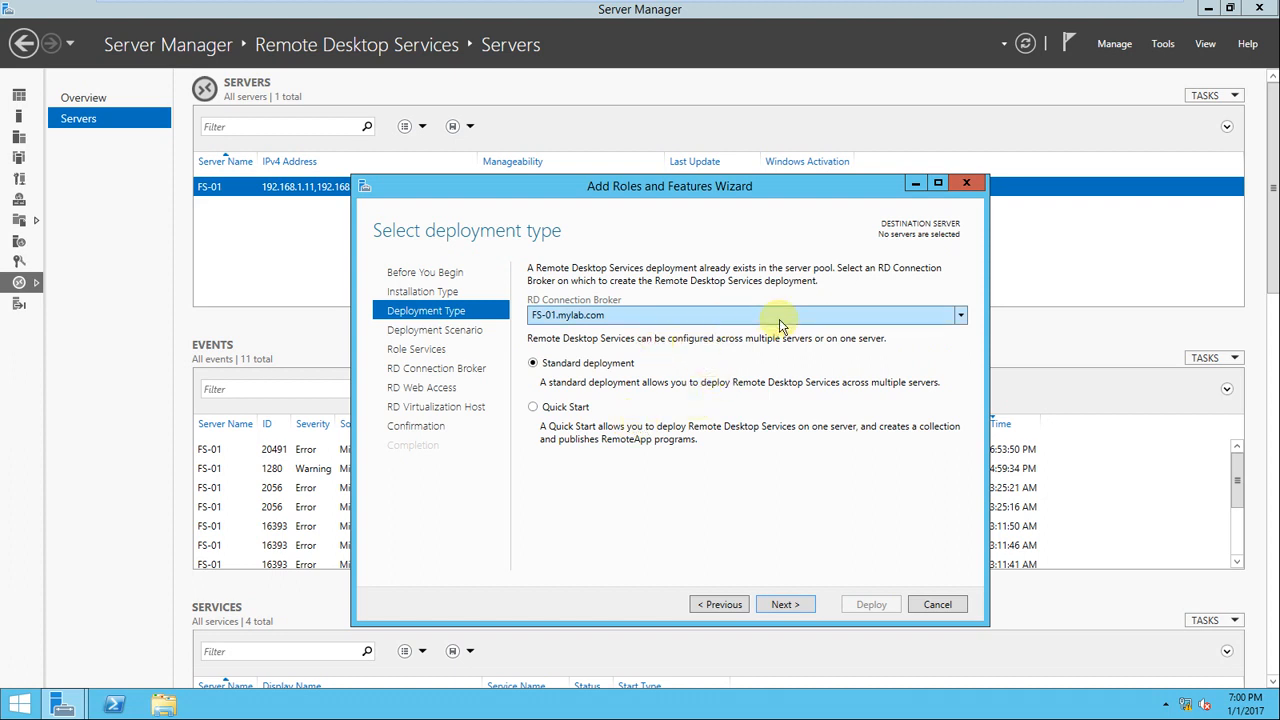
click(959, 314)
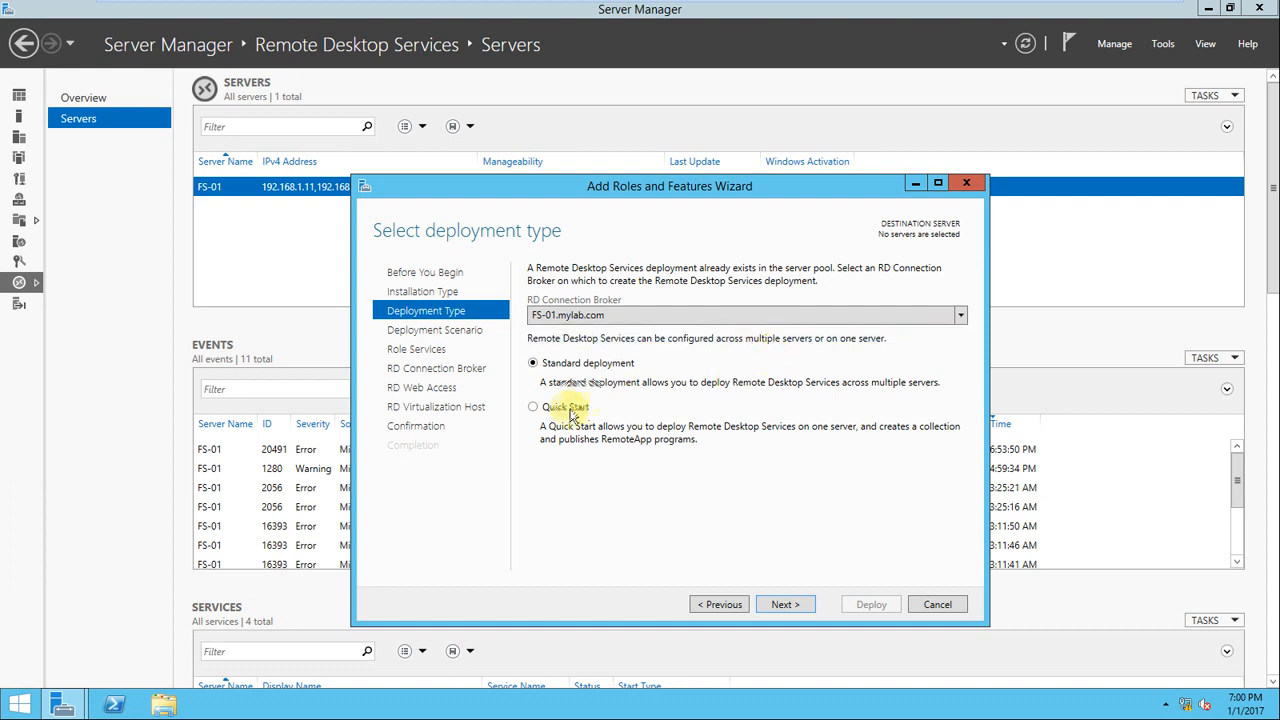
click(533, 407)
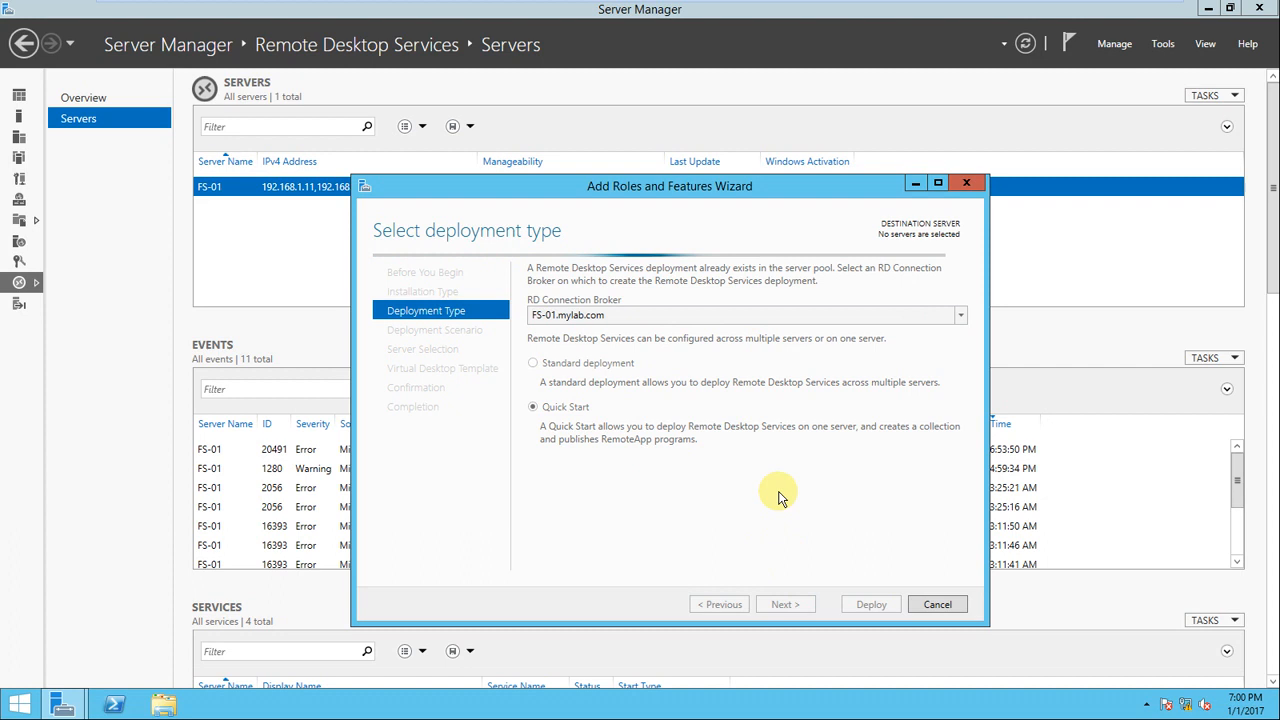
Select Session-based desktop deployment on the Deployment Scenario page.
click(785, 604)
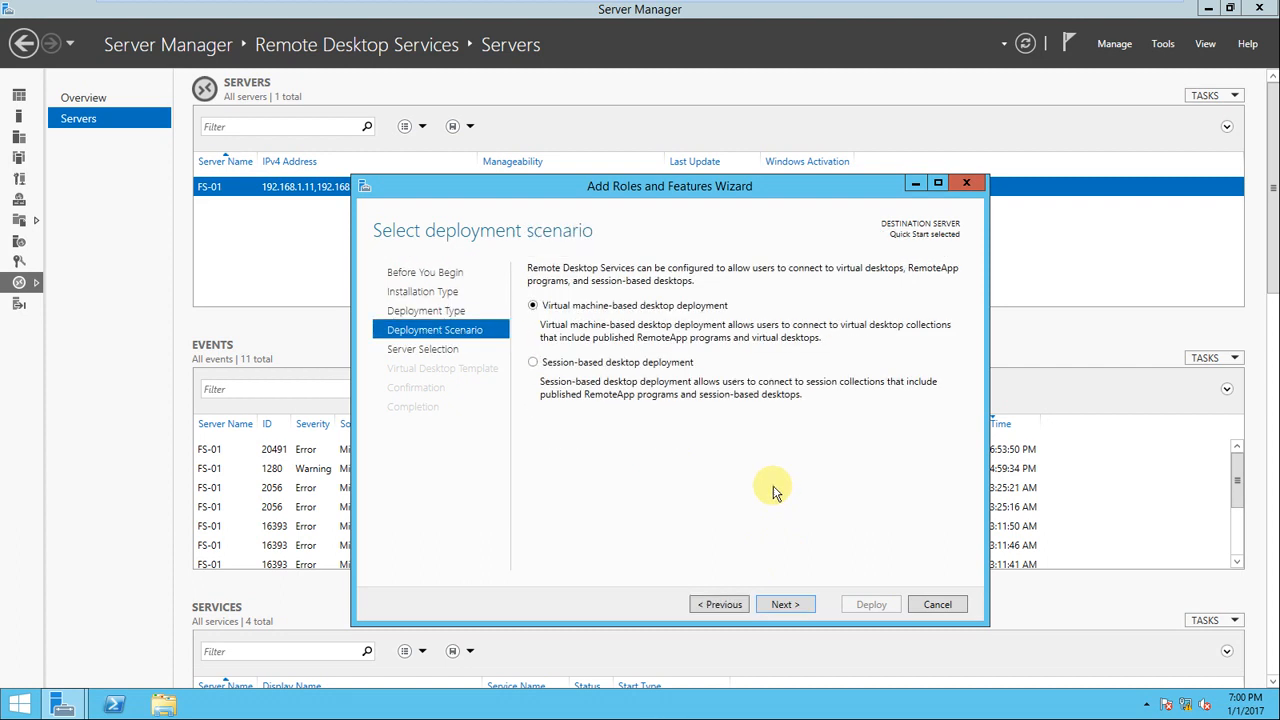
mouse_move(770, 480)
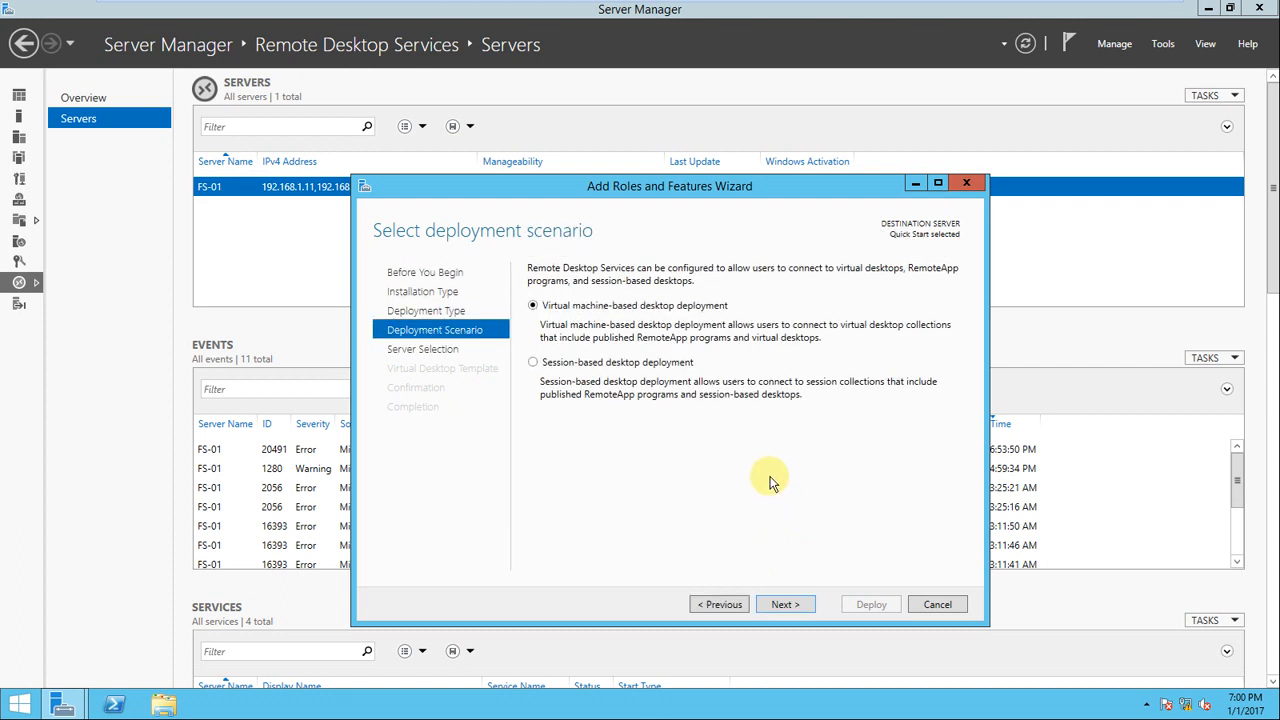
mouse_move(719, 604)
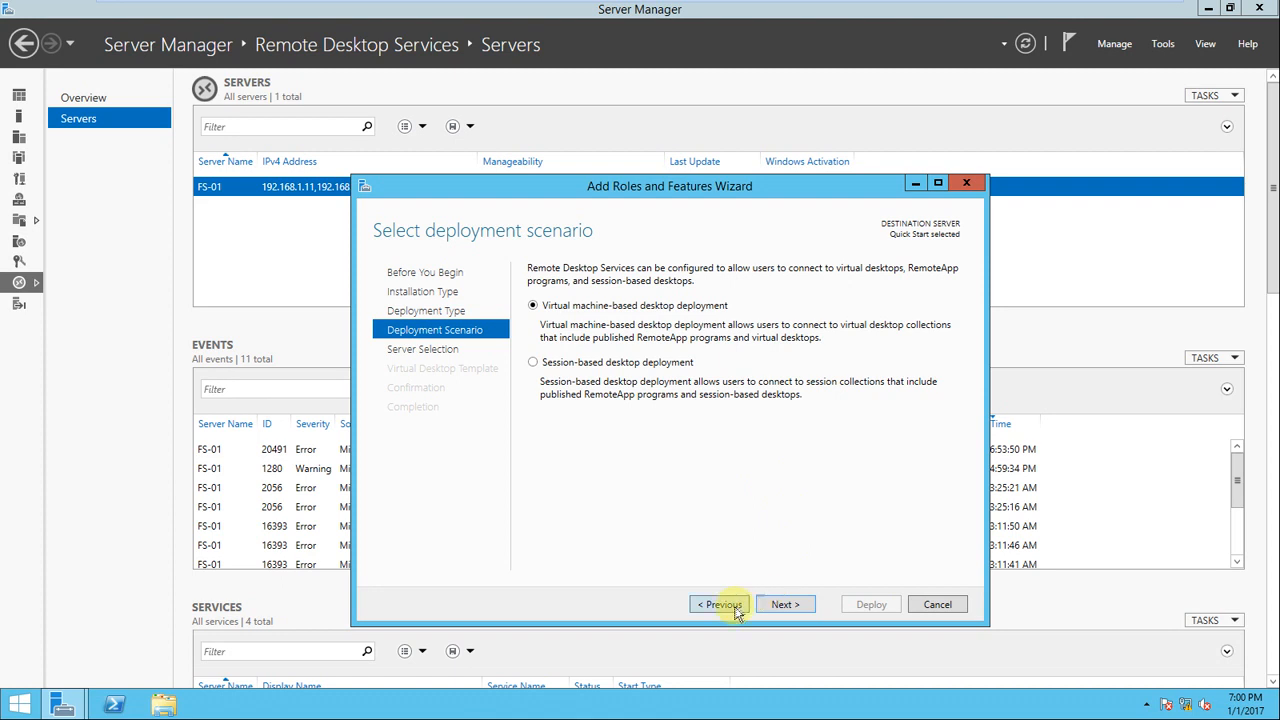
click(718, 604)
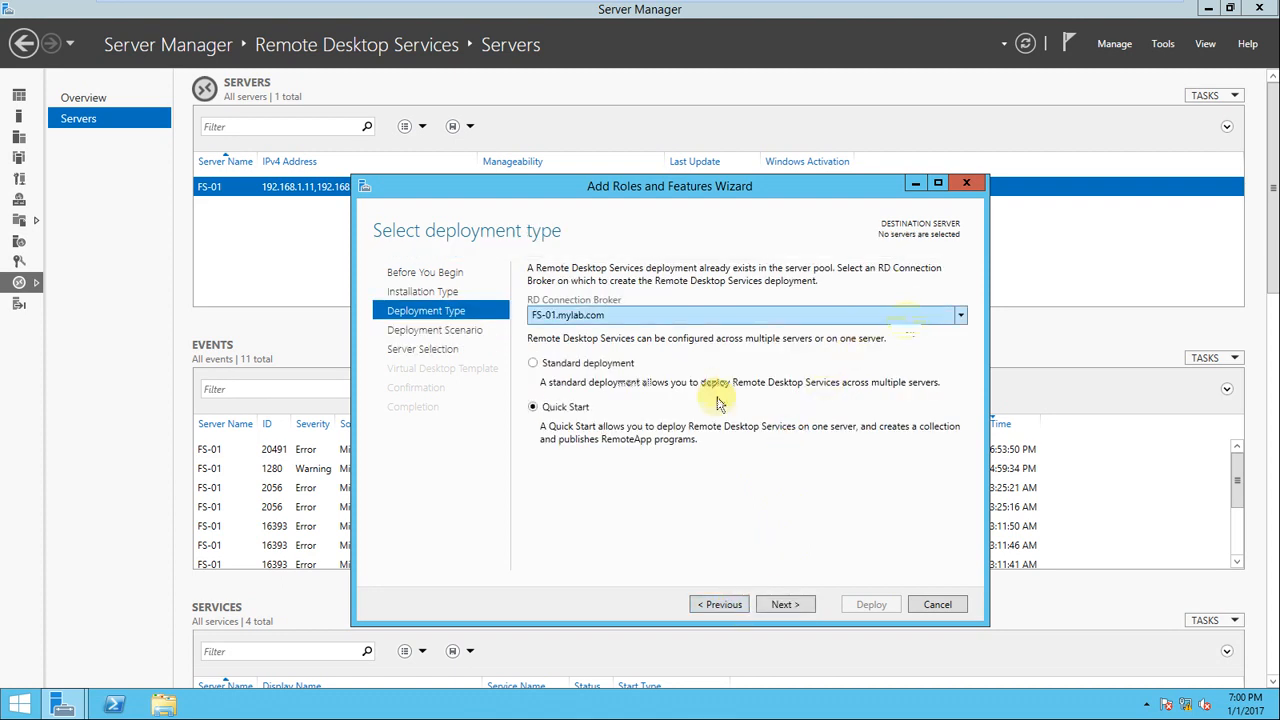
mouse_move(632, 443)
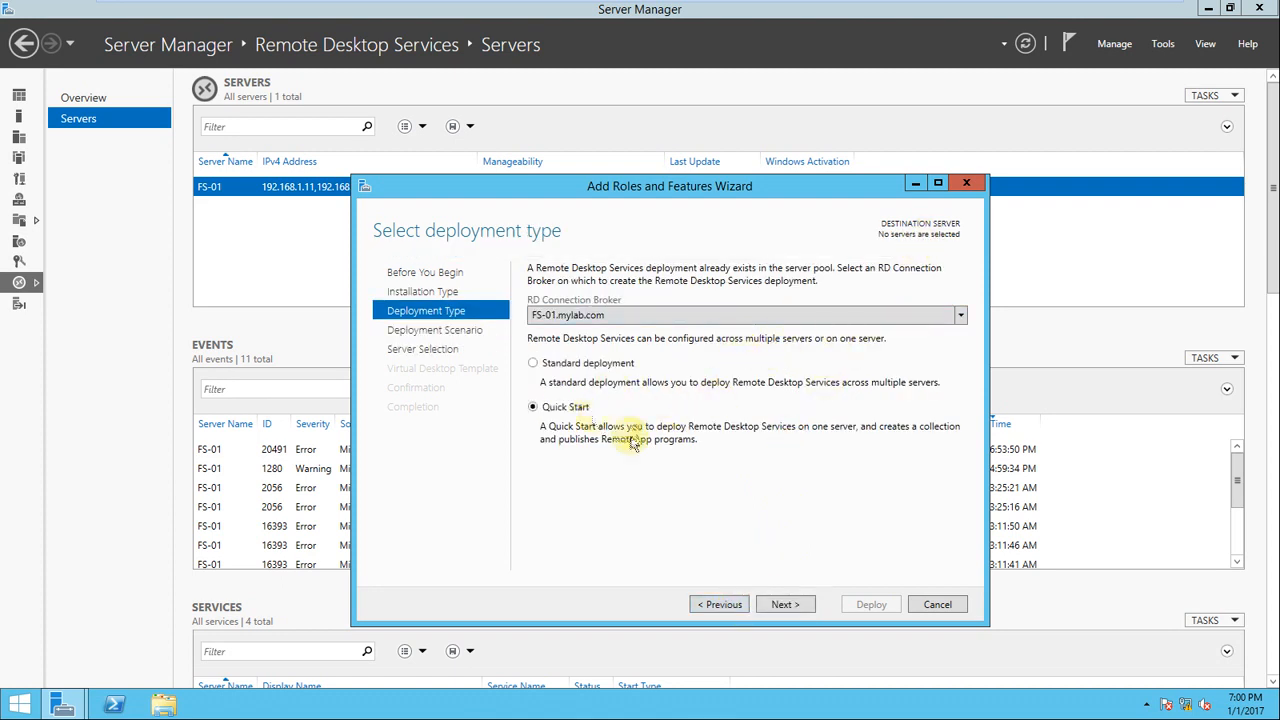
click(784, 604)
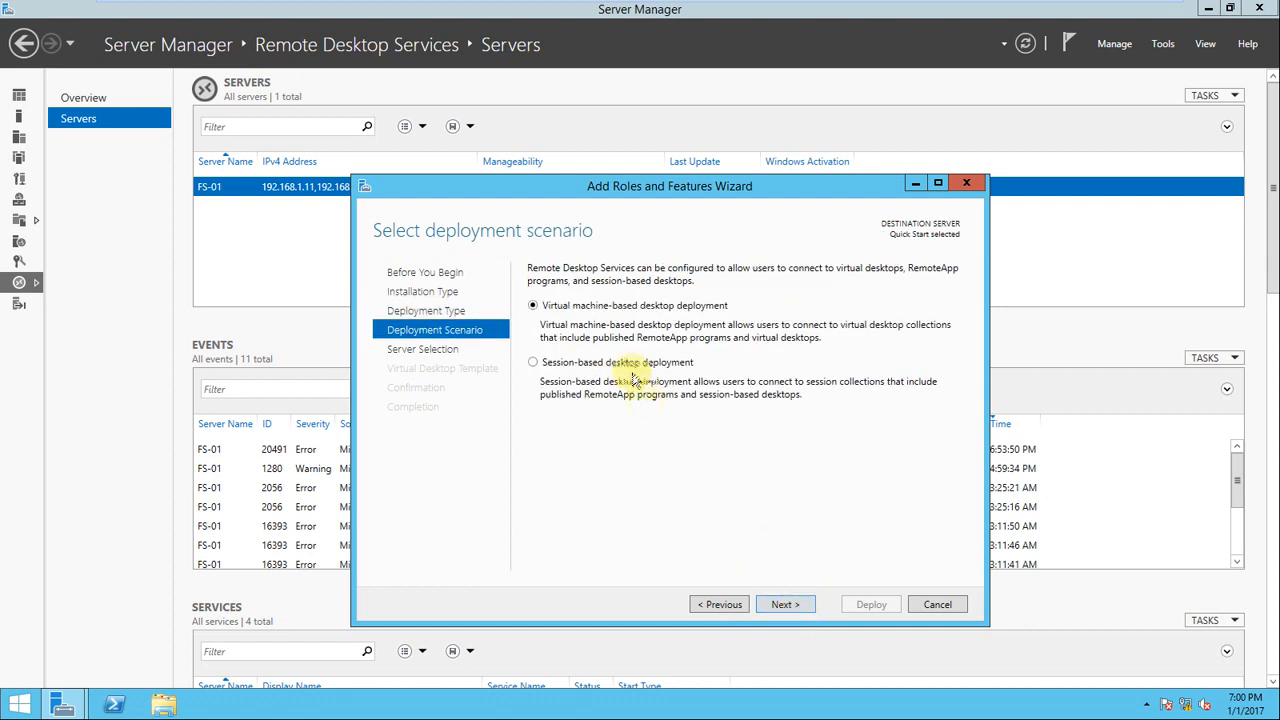
click(533, 362)
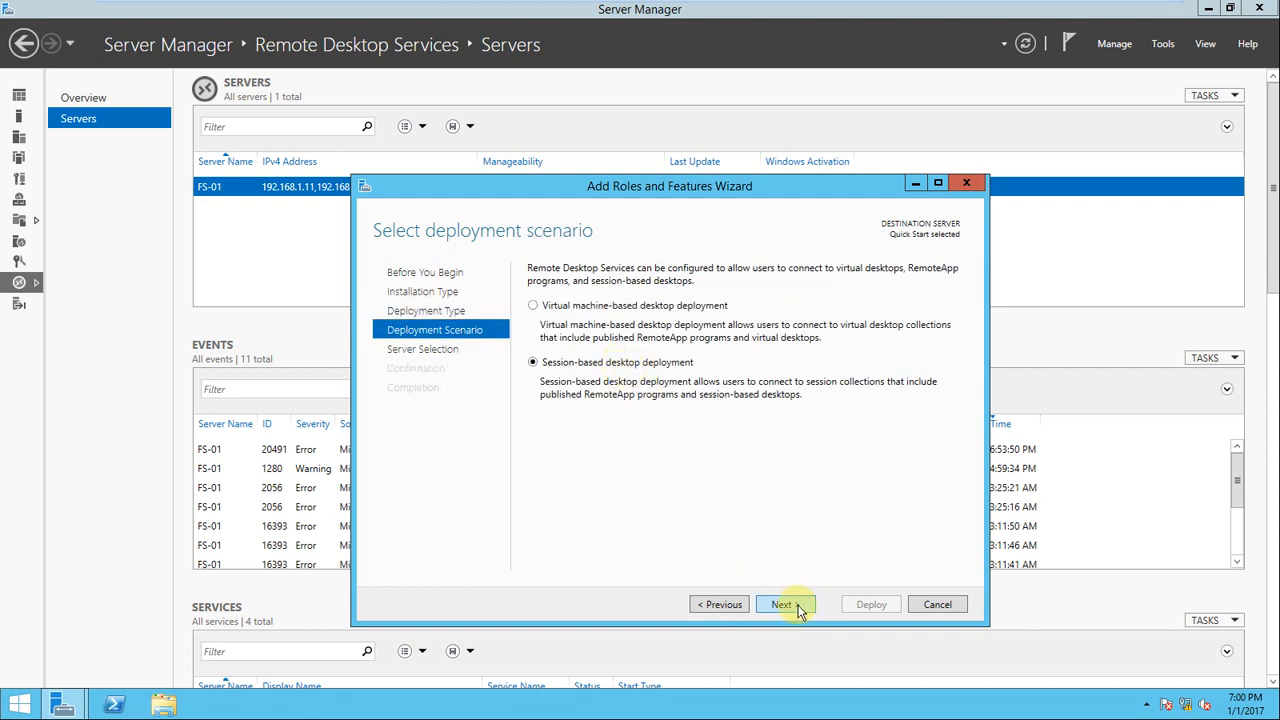
Reach the Select a server page with FS-01 selected, repositioning the wizard window.
click(784, 604)
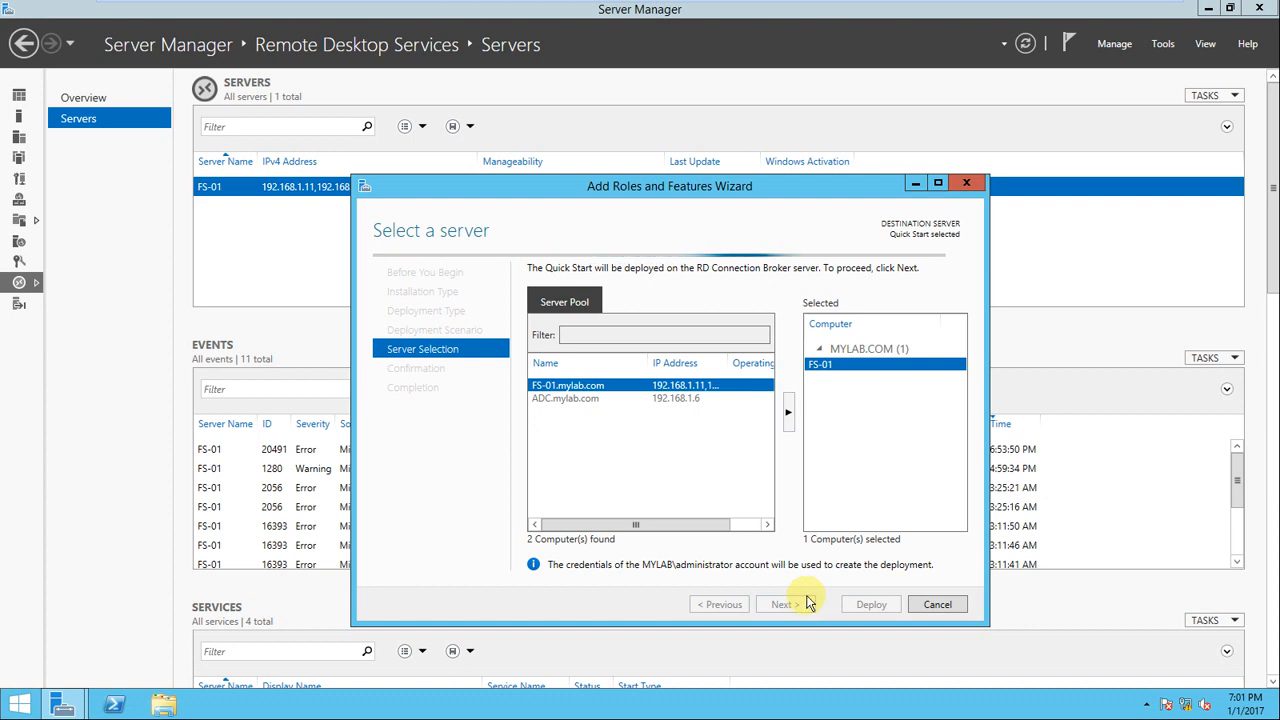
mouse_move(800, 582)
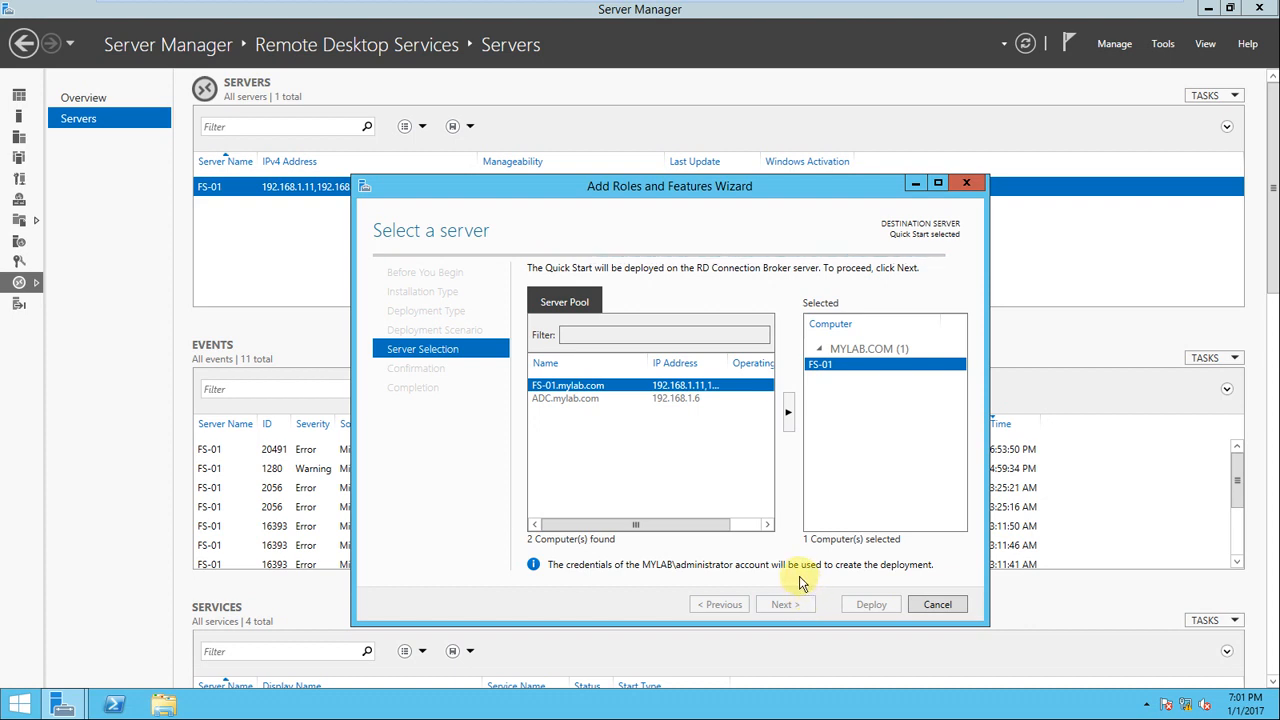
mouse_move(793, 572)
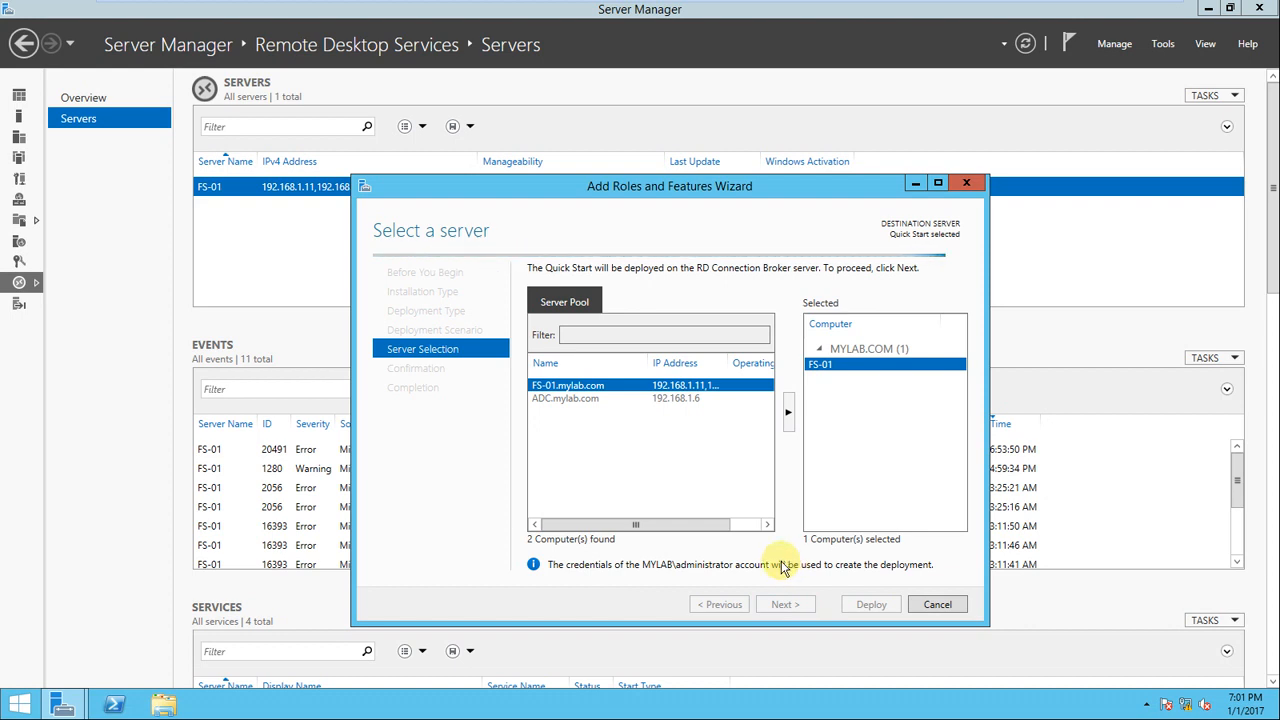
mouse_move(886, 470)
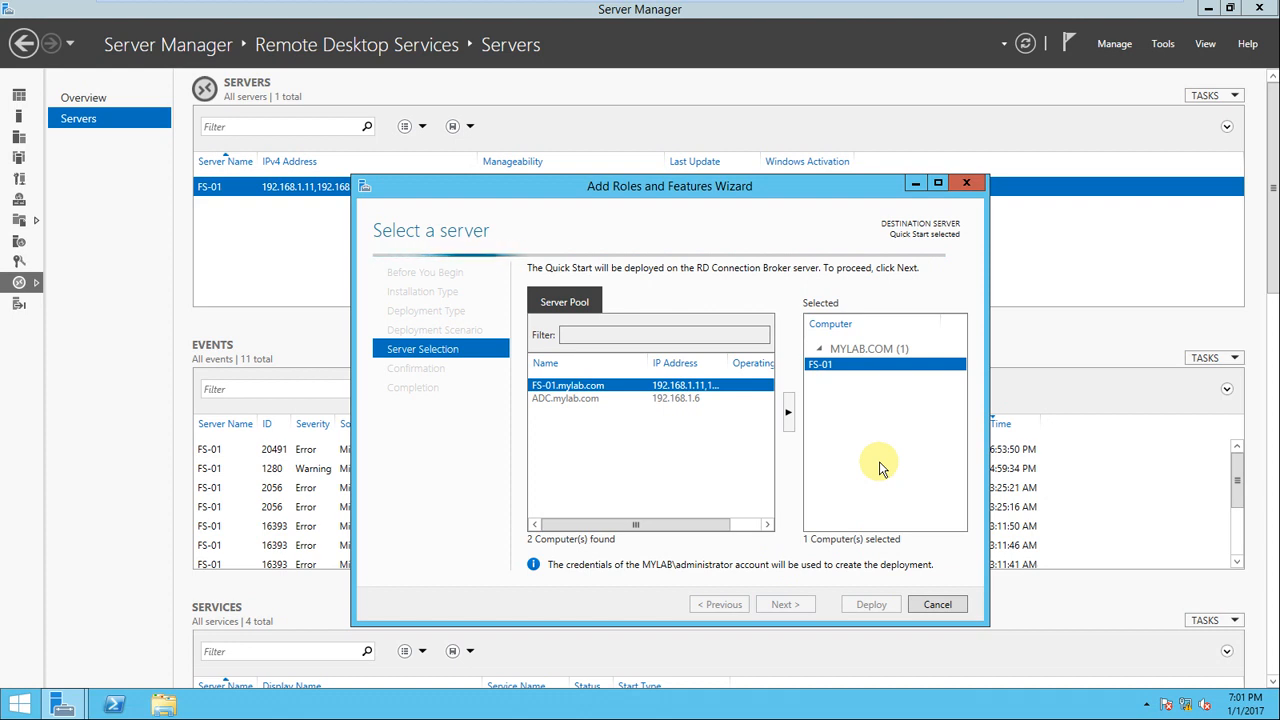
mouse_move(925, 555)
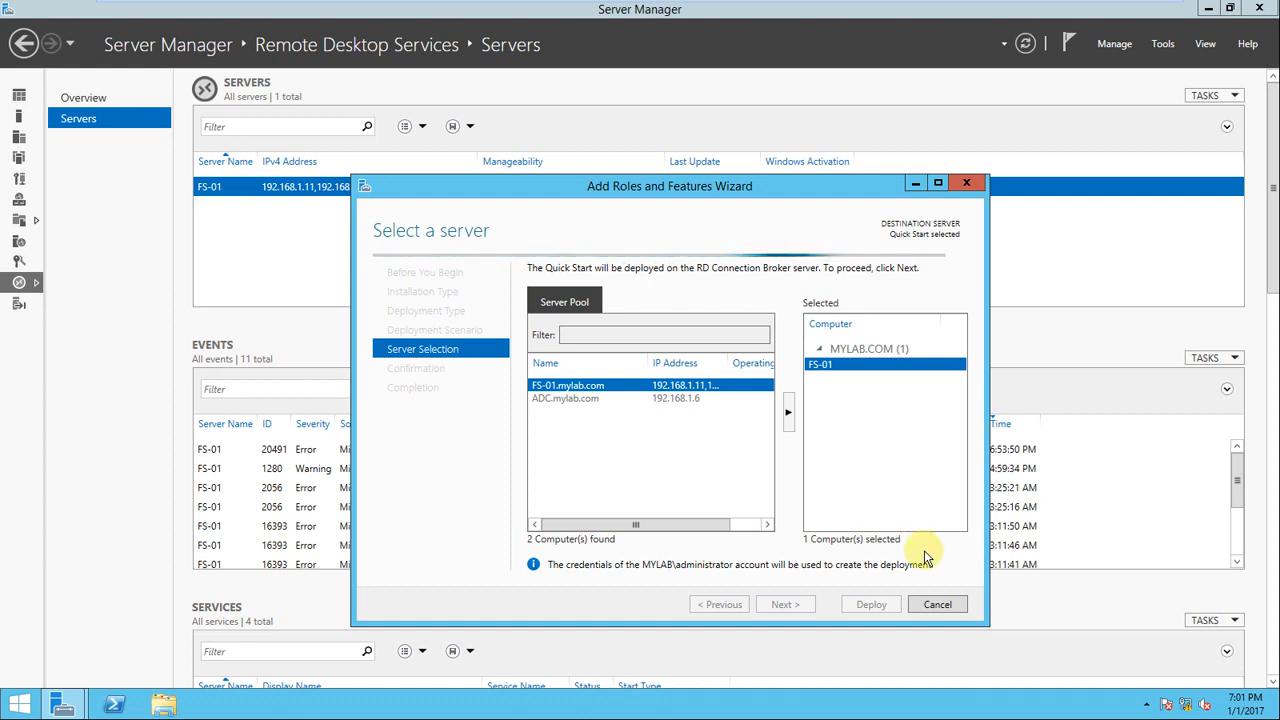
mouse_move(975, 358)
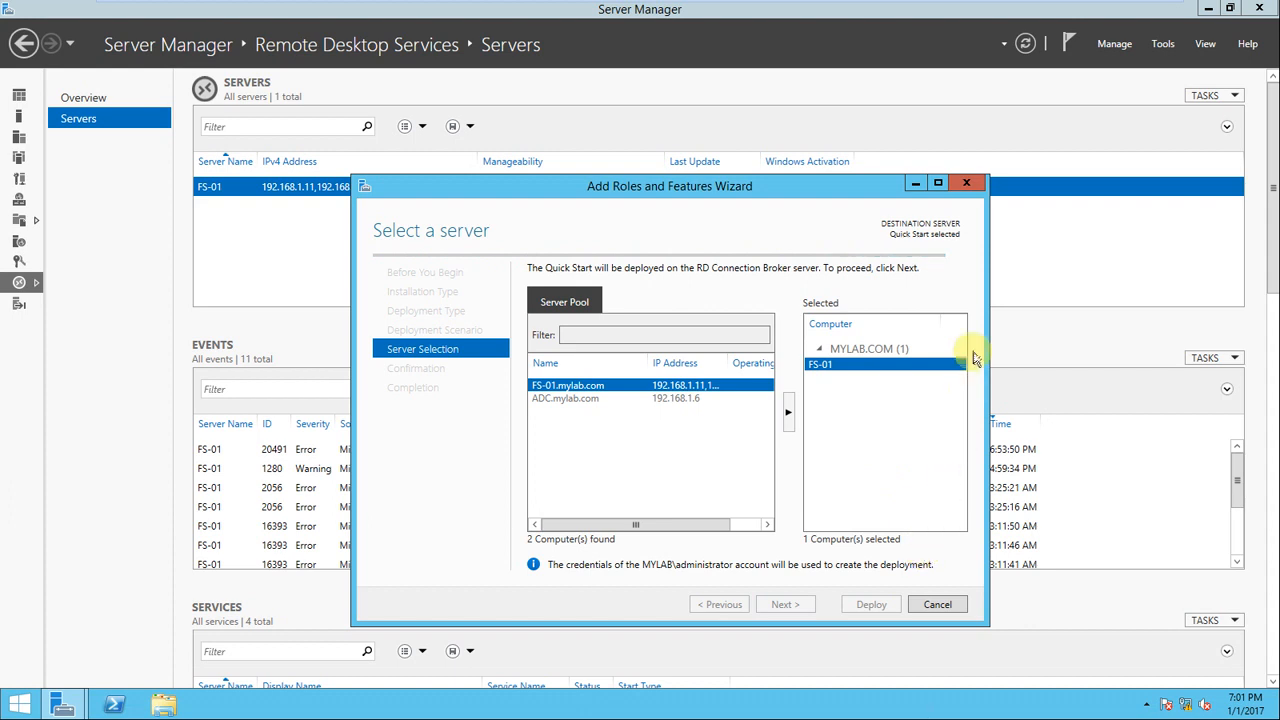
mouse_move(905, 328)
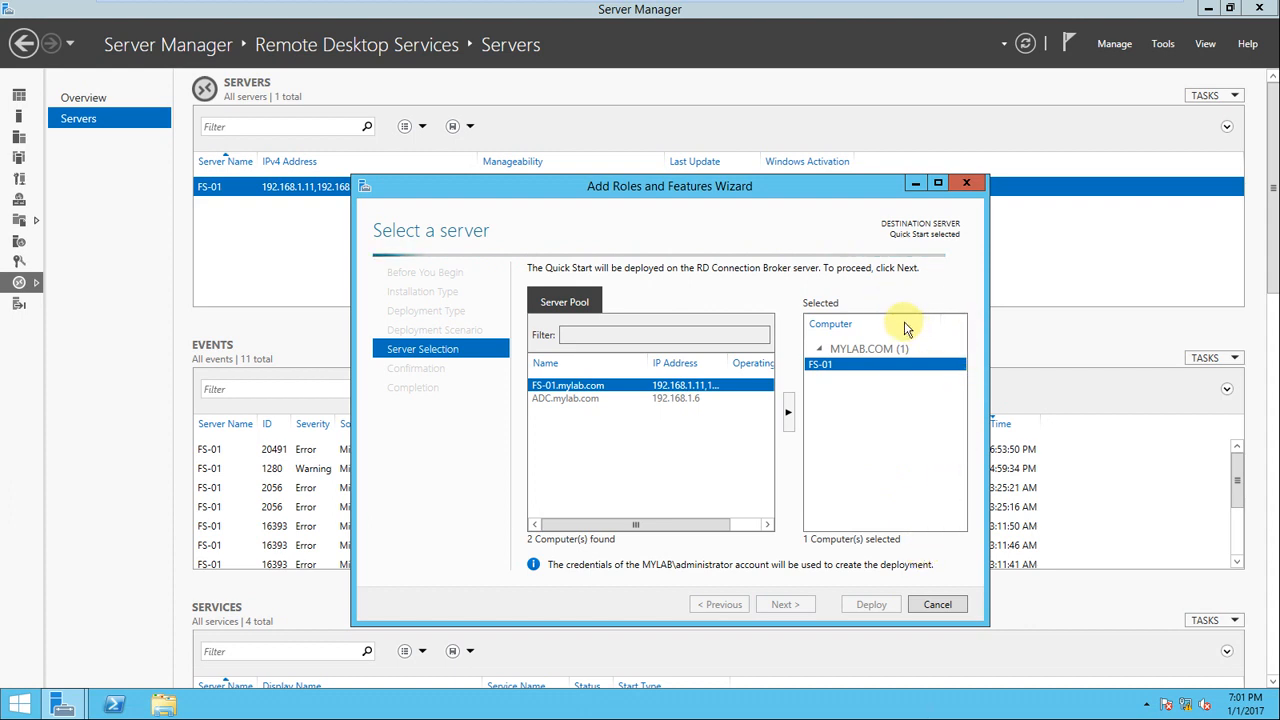
mouse_move(800, 195)
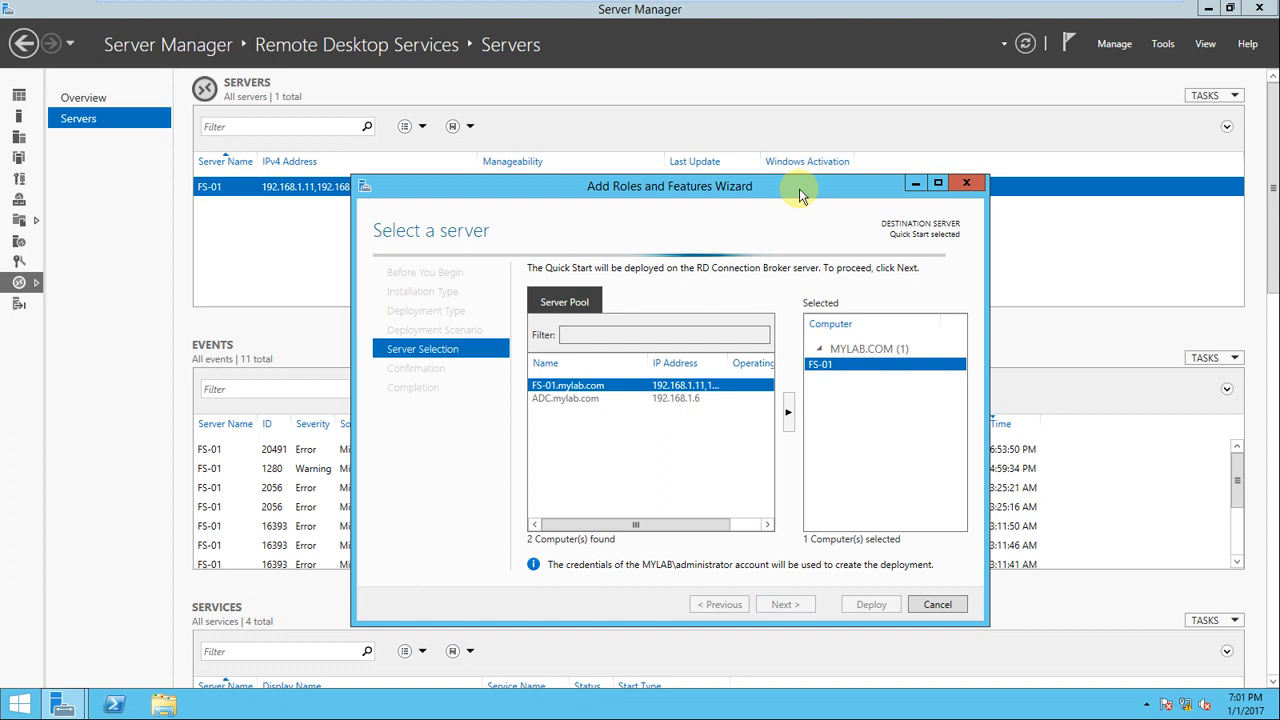
drag(669, 186, 705, 276)
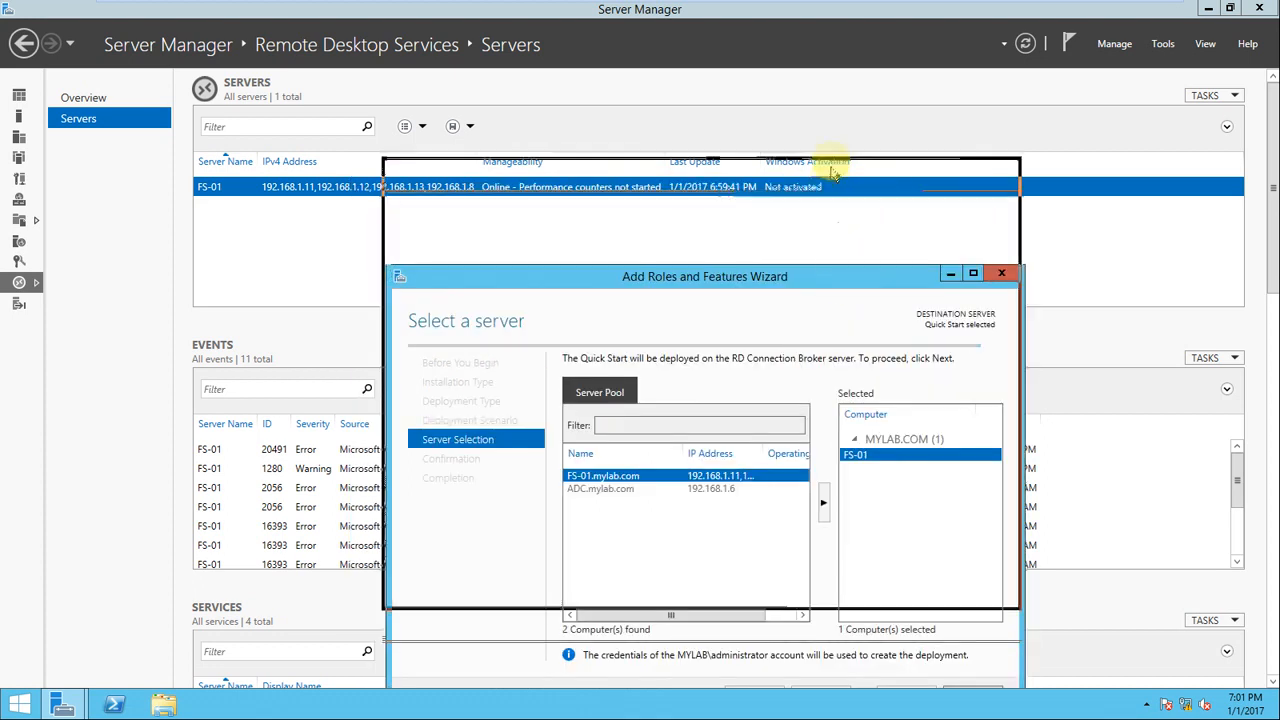
drag(704, 276, 701, 155)
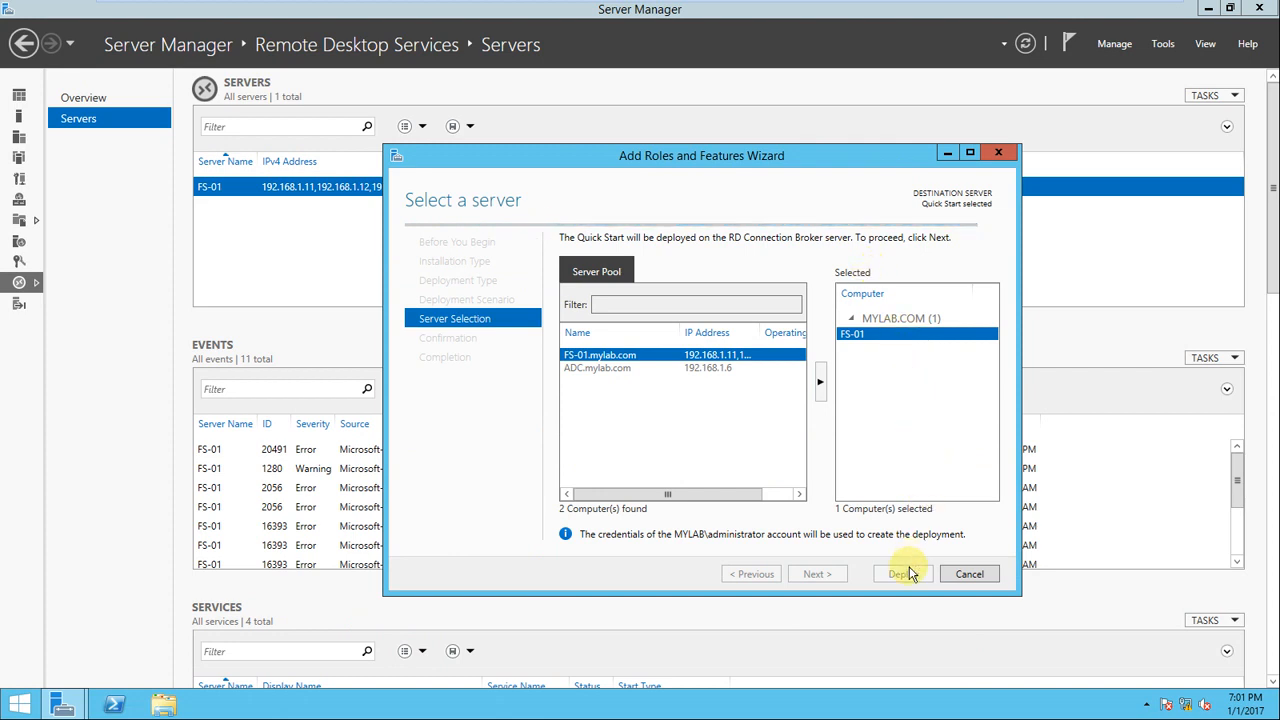
mouse_move(910, 538)
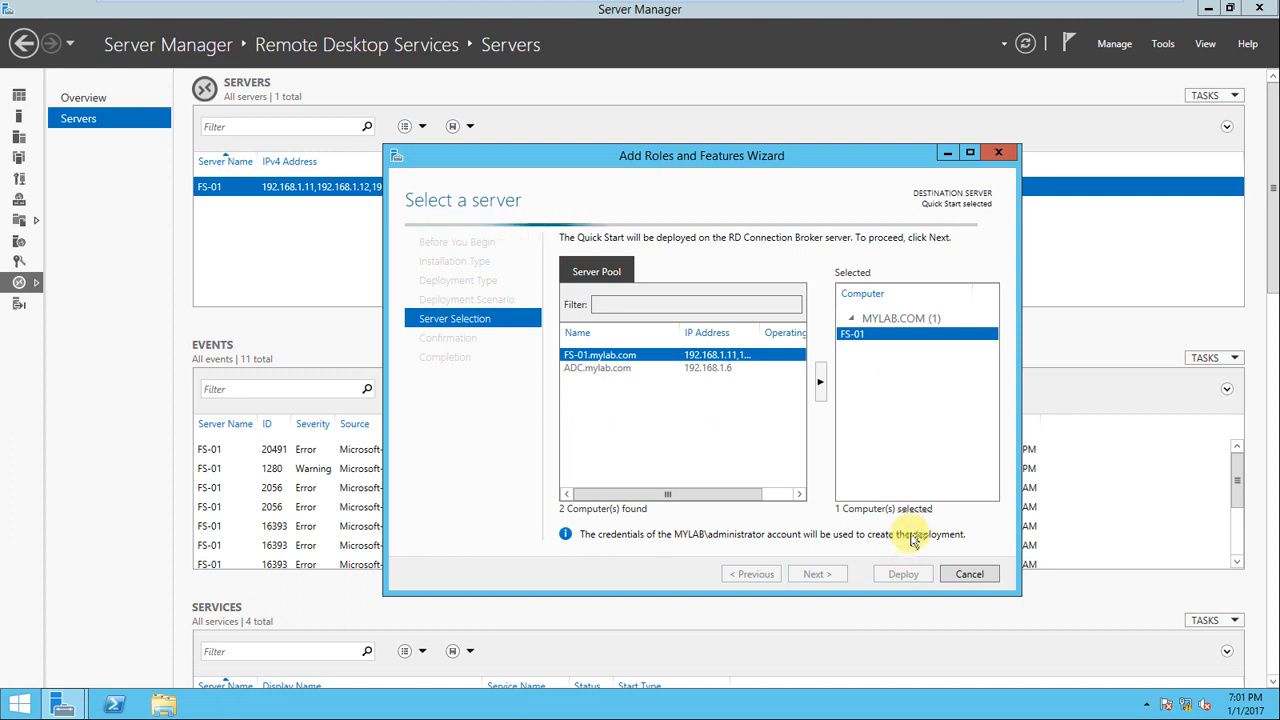
Allow automatic restart if required and start deploying Remote Desktop Services on FS-01.
click(816, 573)
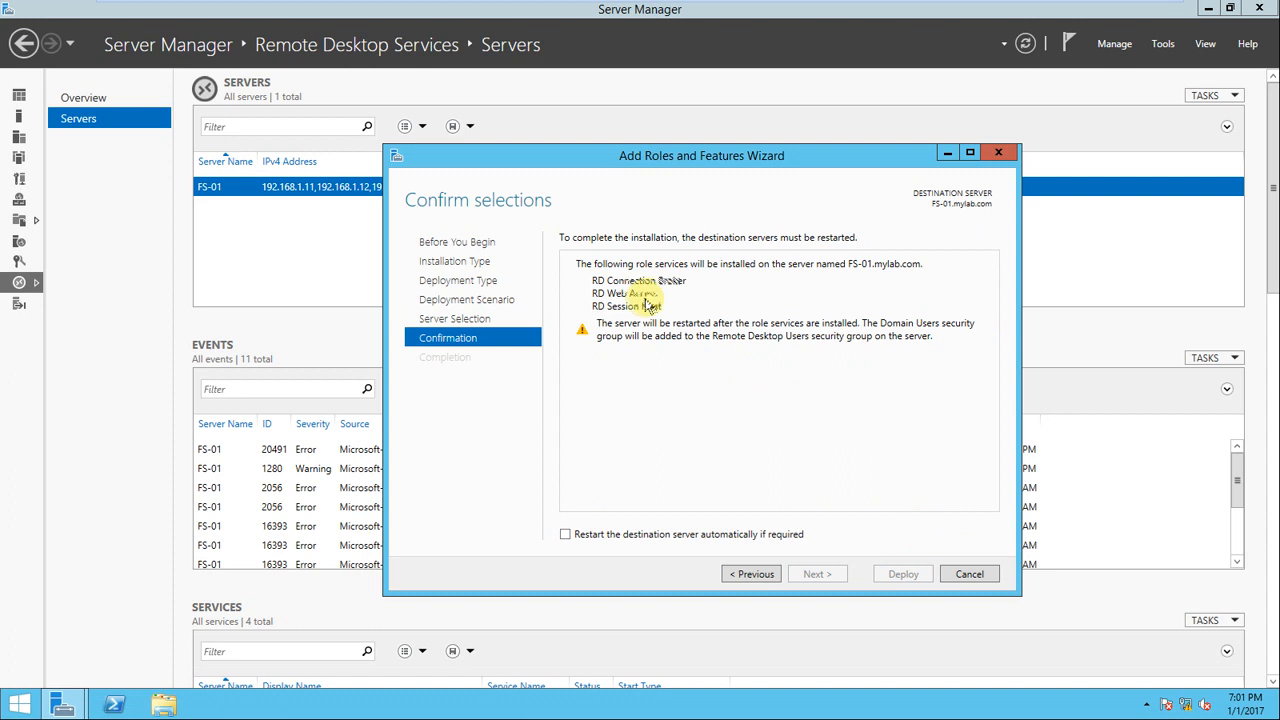
mouse_move(843, 557)
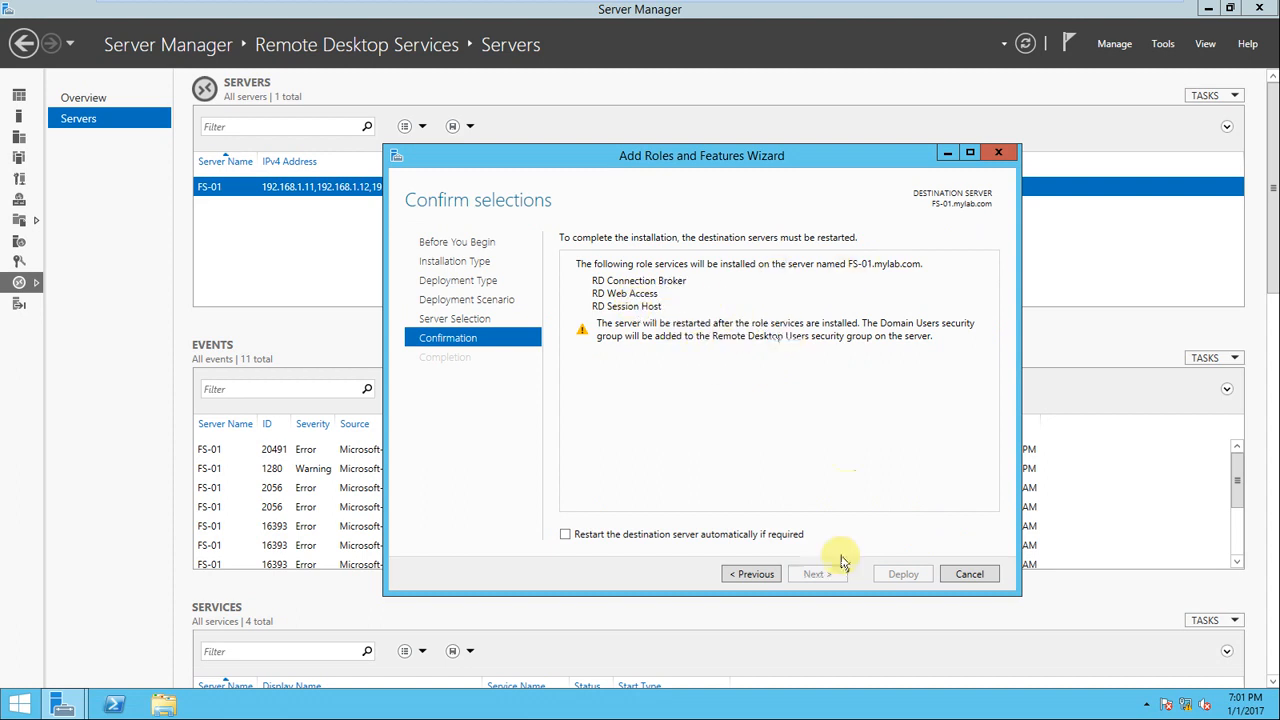
click(565, 533)
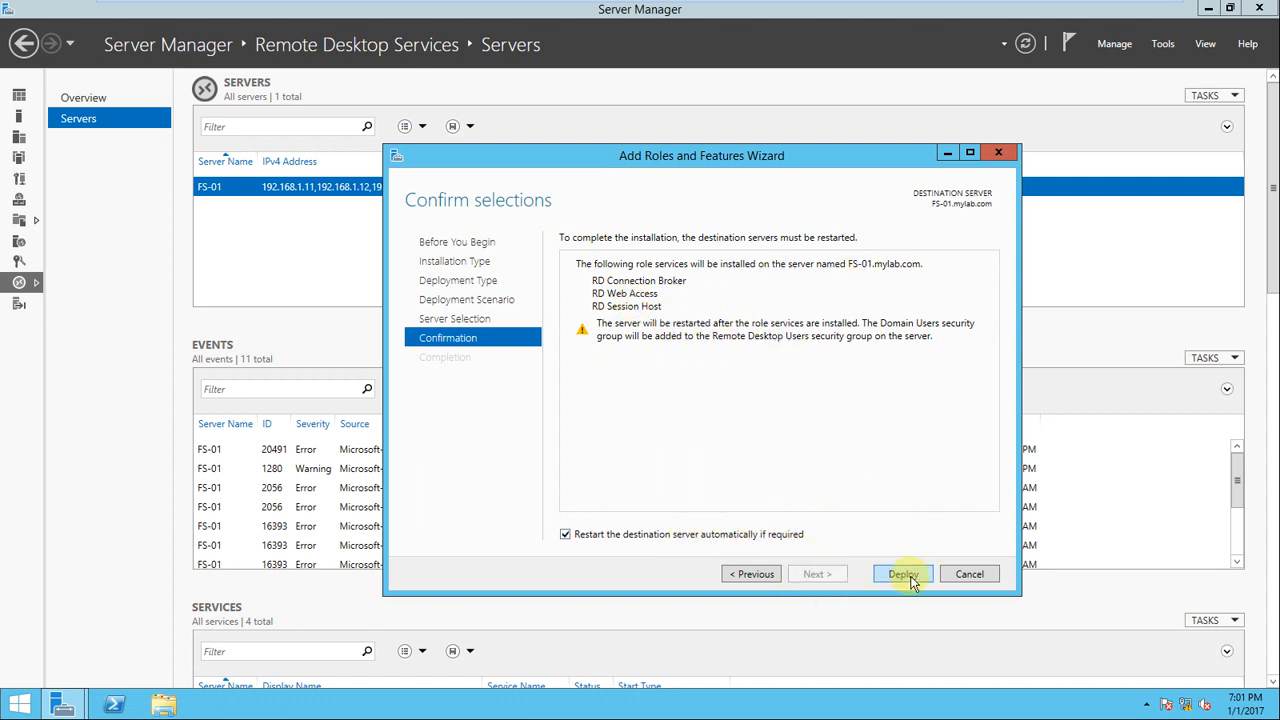
click(902, 573)
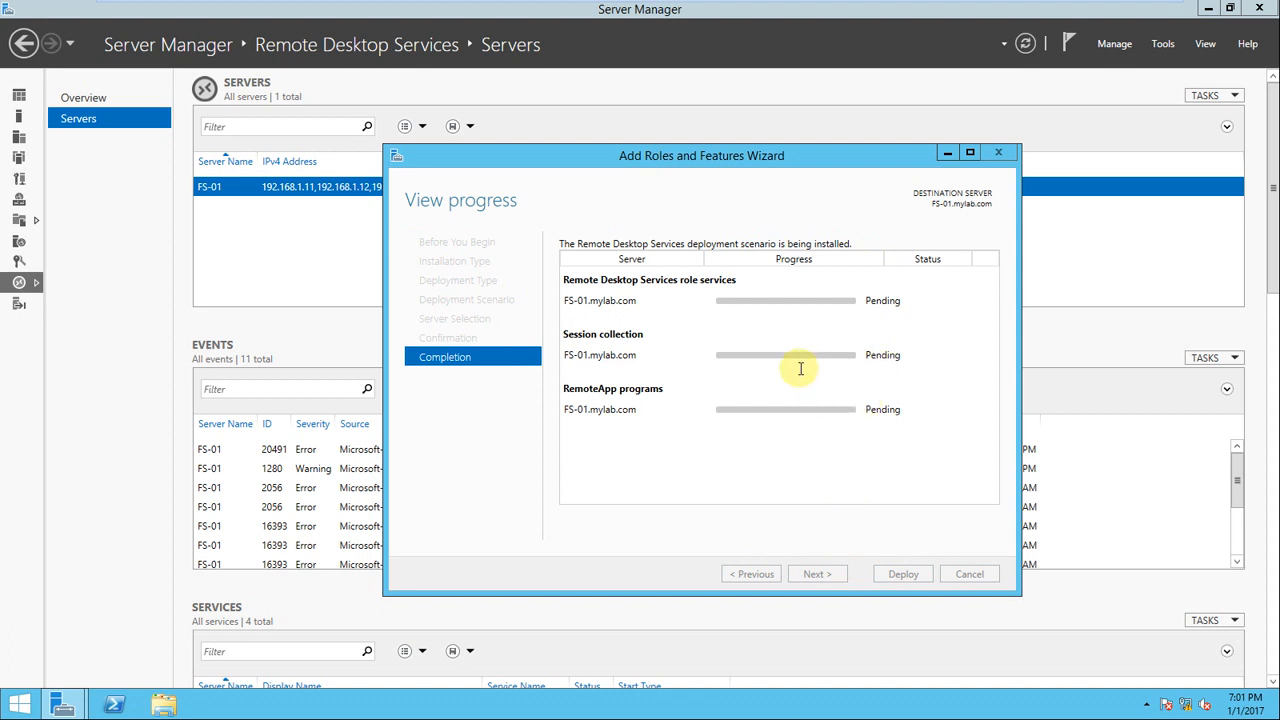
mouse_move(958, 243)
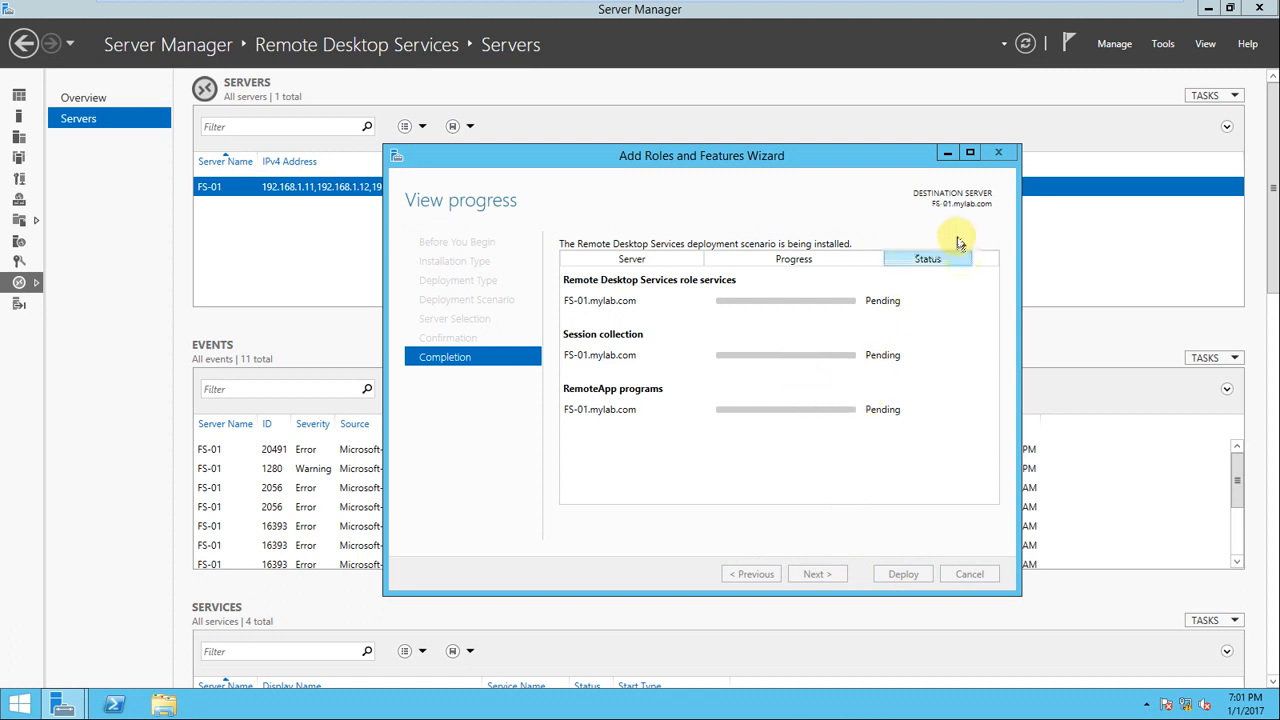
mouse_move(953, 220)
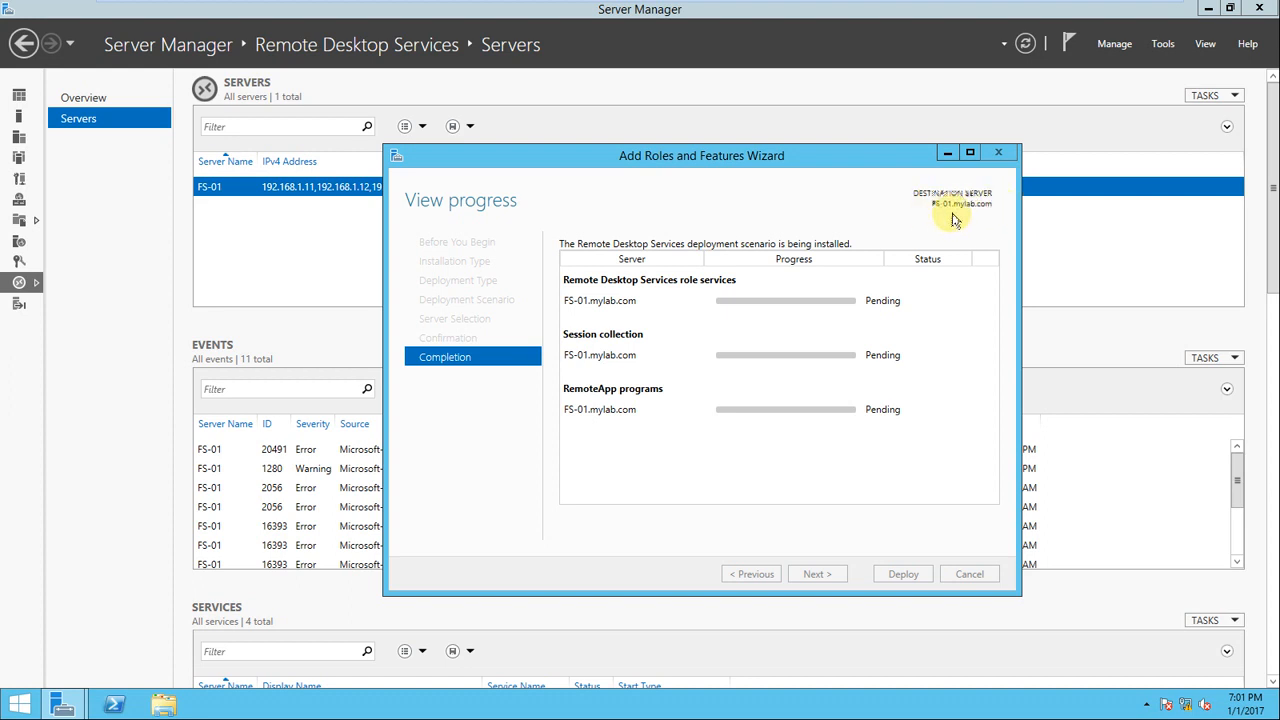
mouse_move(968, 282)
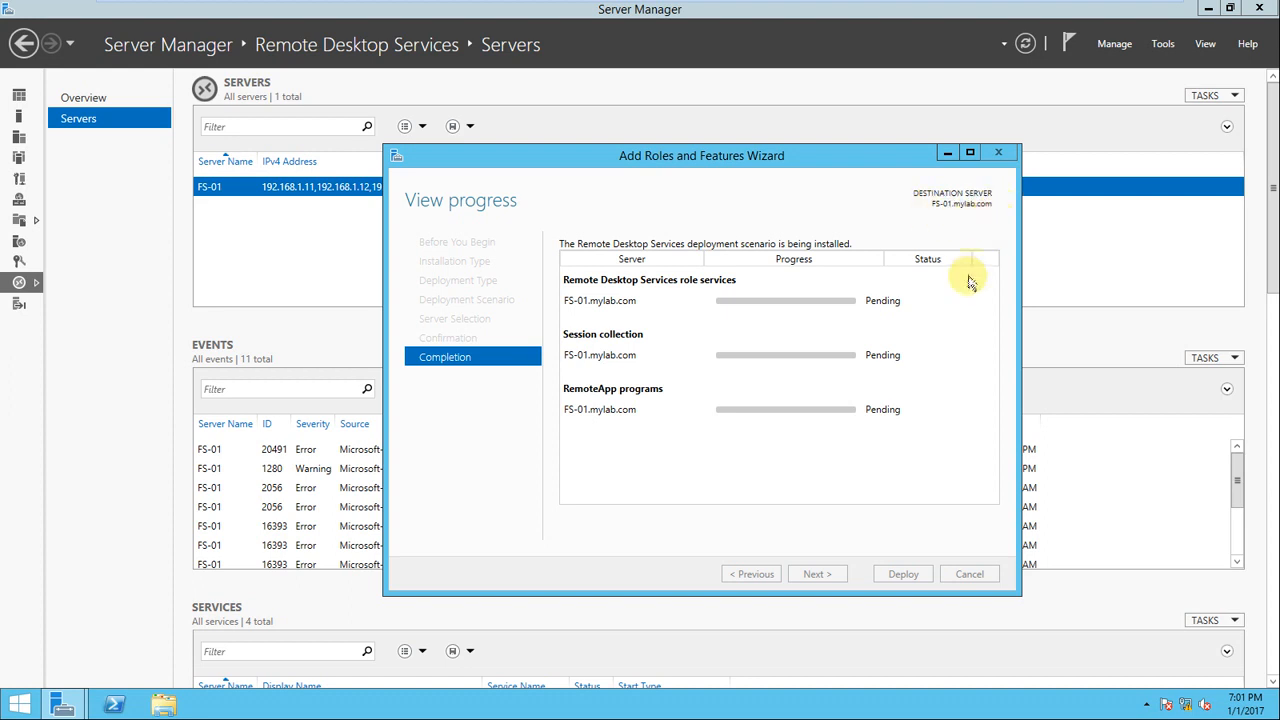
mouse_move(955, 315)
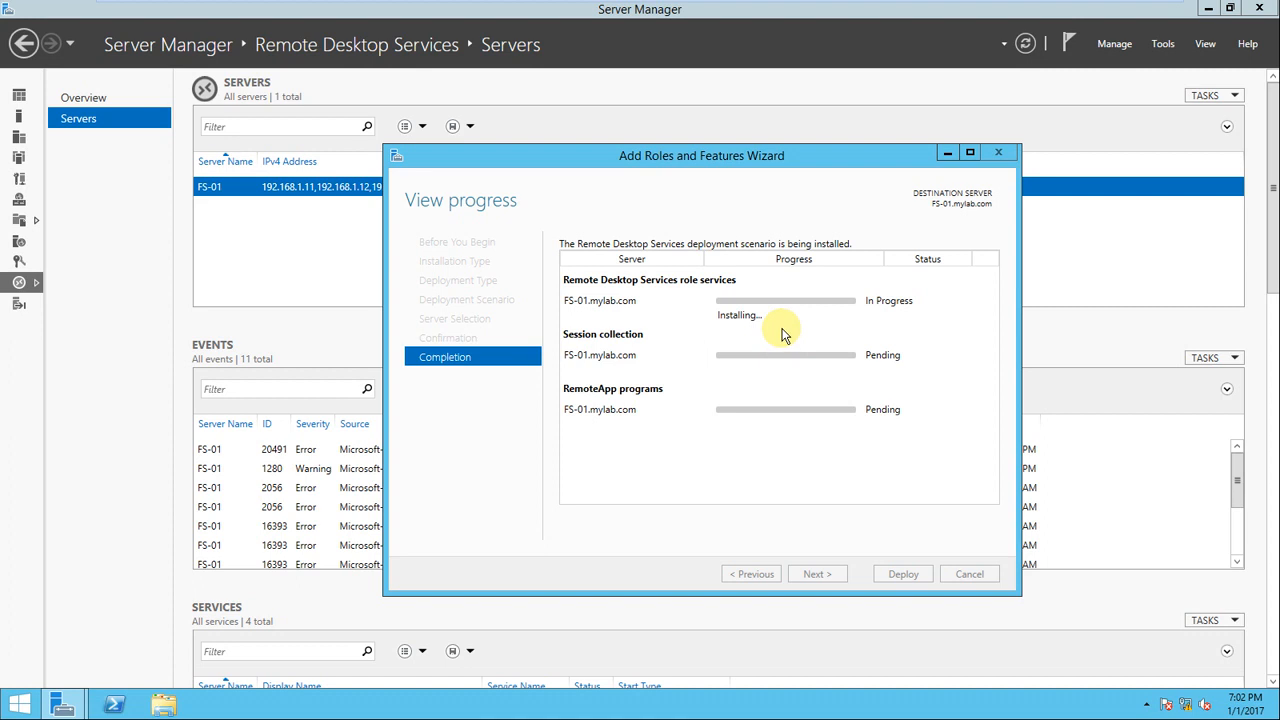
mouse_move(772, 337)
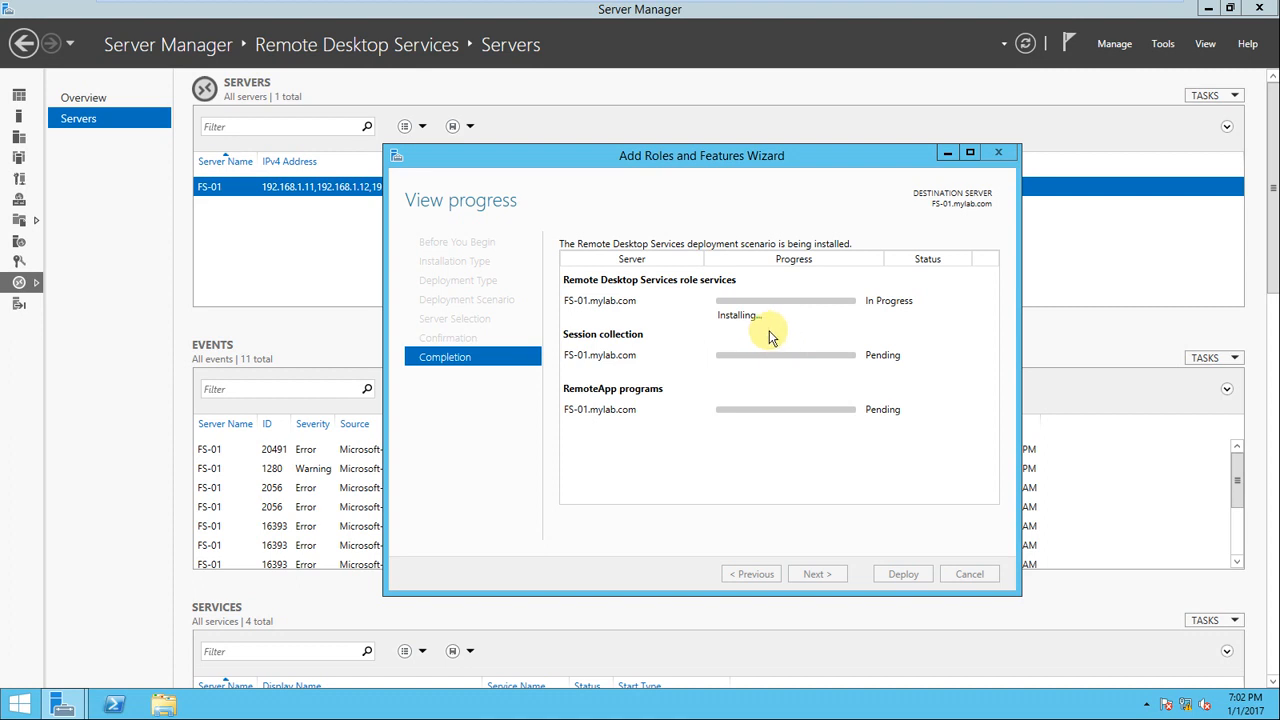
mouse_move(783, 330)
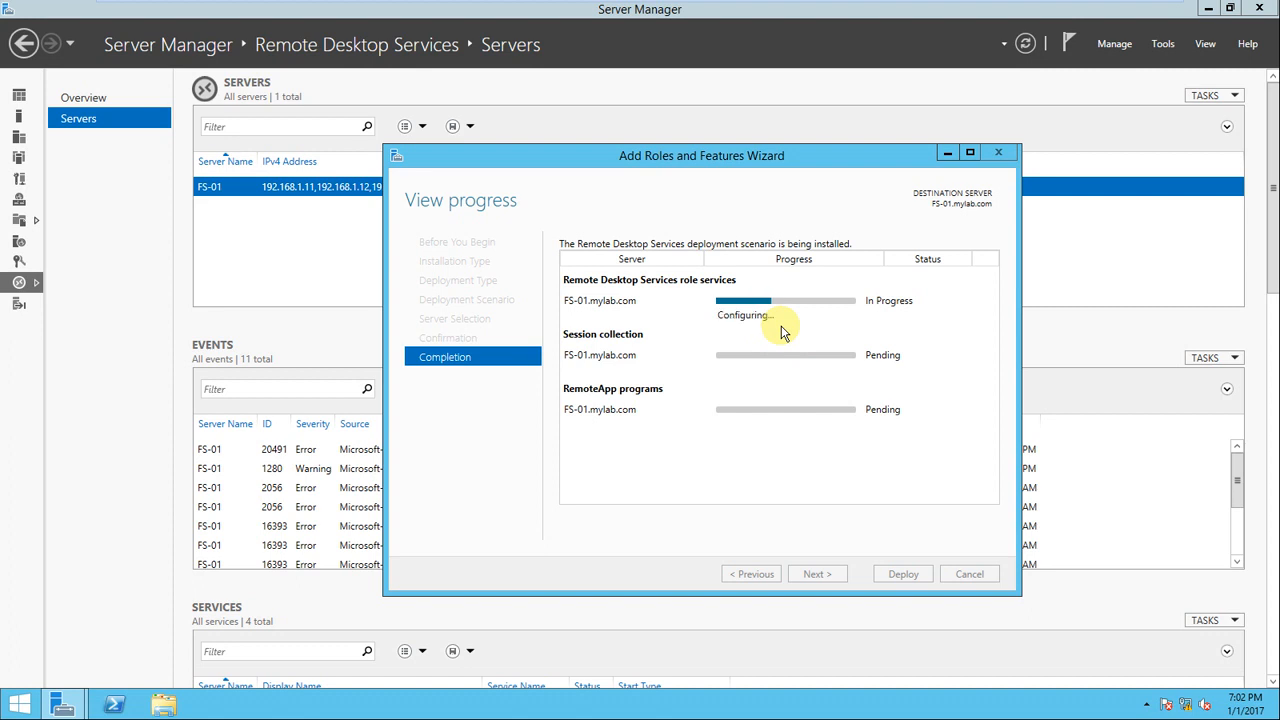
mouse_move(800, 335)
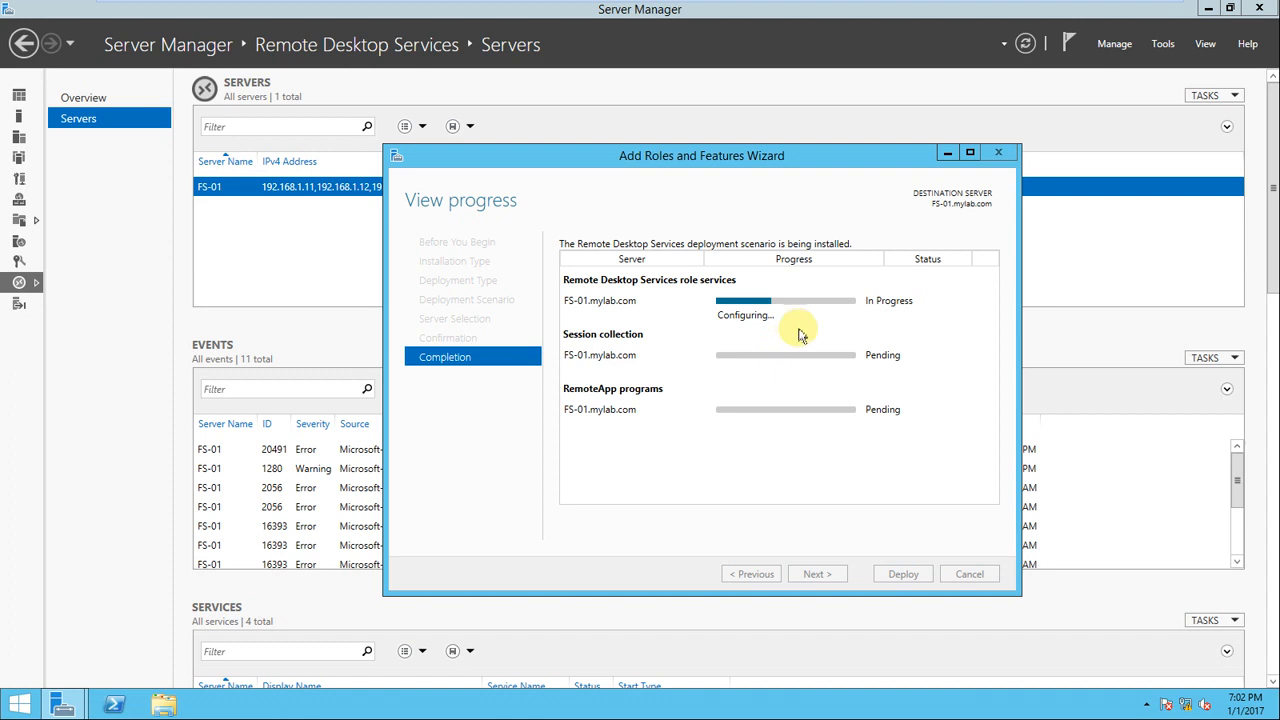
mouse_move(767, 340)
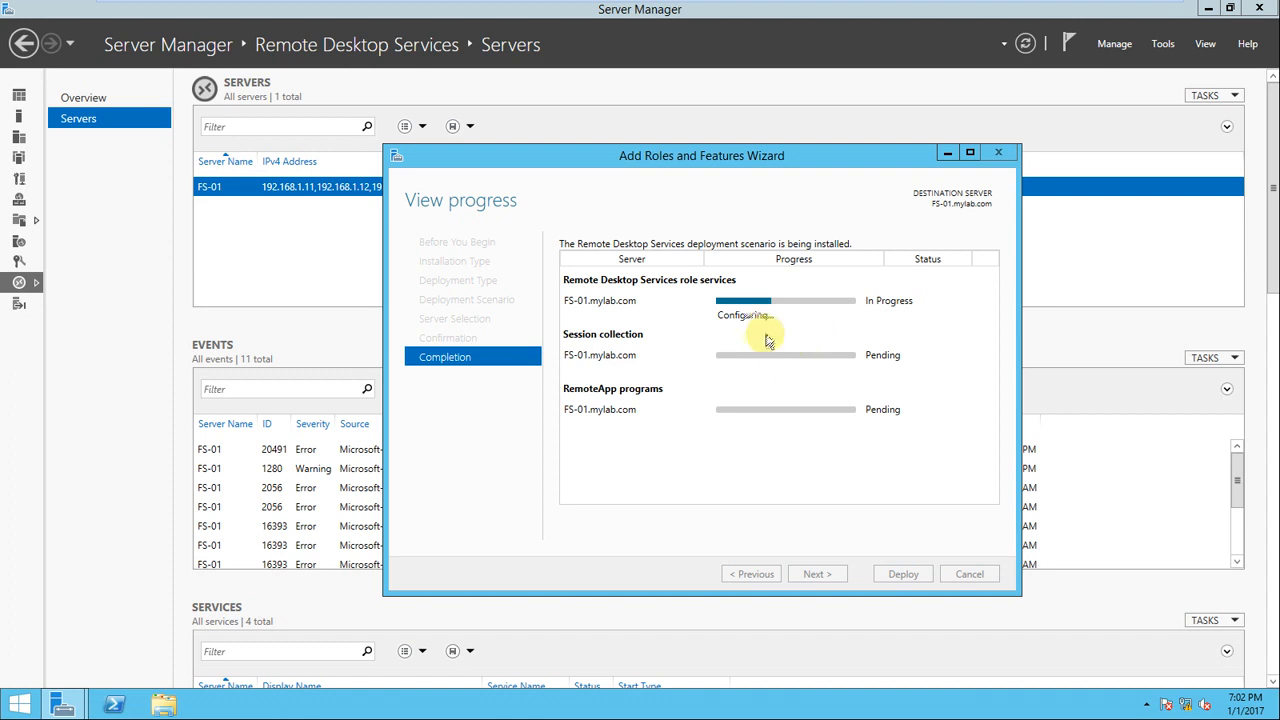
mouse_move(698, 368)
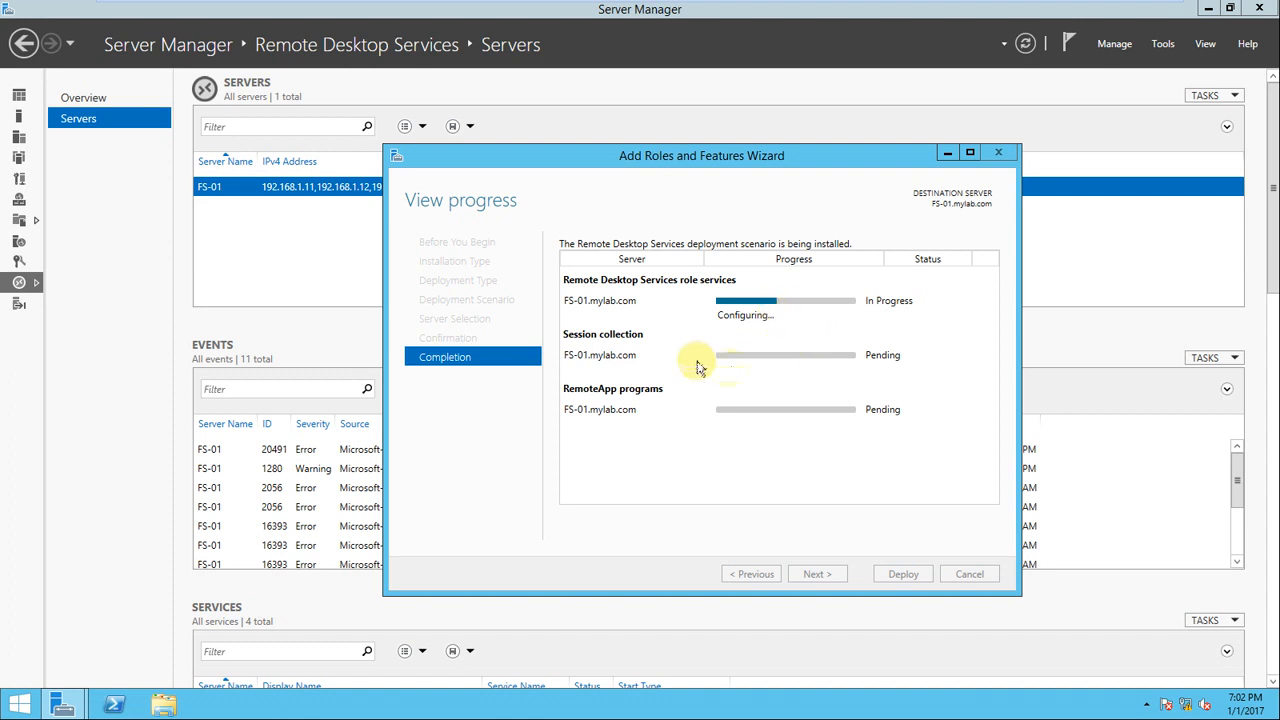
mouse_move(707, 330)
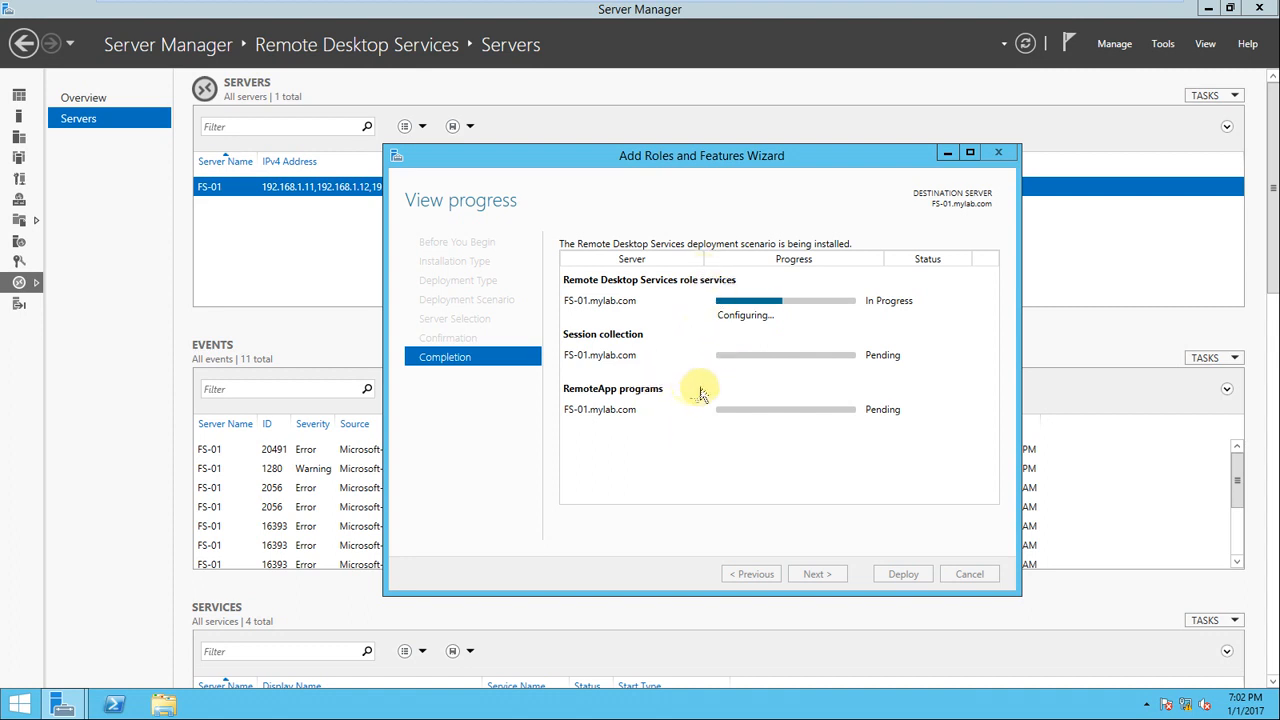
mouse_move(780, 365)
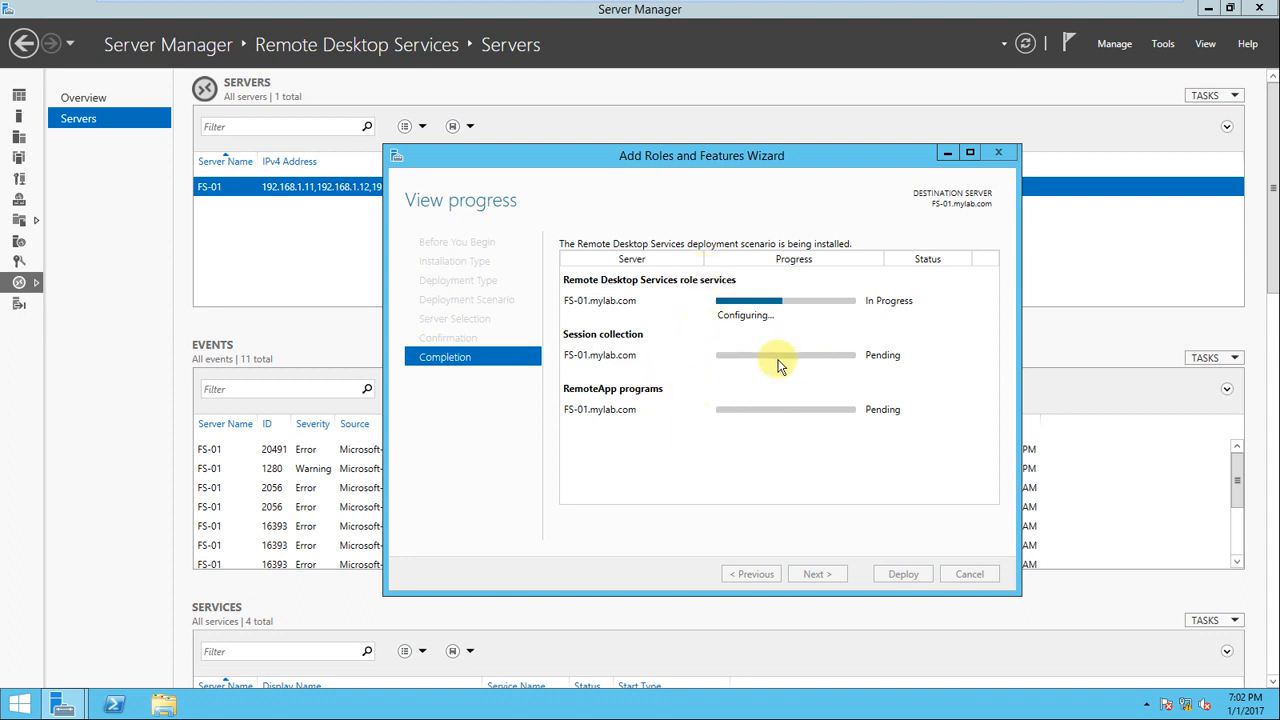
mouse_move(765, 372)
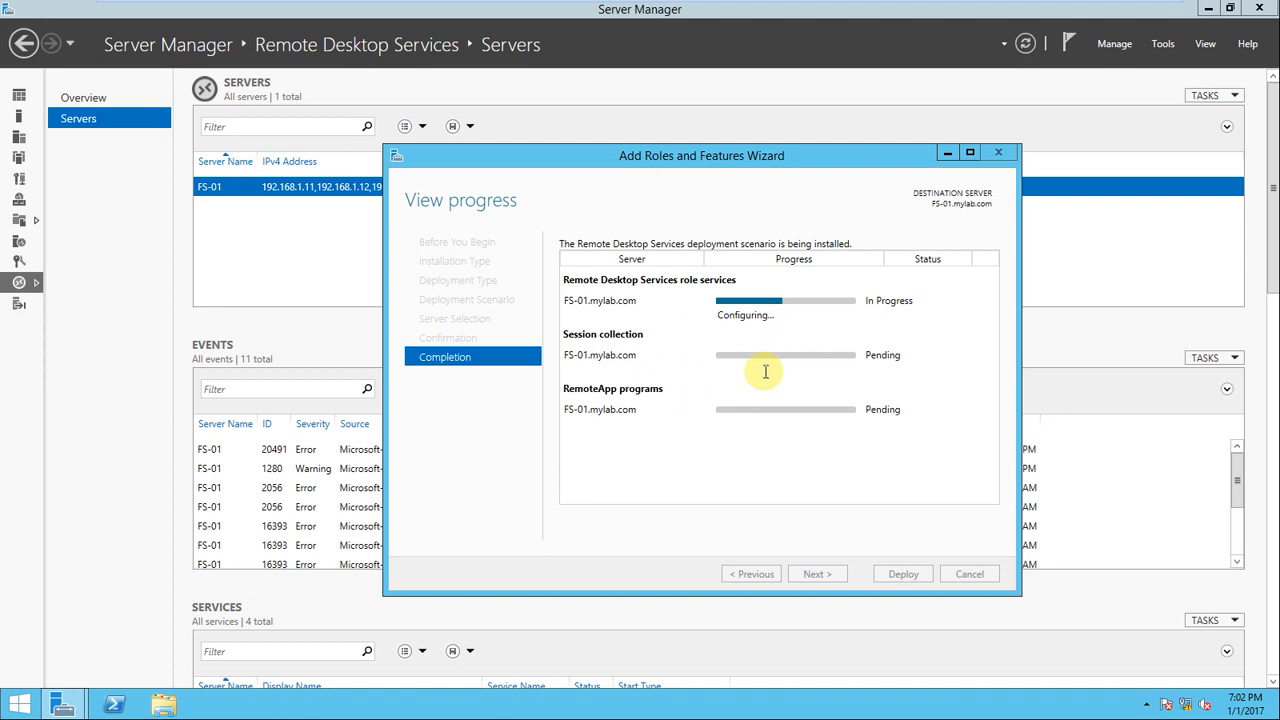
mouse_move(840, 365)
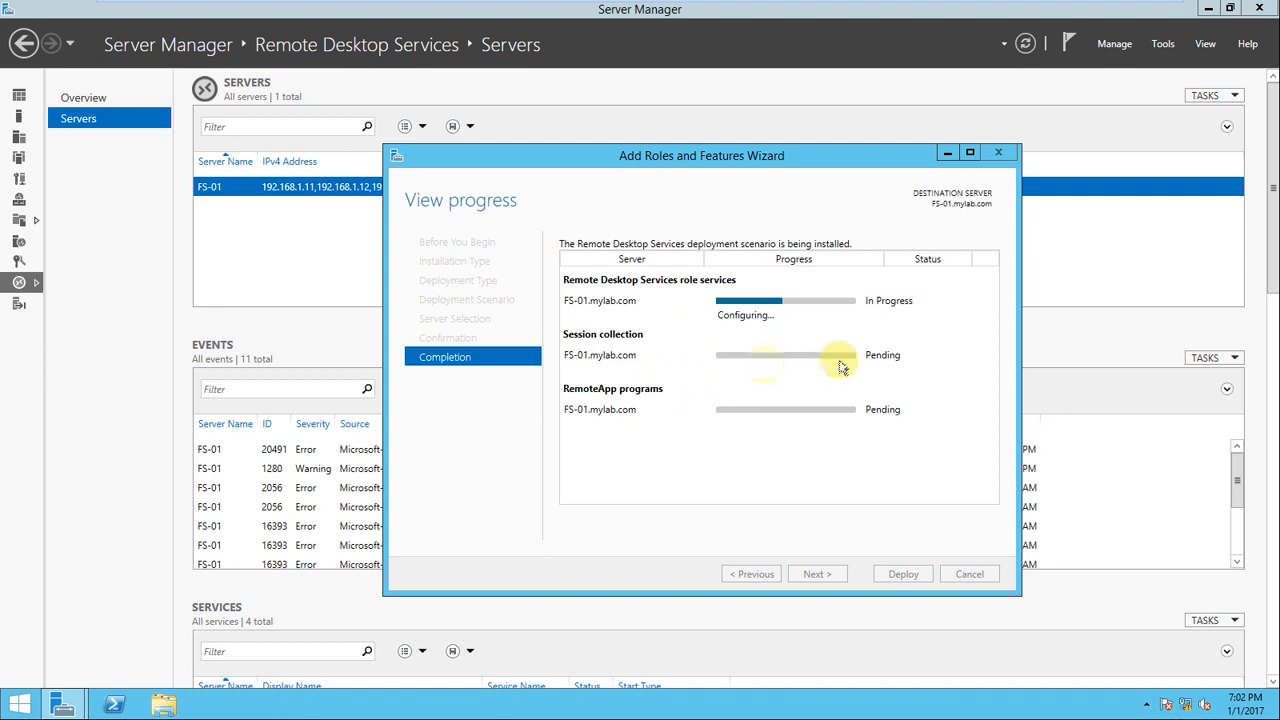
mouse_move(846, 363)
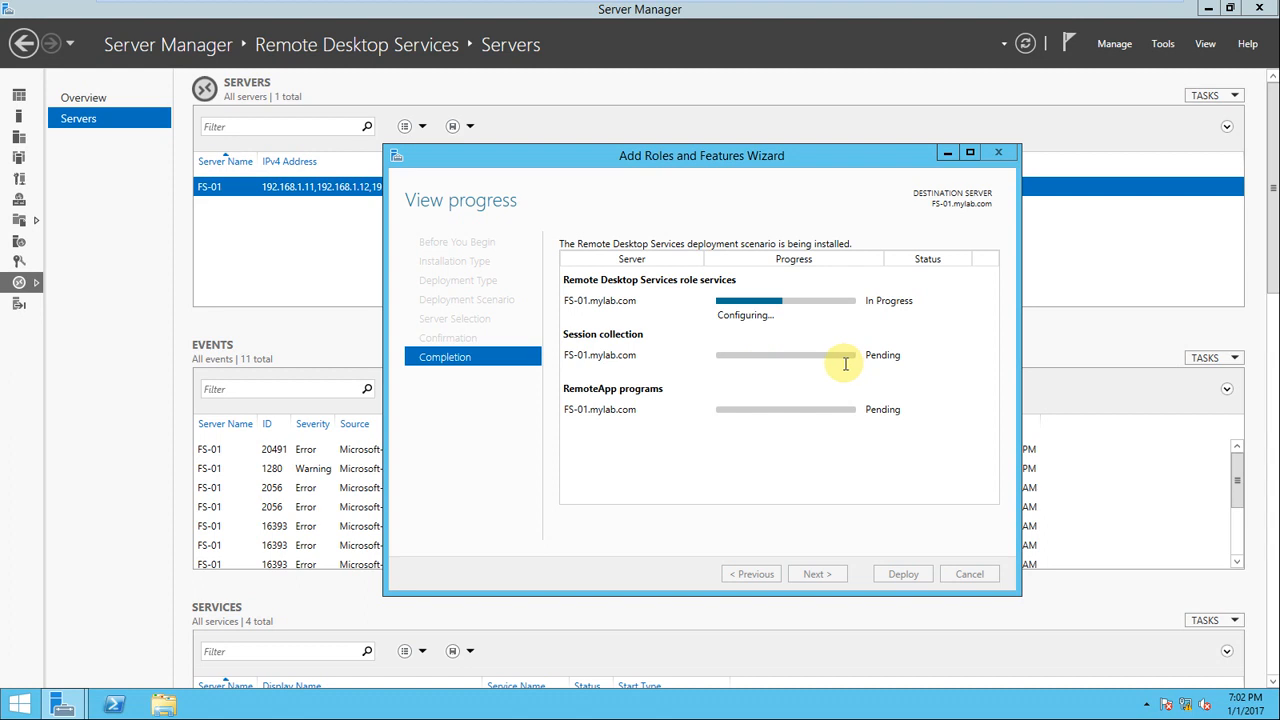
mouse_move(835, 370)
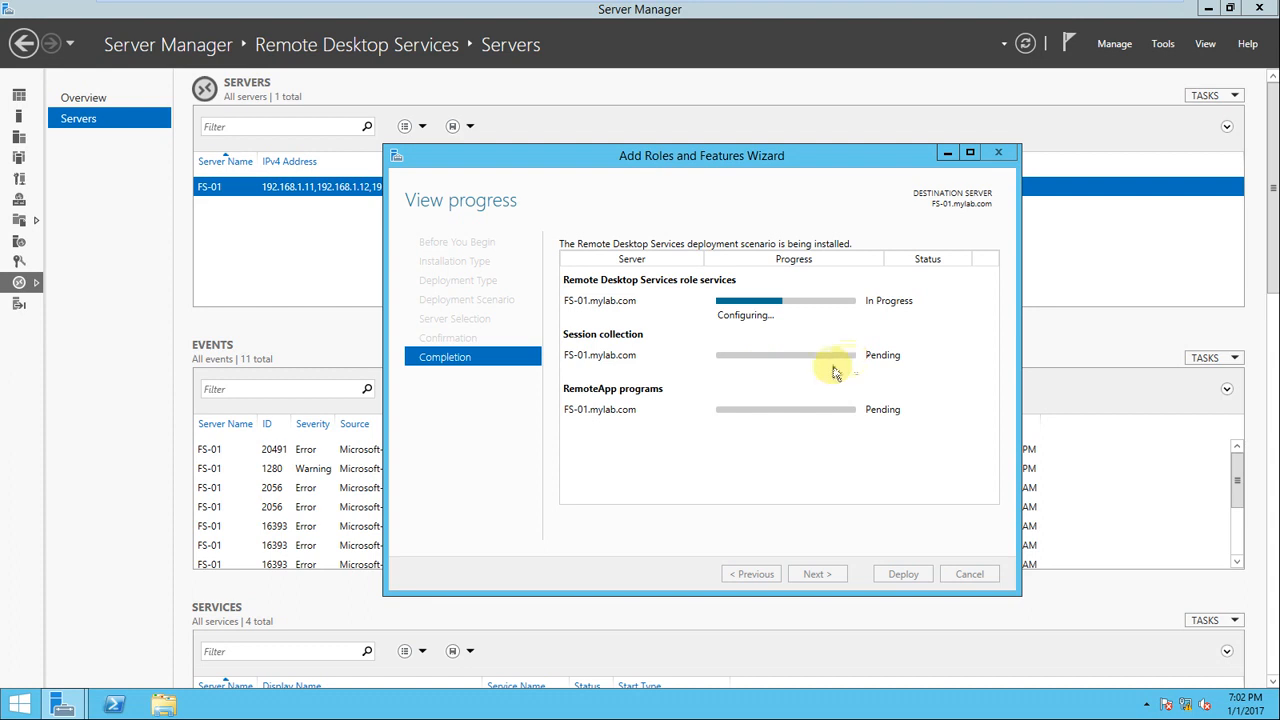
mouse_move(815, 346)
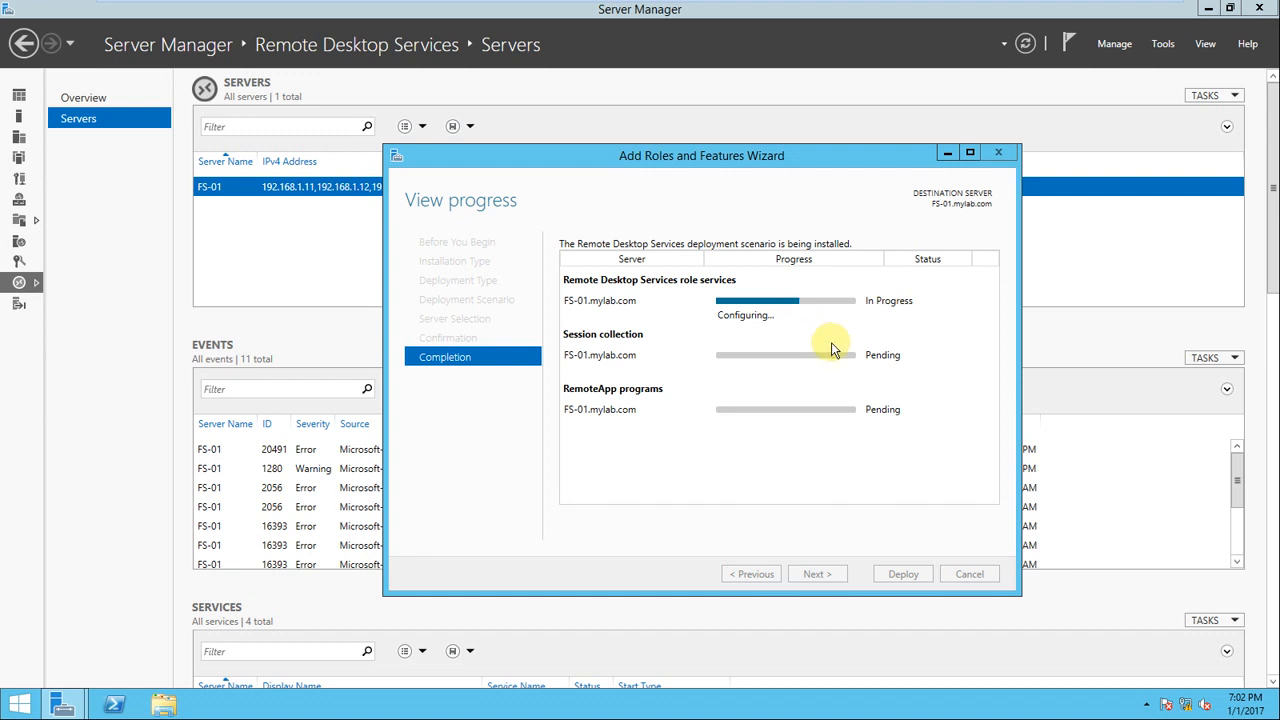
mouse_move(770, 332)
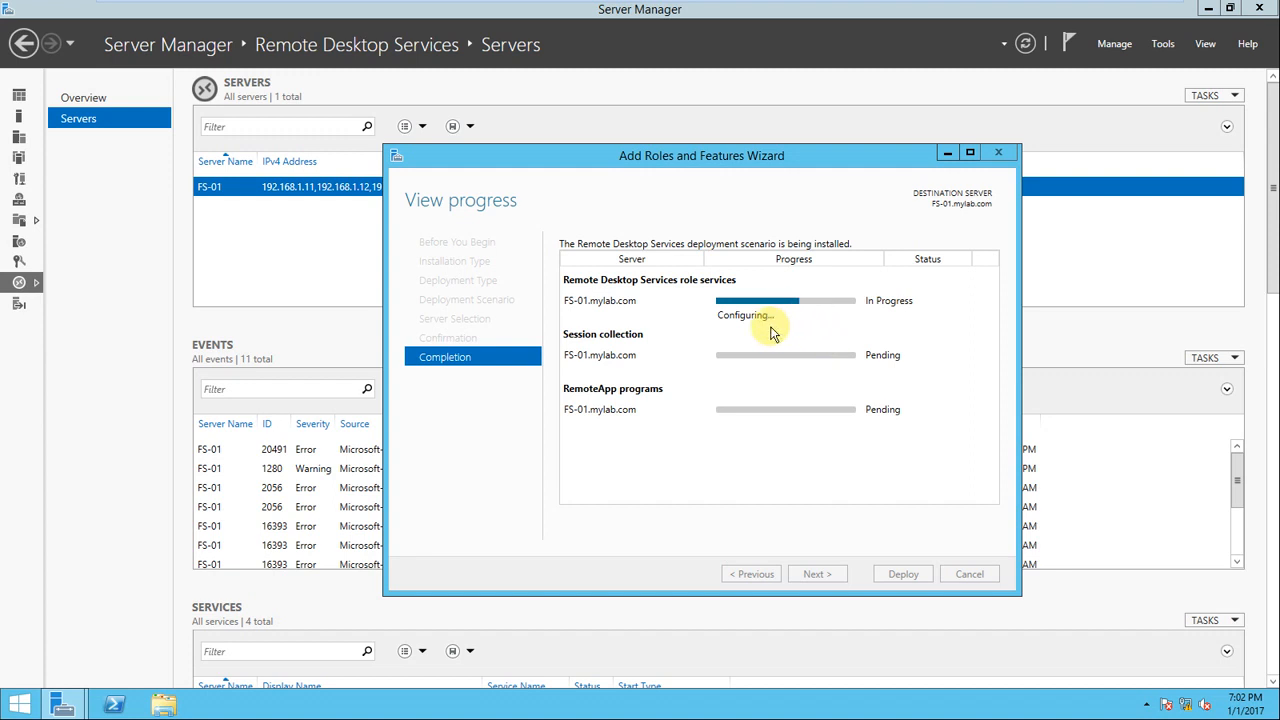
mouse_move(740, 320)
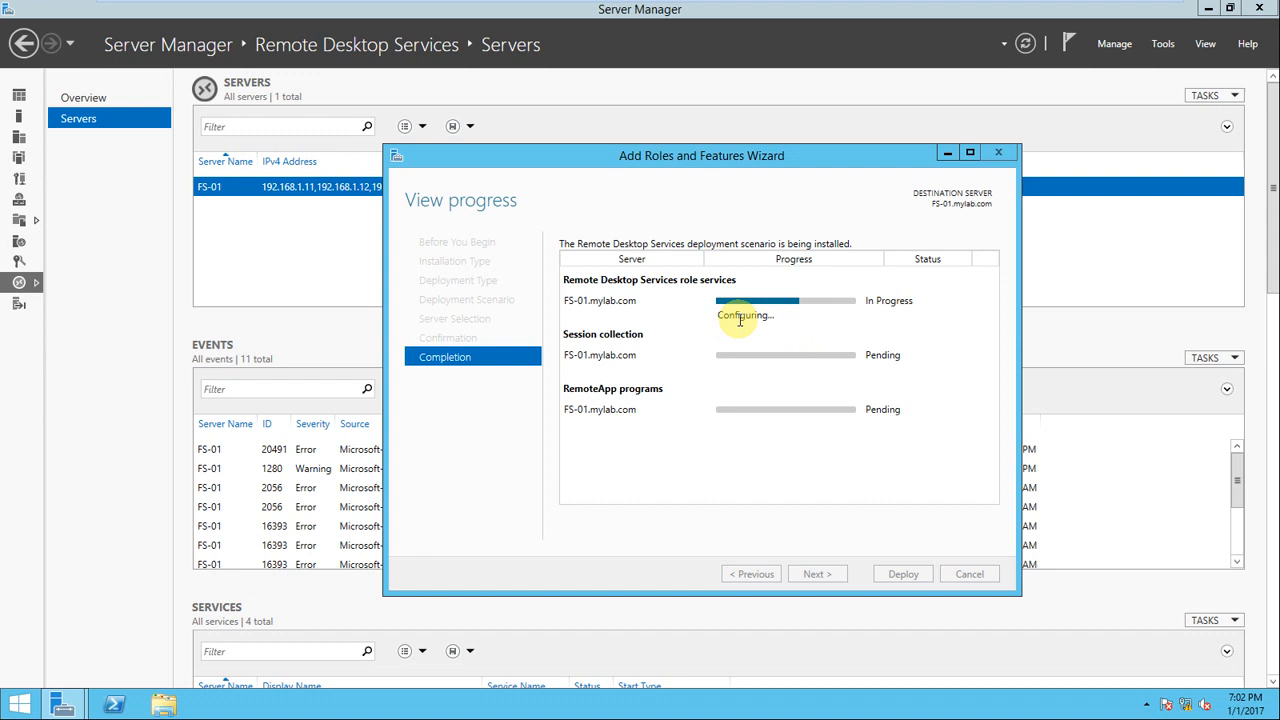
mouse_move(820, 327)
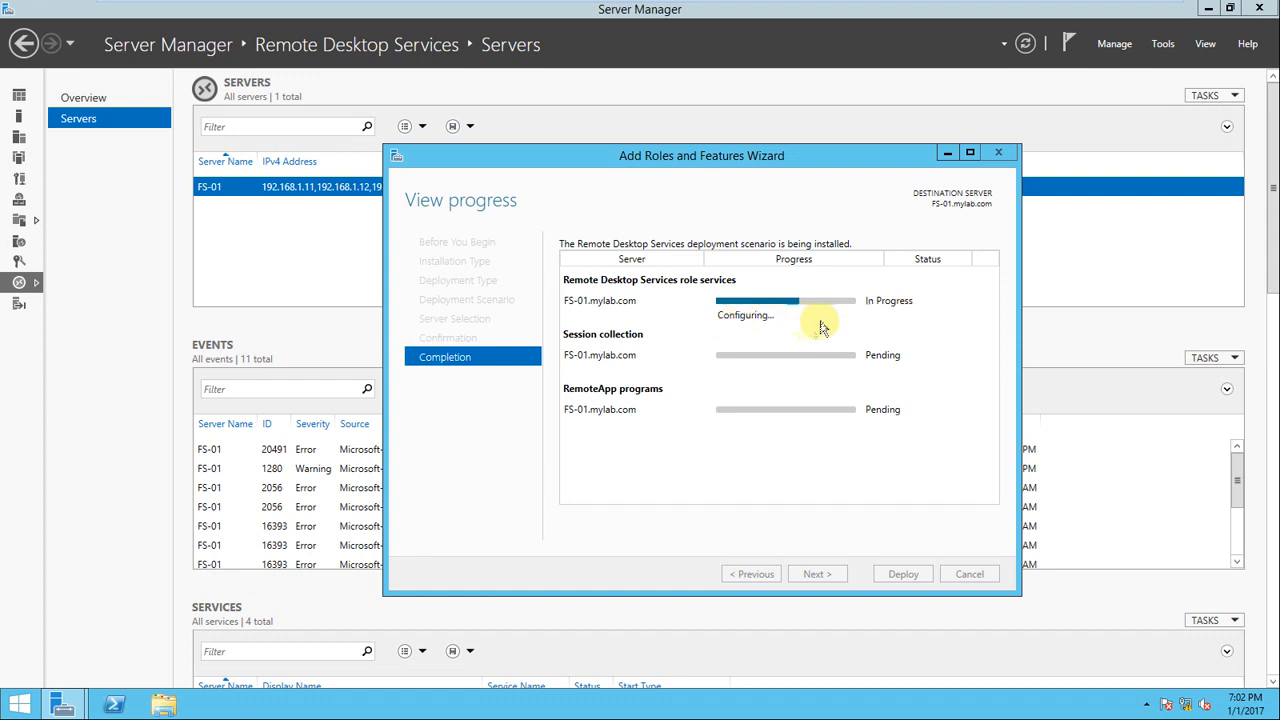
mouse_move(834, 333)
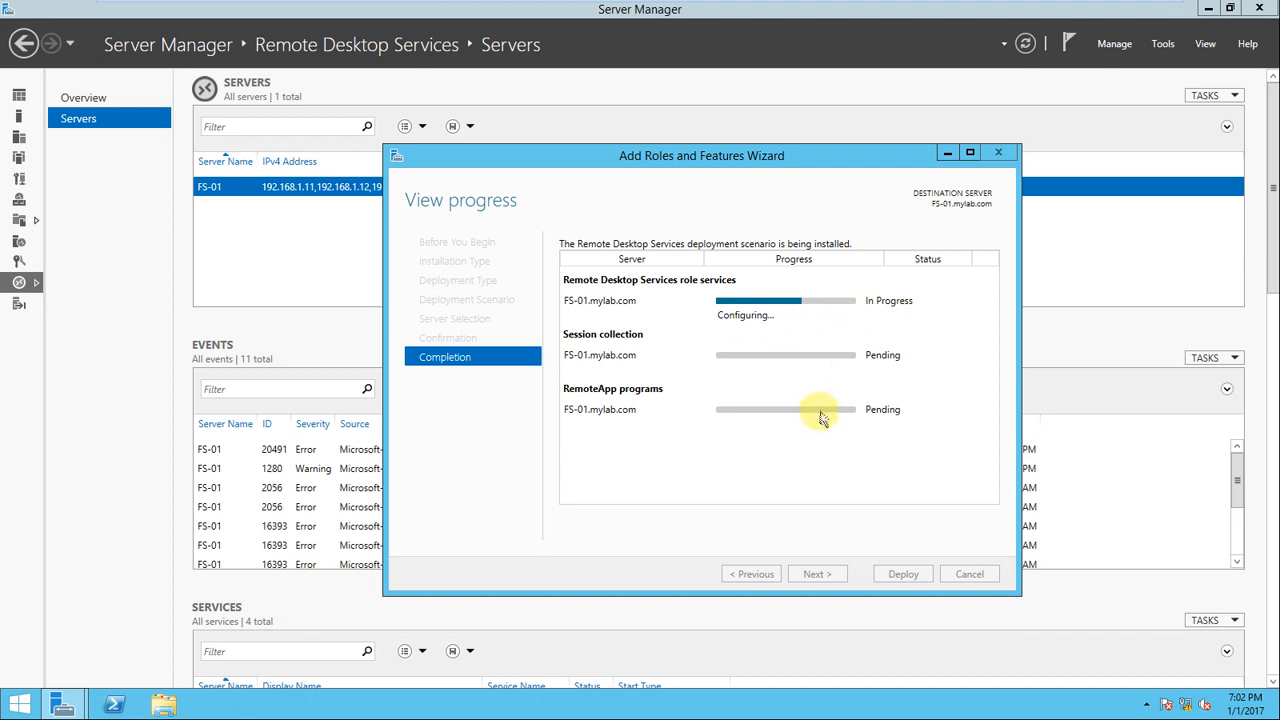
mouse_move(862, 430)
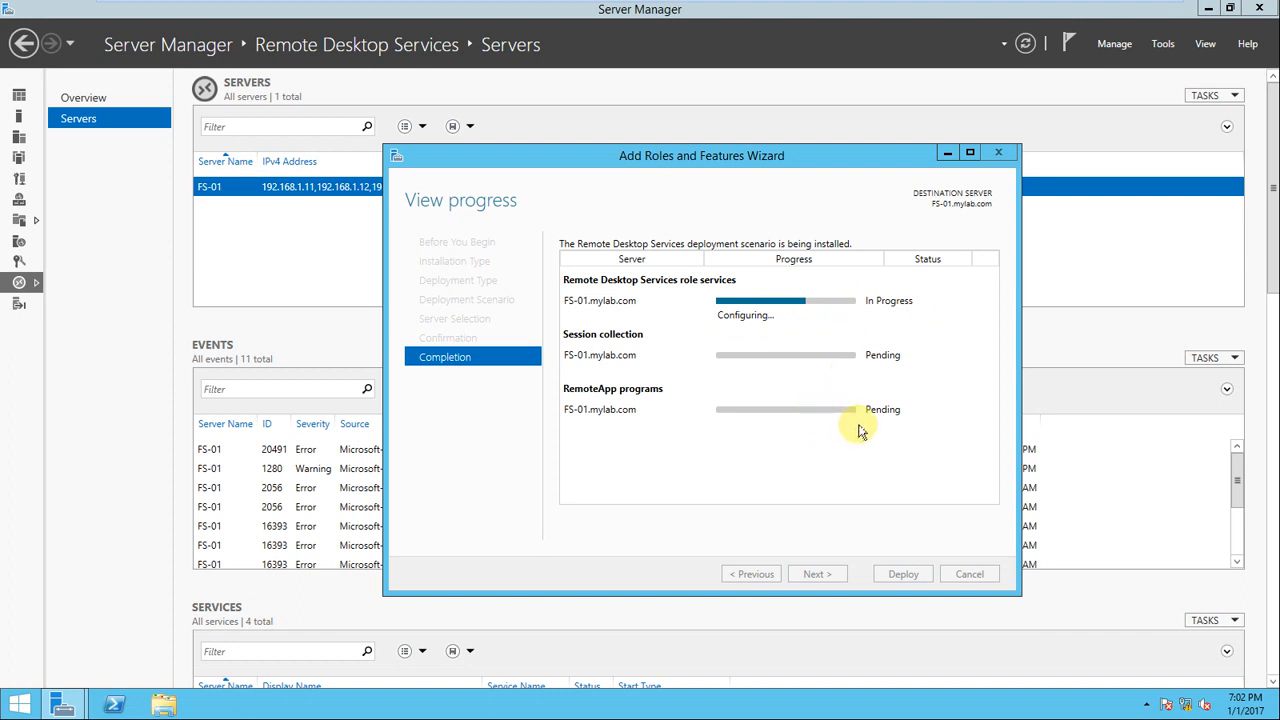
mouse_move(863, 418)
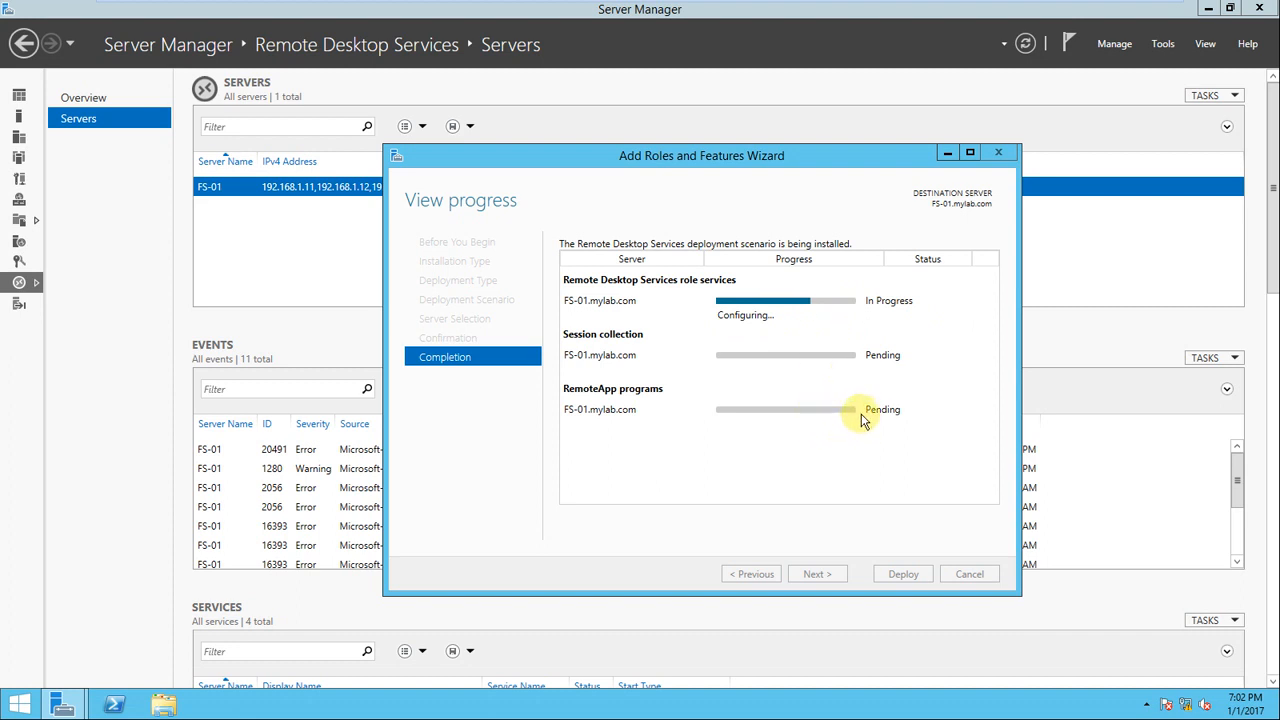
mouse_move(863, 384)
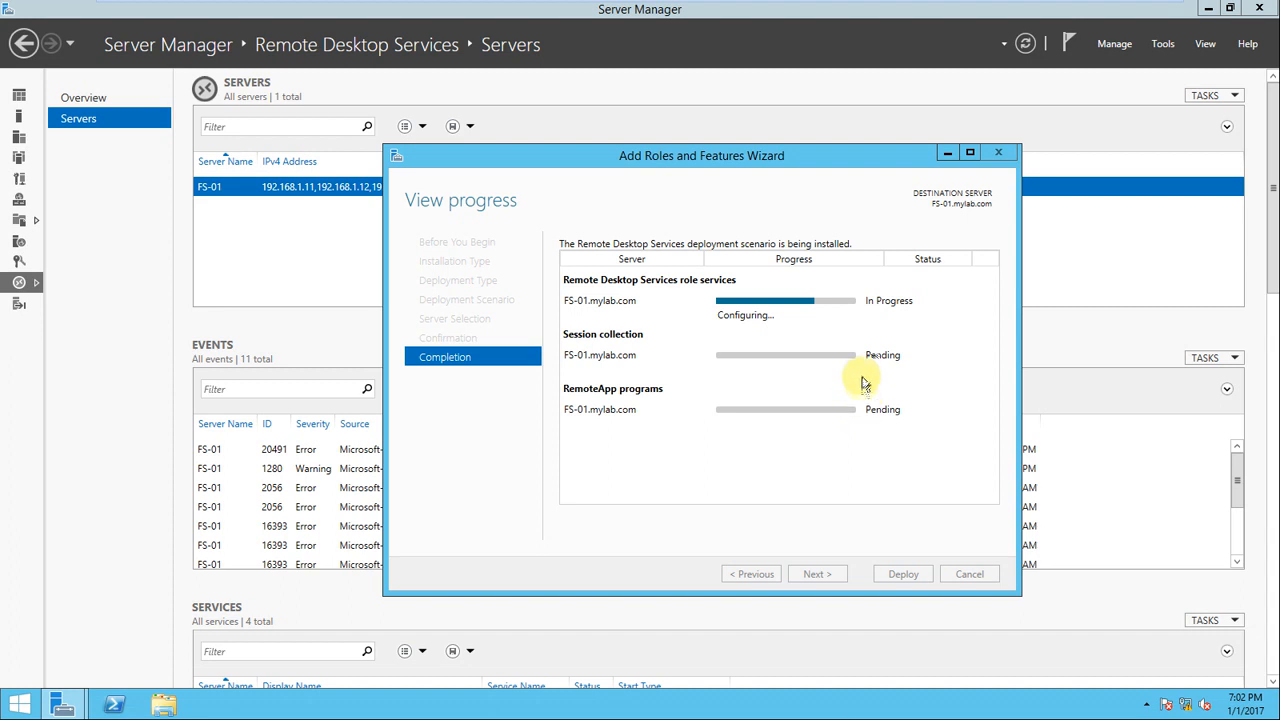
mouse_move(866, 362)
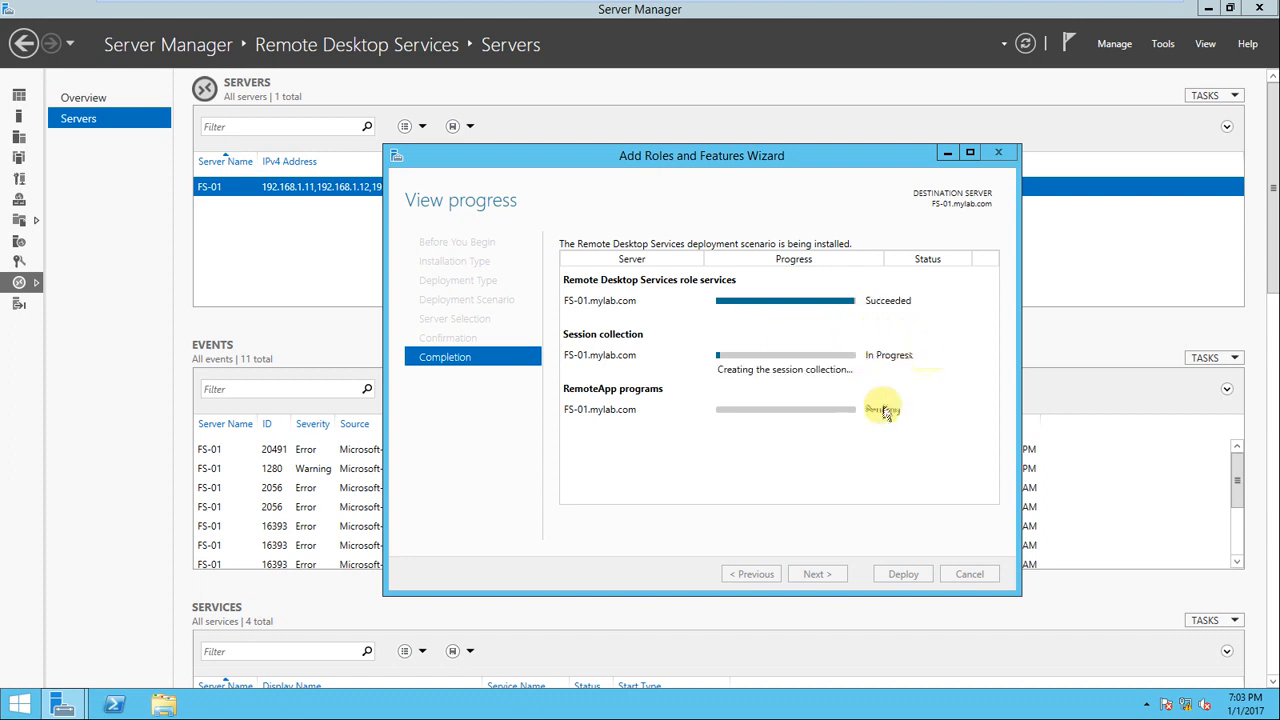
mouse_move(700, 358)
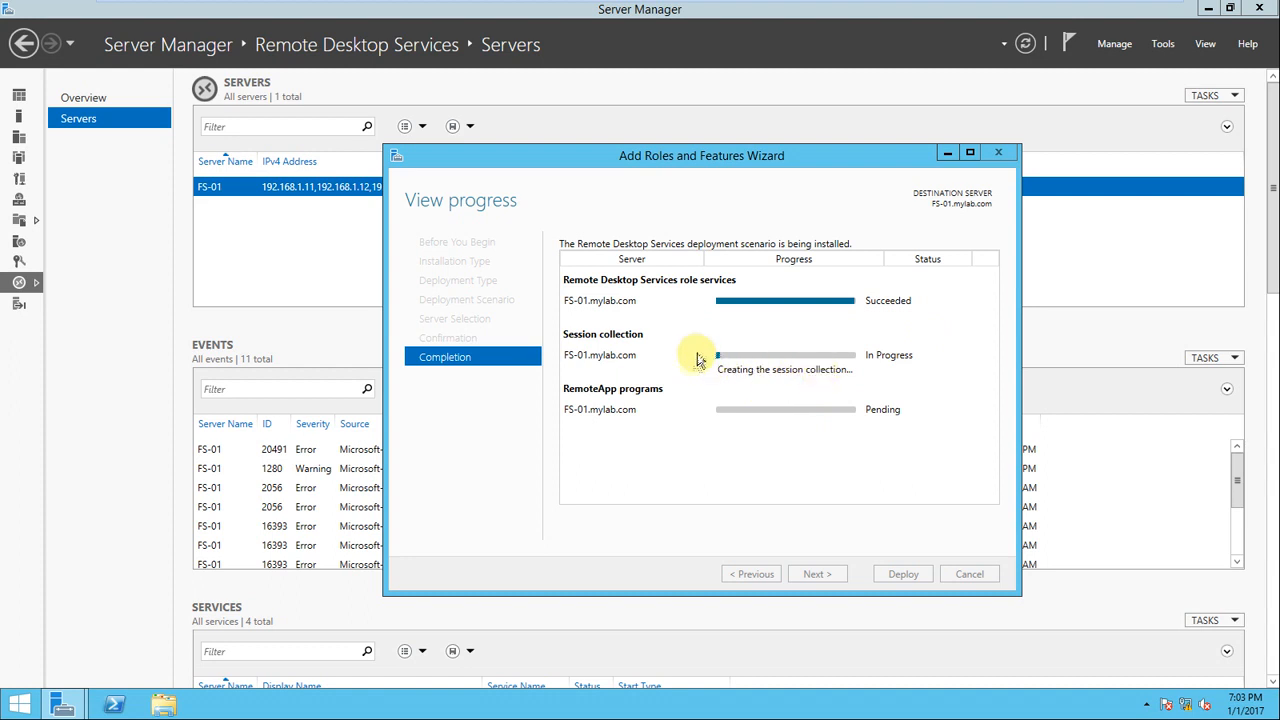
mouse_move(884, 387)
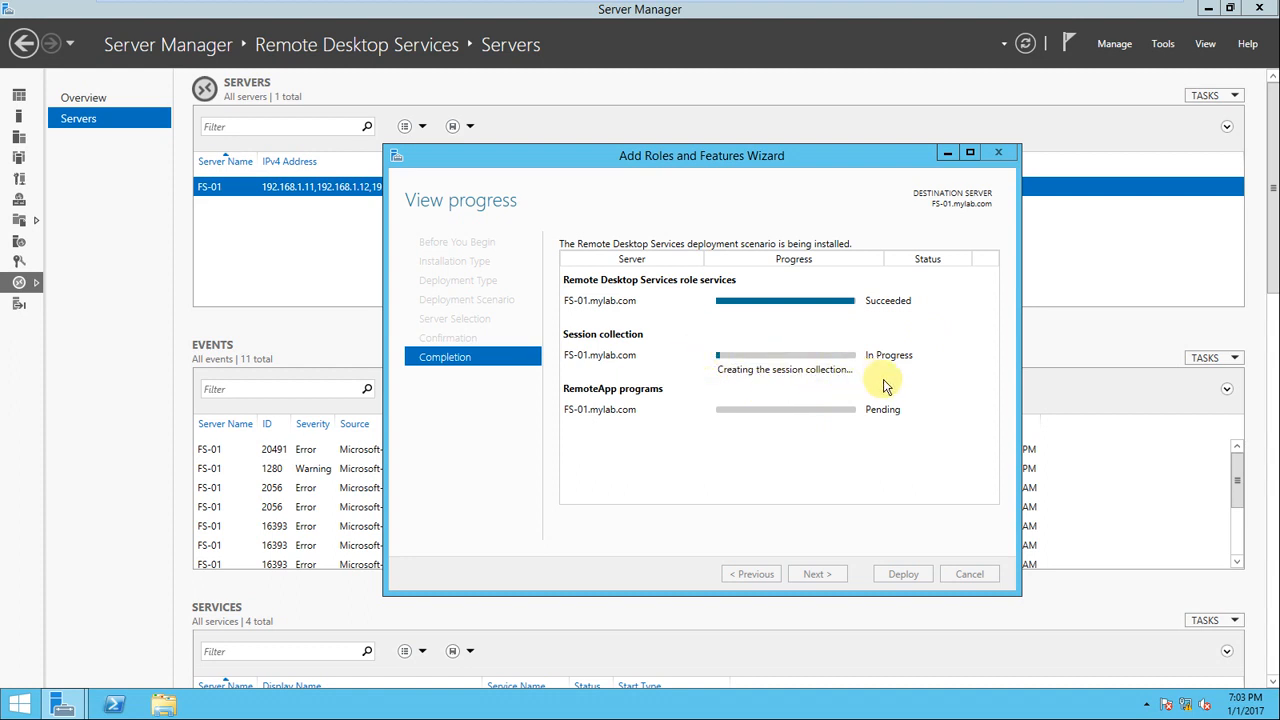
mouse_move(793, 404)
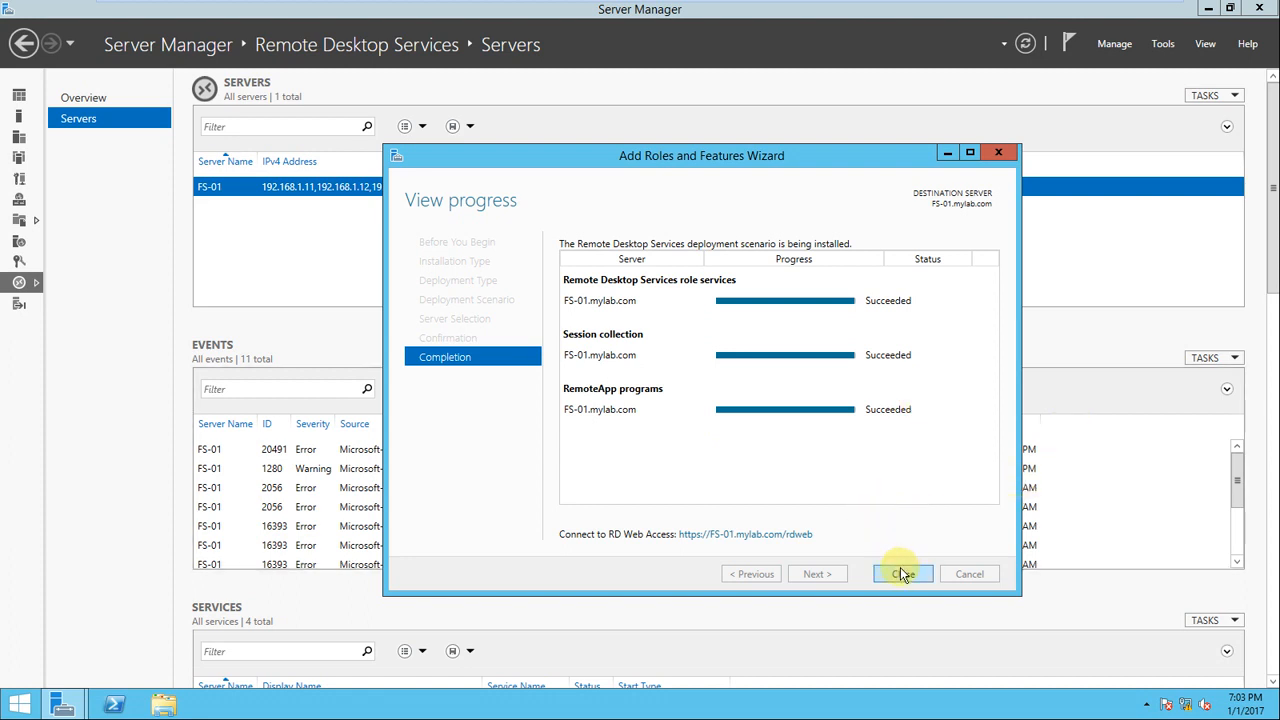
mouse_move(902, 573)
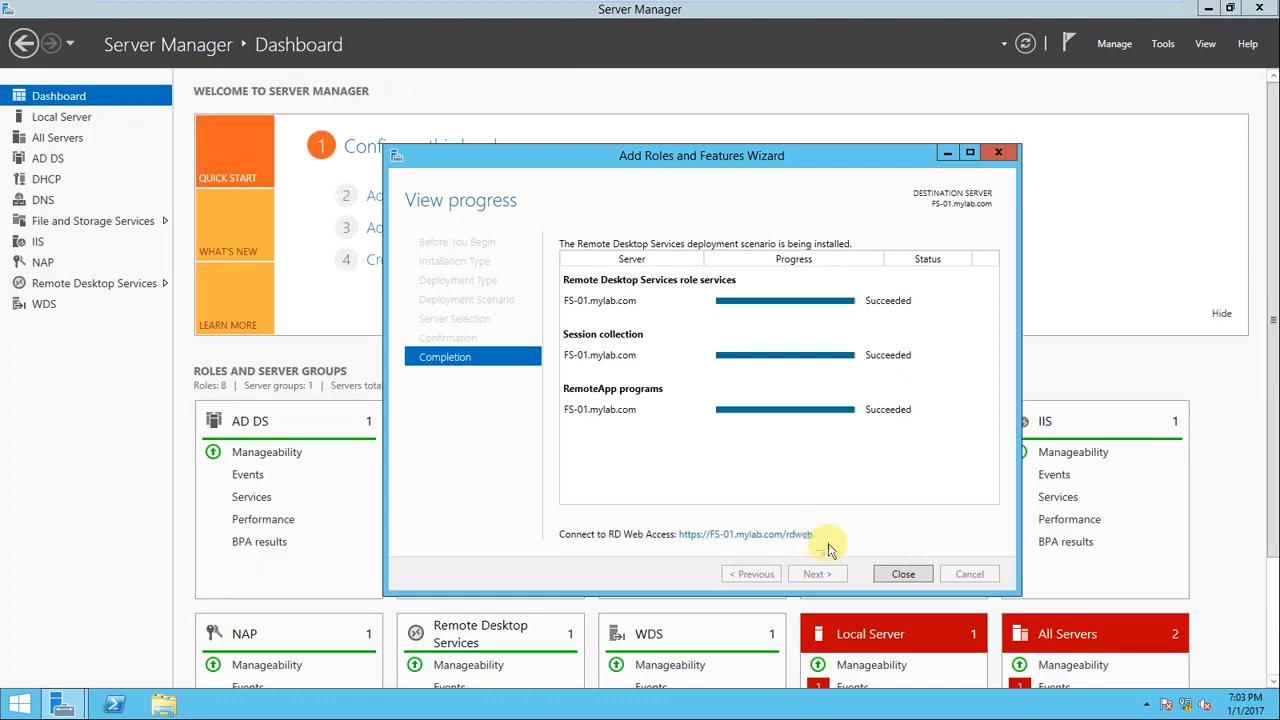
Close the finished Add Roles and Features Wizard to return to the dashboard.
click(901, 573)
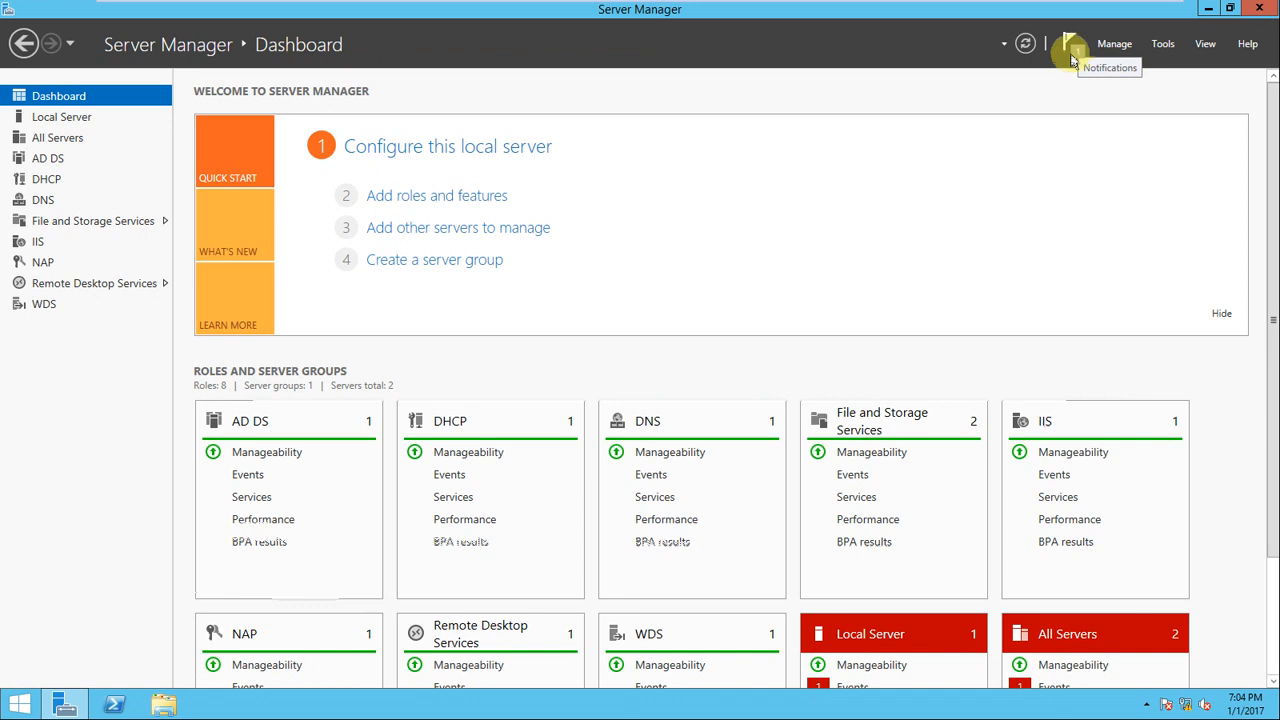
Review the deployment notifications, then open the Remote Desktop Services overview.
click(1070, 43)
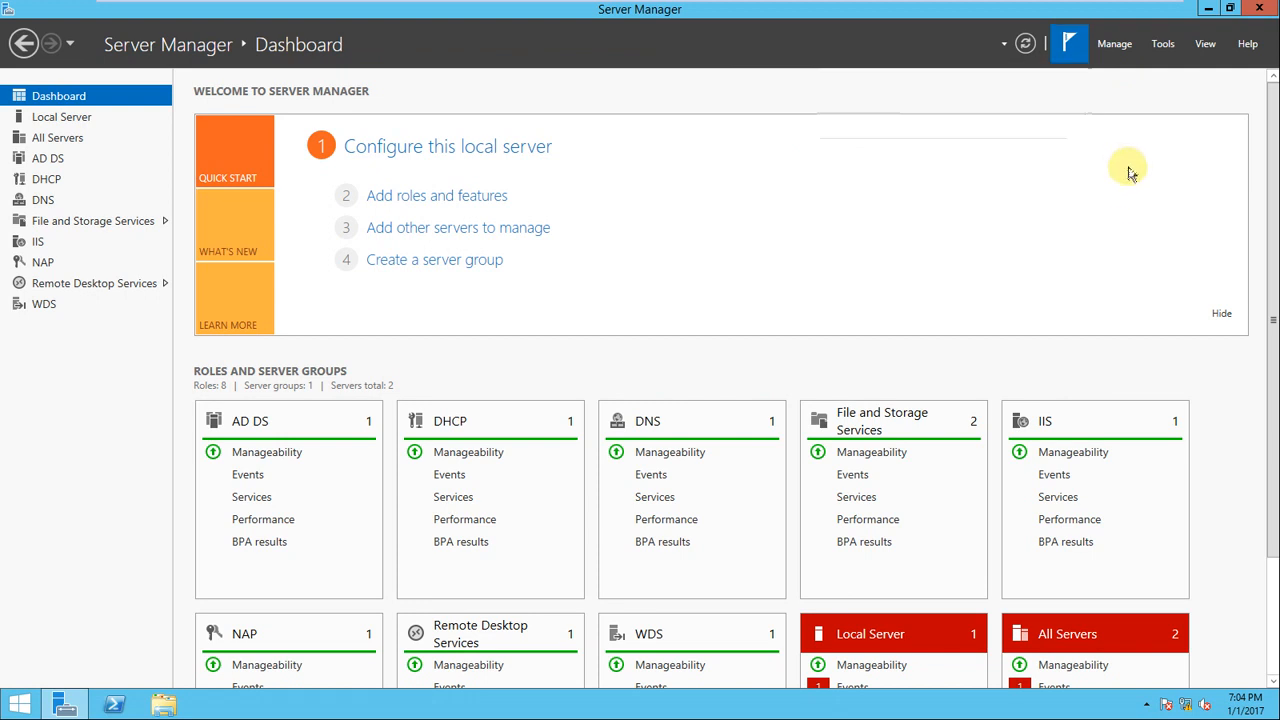
mouse_move(360, 215)
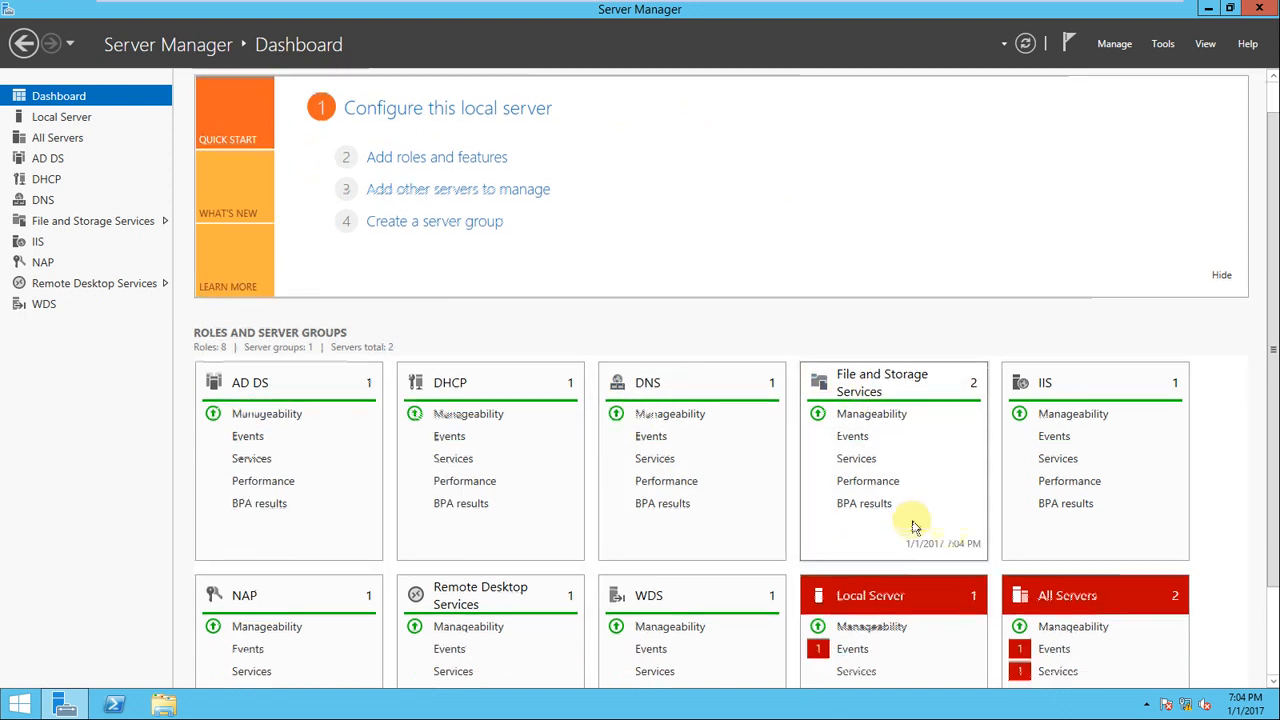
scroll(up, 3)
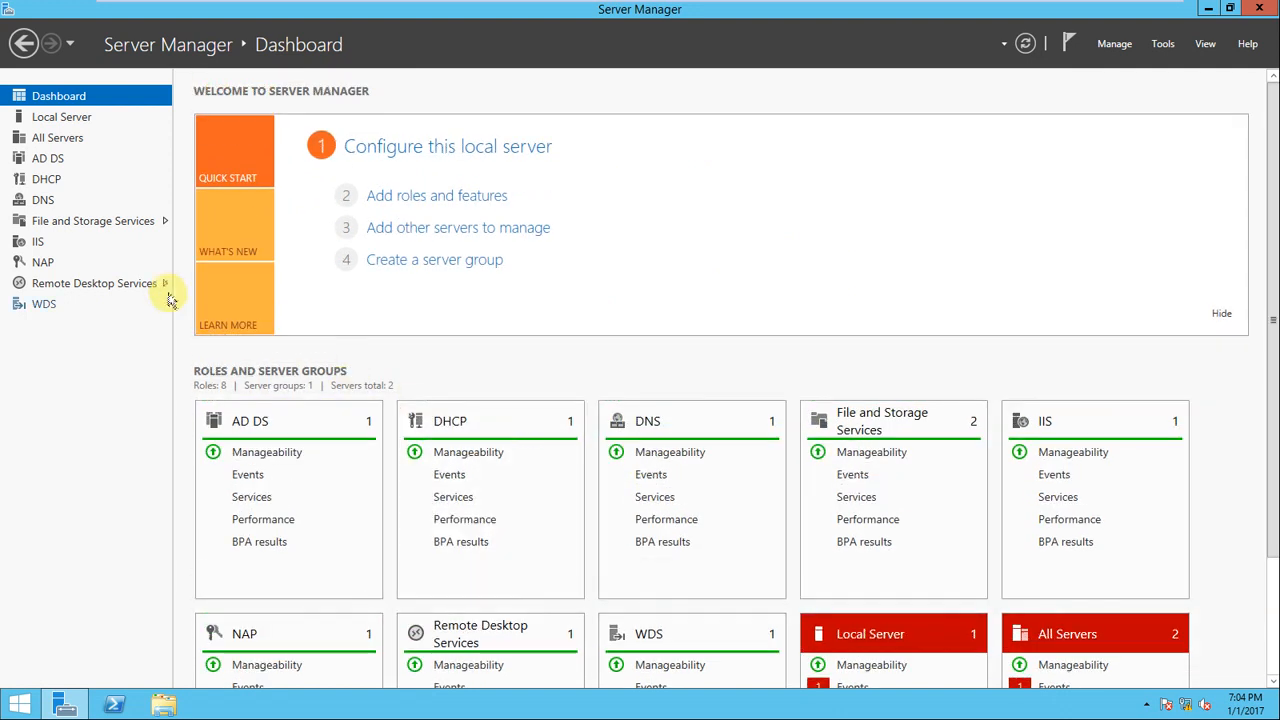
click(93, 283)
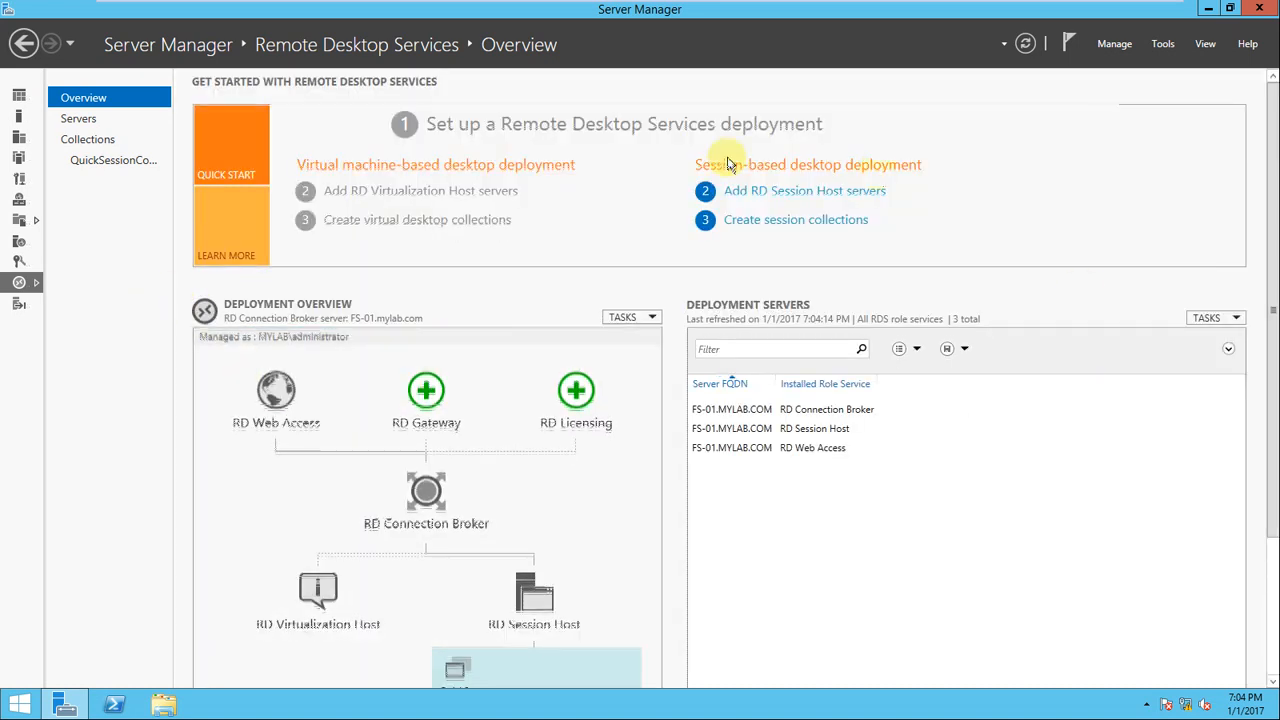
mouse_move(805, 300)
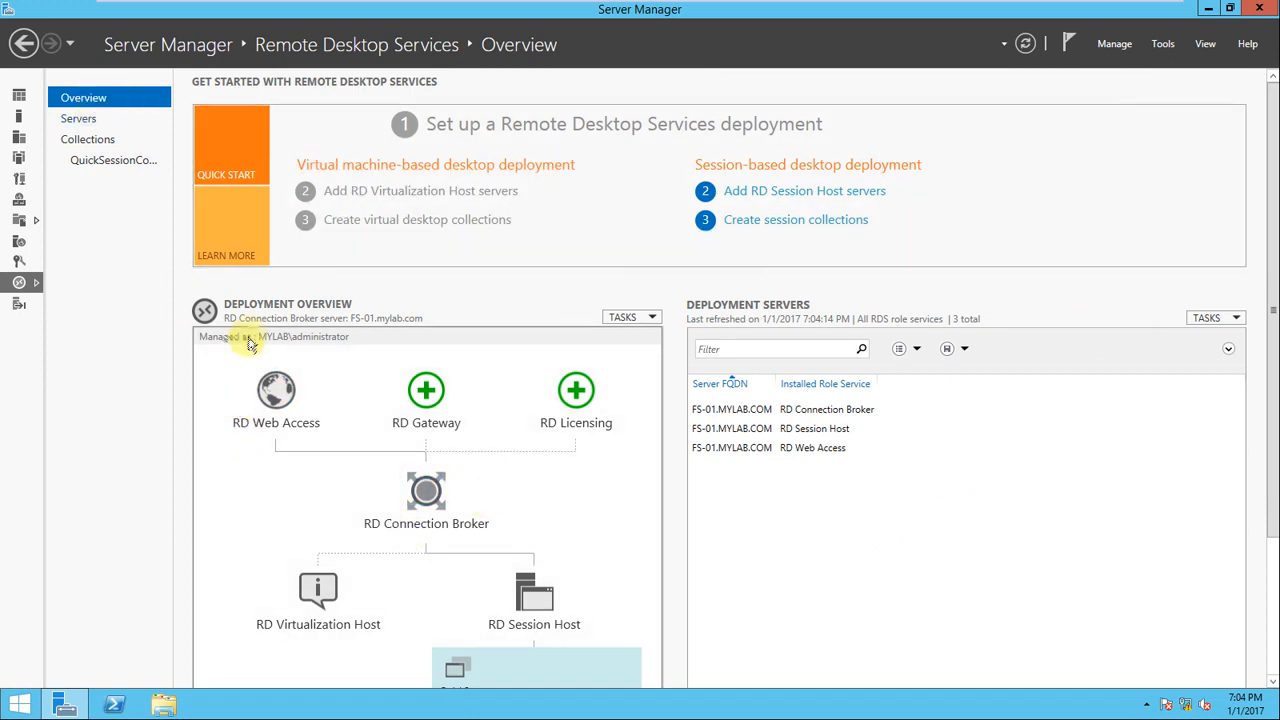
mouse_move(300, 465)
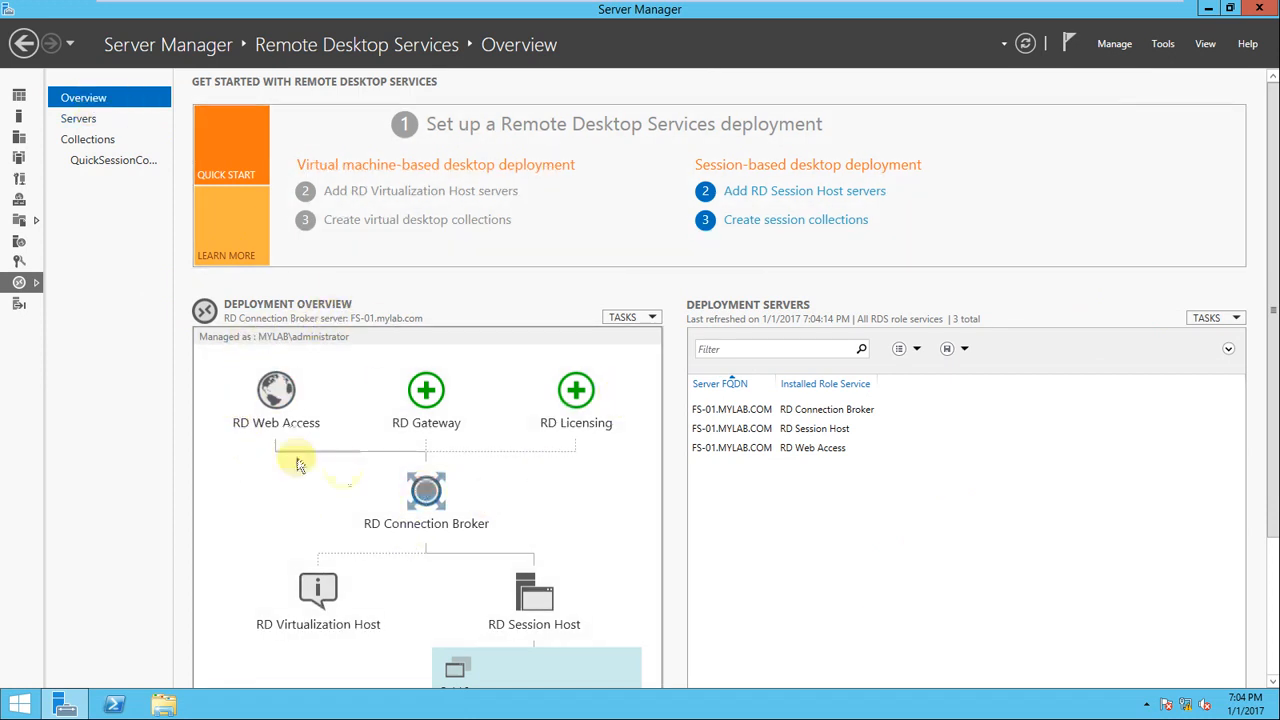
mouse_move(533, 443)
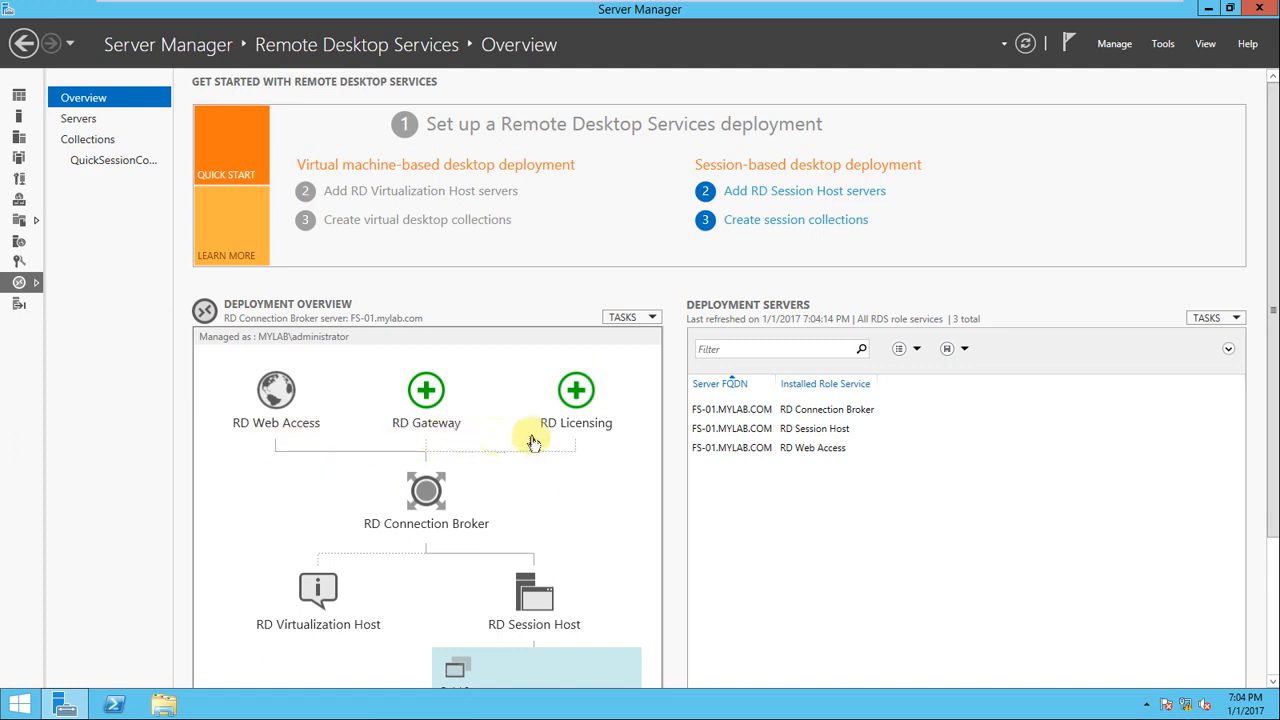
mouse_move(378, 588)
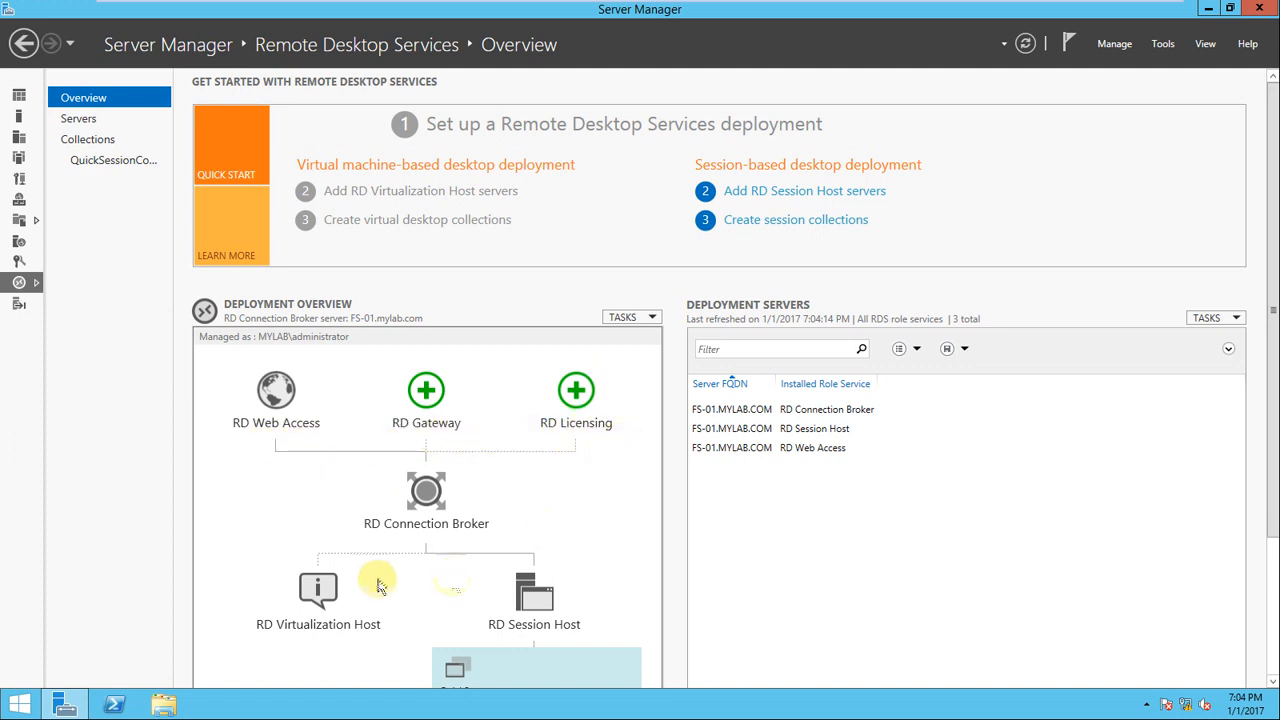
mouse_move(570, 645)
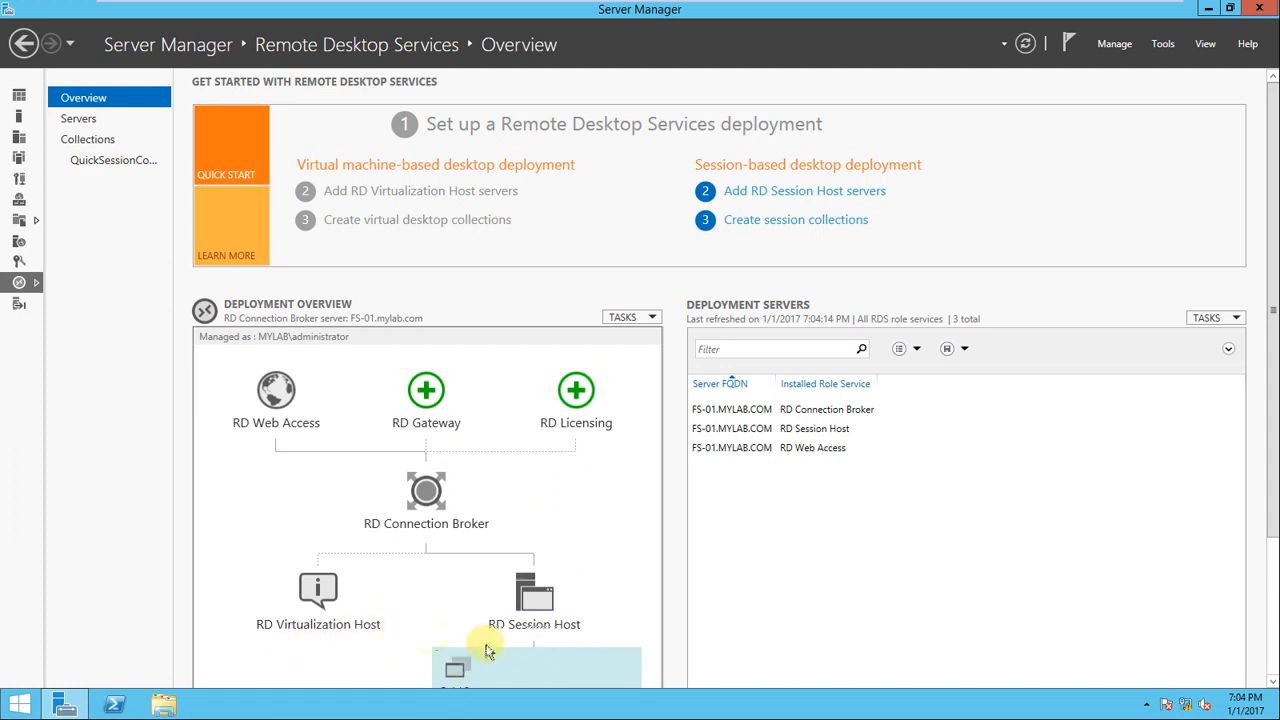
scroll(down, 3)
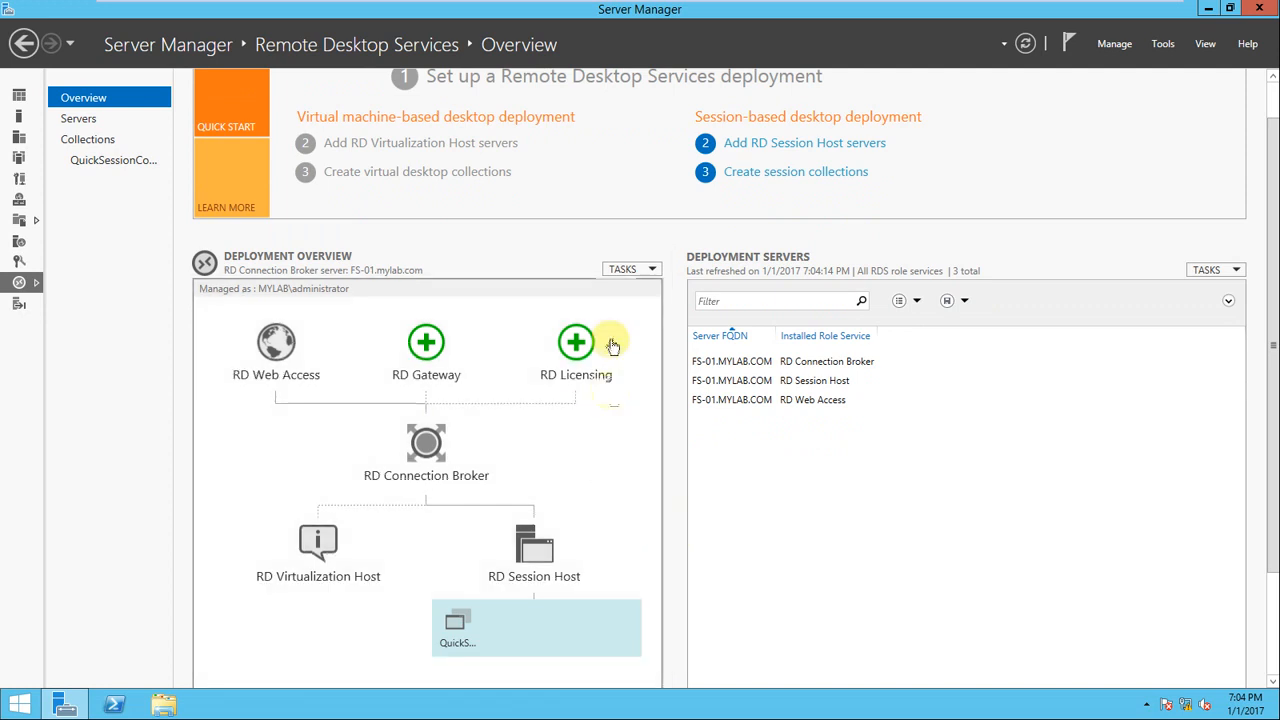
click(631, 268)
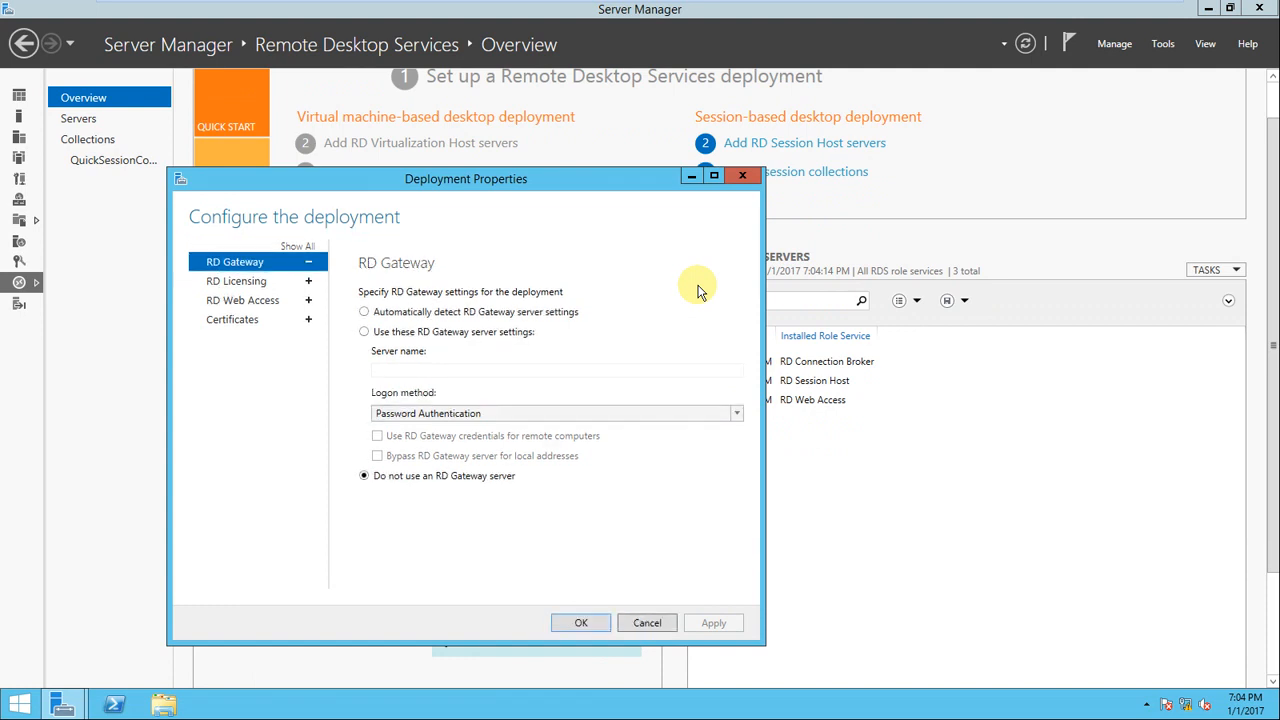
mouse_move(337, 365)
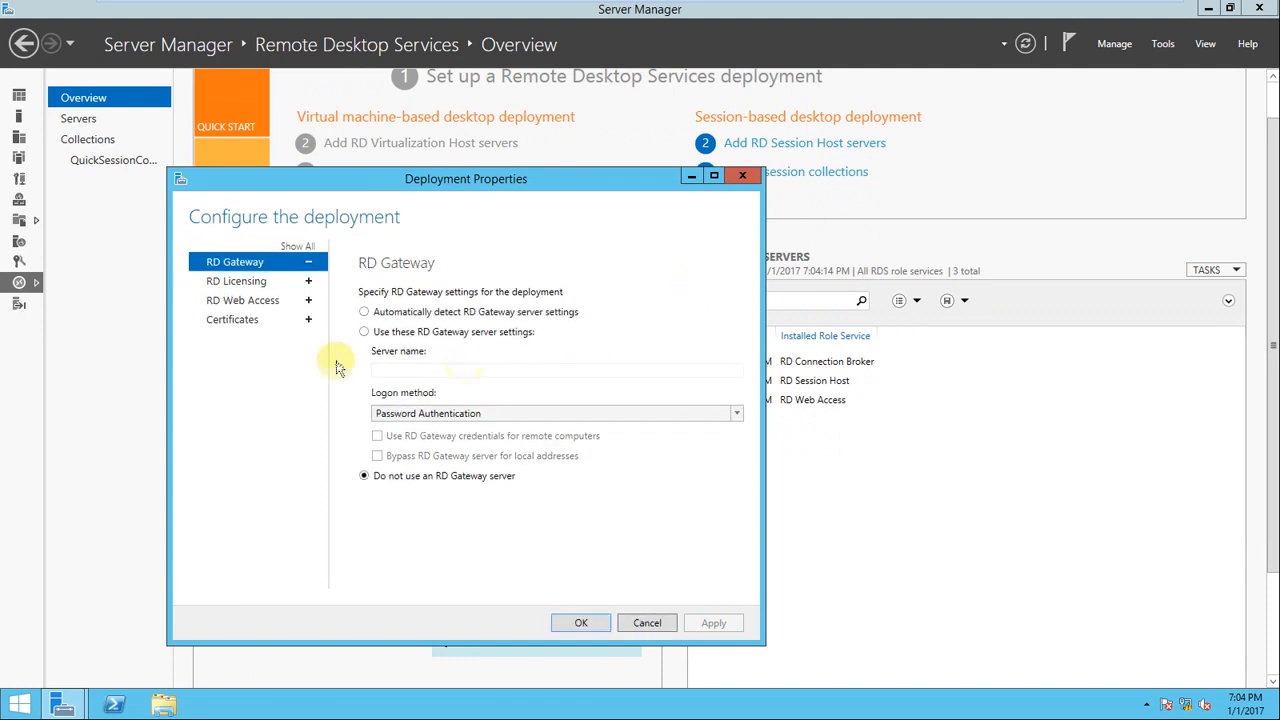
View the Certificates page in Deployment Properties and dismiss Select existing certificate unchanged.
click(232, 319)
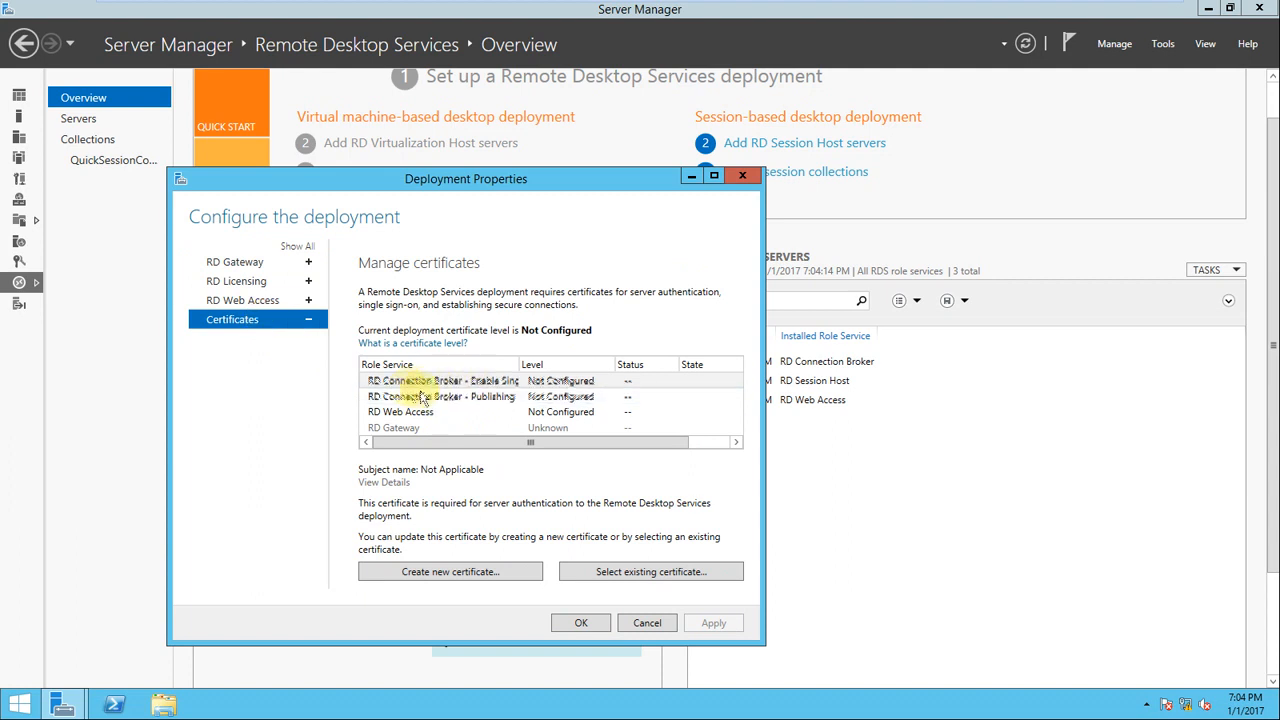
mouse_move(514, 360)
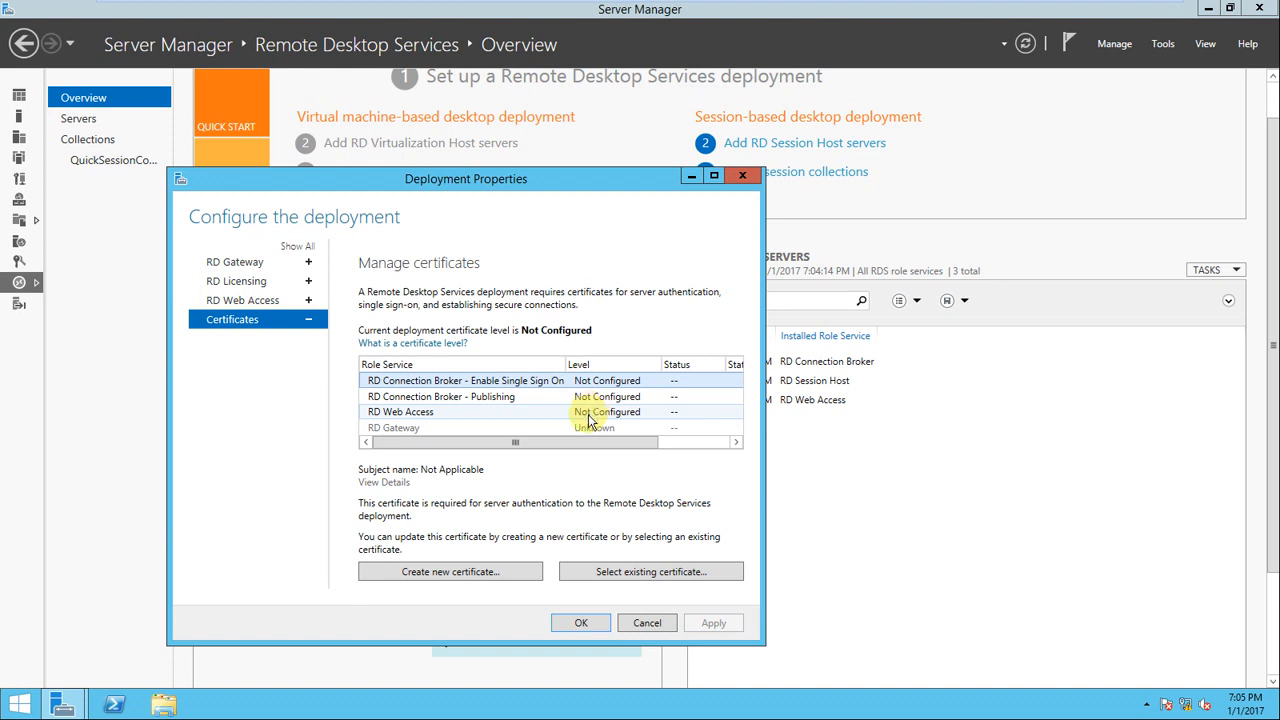
mouse_move(668, 571)
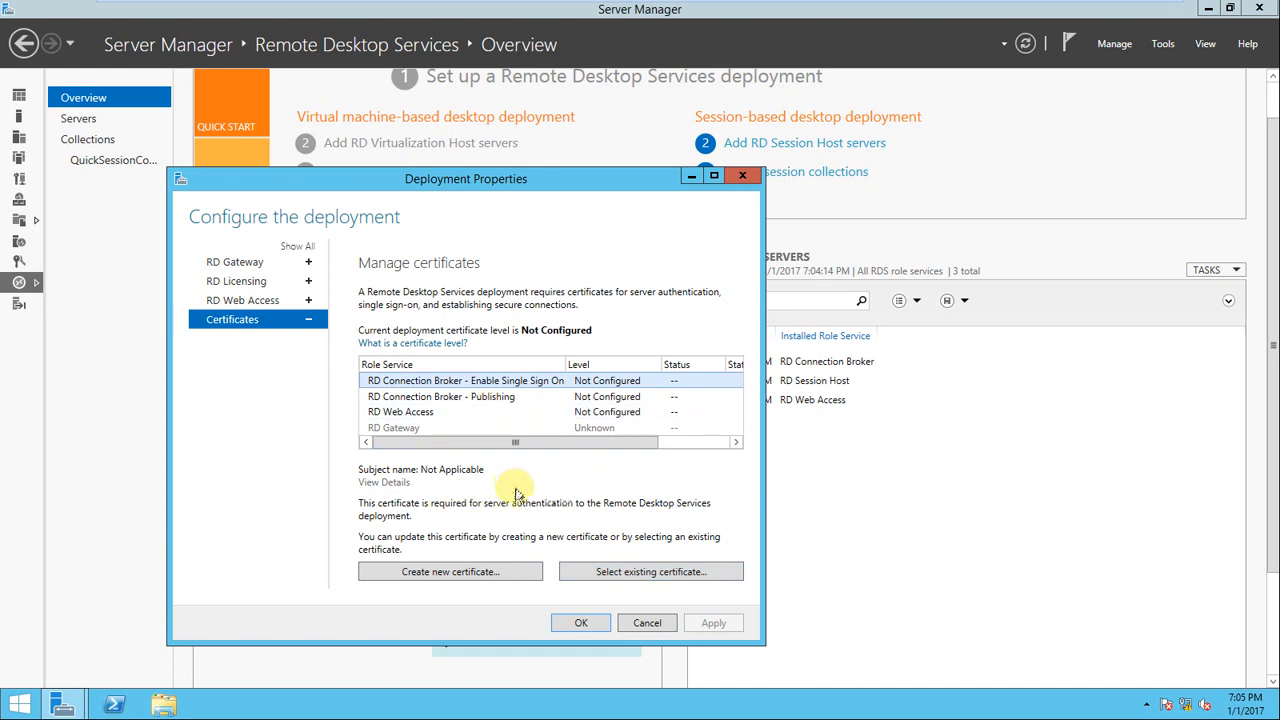
click(650, 571)
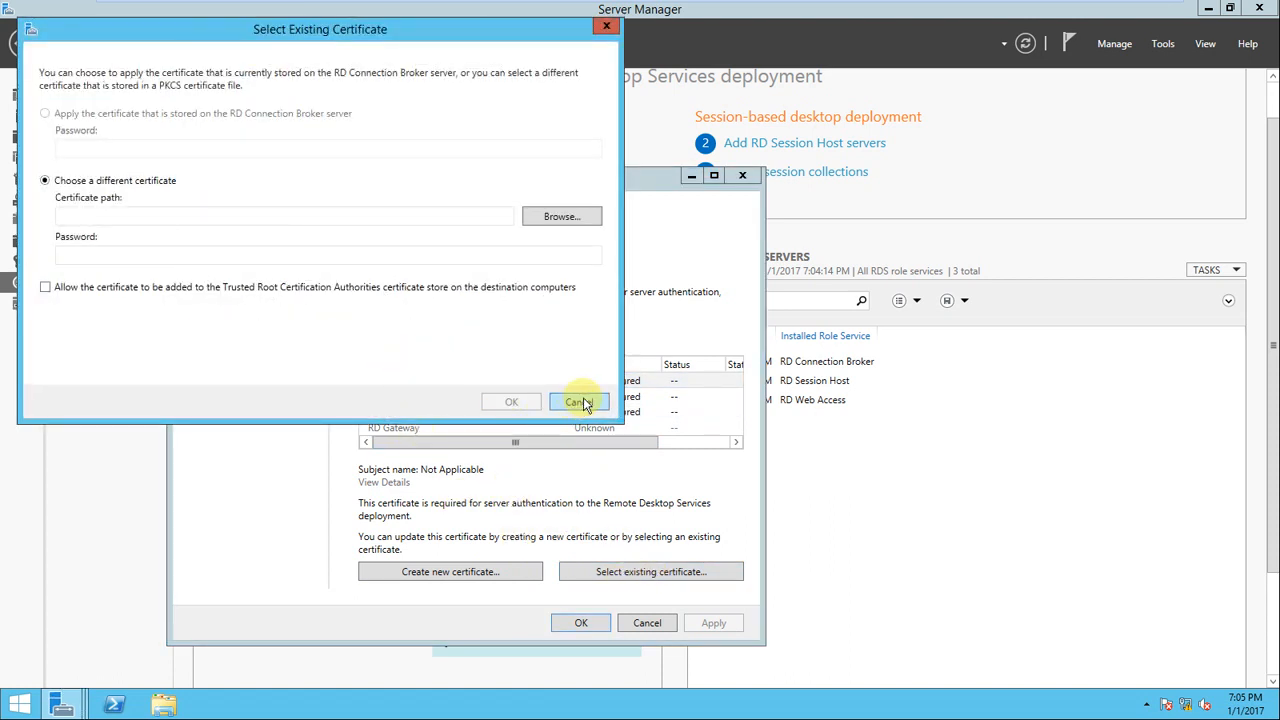
click(579, 401)
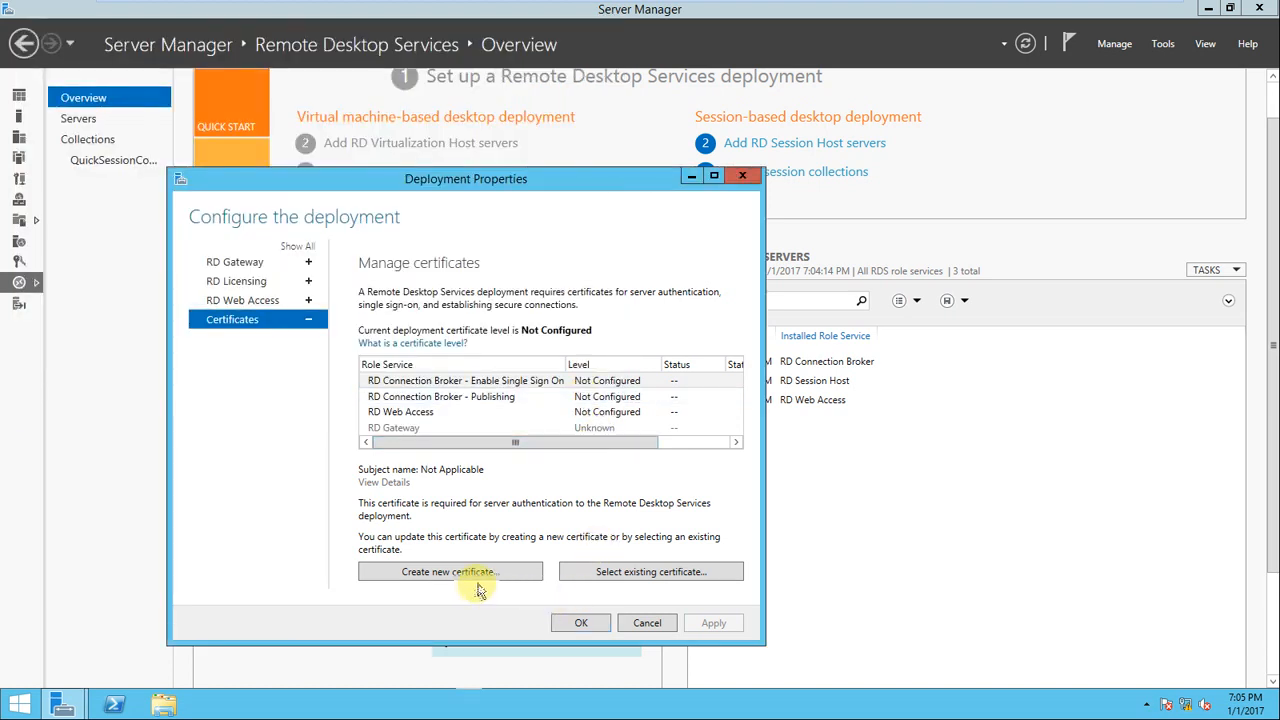
Create a new certificate named mylab.com with storing enabled, and browse for its save location.
click(449, 571)
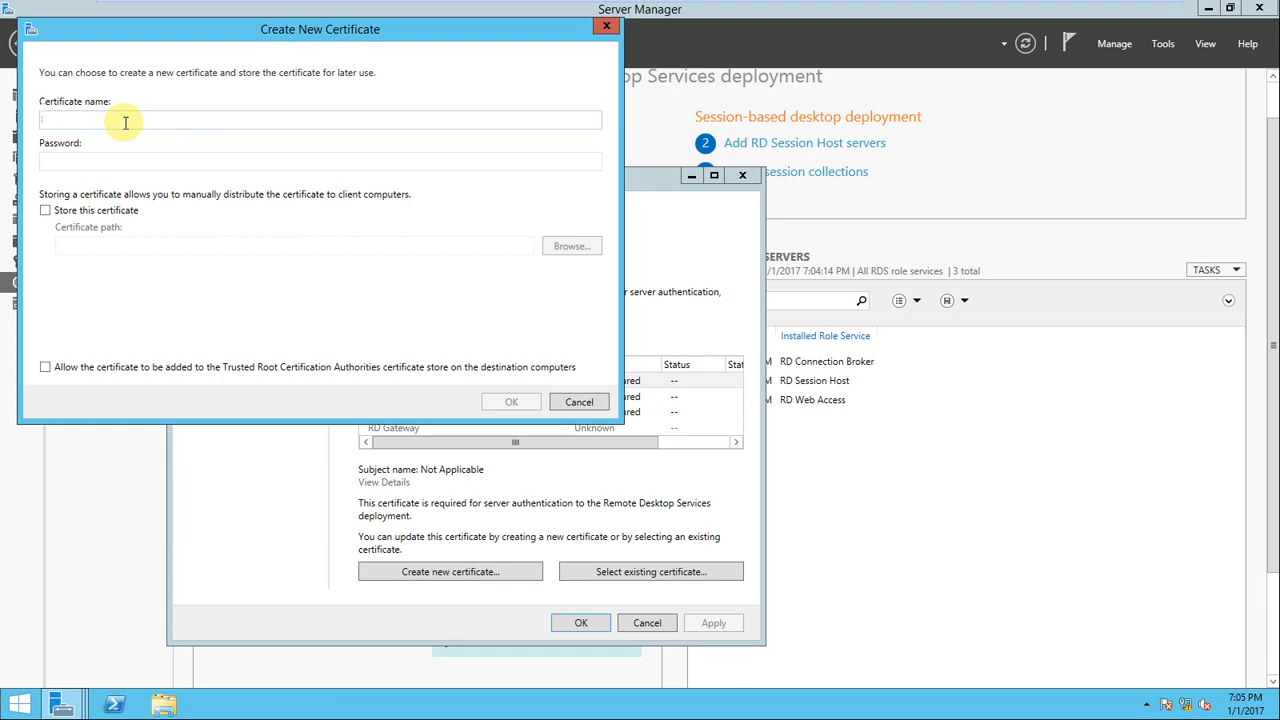
text(mylab)
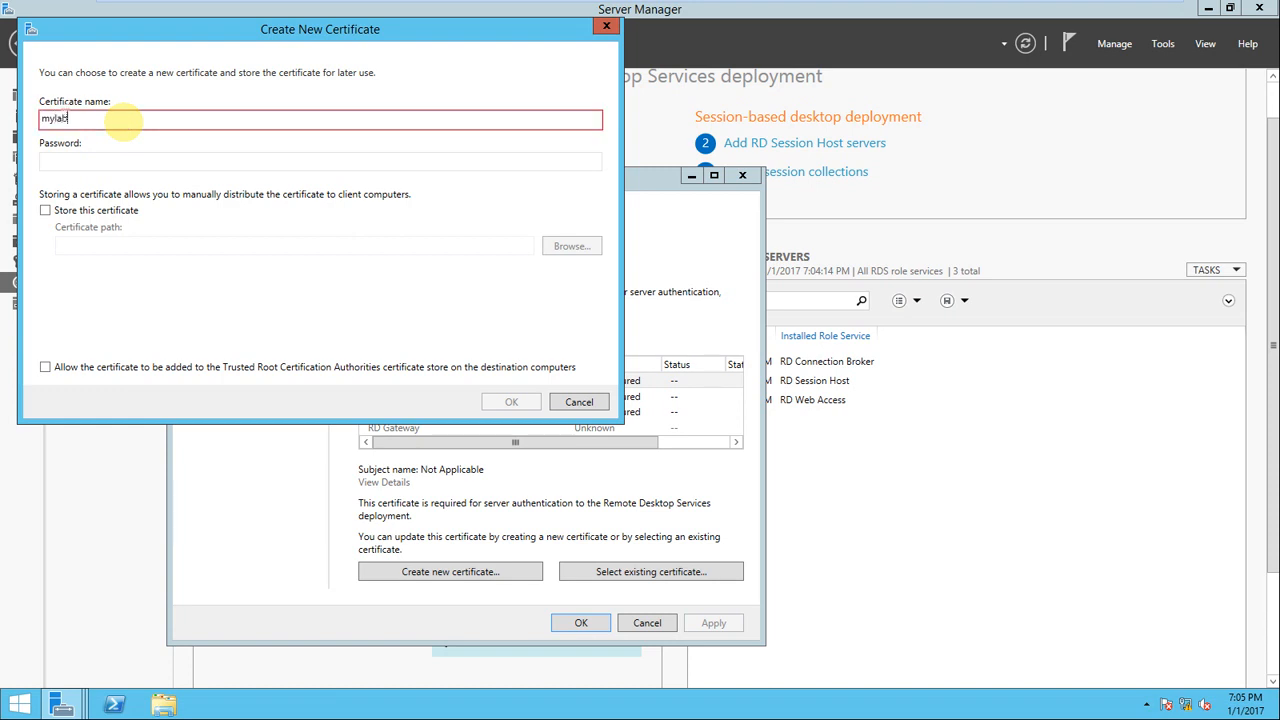
text(.com)
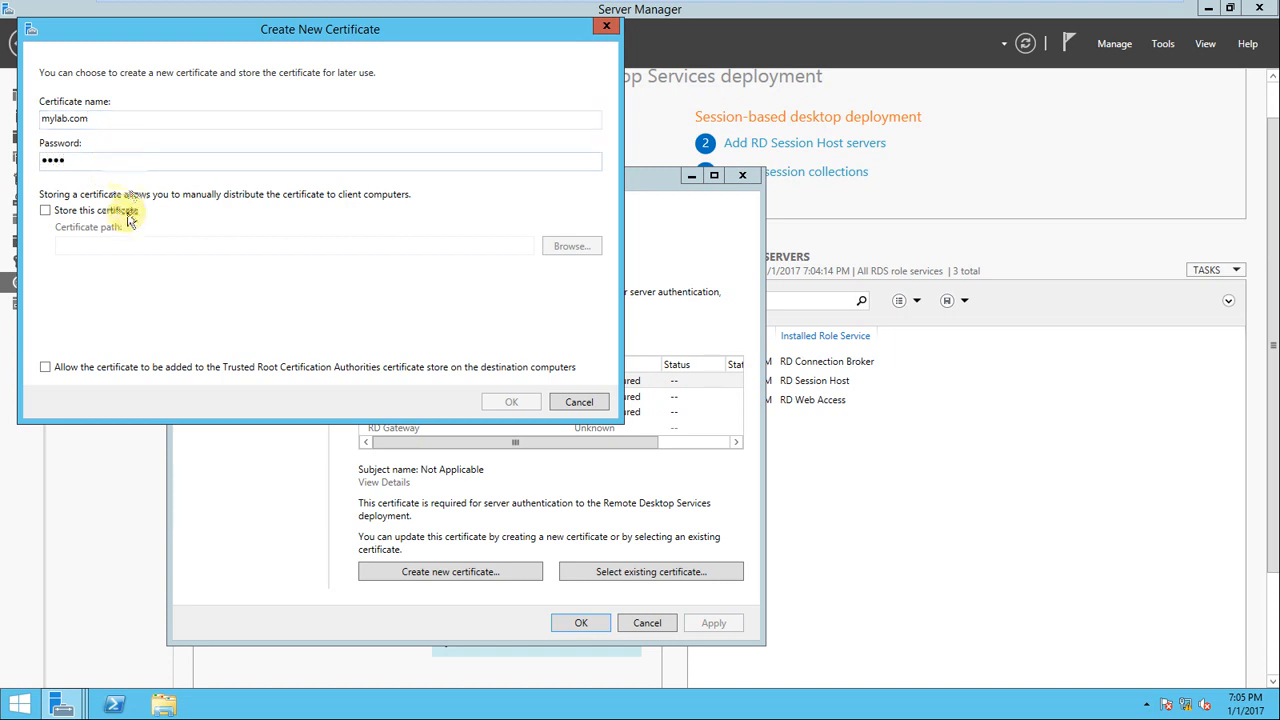
click(45, 210)
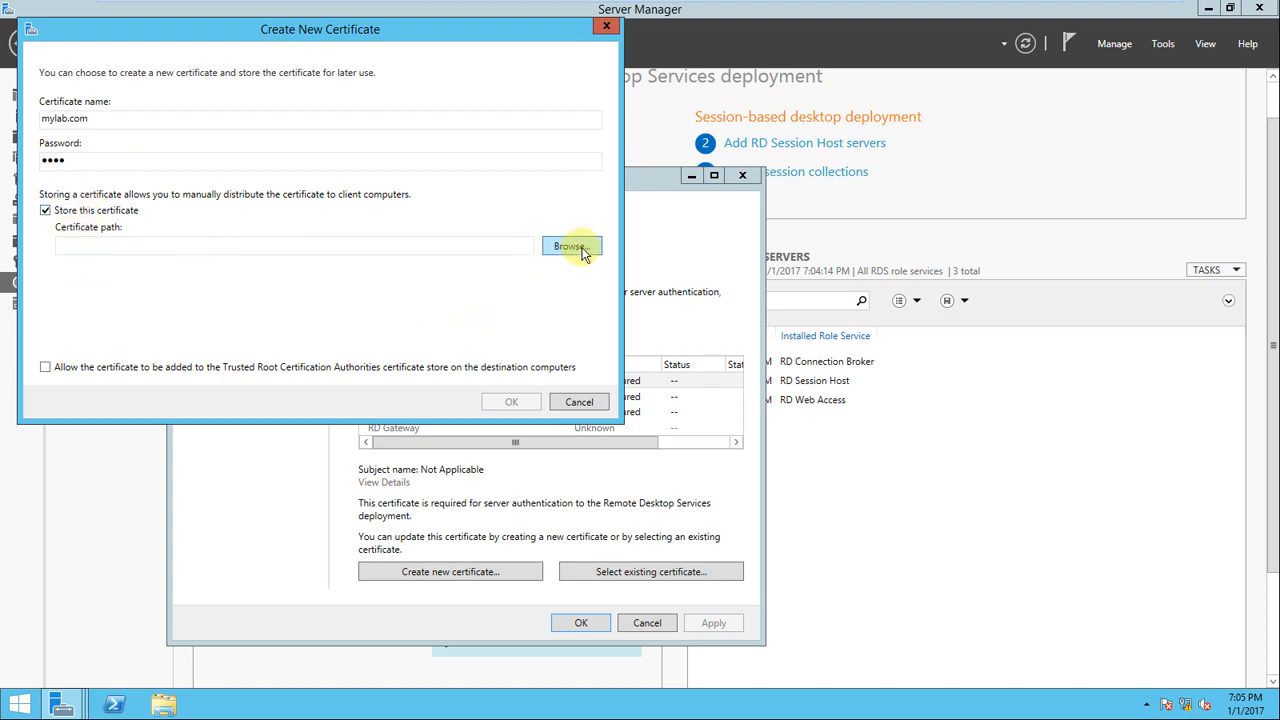
click(571, 246)
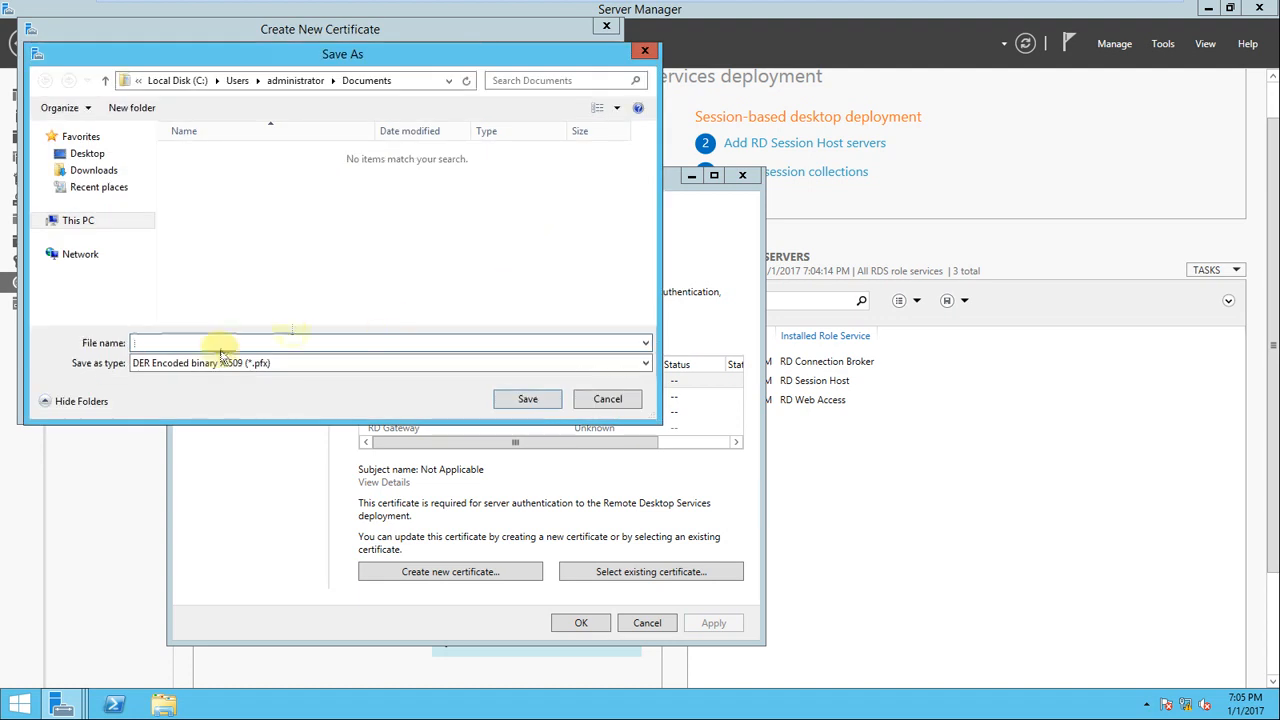
Save the certificate as Mylab.com in a new SSL cert folder on the Desktop.
click(87, 153)
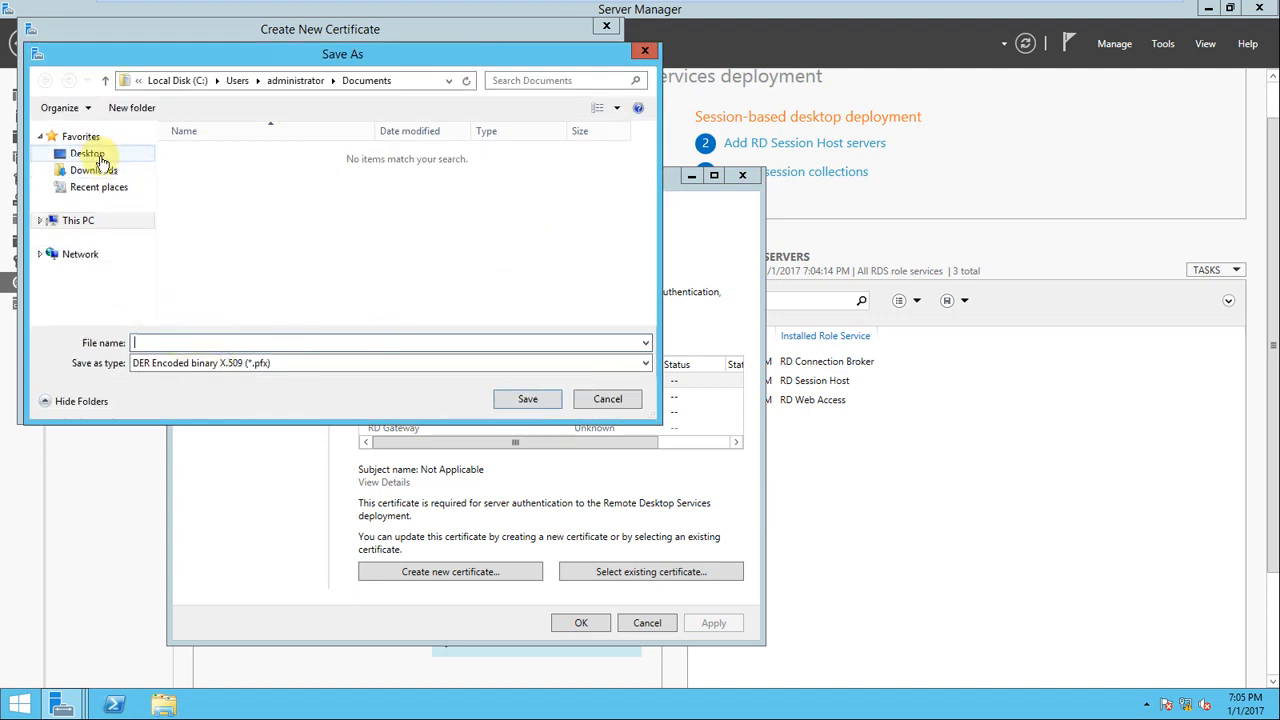
click(87, 153)
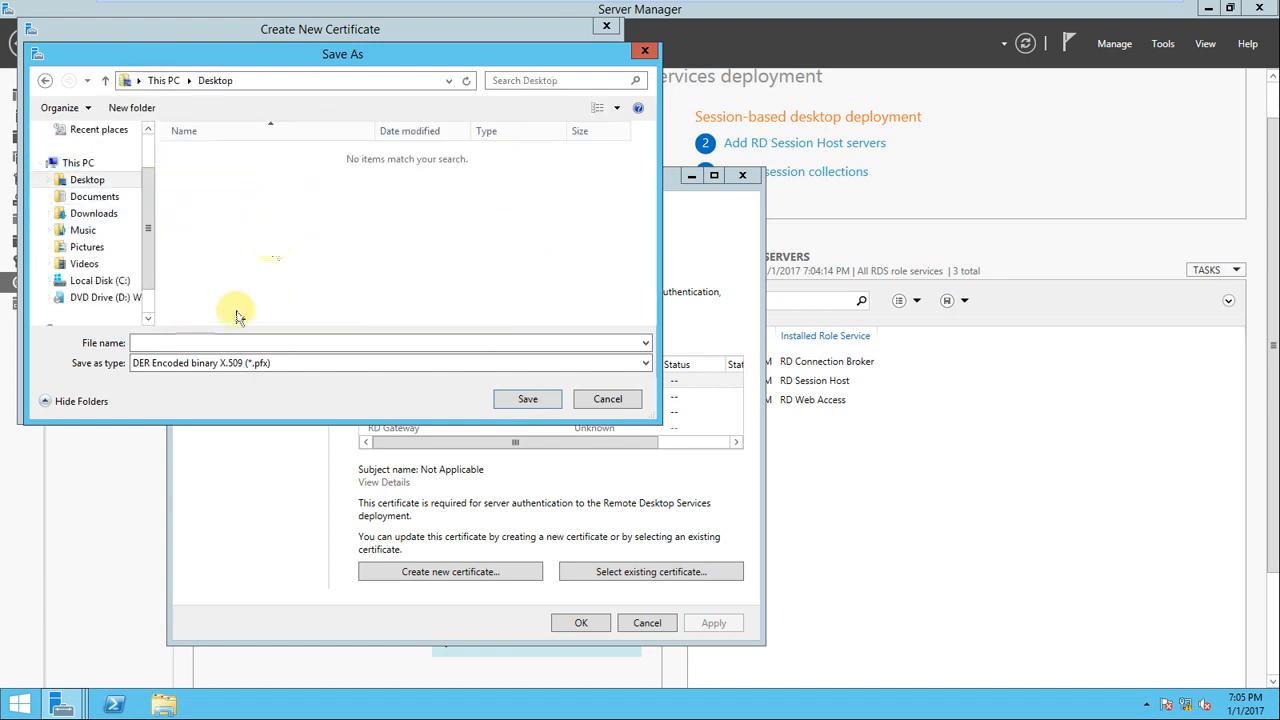
mouse_move(282, 205)
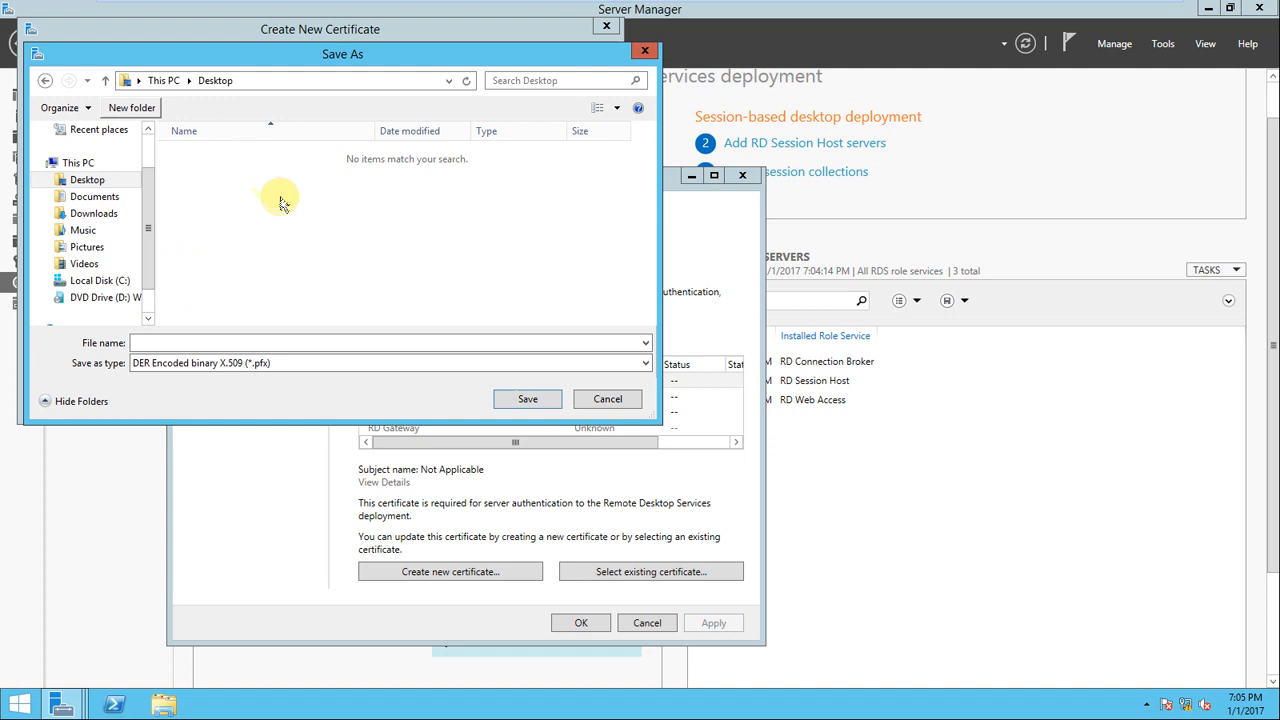
click(131, 107)
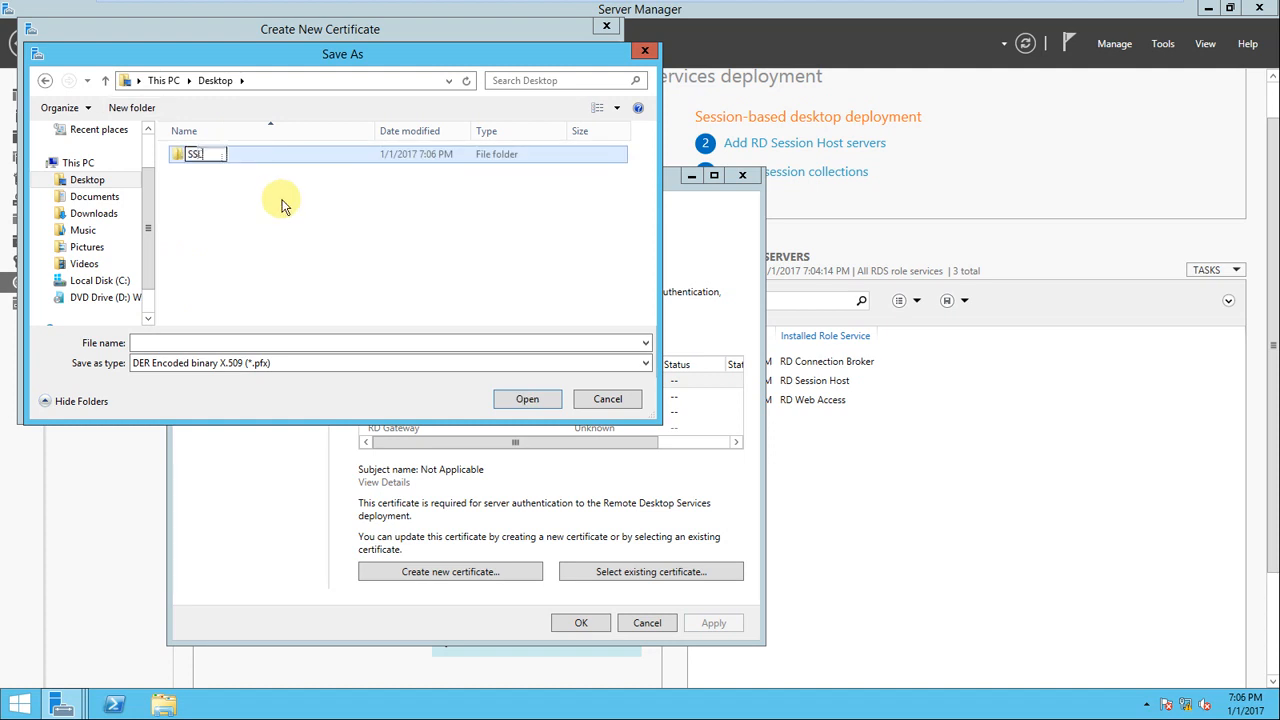
text(cert)
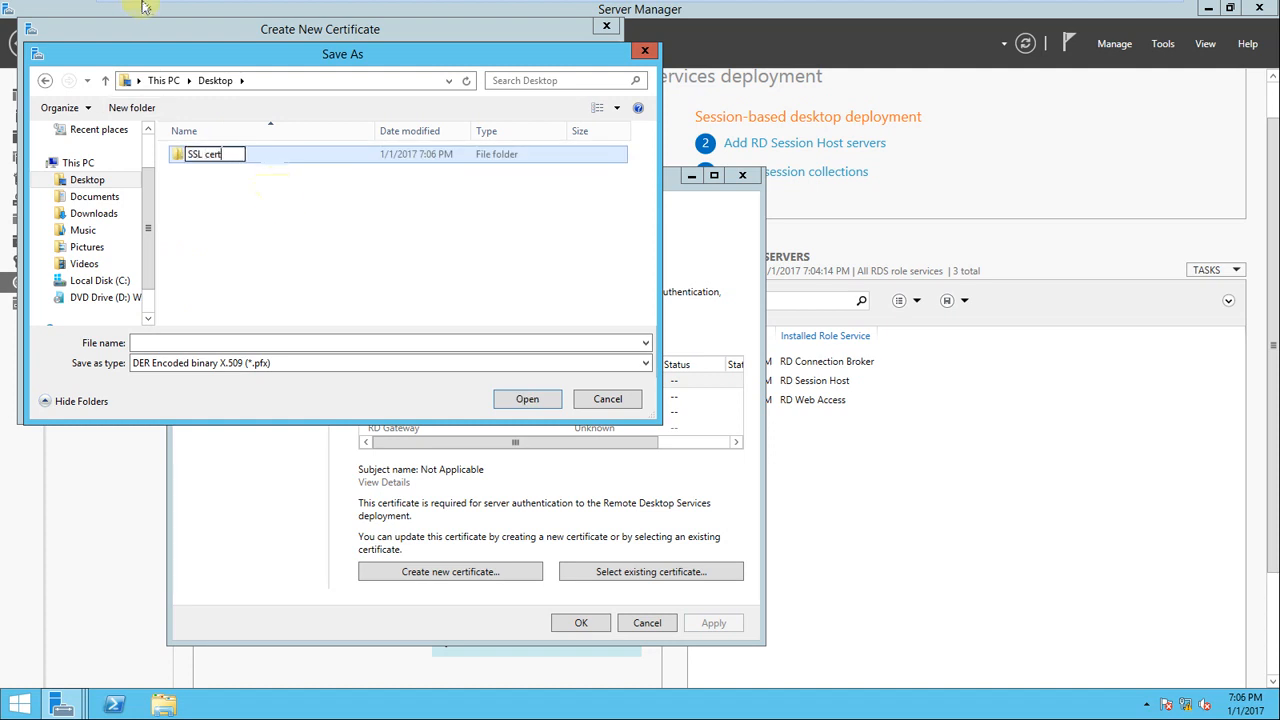
double_click(205, 153)
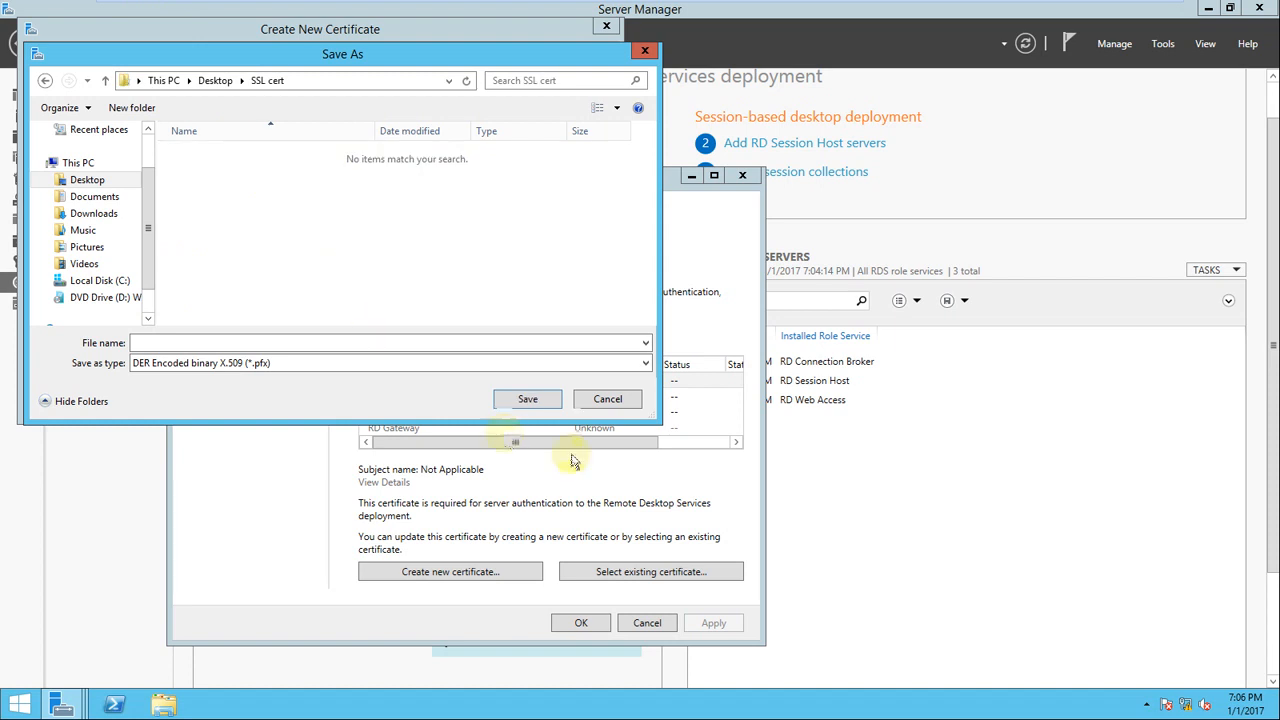
click(390, 342)
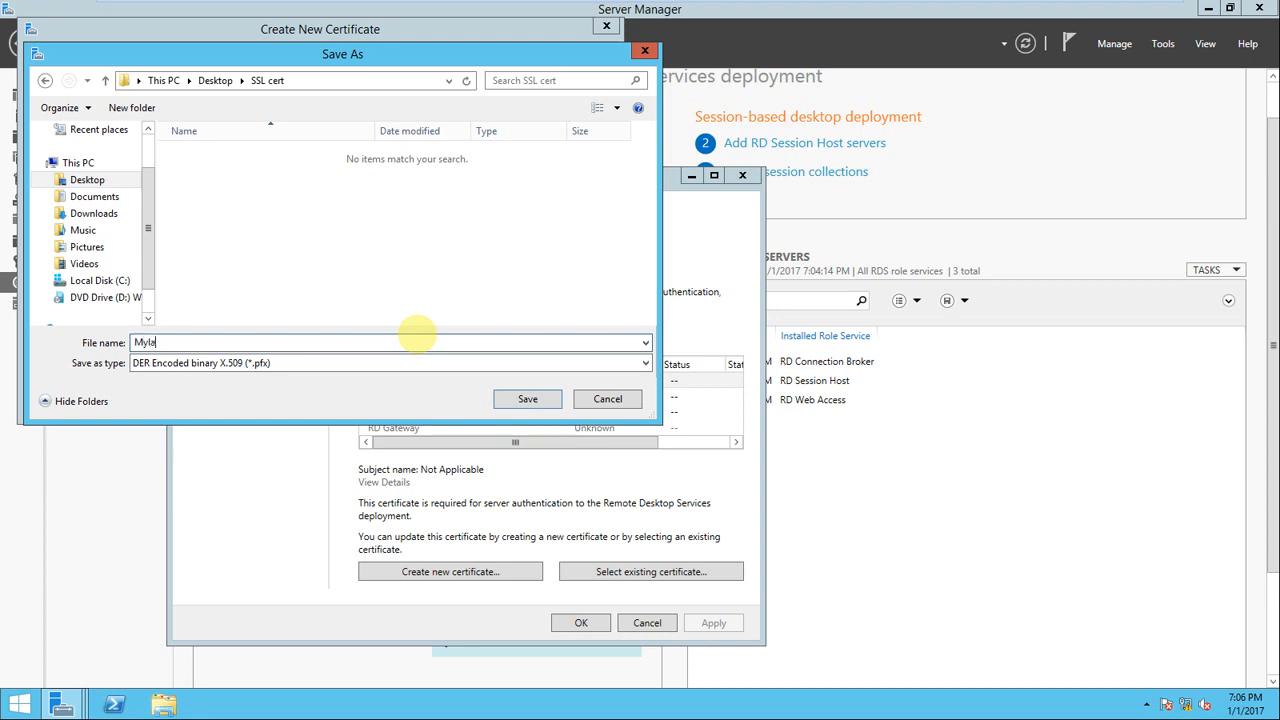
text(b.com)
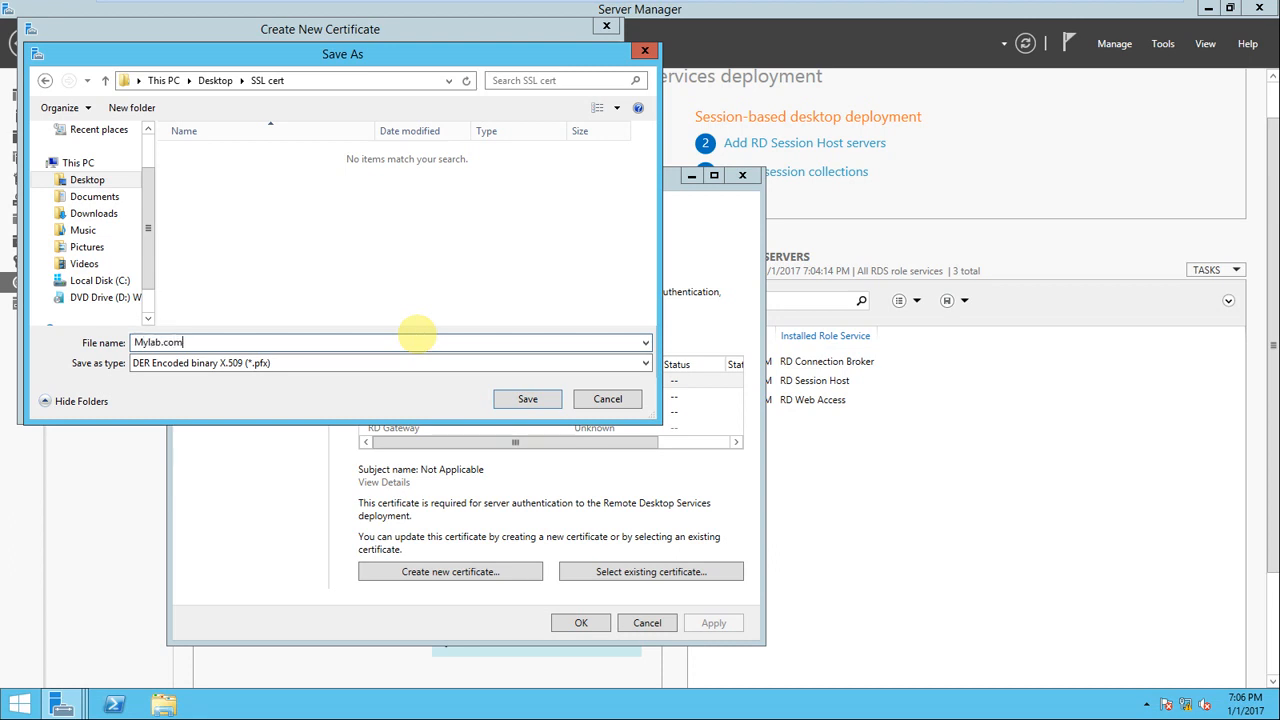
click(527, 399)
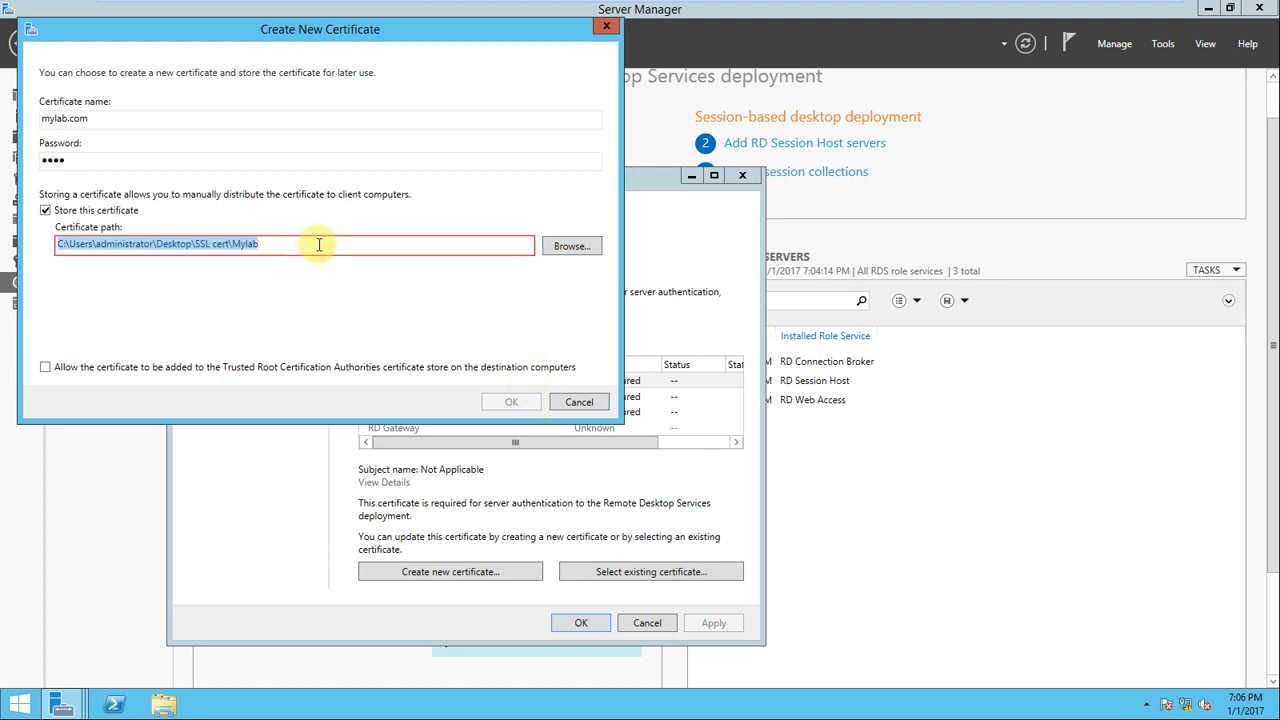
Turn off file storing, allow adding to Trusted Root stores, and confirm the mylab.com certificate.
key(Backspace)
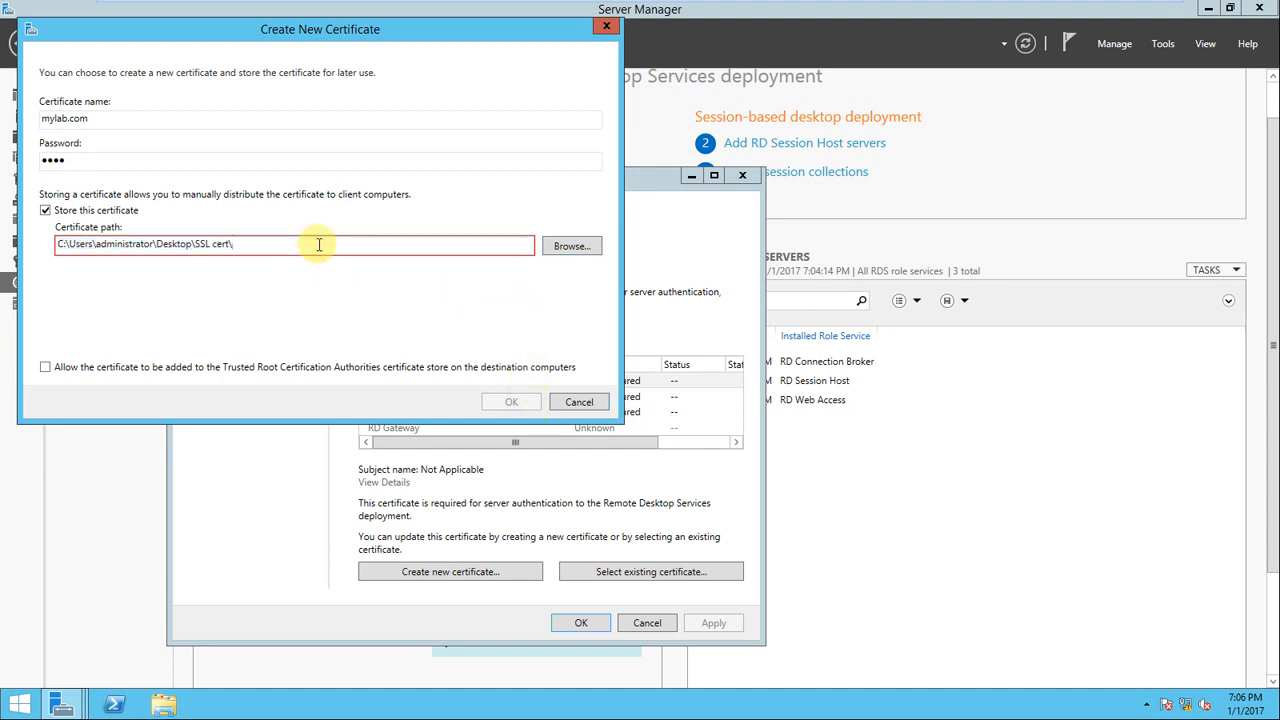
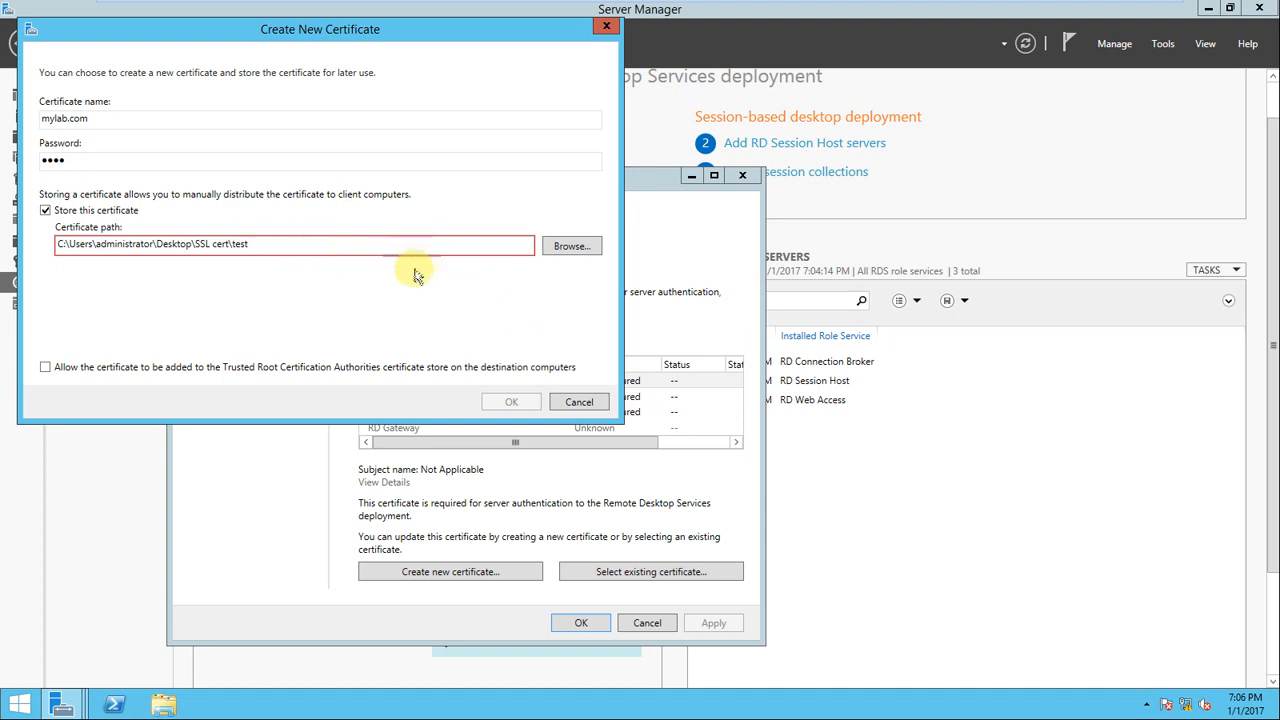
mouse_move(105, 235)
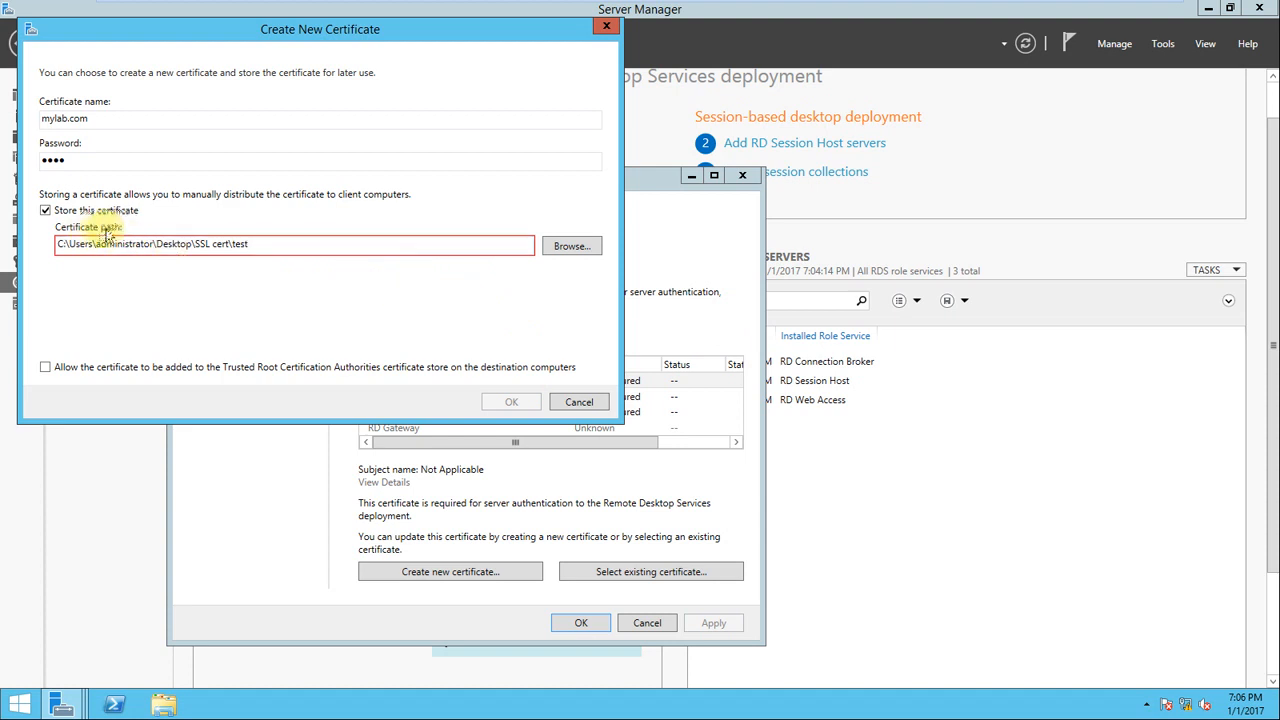
click(571, 246)
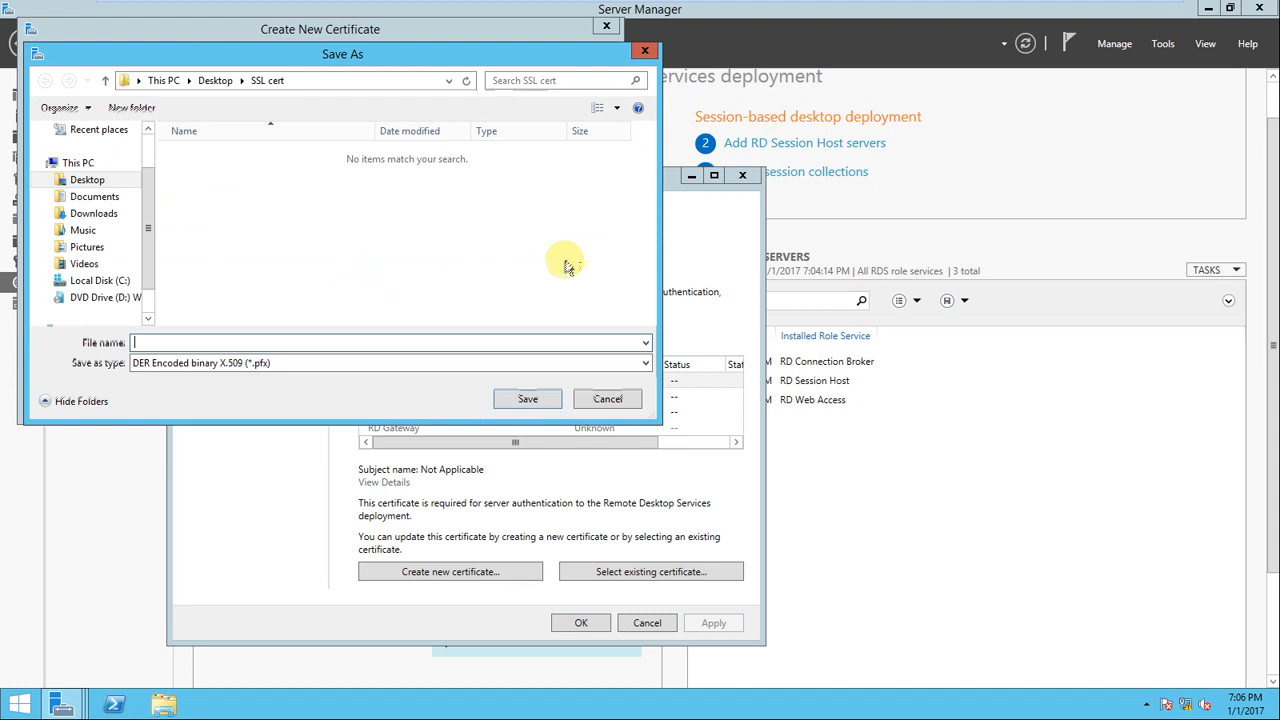
mouse_move(237, 307)
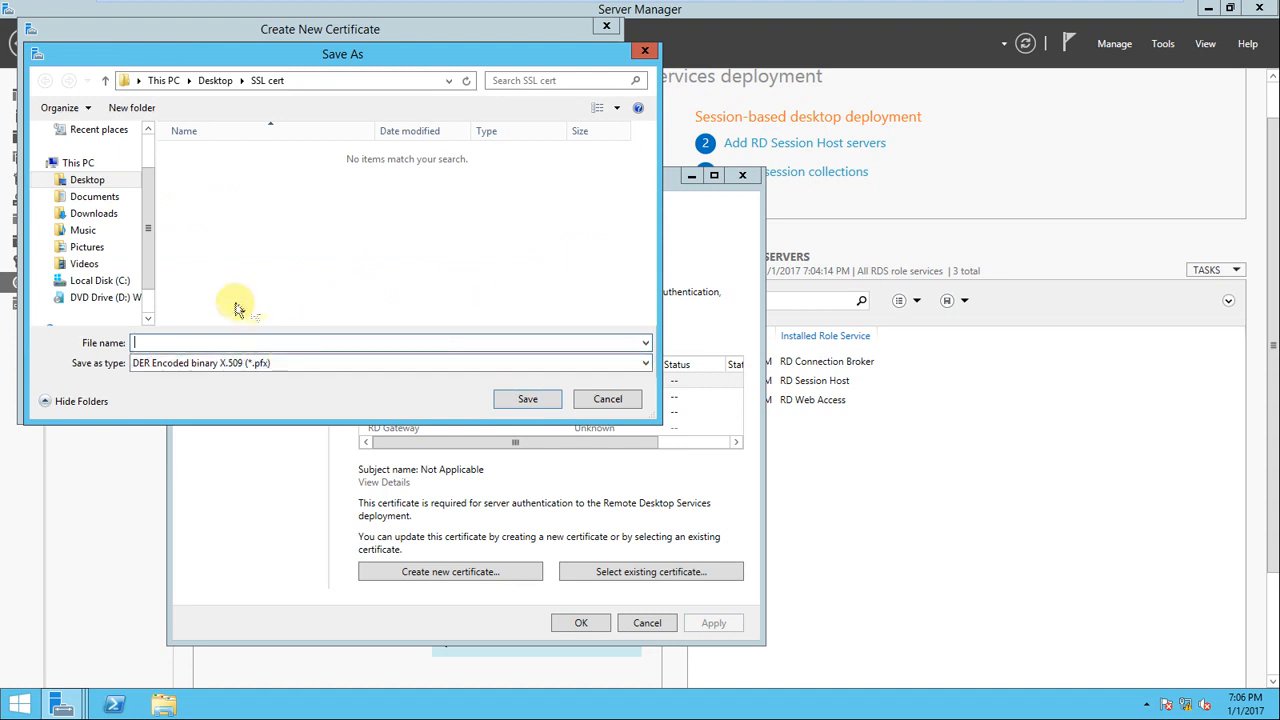
click(527, 399)
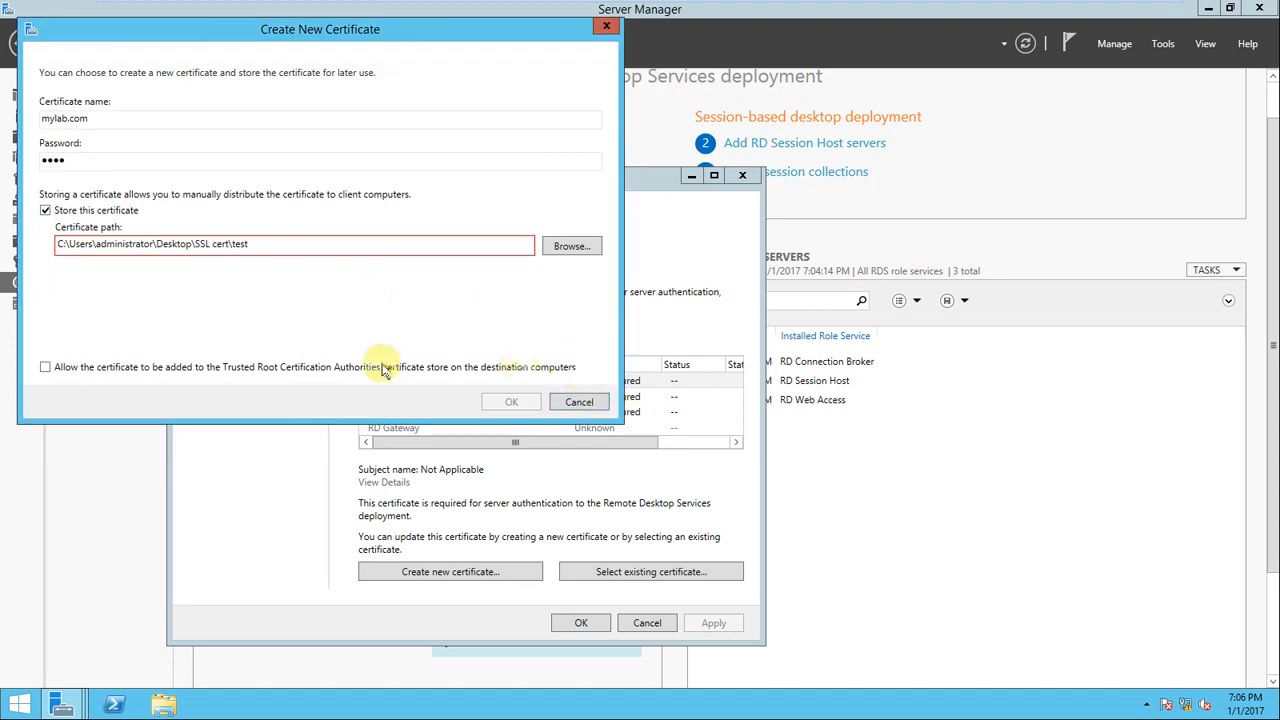
click(45, 210)
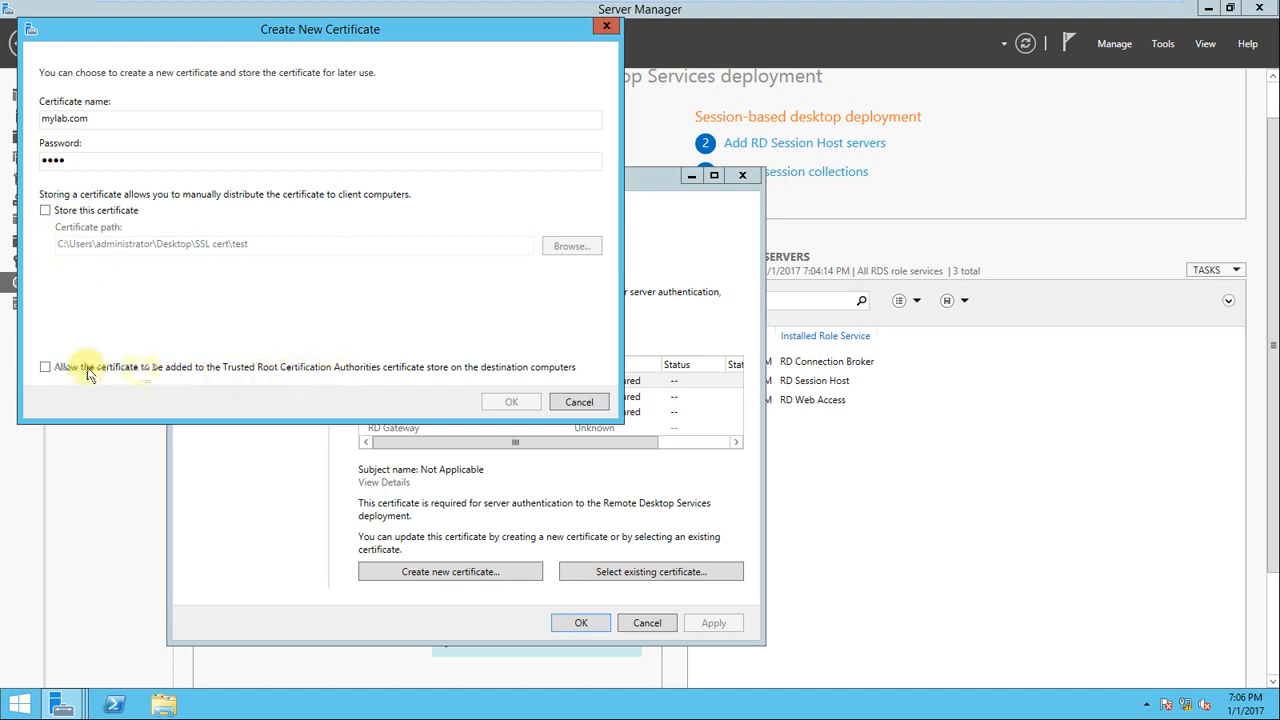
click(44, 367)
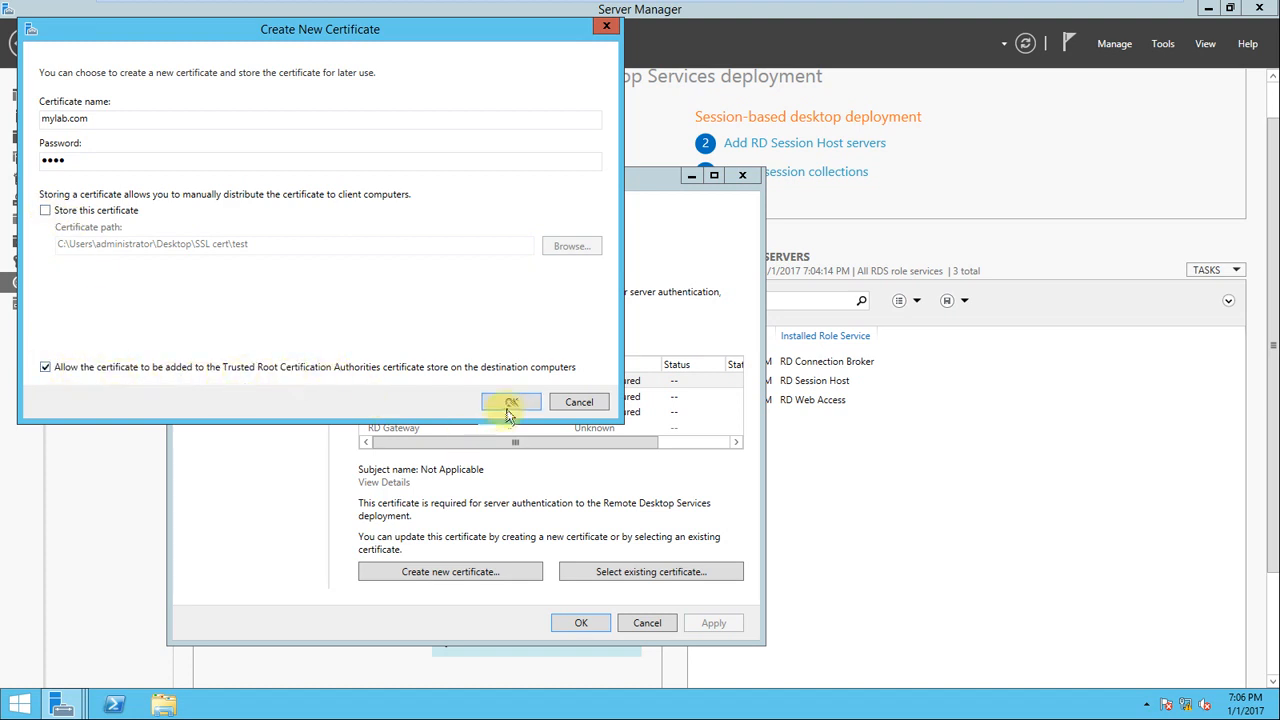
click(511, 402)
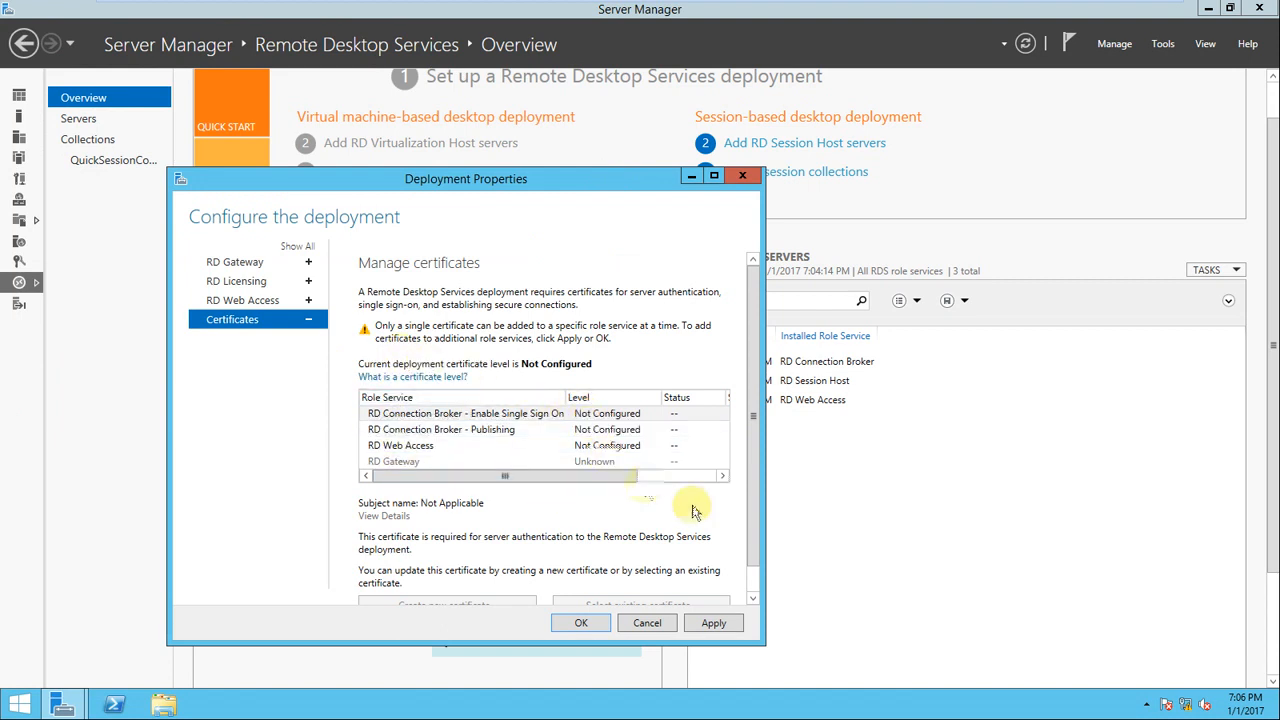
scroll(down, 3)
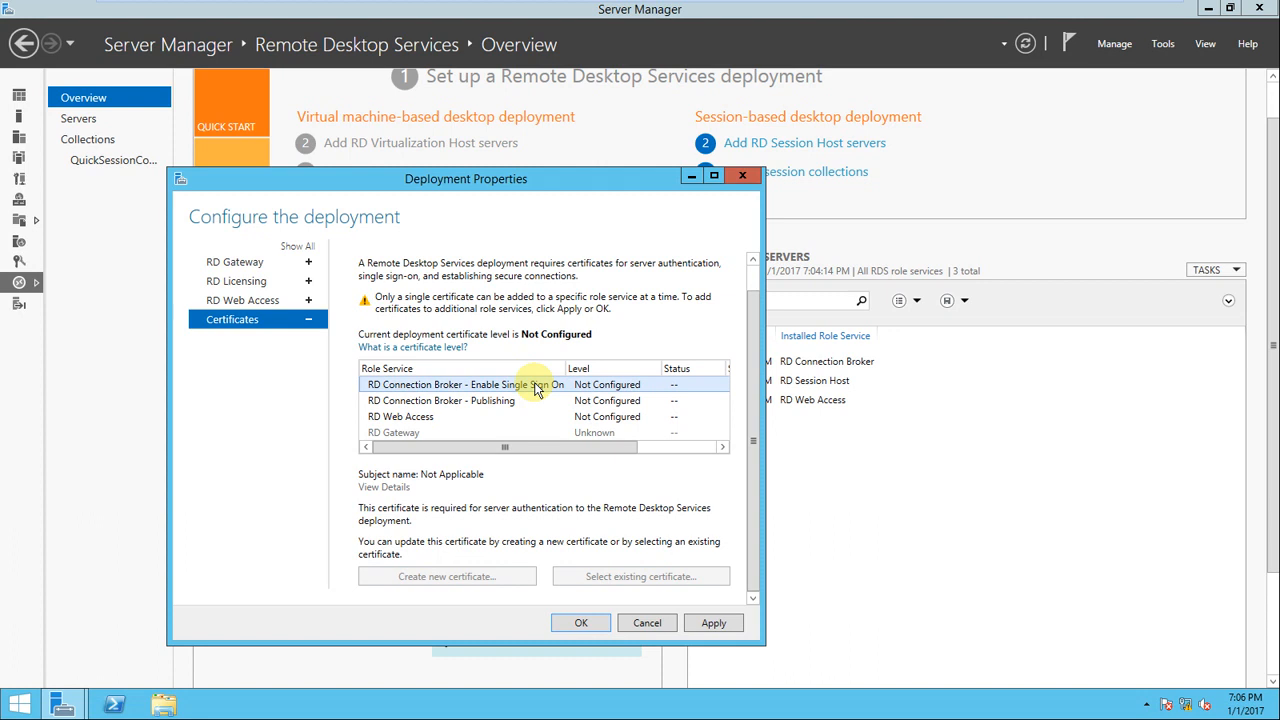
click(441, 400)
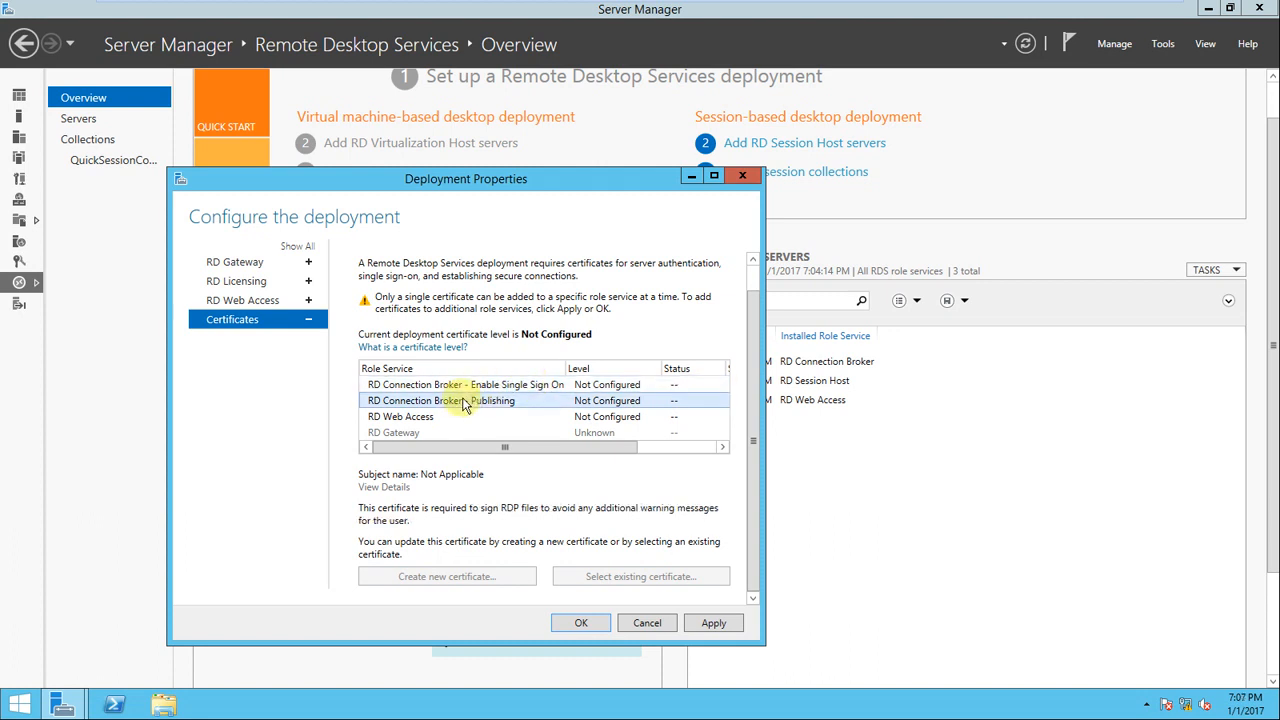
click(400, 416)
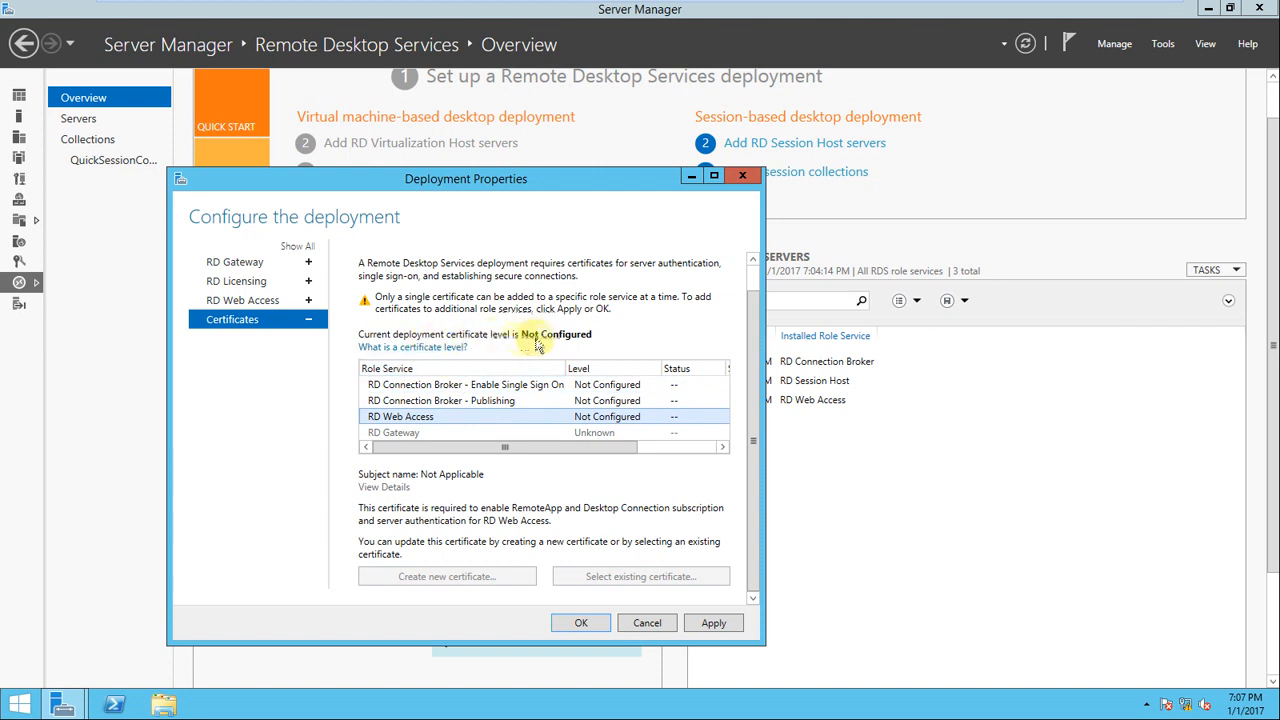
mouse_move(630, 305)
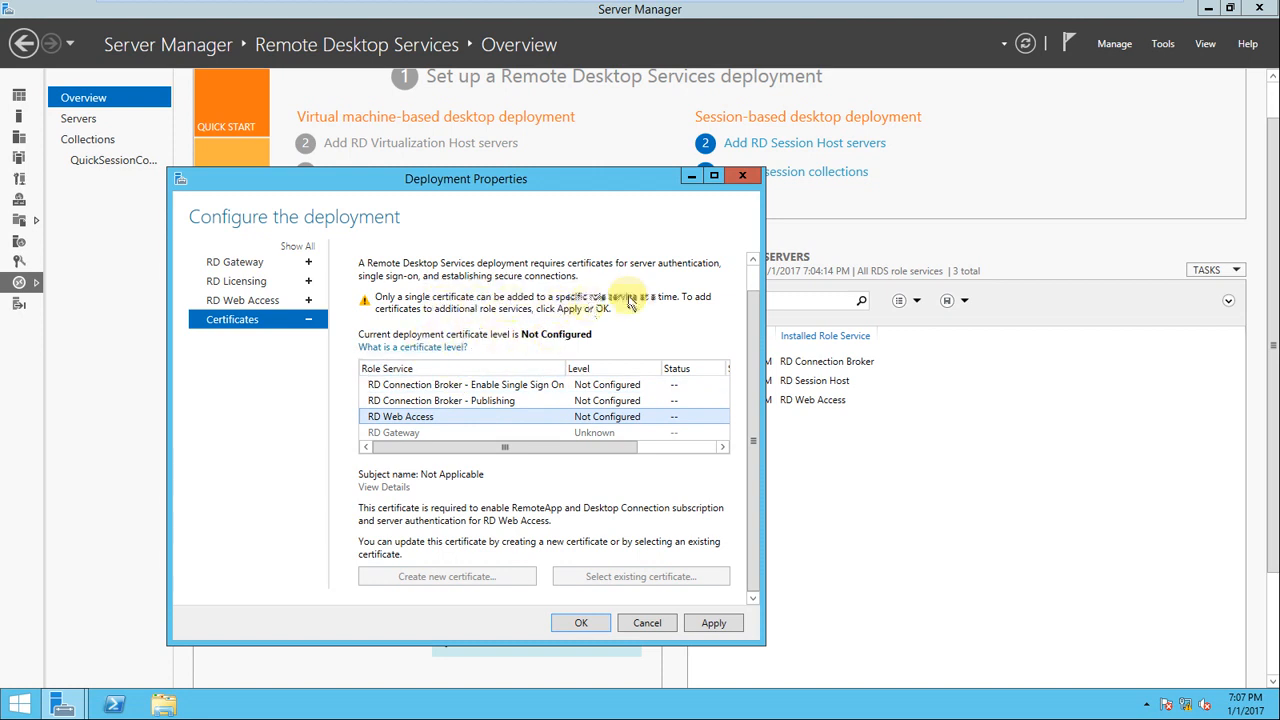
drag(466, 178, 468, 118)
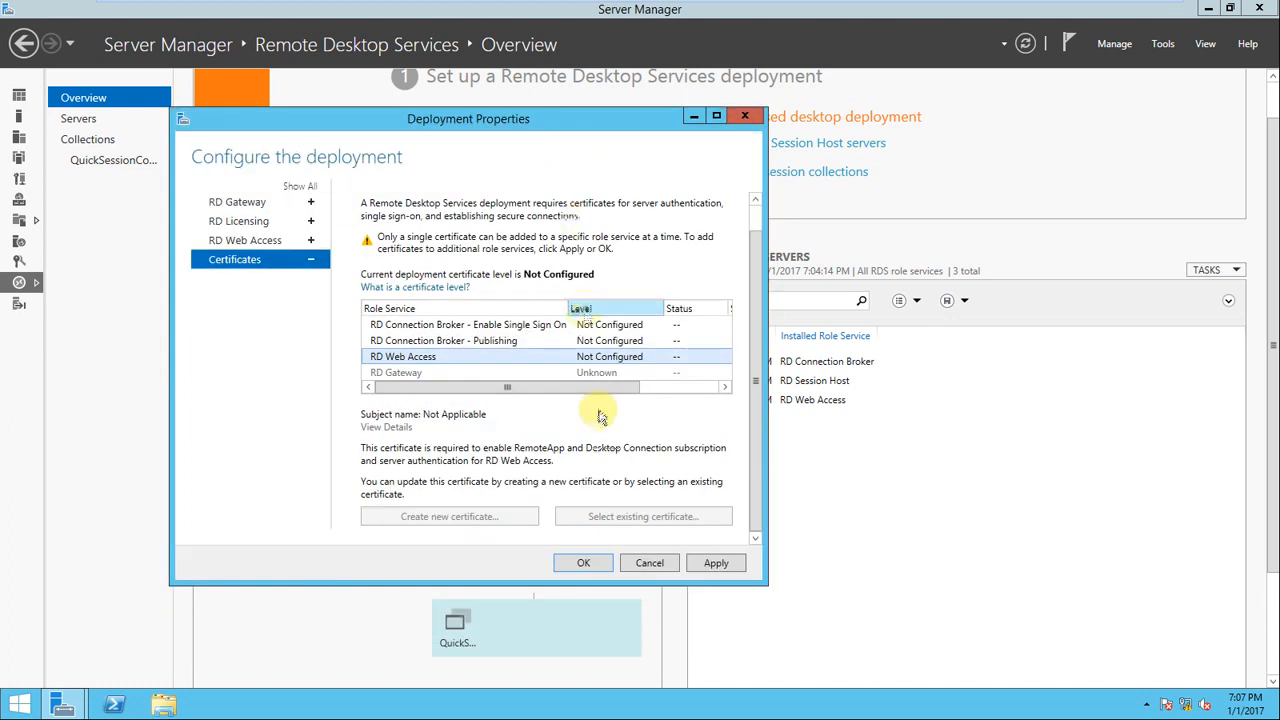
scroll(right, 3)
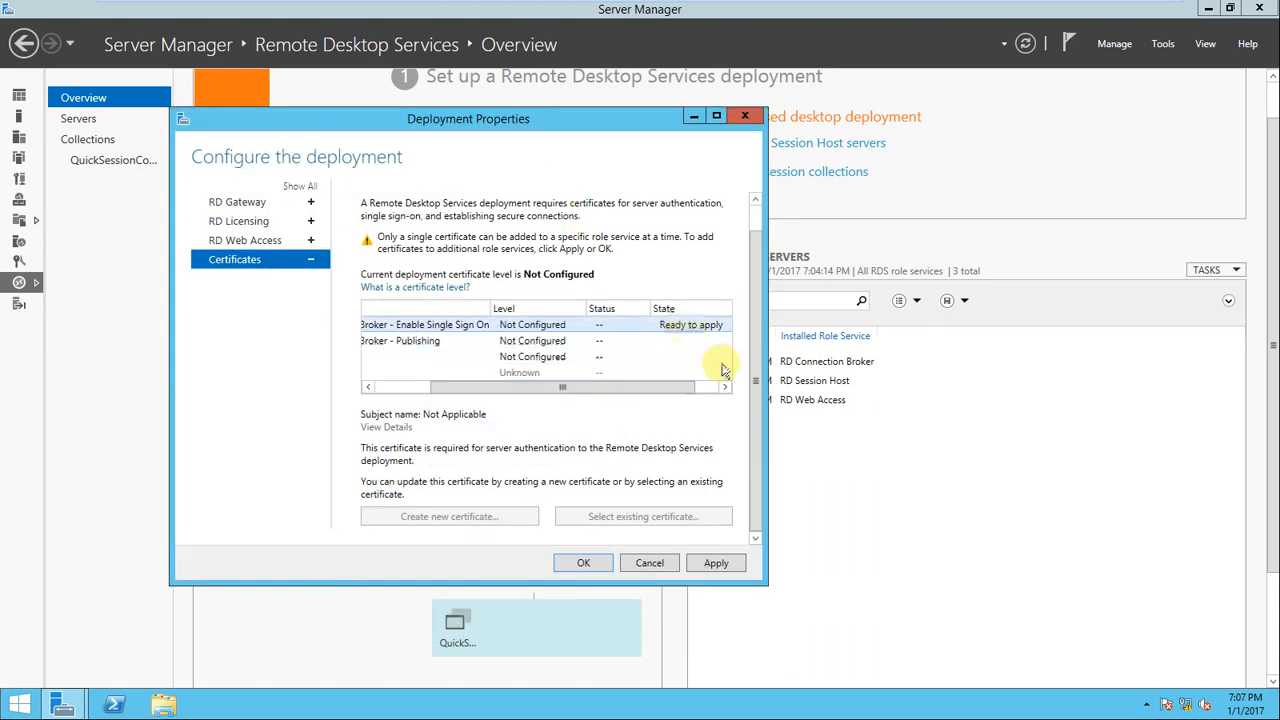
click(716, 562)
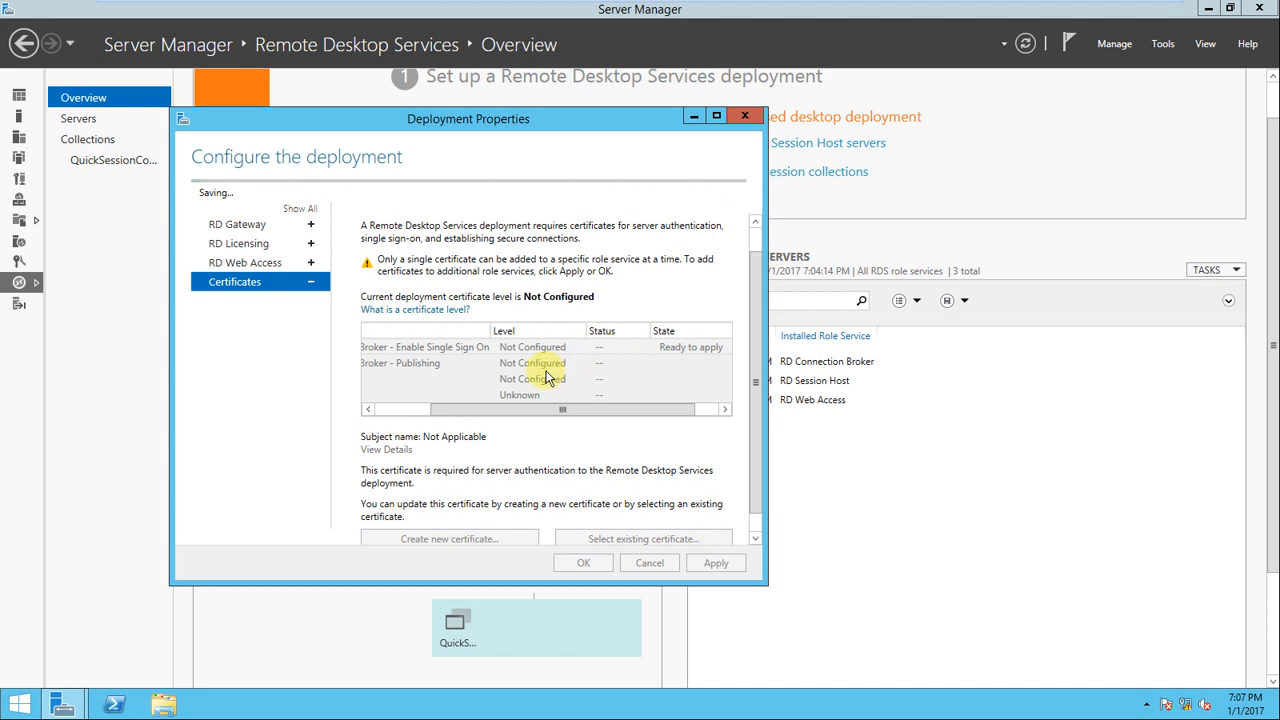
mouse_move(548, 385)
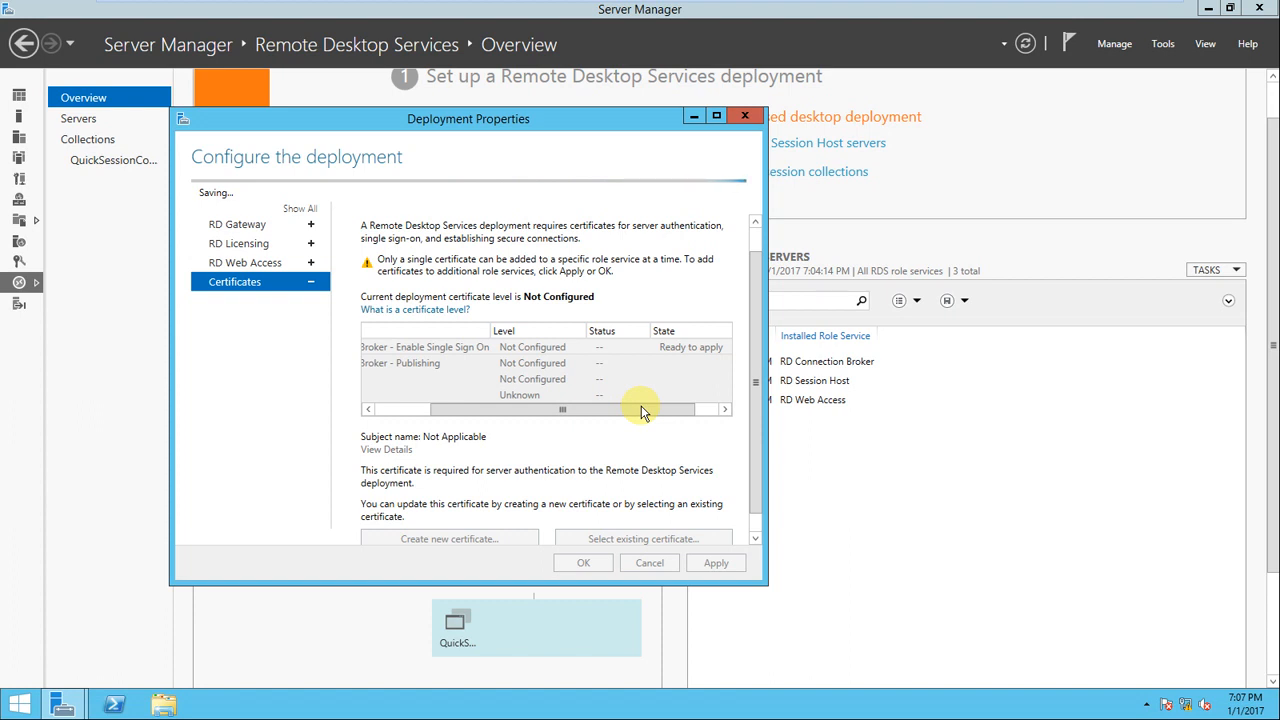
mouse_move(500, 360)
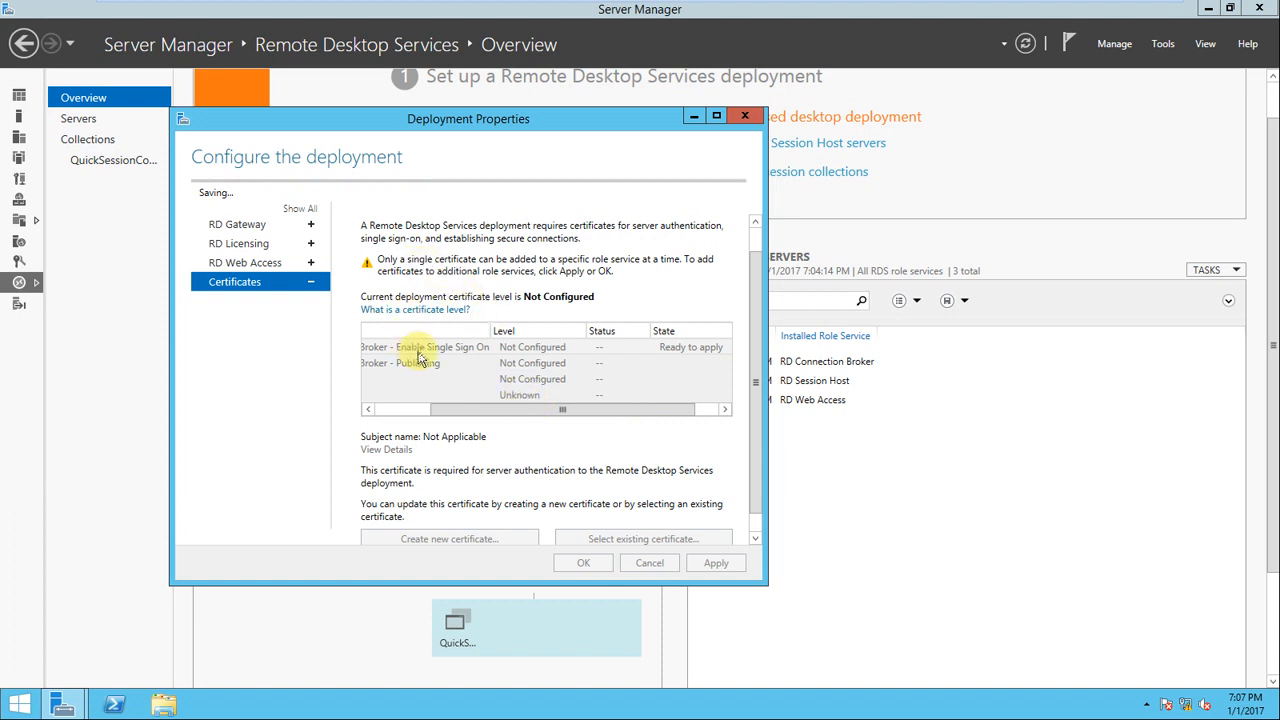
mouse_move(547, 363)
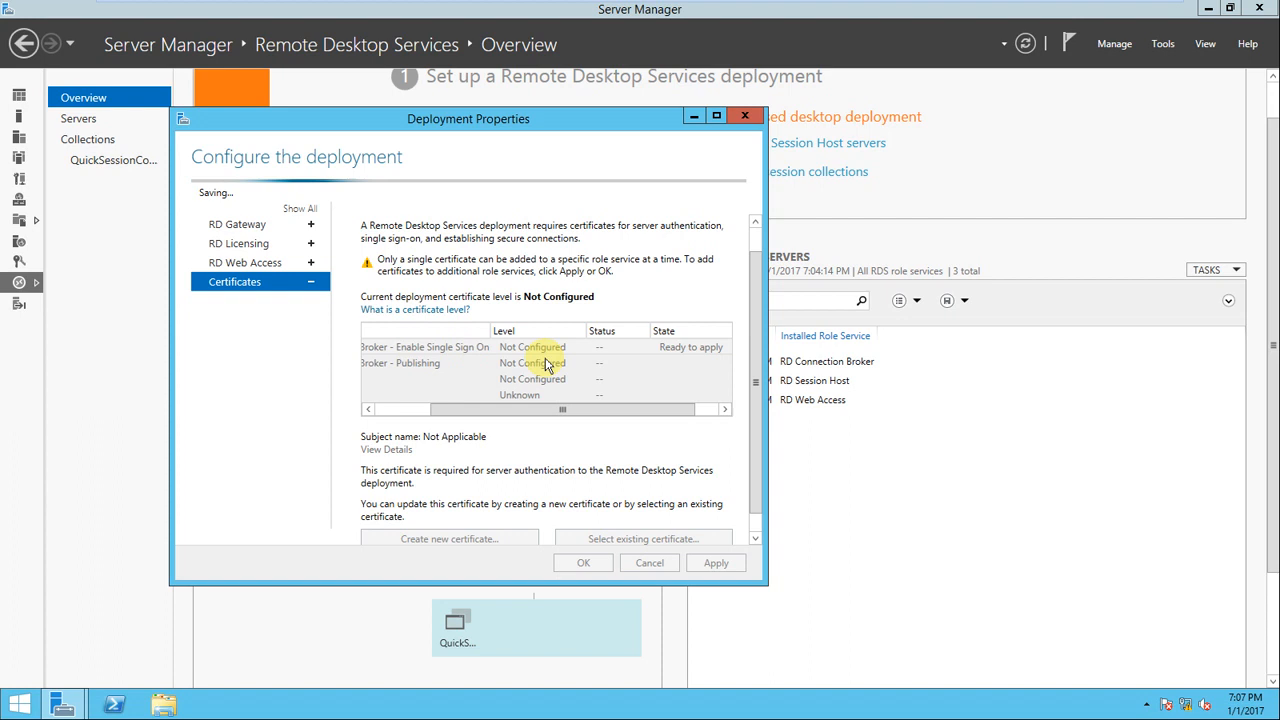